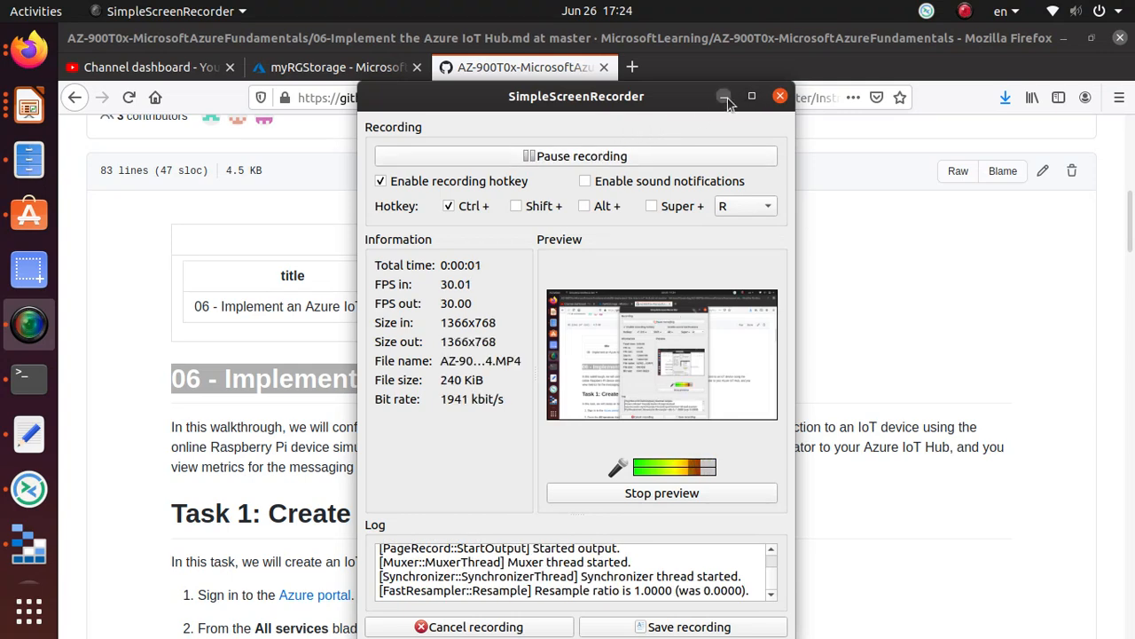
Hide the recorder, scroll the walkthrough to Task 1, and copy the phrase 'IoT Hub'
click(723, 95)
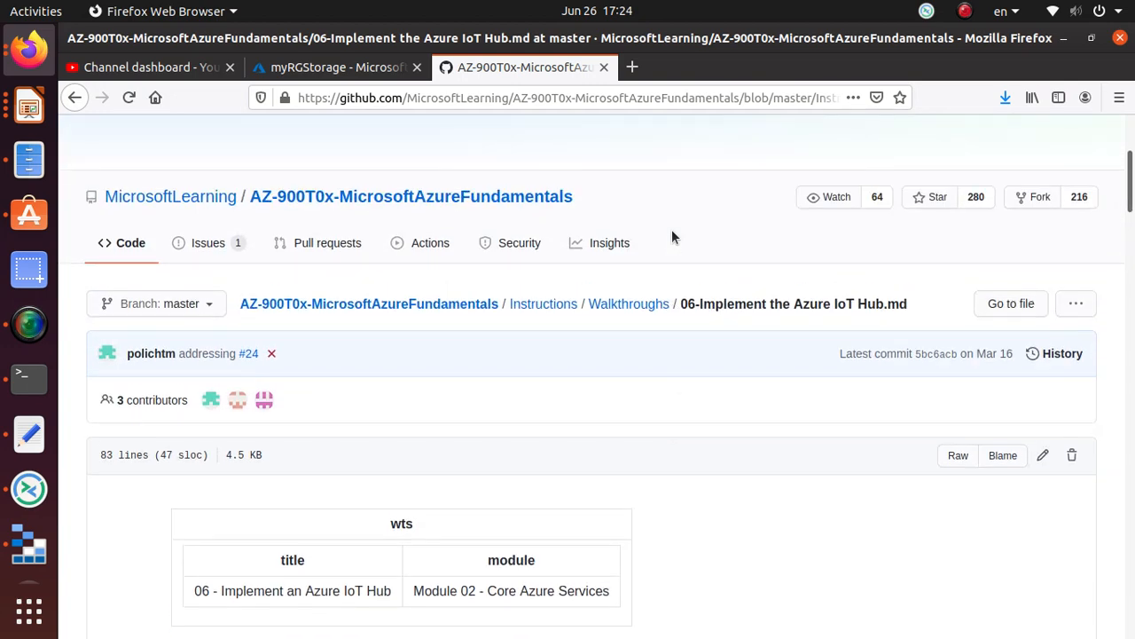
mouse_move(277, 319)
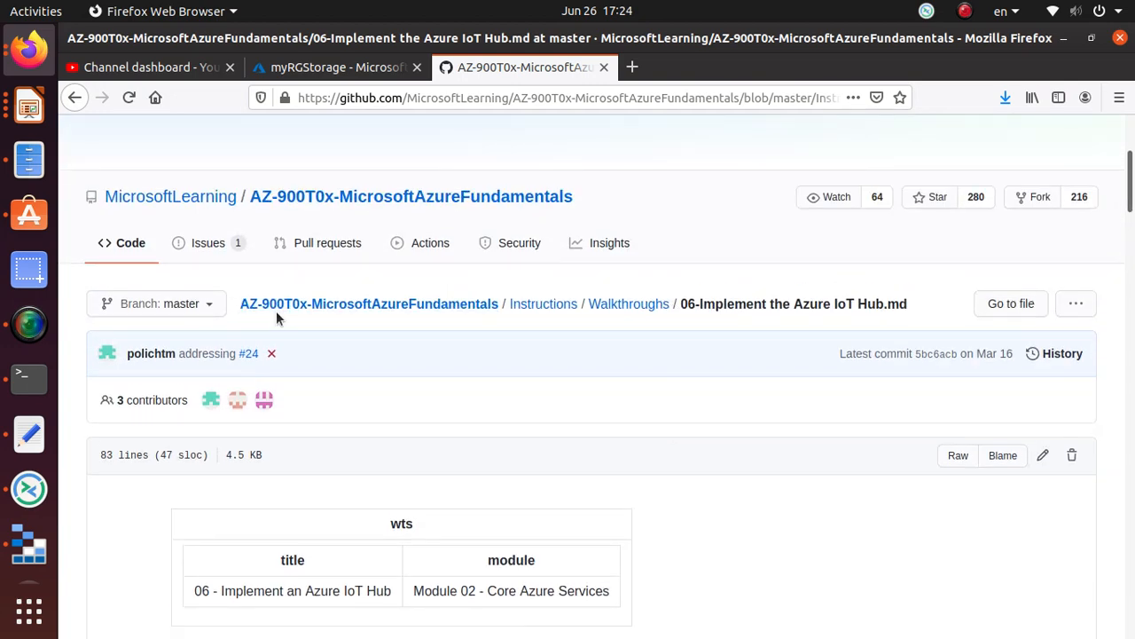
mouse_move(315, 310)
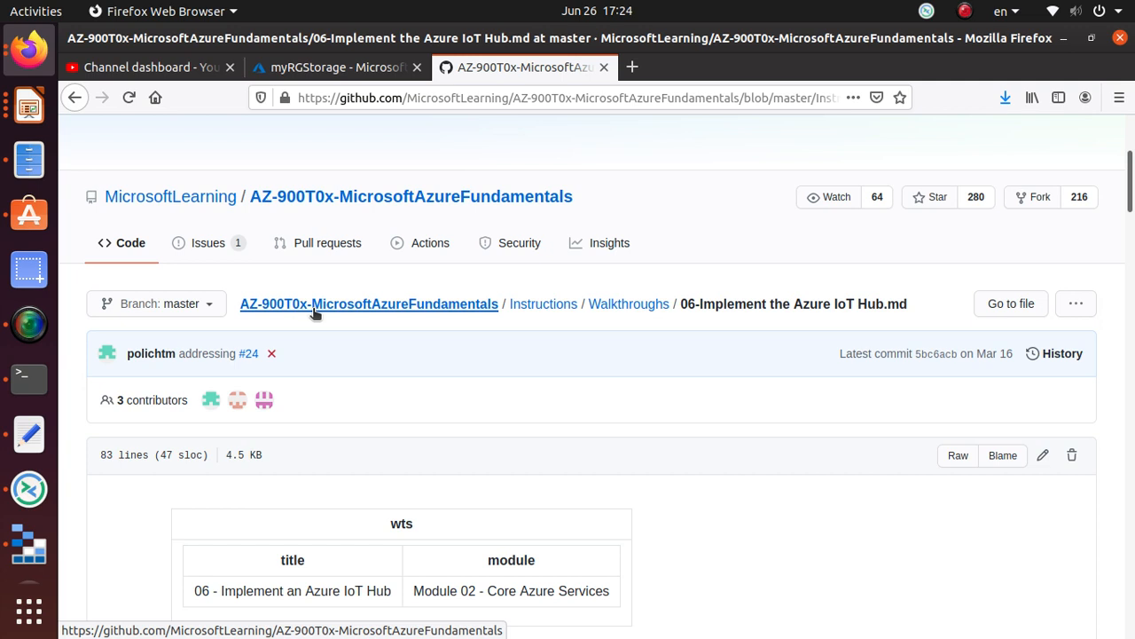
mouse_move(124, 497)
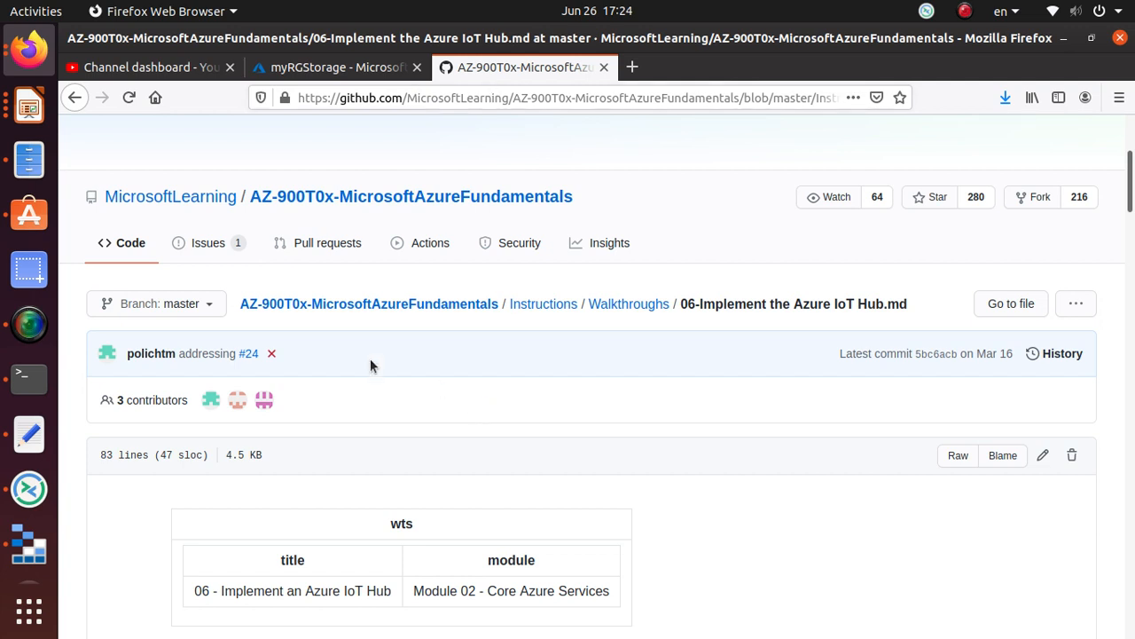
mouse_move(729, 98)
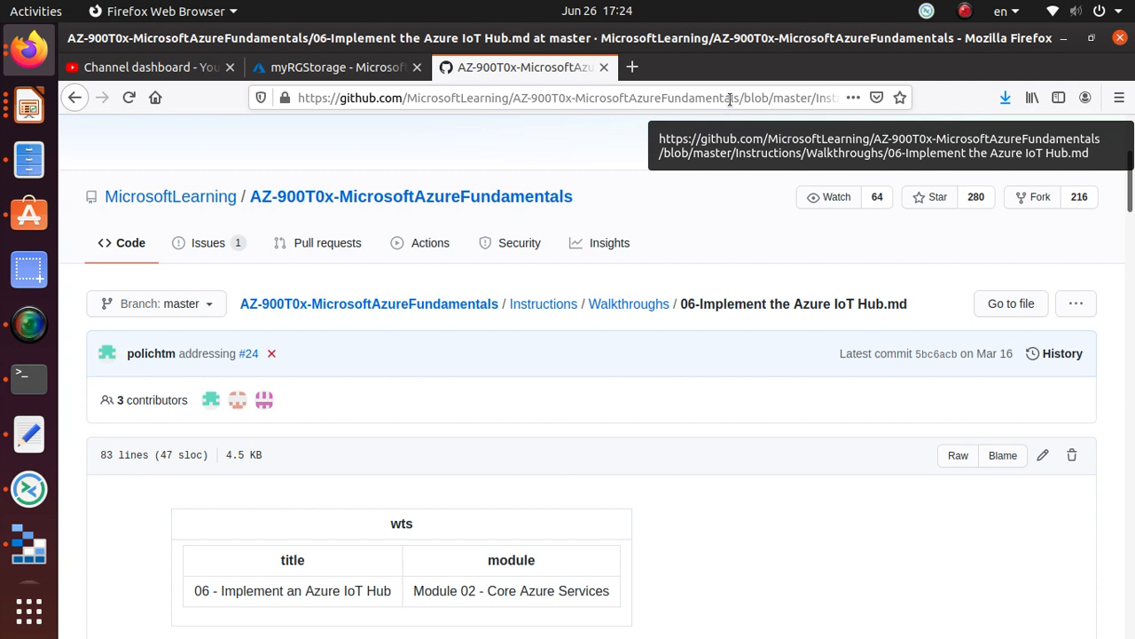
mouse_move(727, 99)
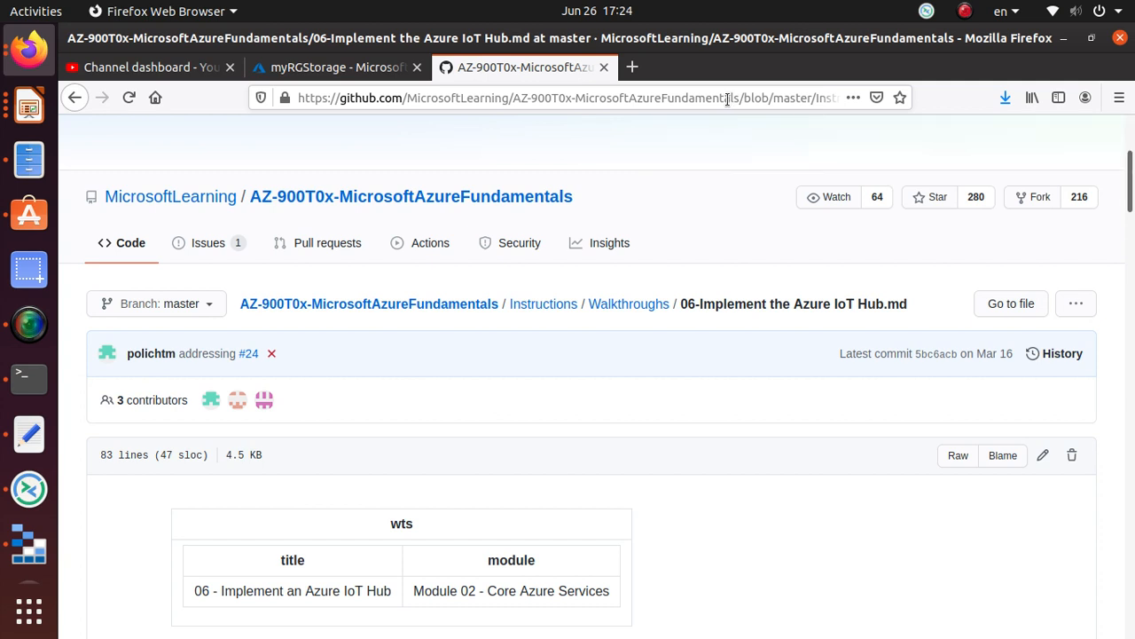
mouse_move(402, 593)
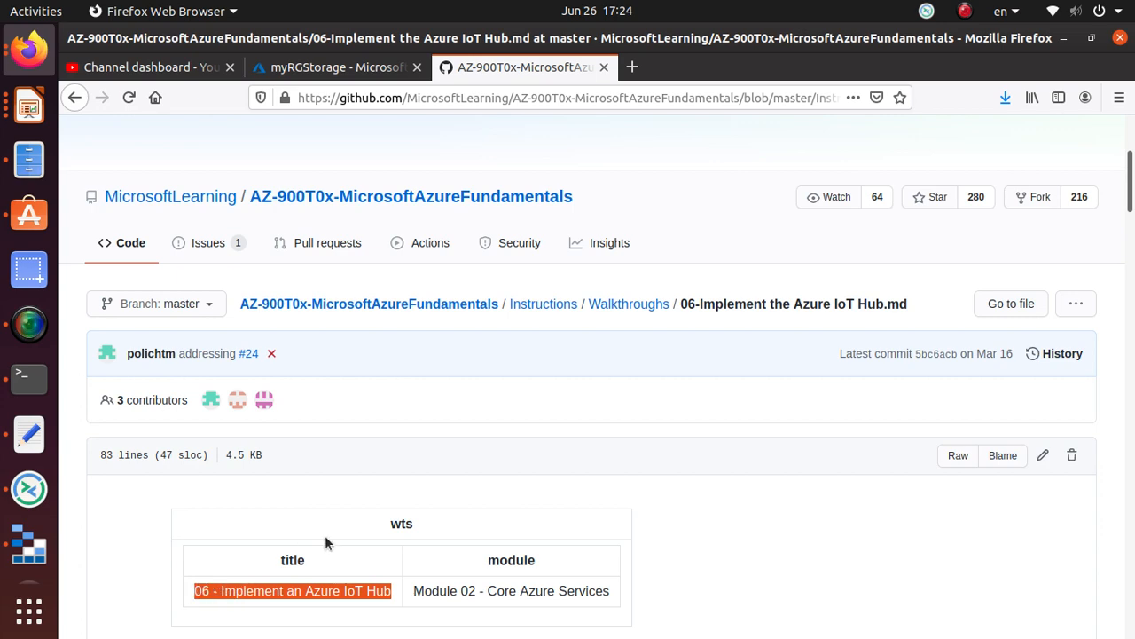
scroll(down, 3)
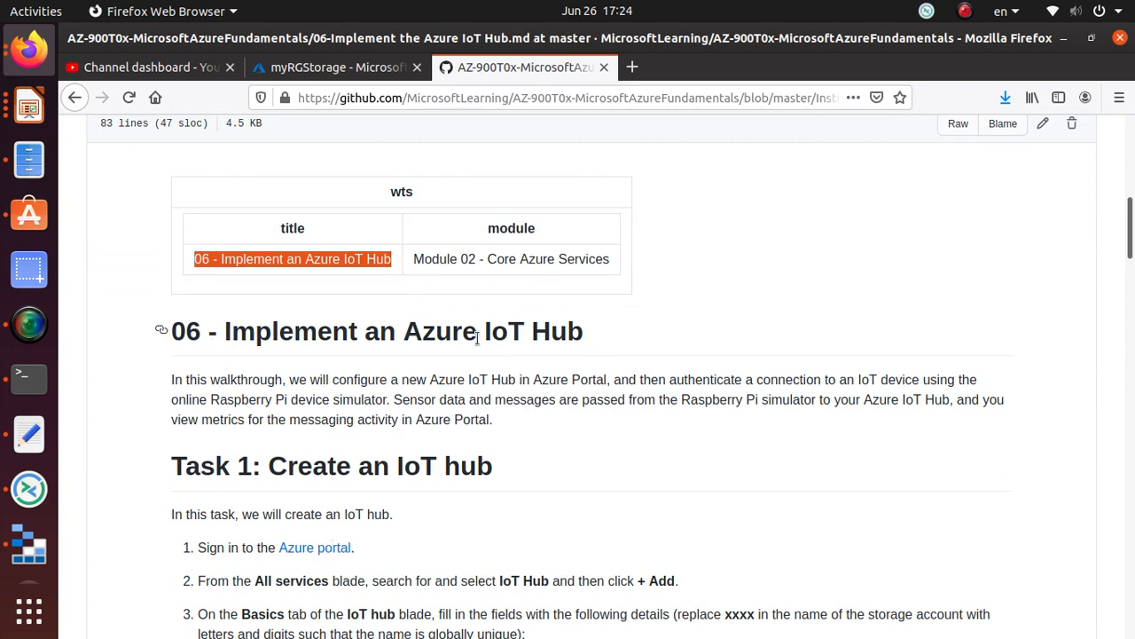
mouse_move(515, 331)
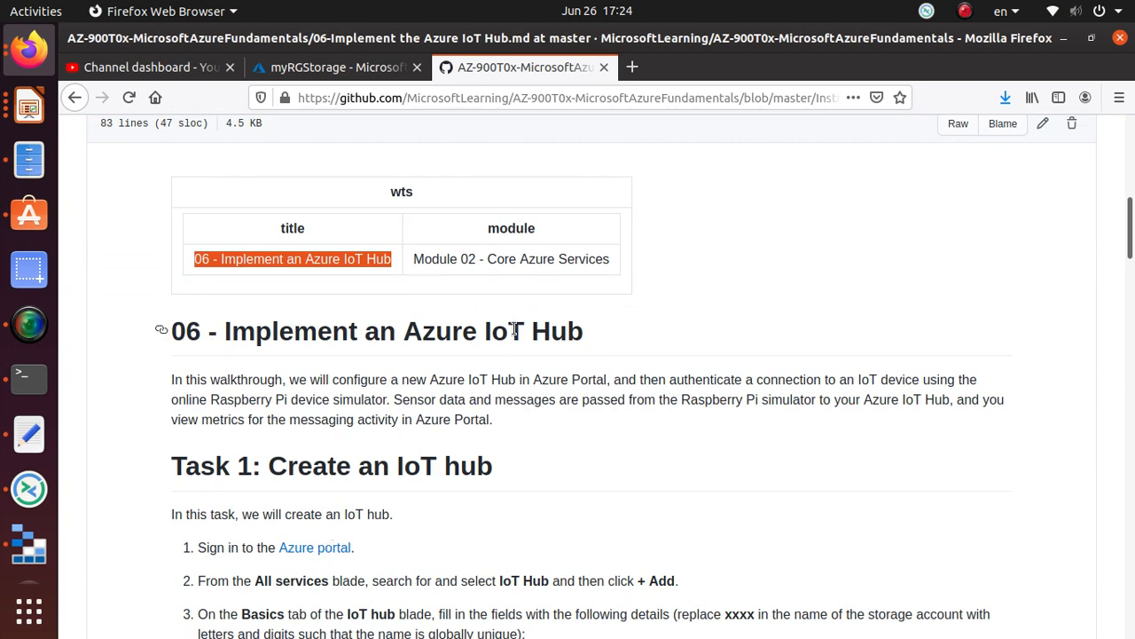
scroll(down, 3)
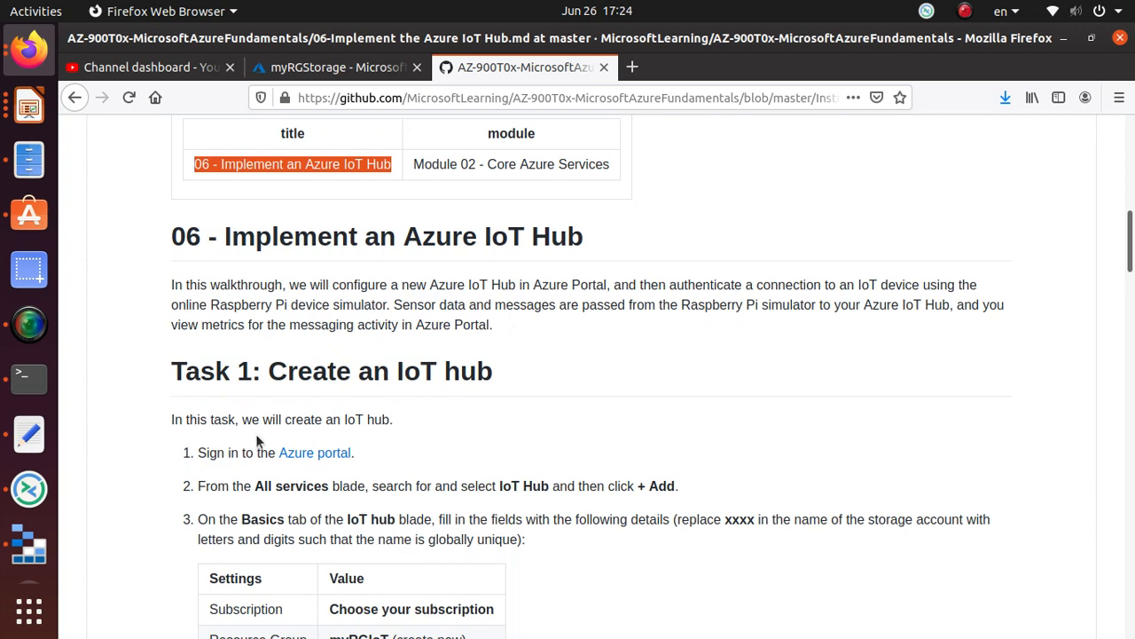
mouse_move(344, 444)
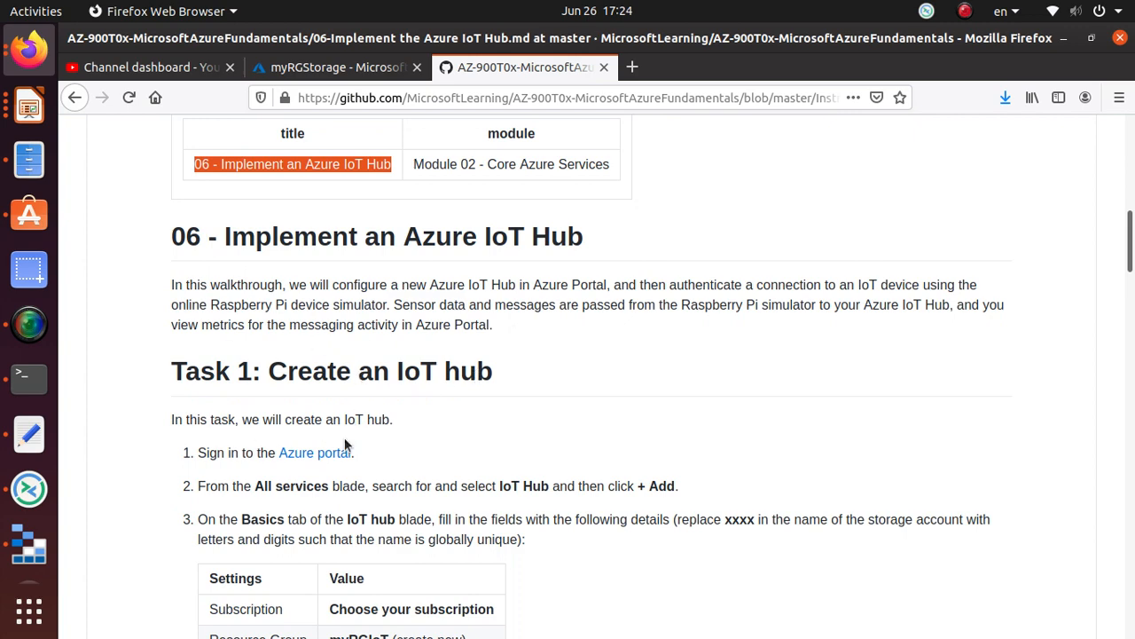
scroll(down, 3)
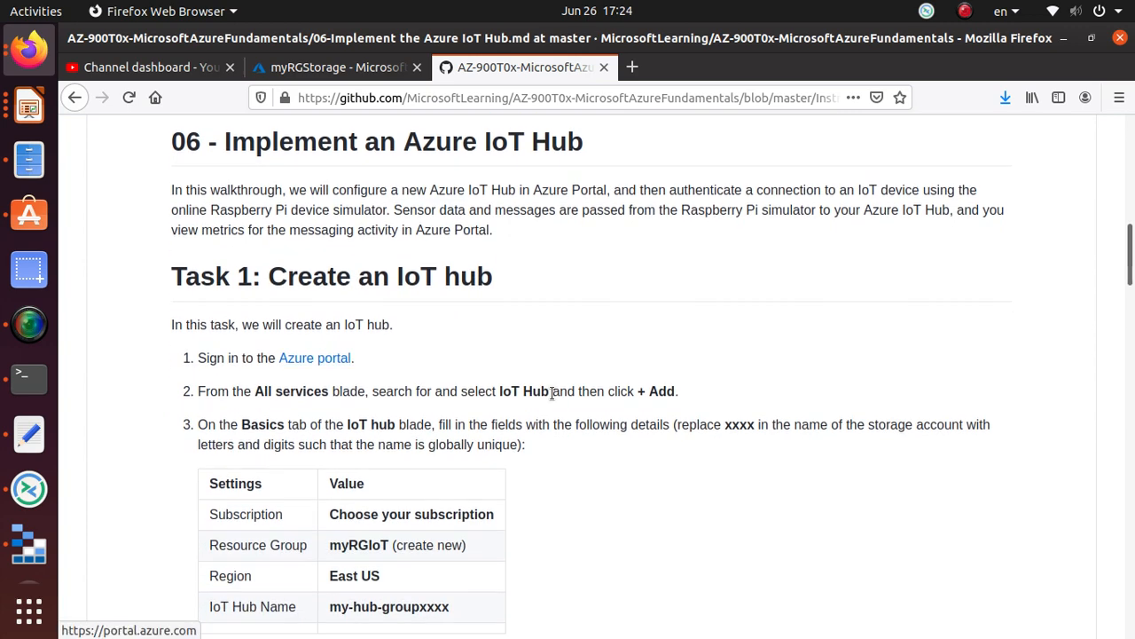
right_click(527, 391)
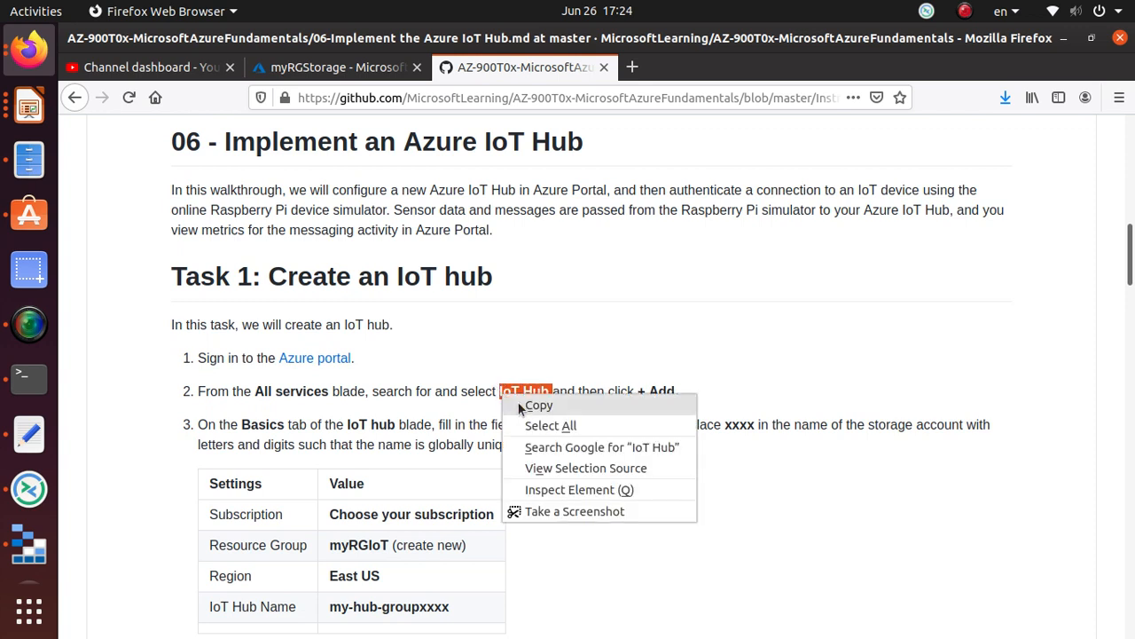
click(662, 391)
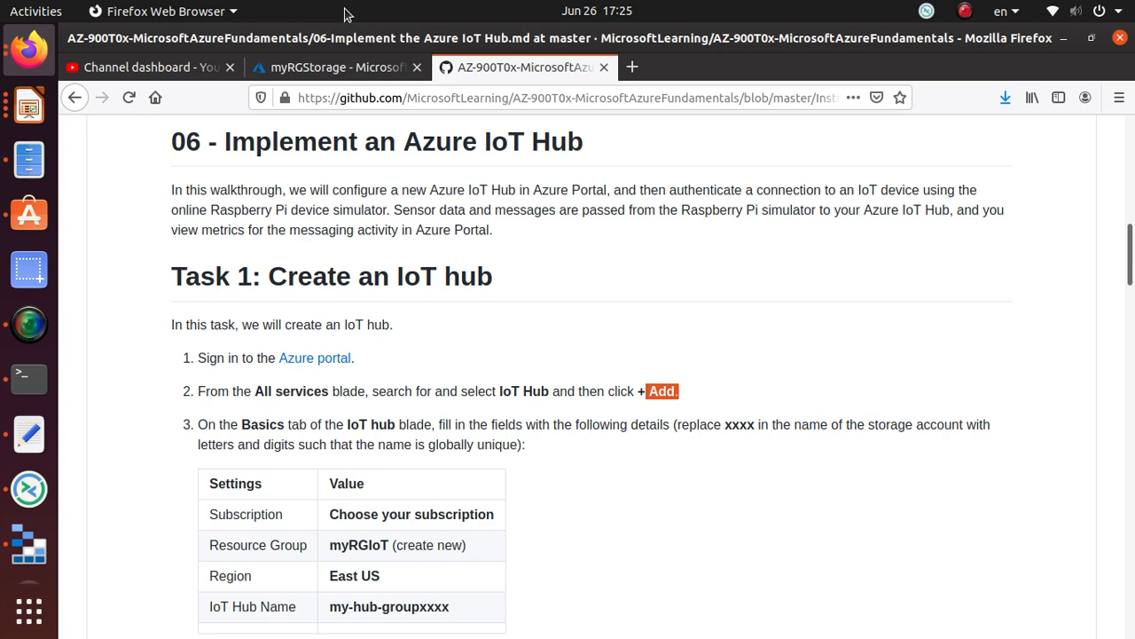
Search the portal for 'IoT Hub', open the service, and start adding a new hub
click(337, 66)
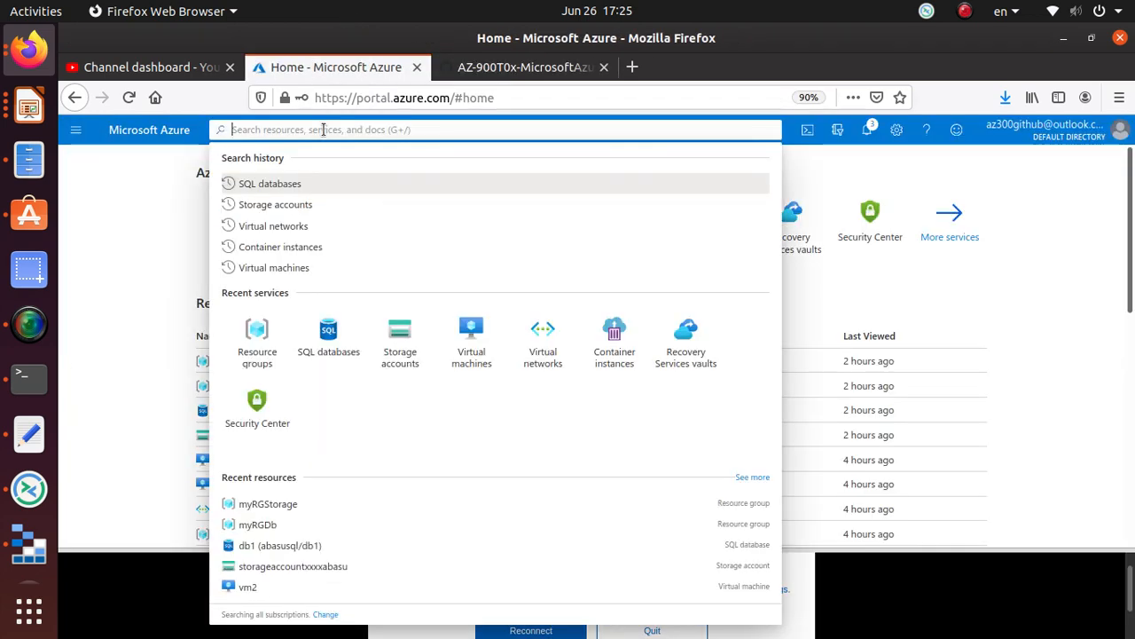
text(IoT Hub)
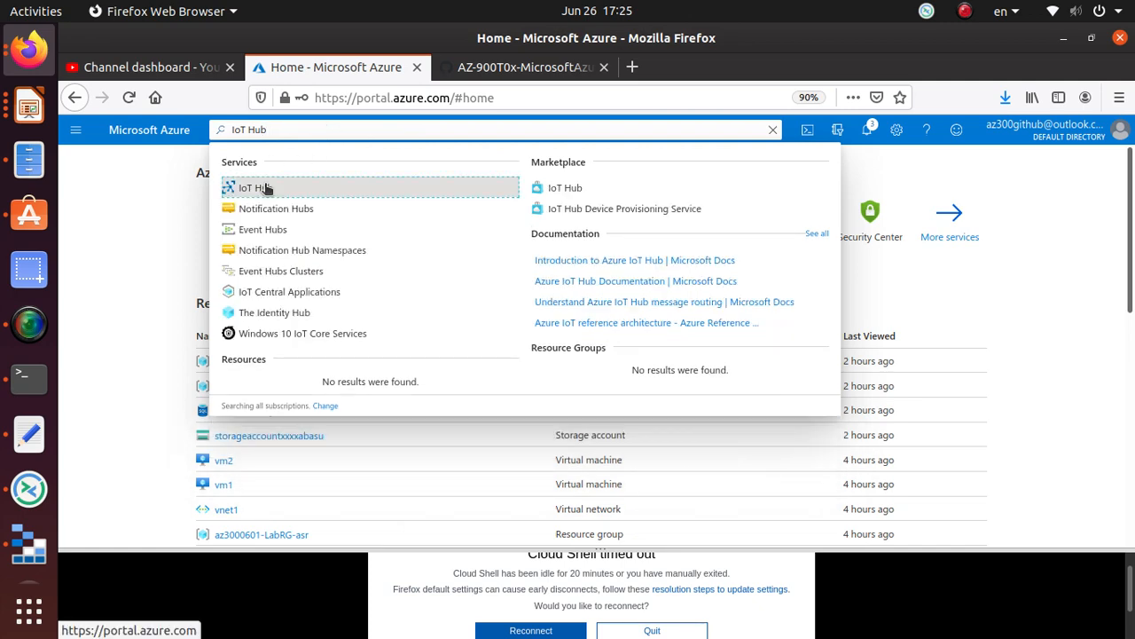
click(254, 187)
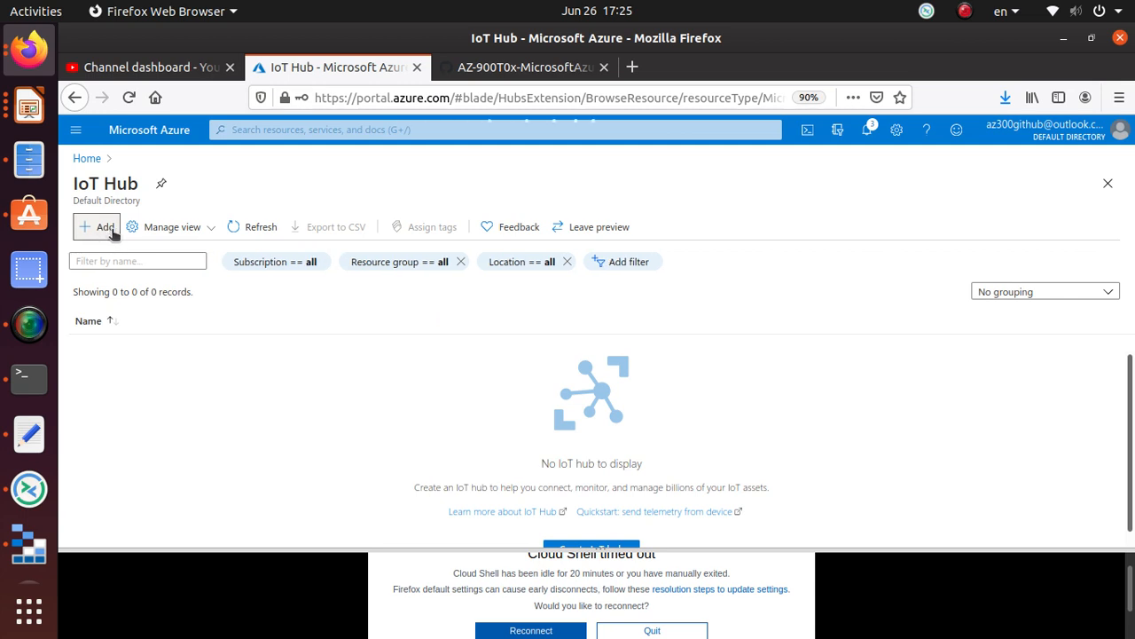
click(98, 226)
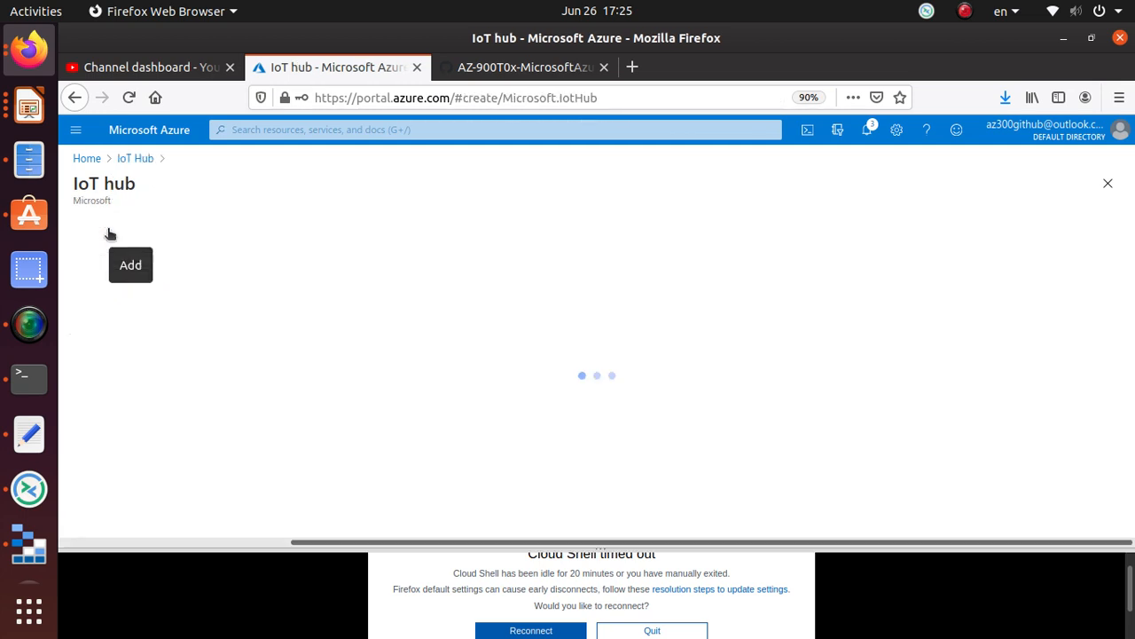
click(131, 264)
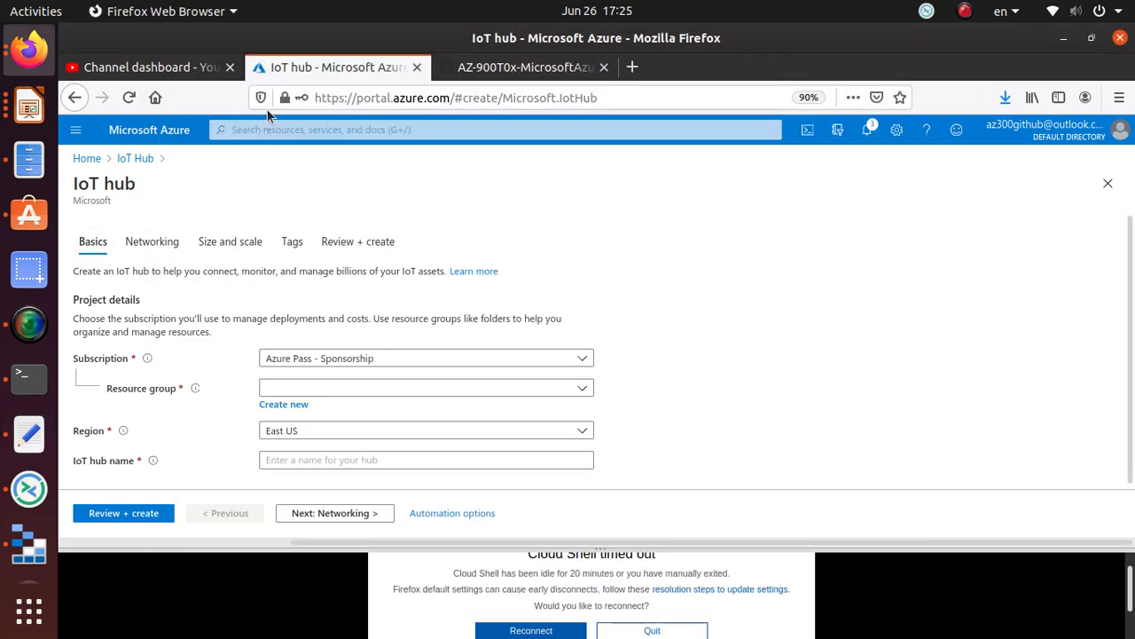
Create the new resource group myRGIoT for the hub
click(533, 66)
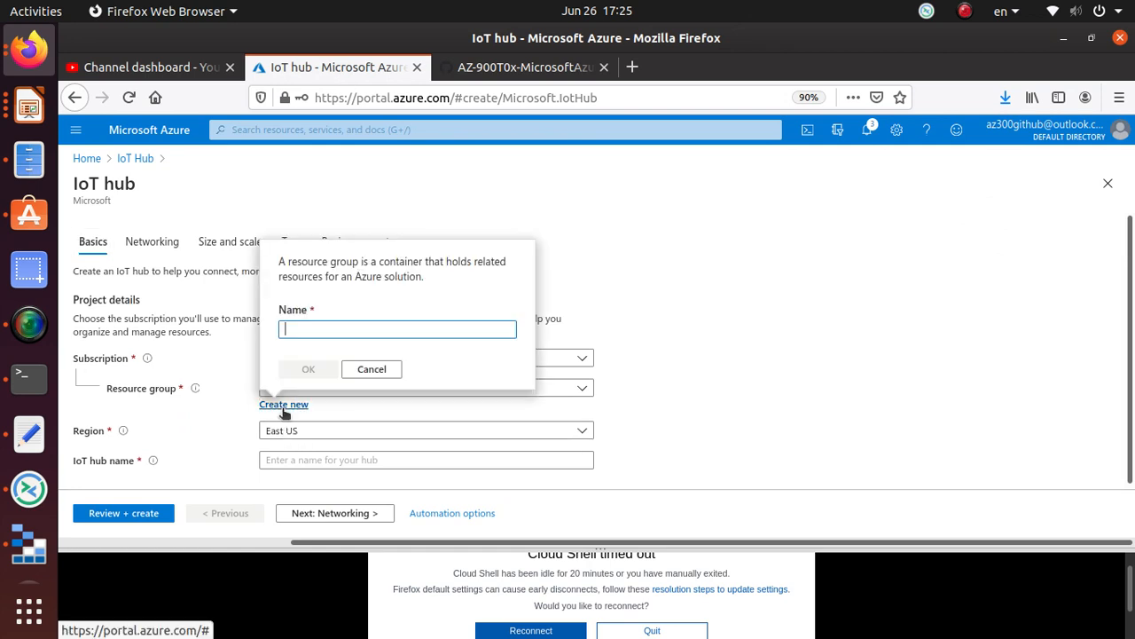
text(myRGIoT)
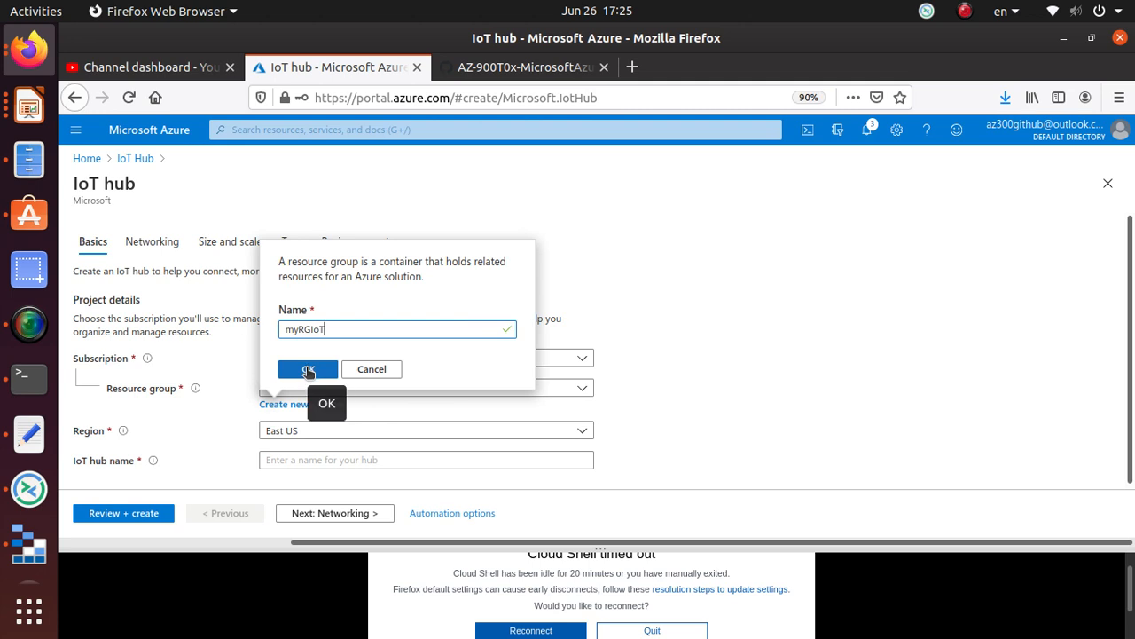
click(307, 369)
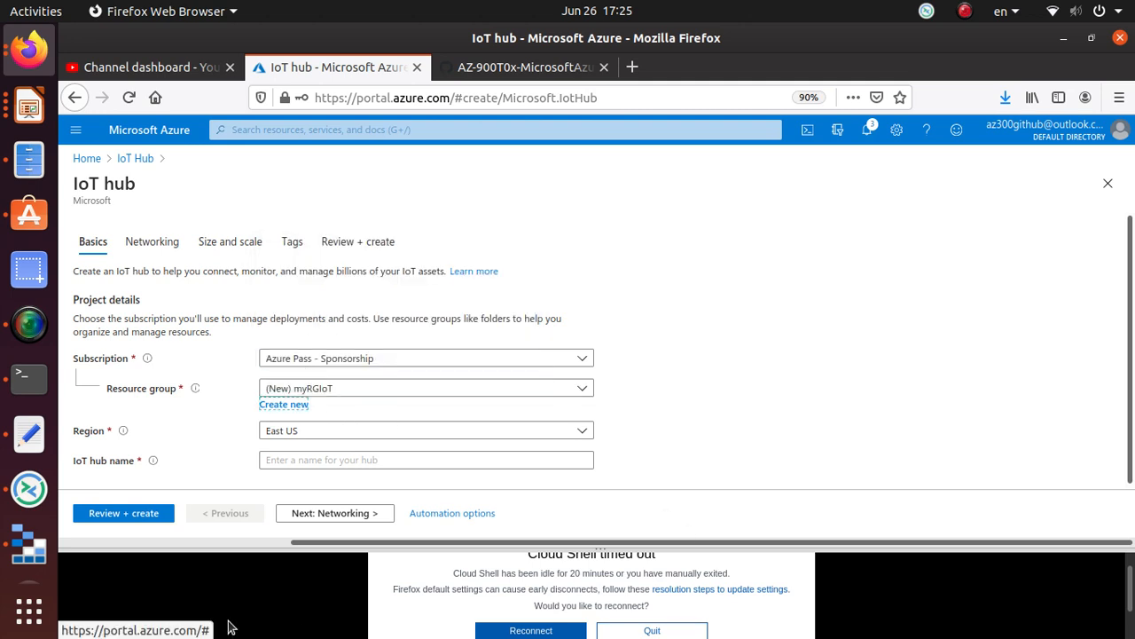
Check the lab guide and name the IoT hub my-hub-groupabasu
click(533, 67)
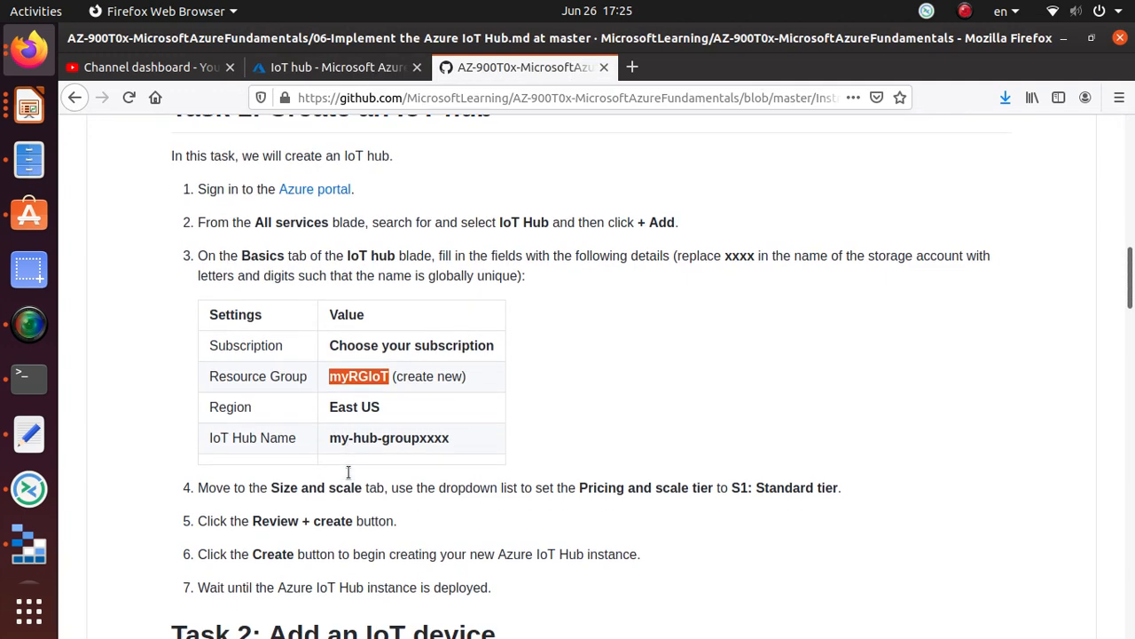
scroll(down, 3)
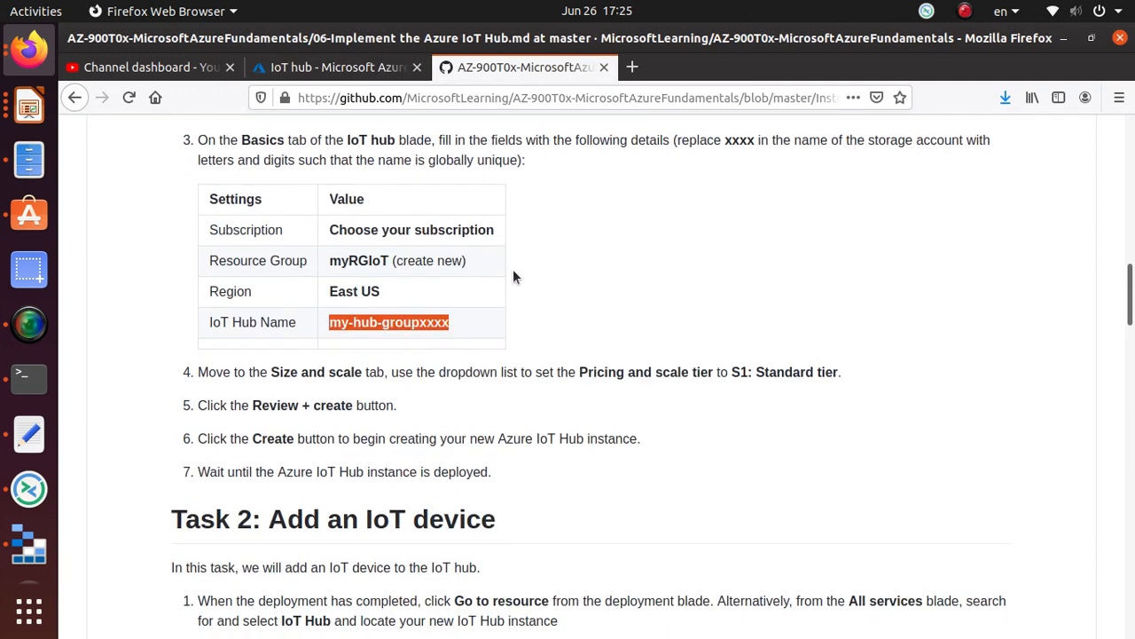
mouse_move(366, 322)
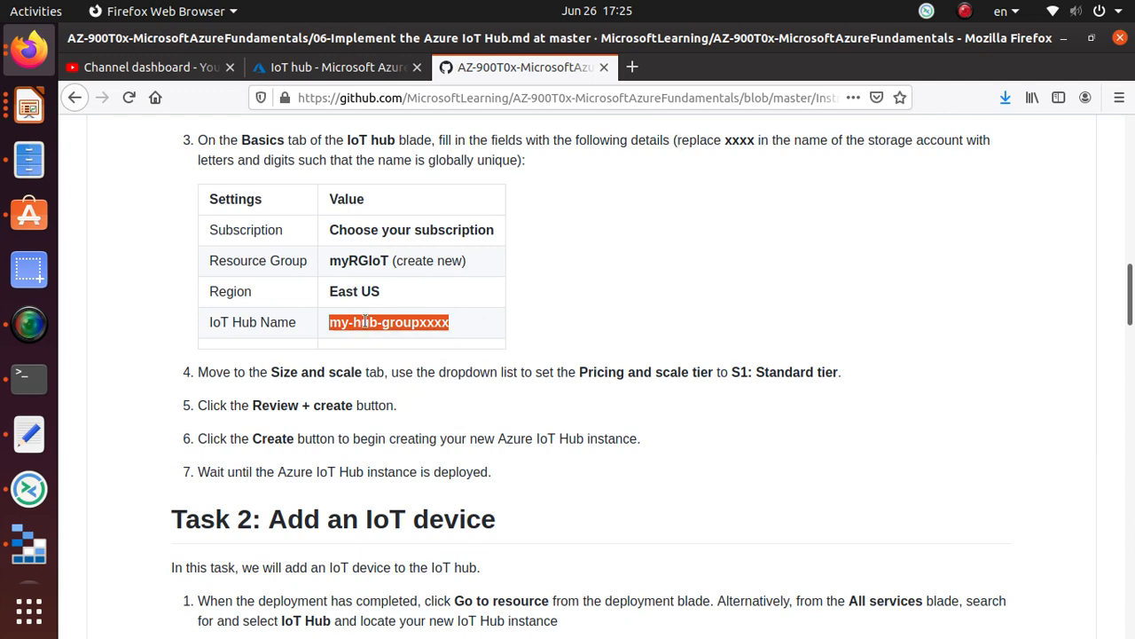
click(340, 66)
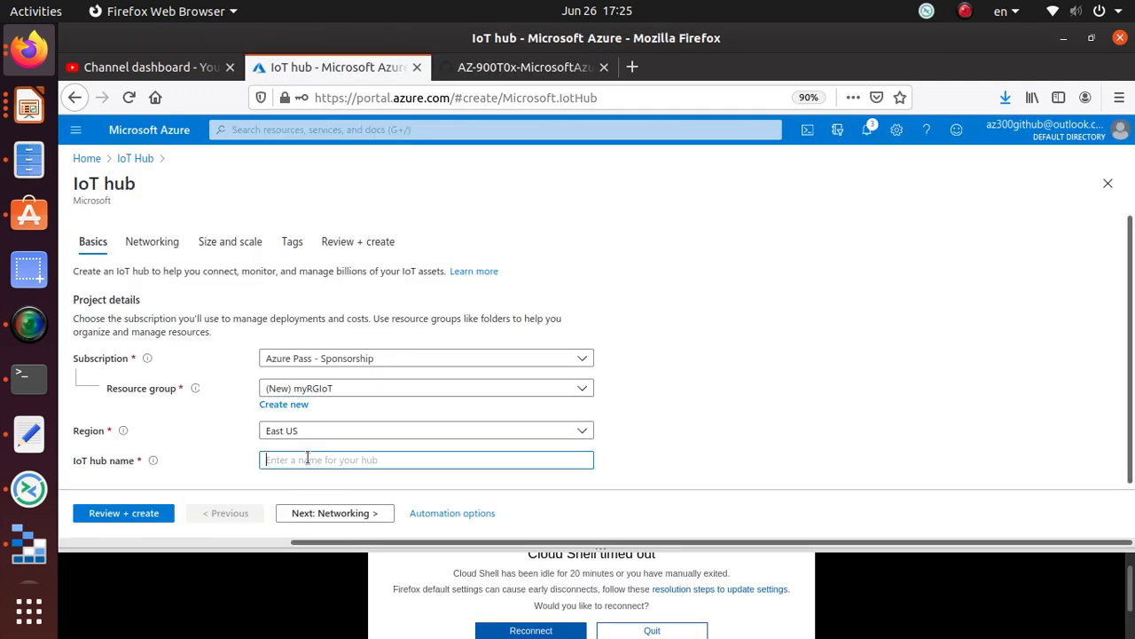
text(my-hub-groupxxxx)
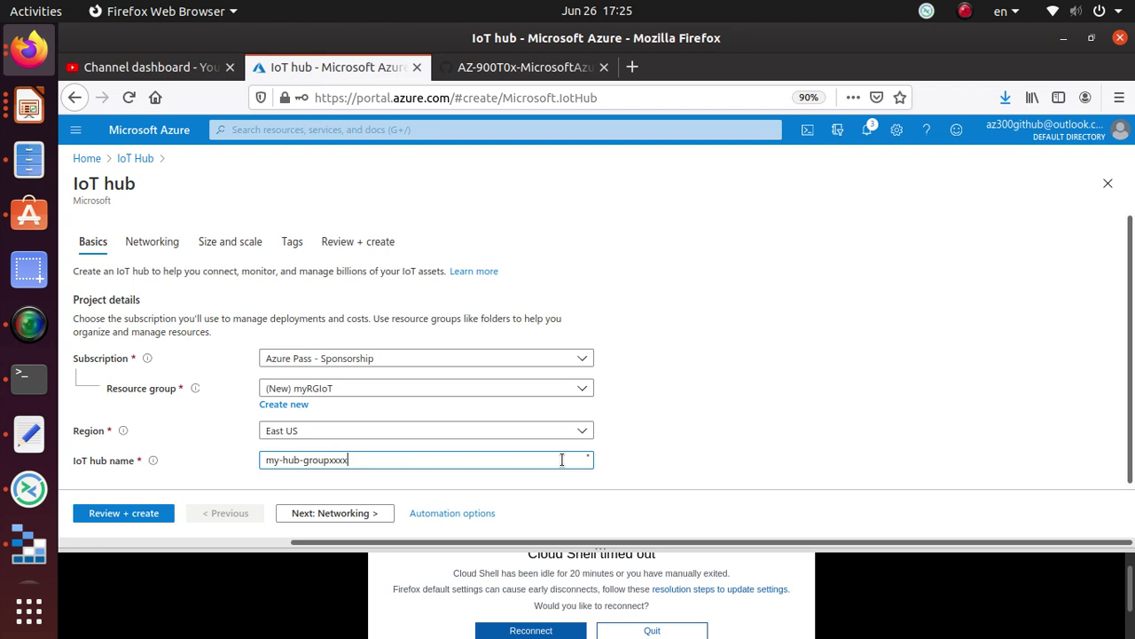
text(abasu)
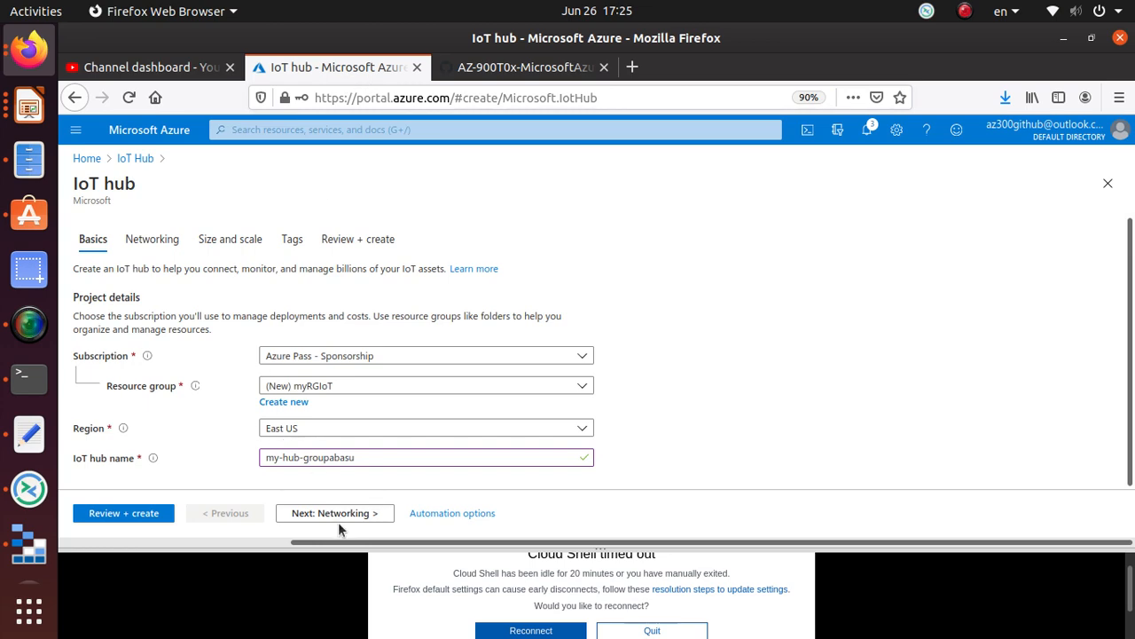
Note the S1: Standard pricing tier instruction and advance to Networking
click(541, 66)
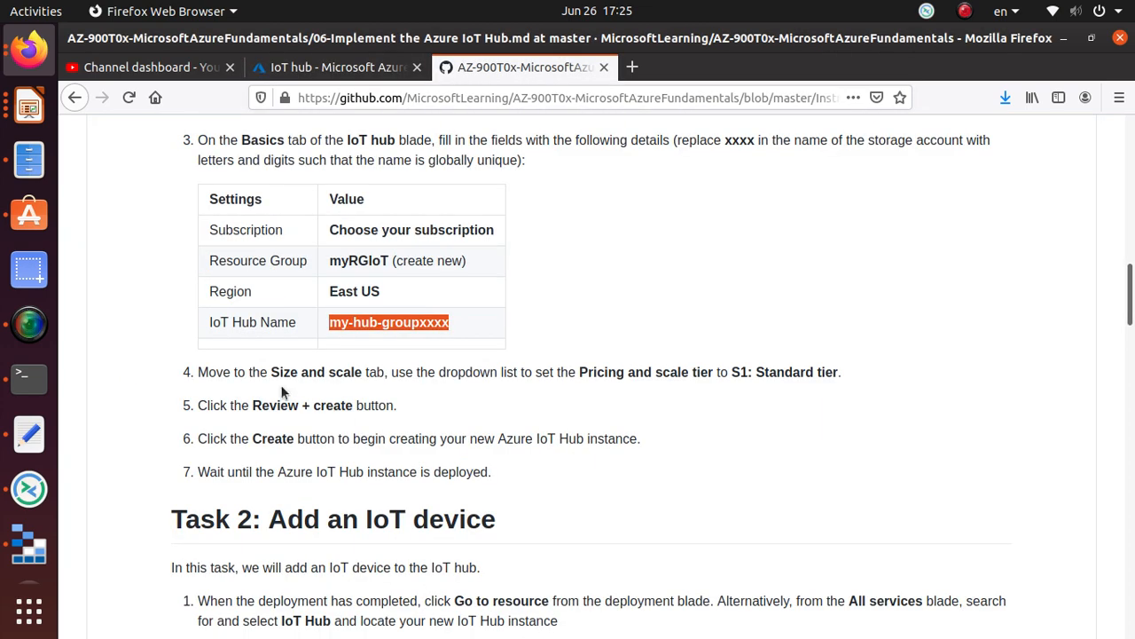
mouse_move(339, 378)
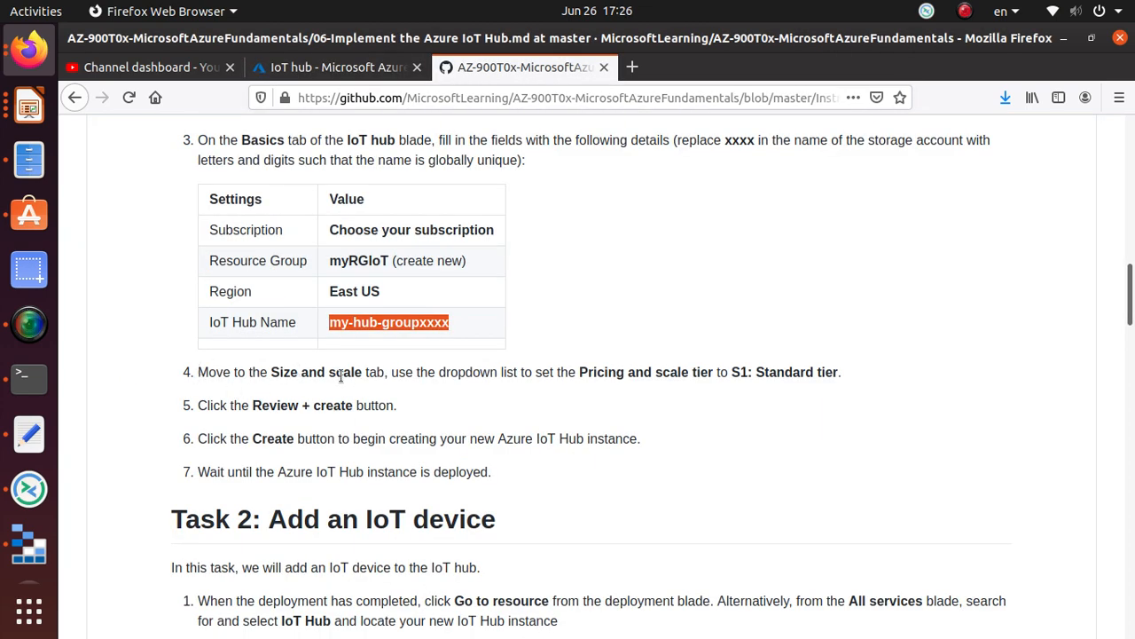
double_click(603, 372)
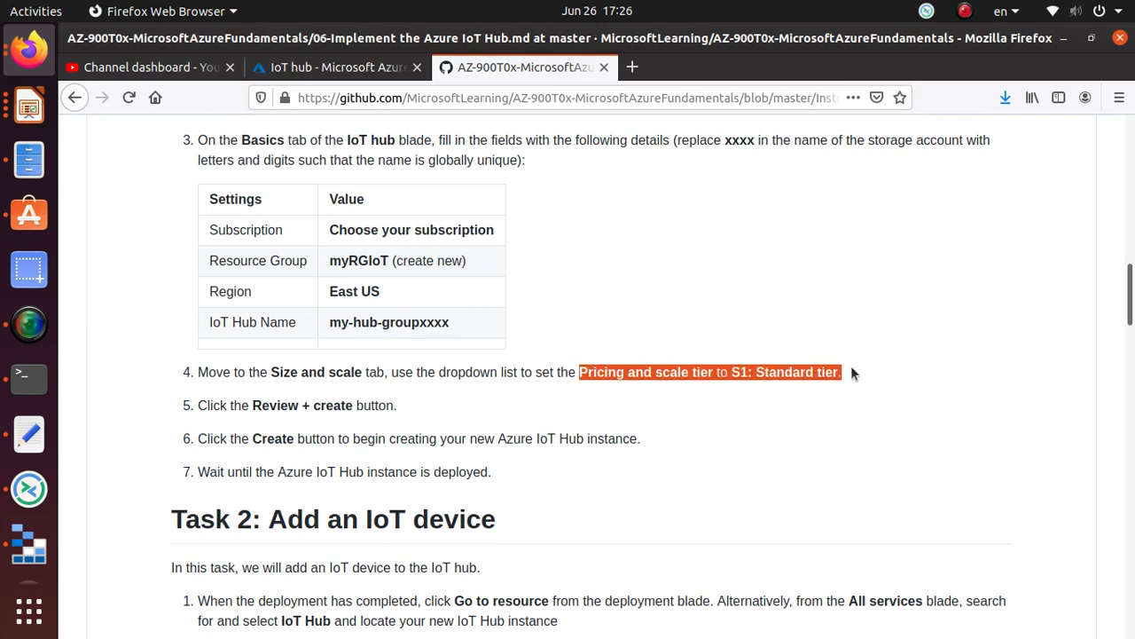
click(328, 67)
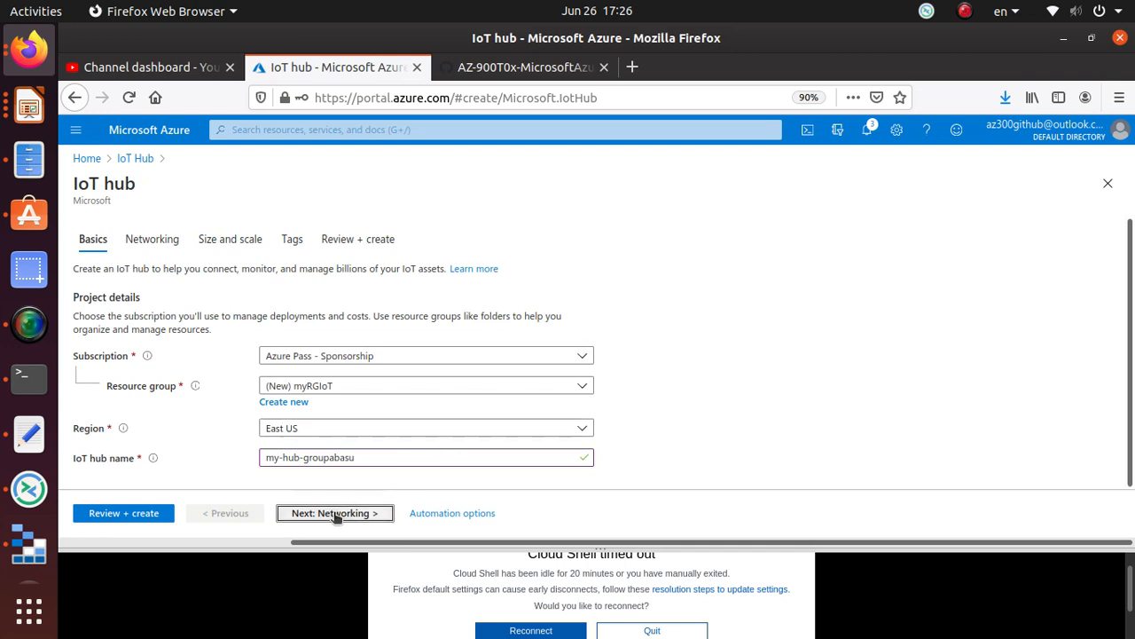
click(334, 513)
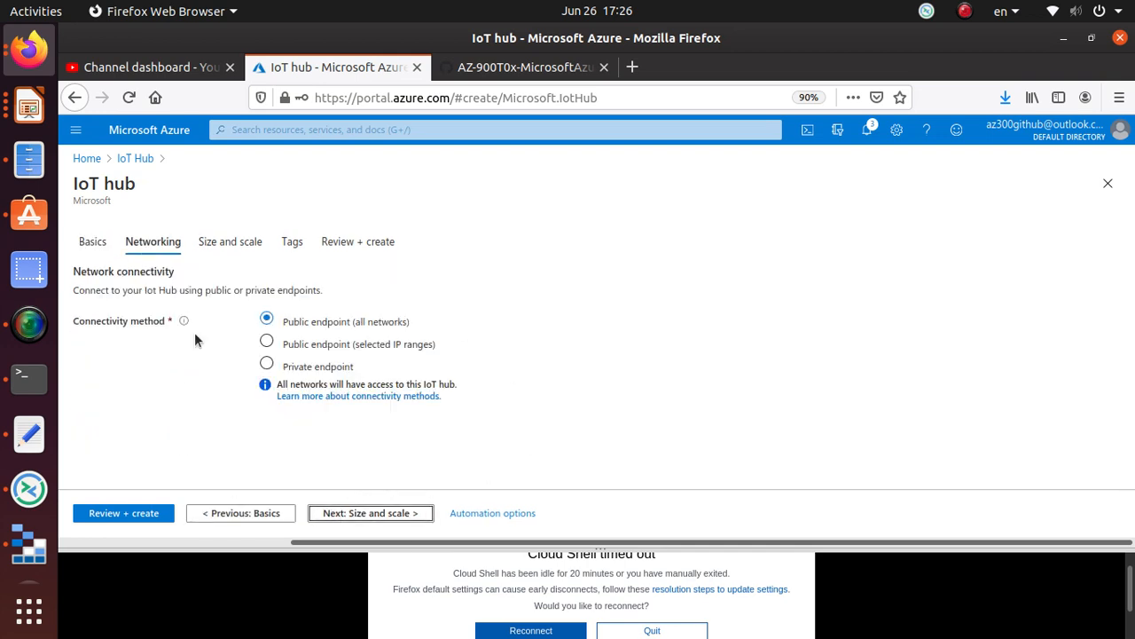
mouse_move(228, 317)
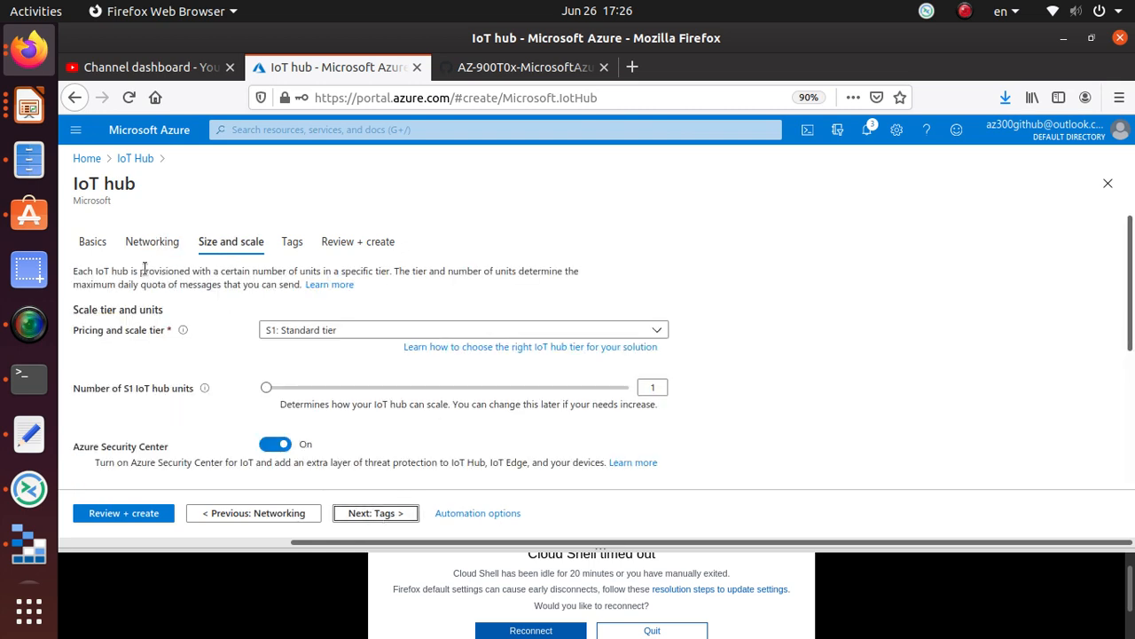
mouse_move(355, 52)
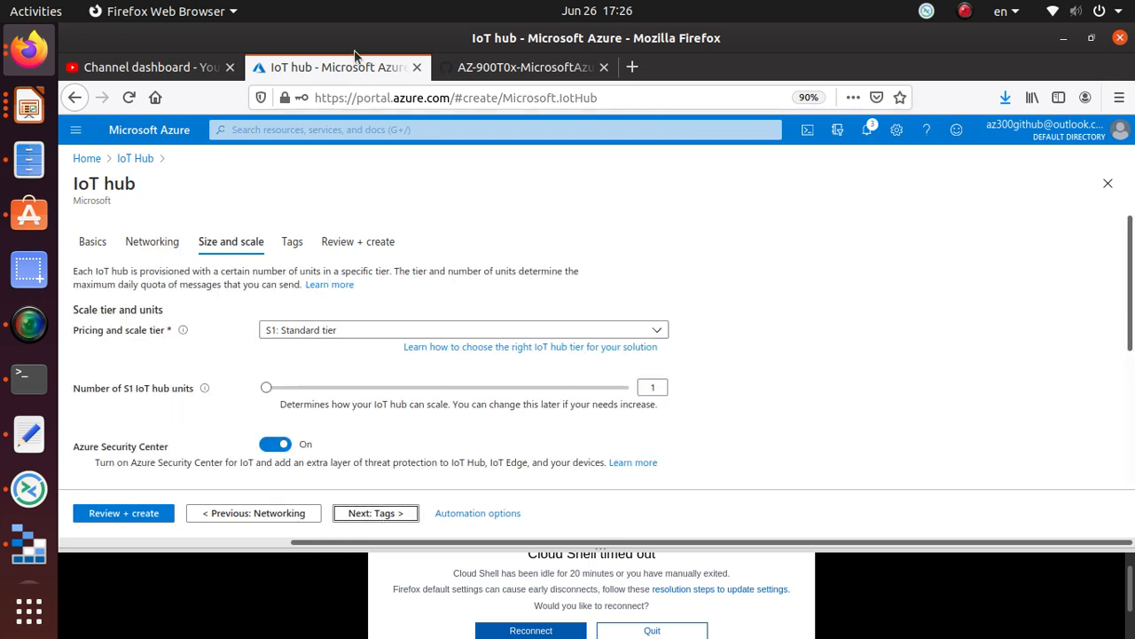
Review the Size and scale details with S1: Standard kept, then go to Review + create
click(525, 67)
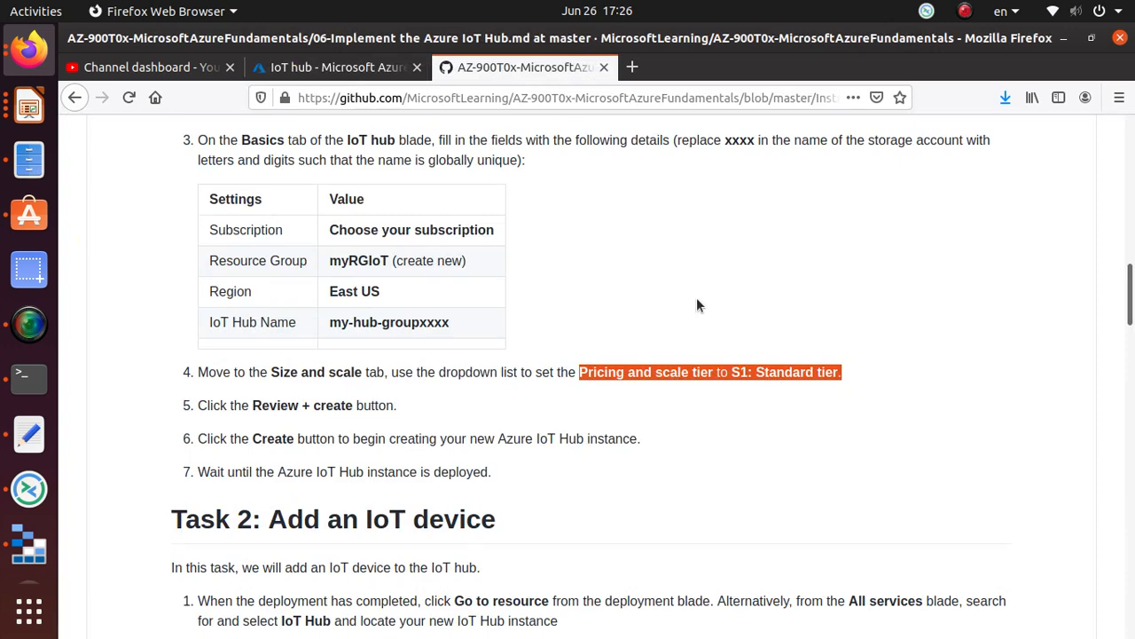
click(337, 67)
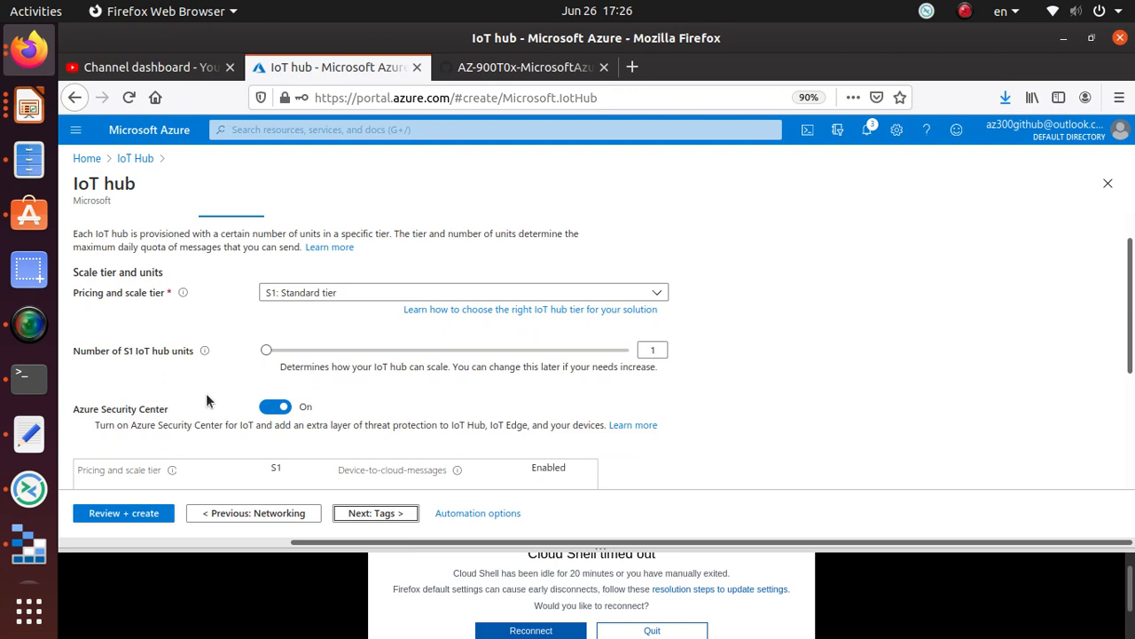
scroll(down, 3)
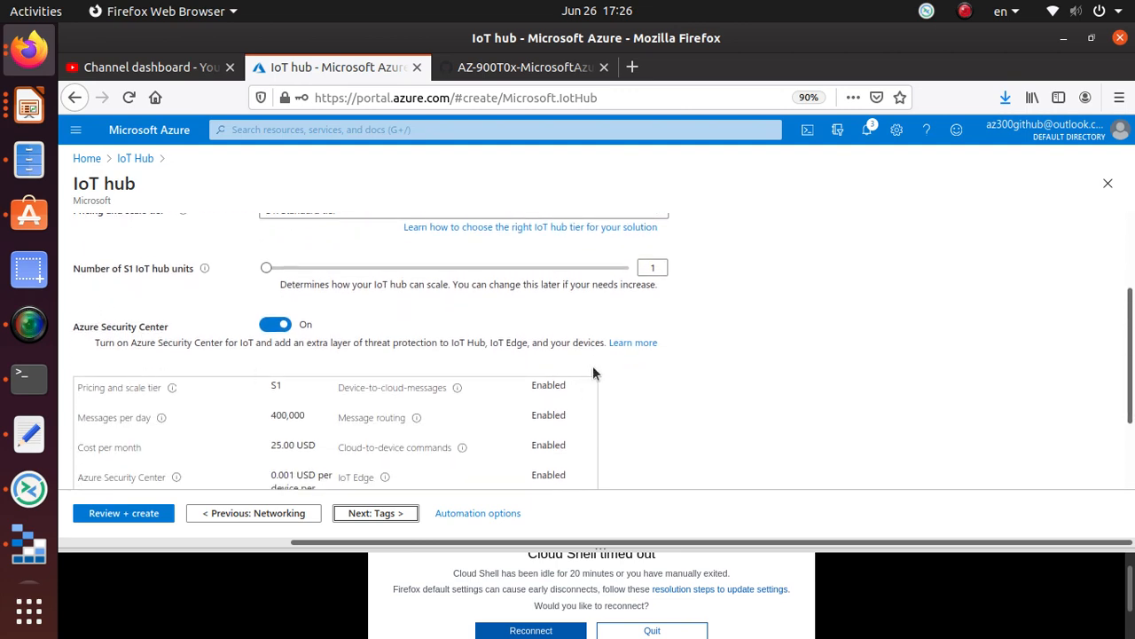
scroll(down, 3)
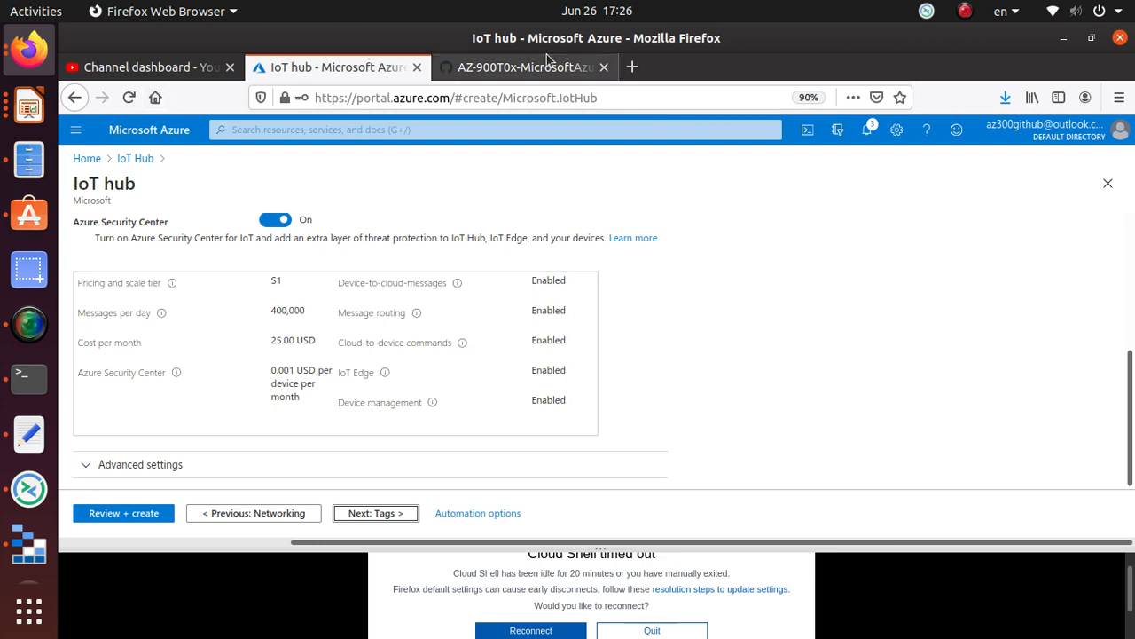
click(532, 67)
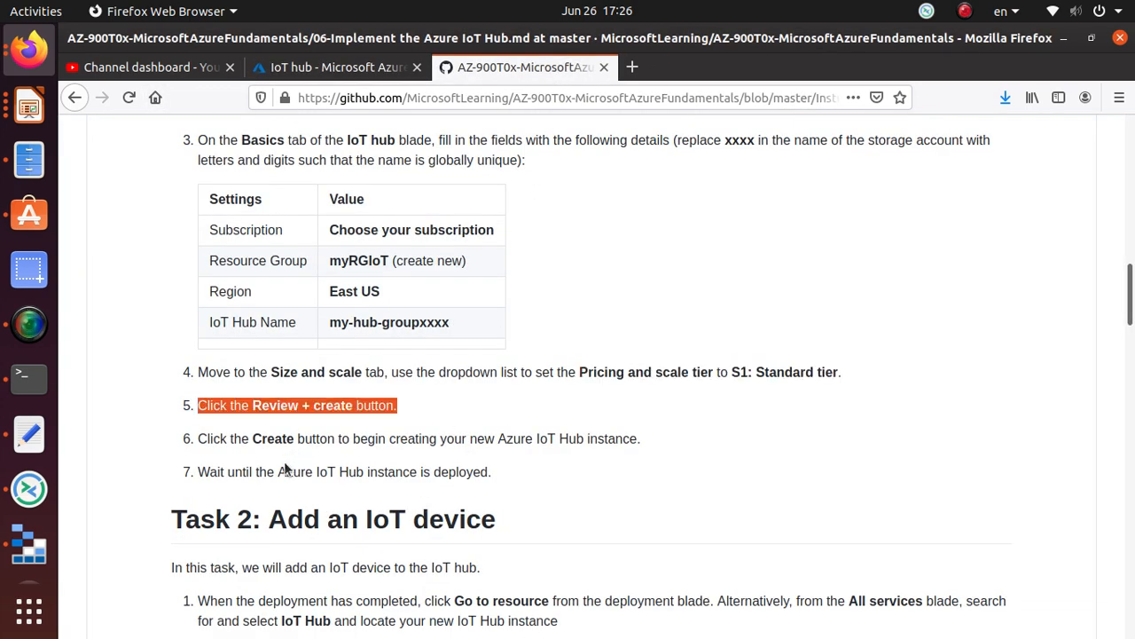
click(346, 67)
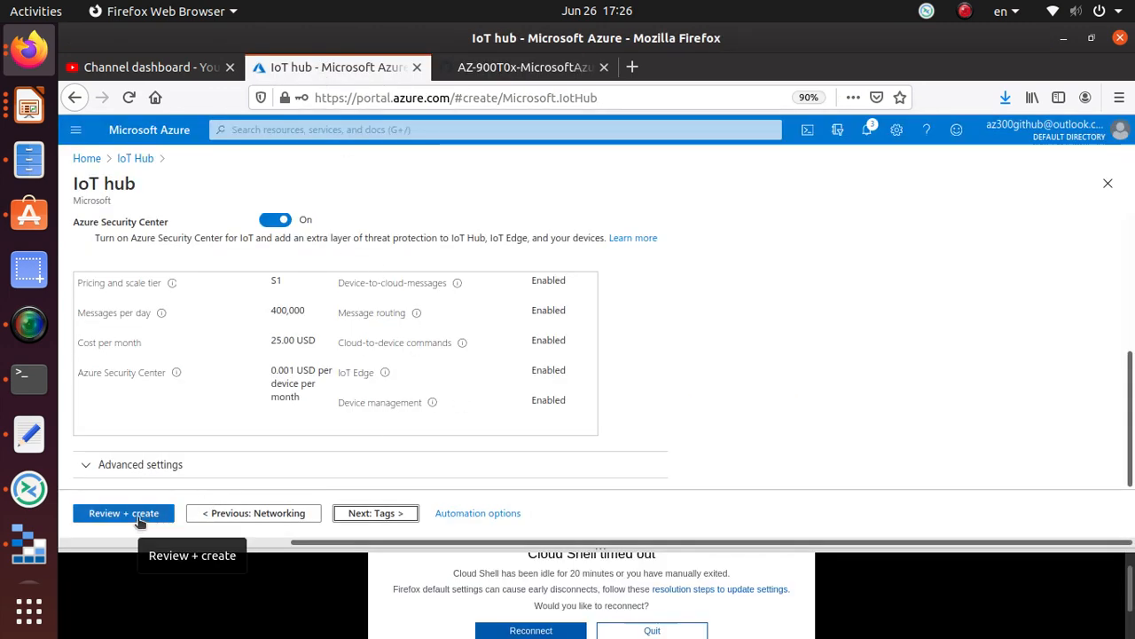
click(123, 512)
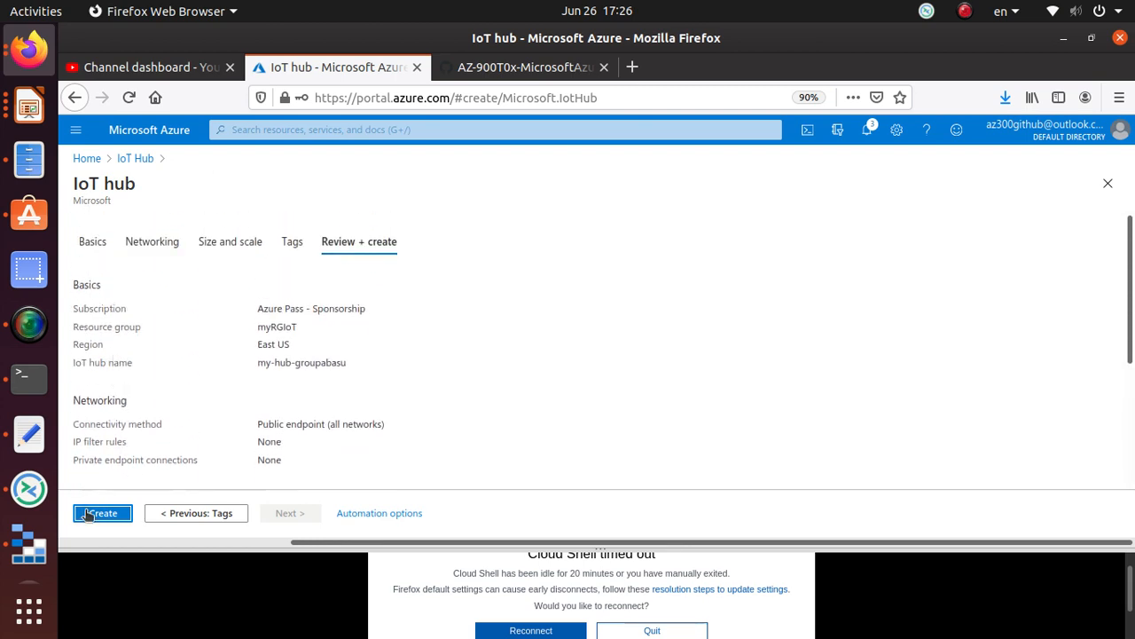
Create the my-hub-groupabasu hub and check notifications for its deployment progress
click(102, 512)
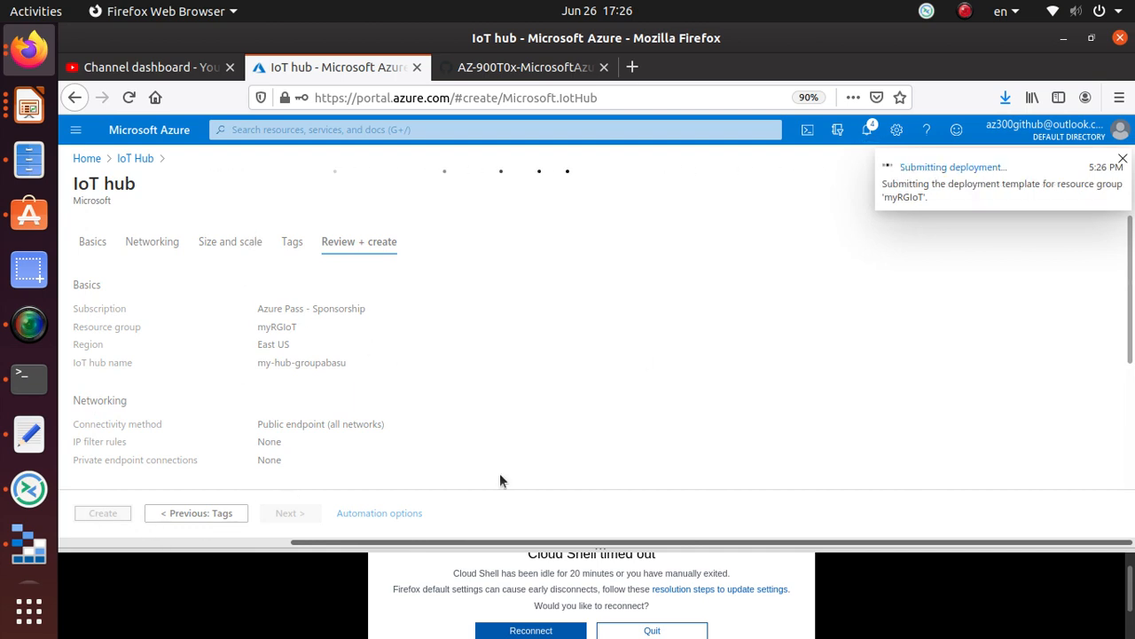
click(102, 512)
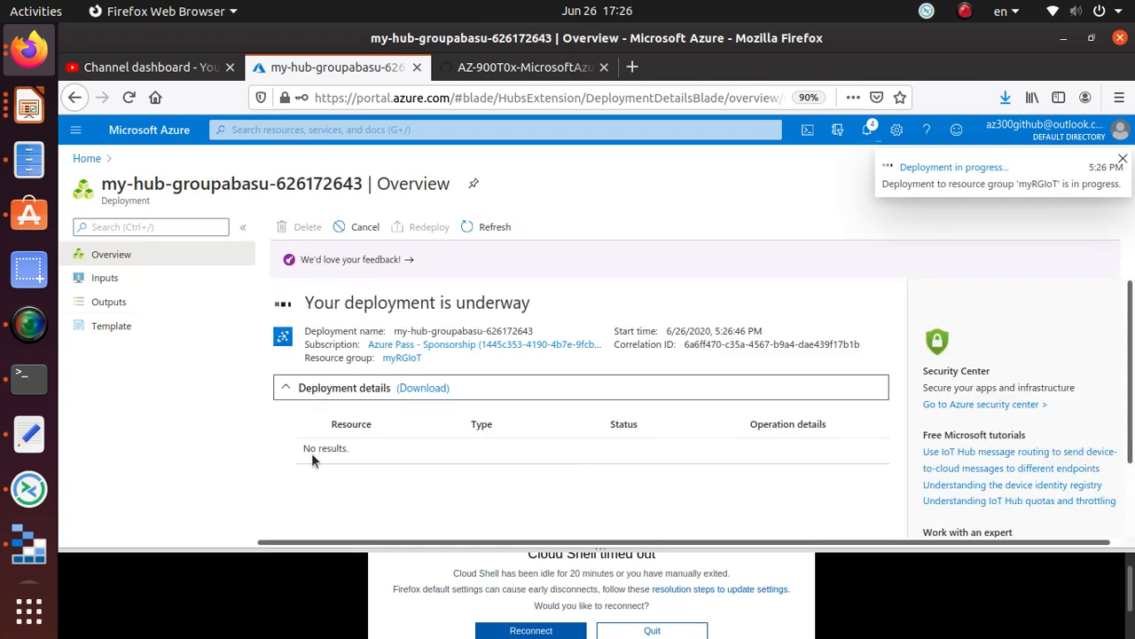
mouse_move(263, 324)
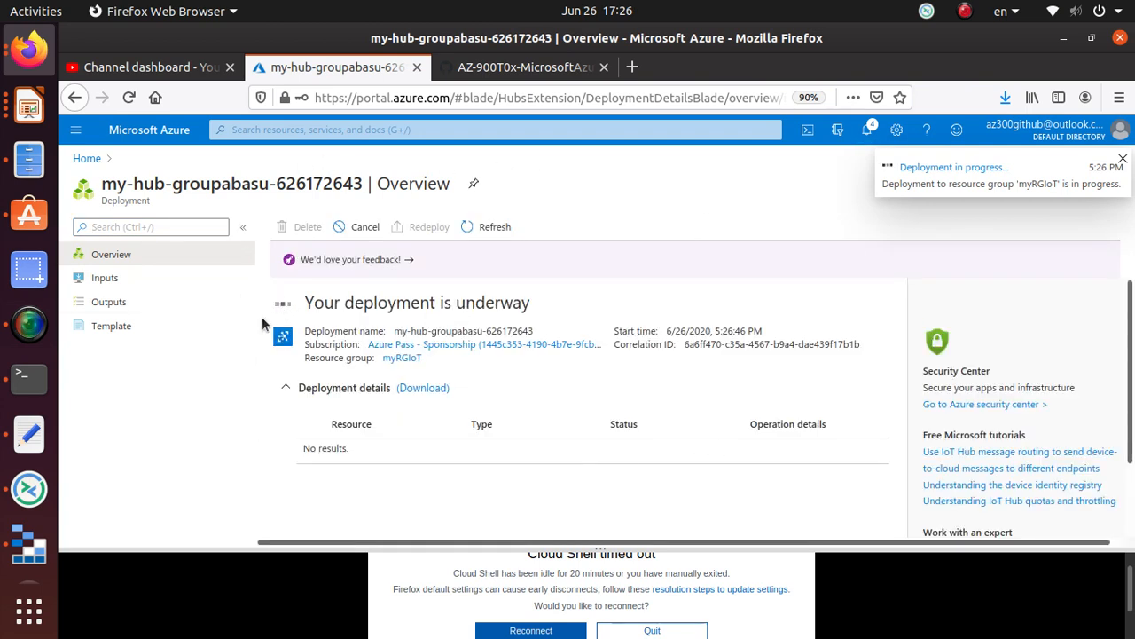
click(1122, 160)
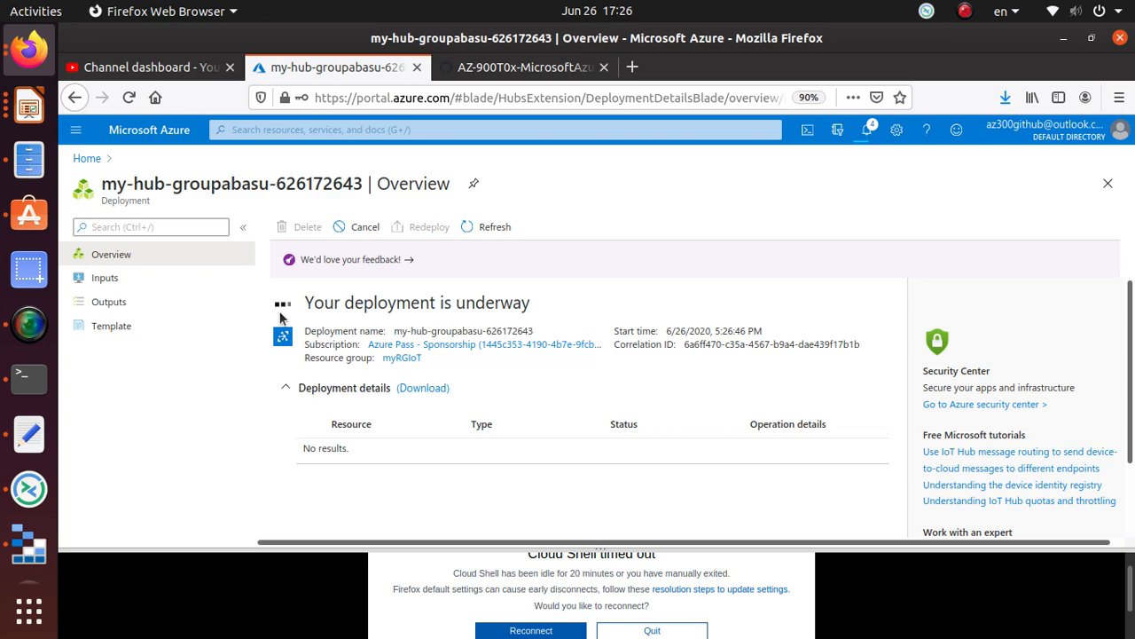
mouse_move(867, 130)
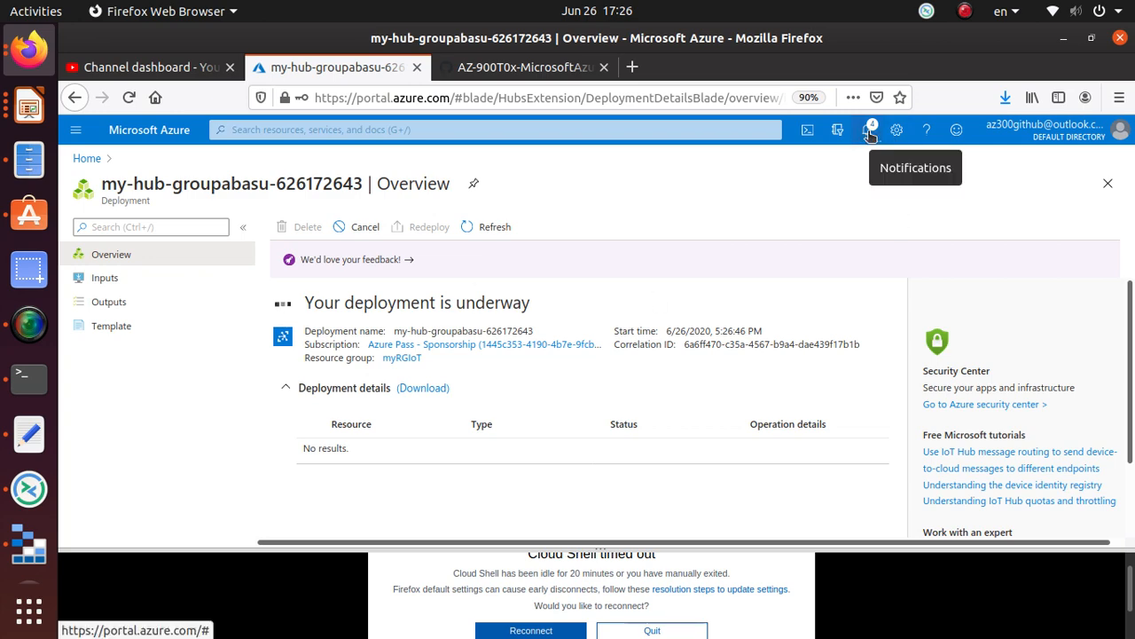
click(868, 131)
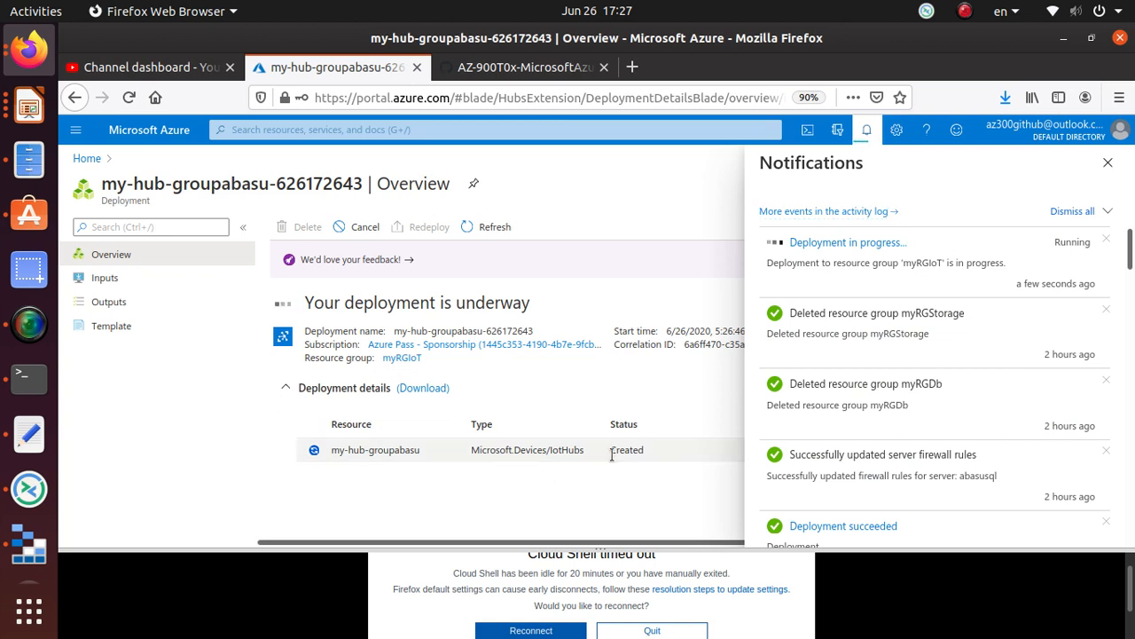
mouse_move(649, 470)
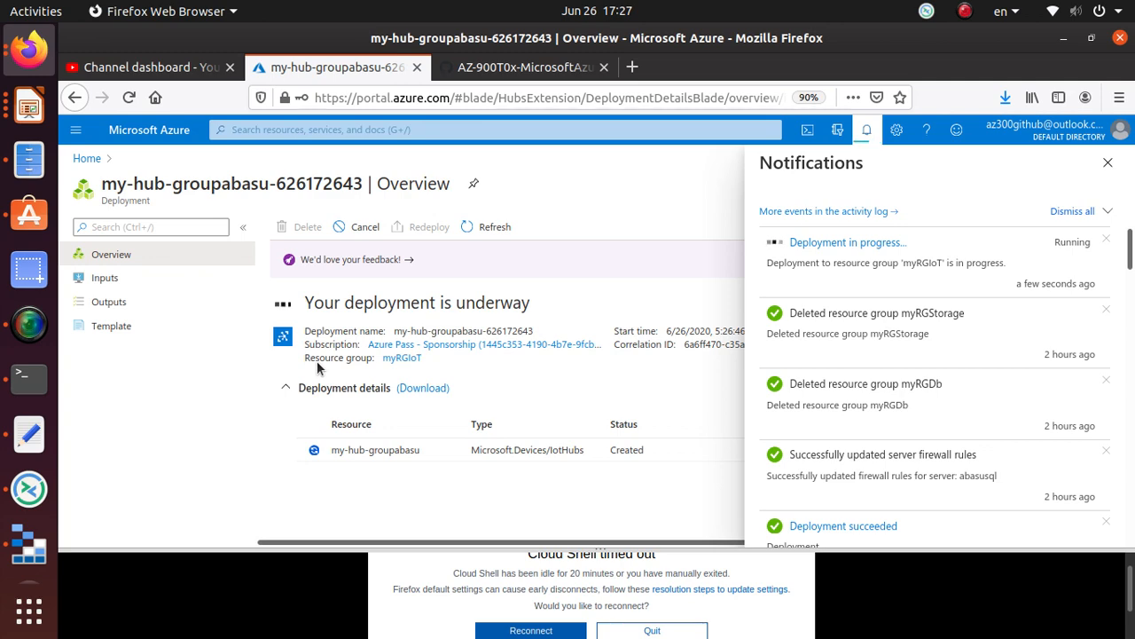
click(550, 66)
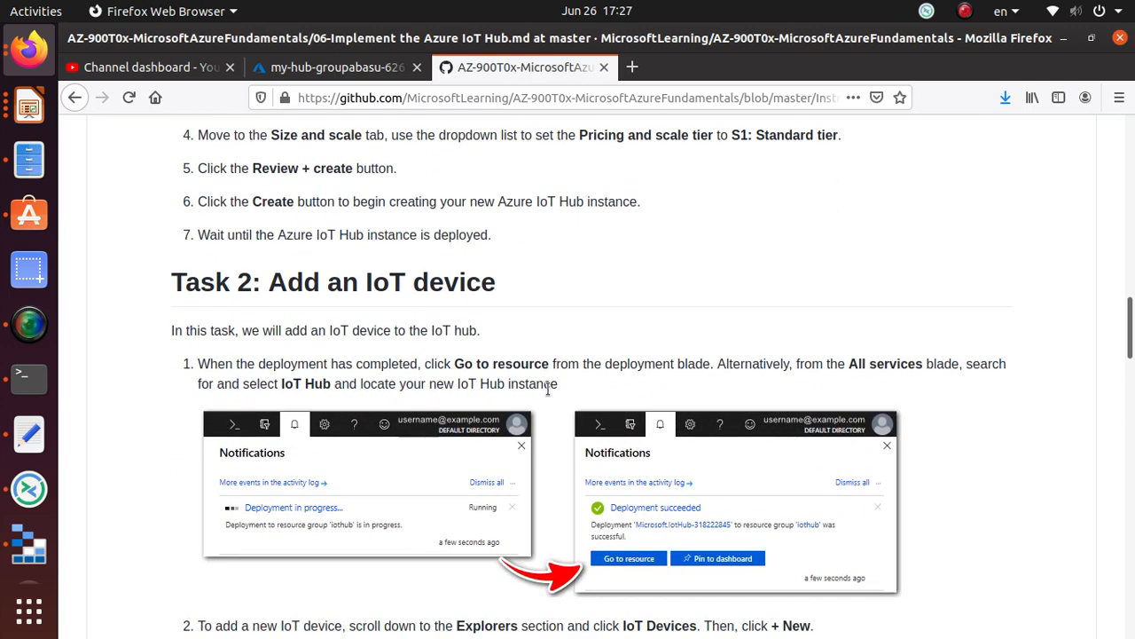
double_click(454, 282)
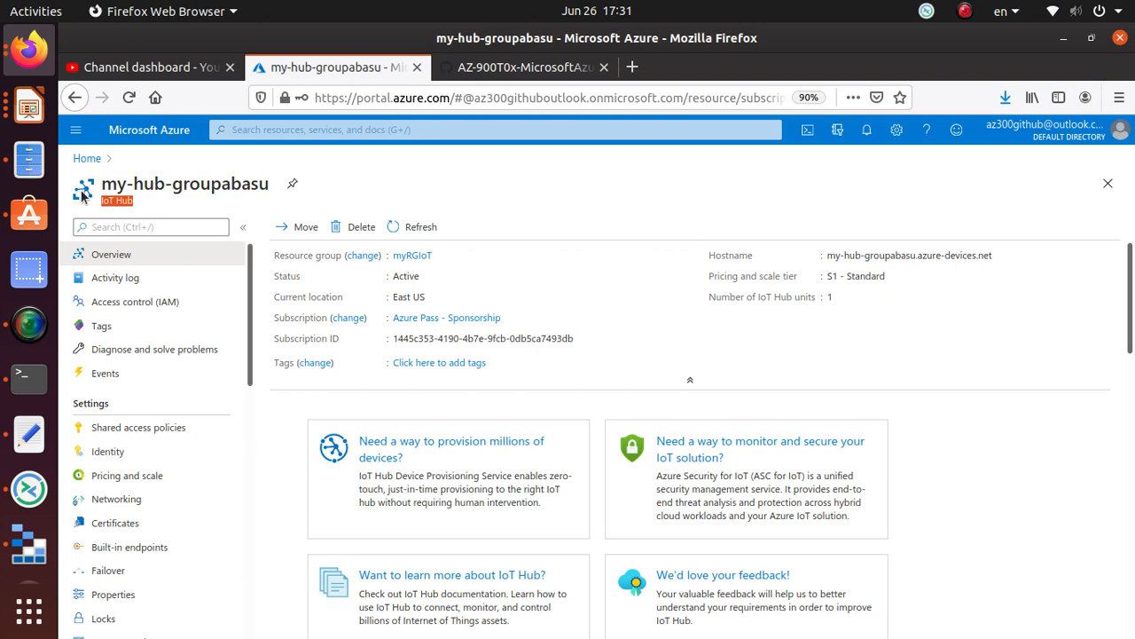
mouse_move(137, 205)
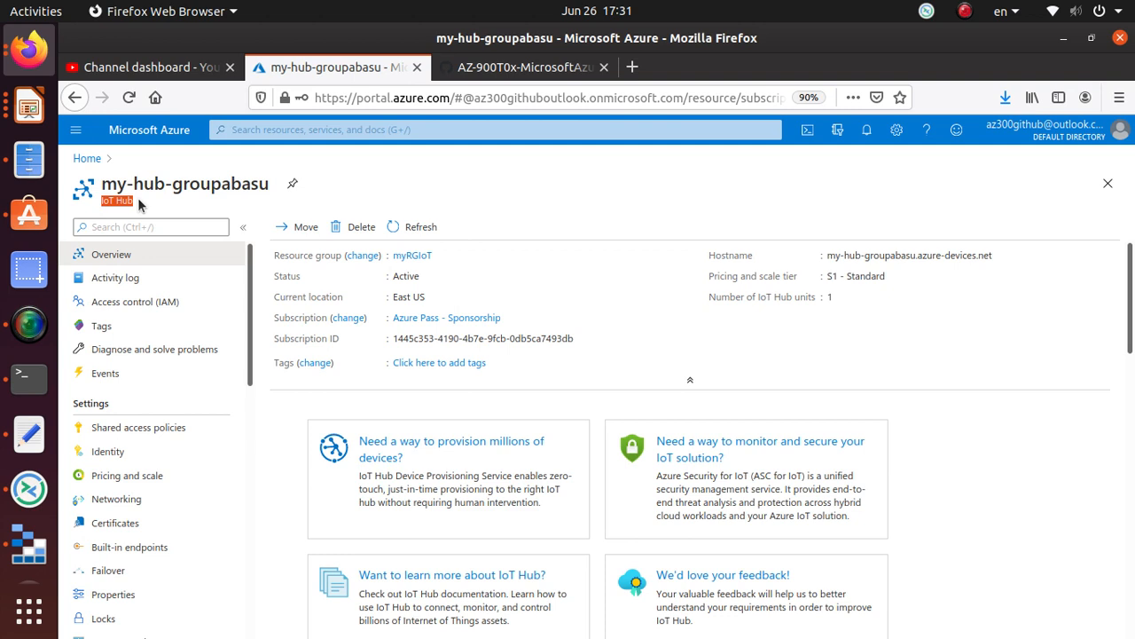
mouse_move(137, 255)
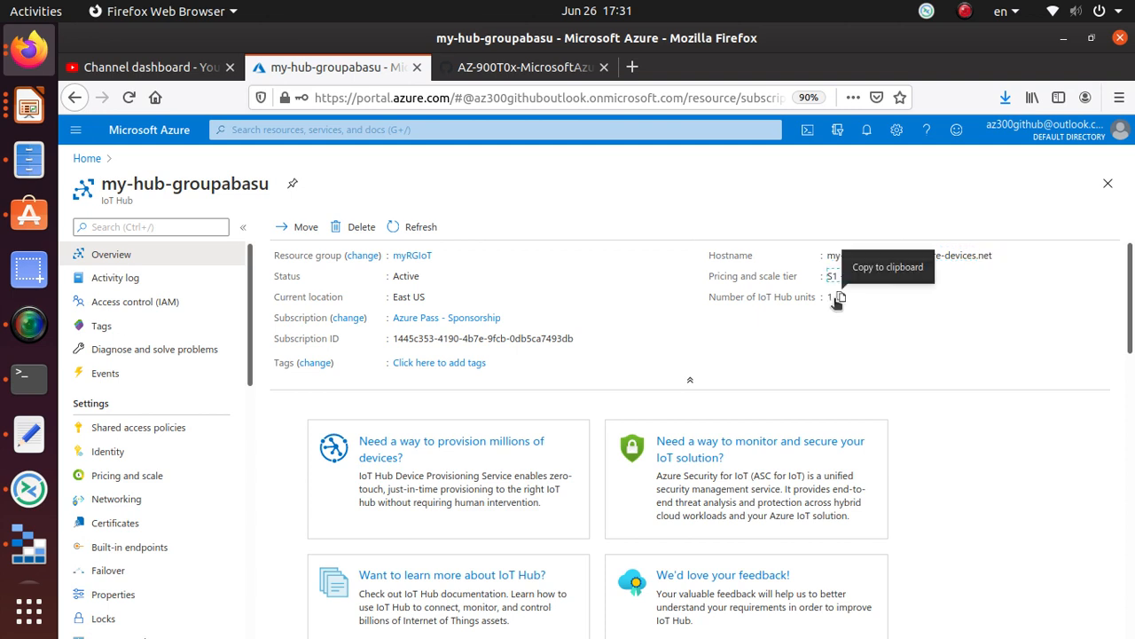
mouse_move(408, 296)
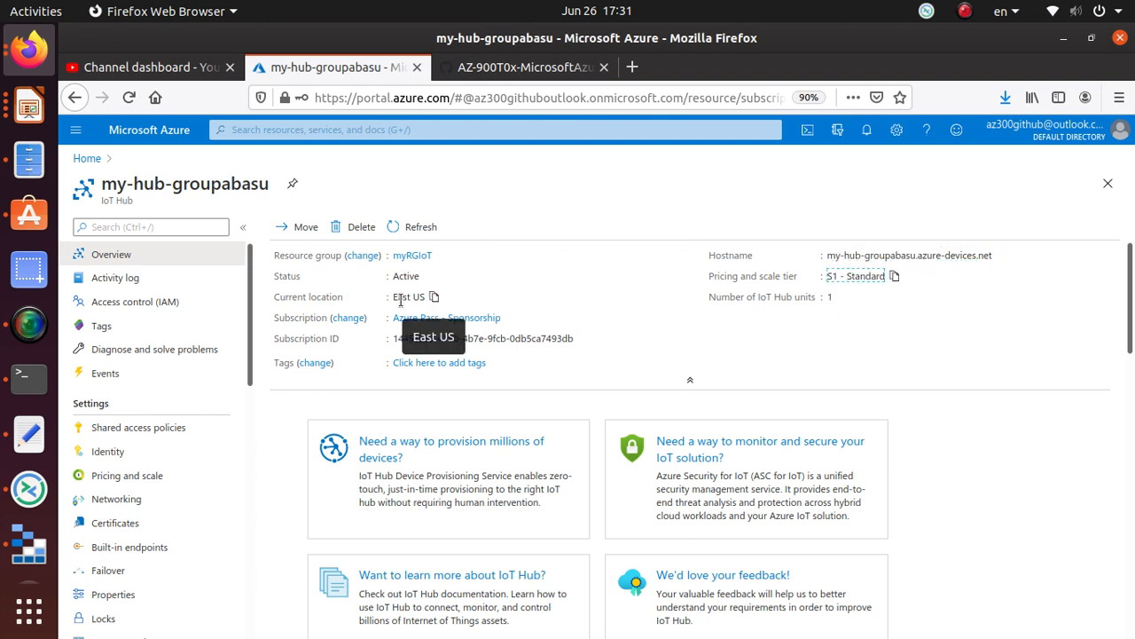
mouse_move(327, 350)
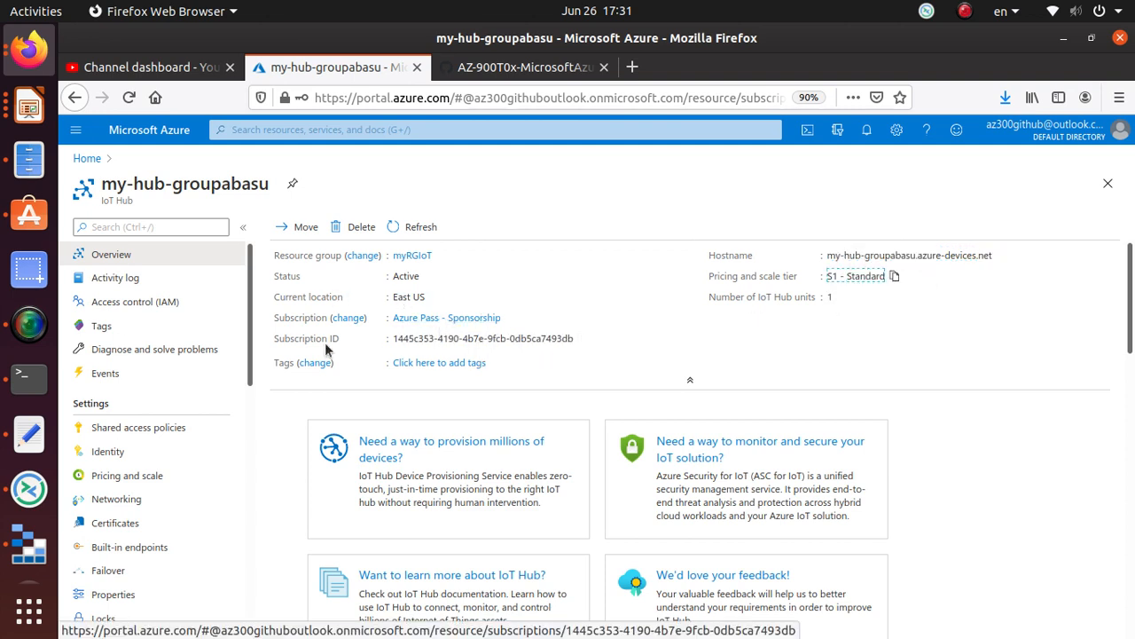
mouse_move(401, 266)
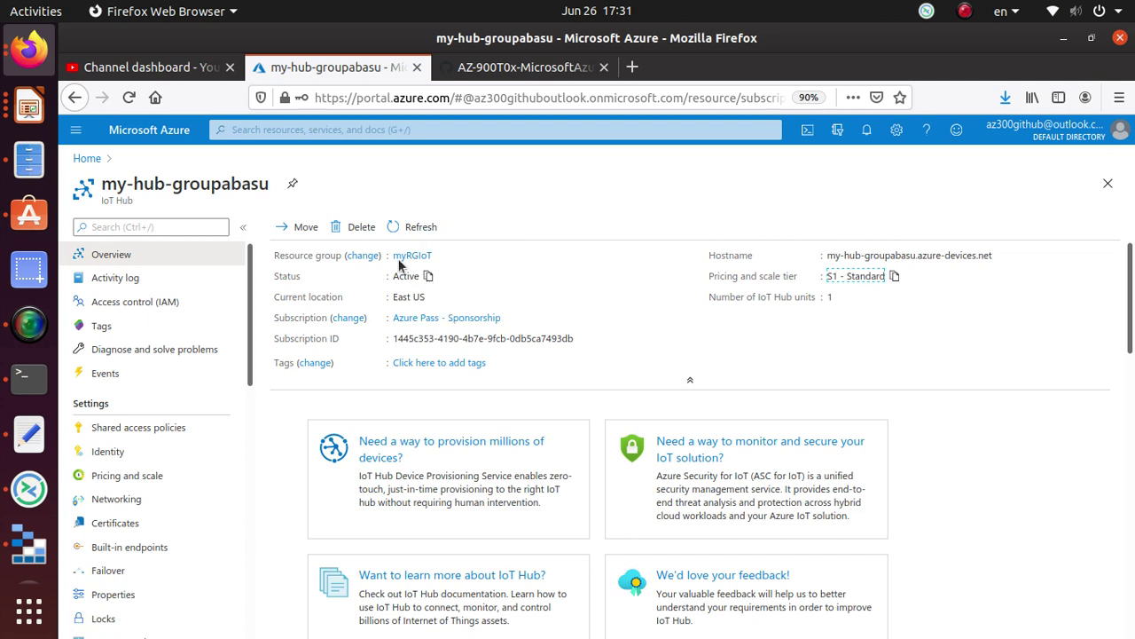
mouse_move(670, 336)
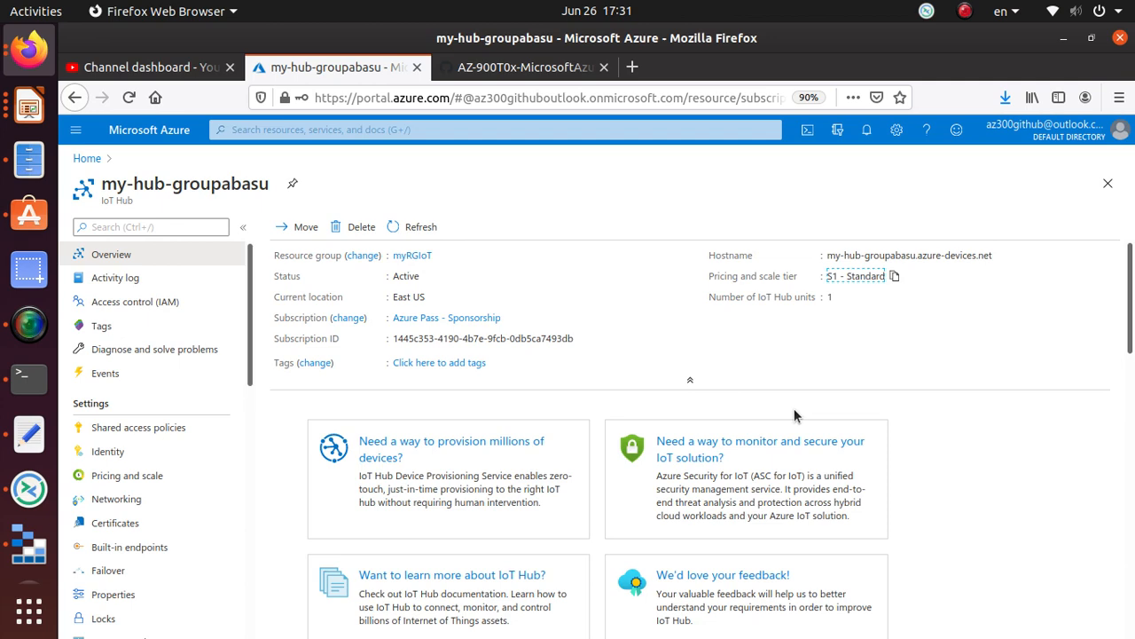
mouse_move(519, 65)
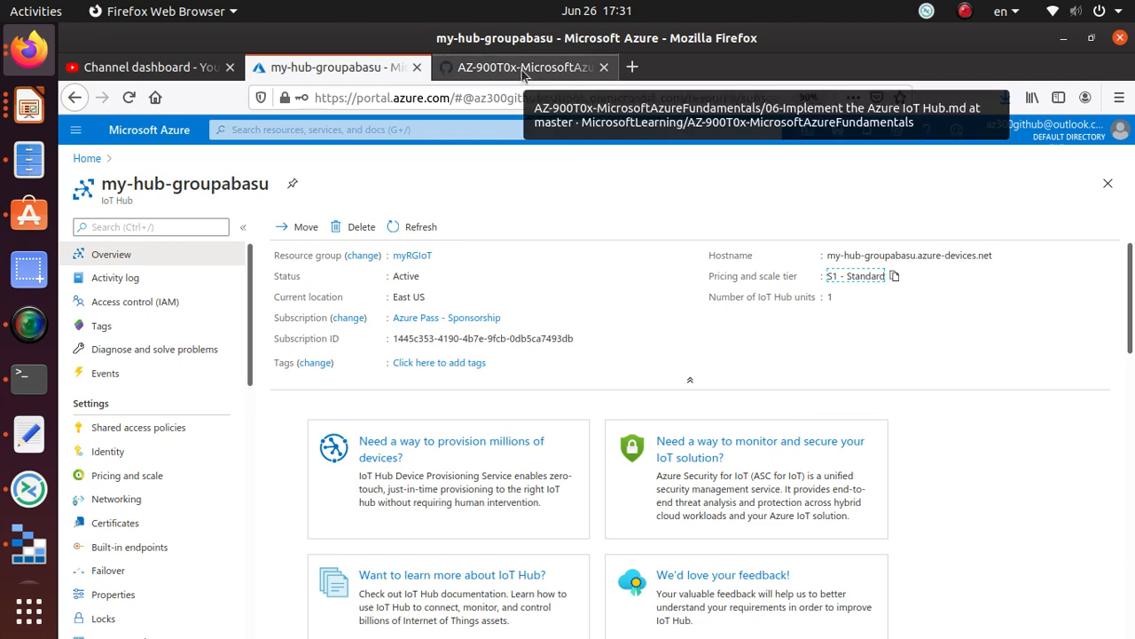
Highlight the Task 2: Add an IoT device heading and scroll to its device steps
click(550, 68)
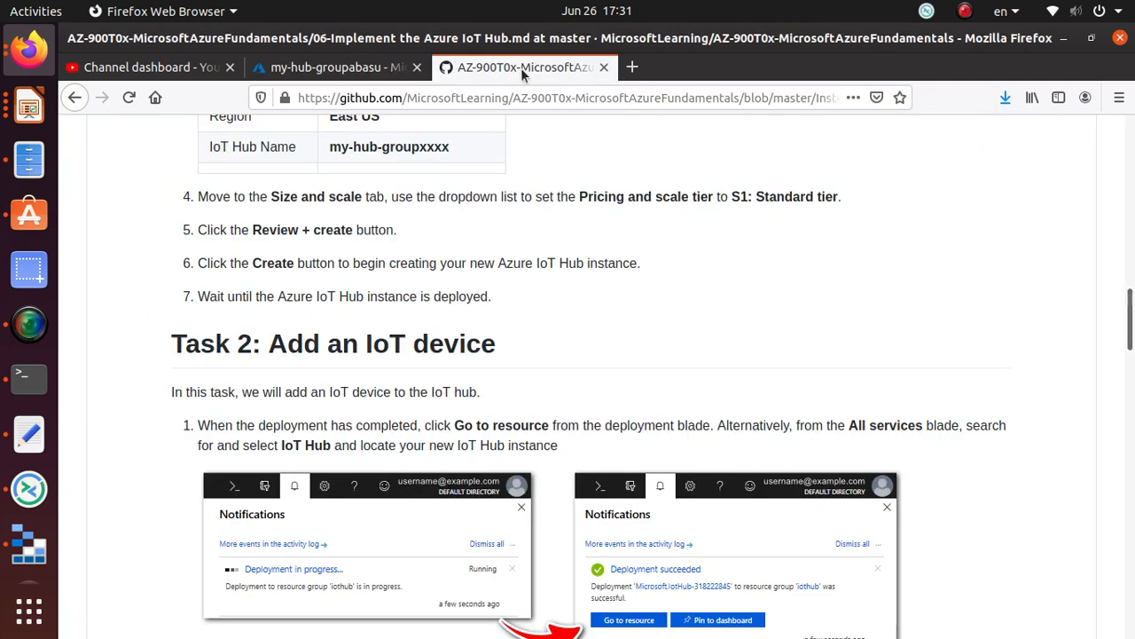
double_click(315, 343)
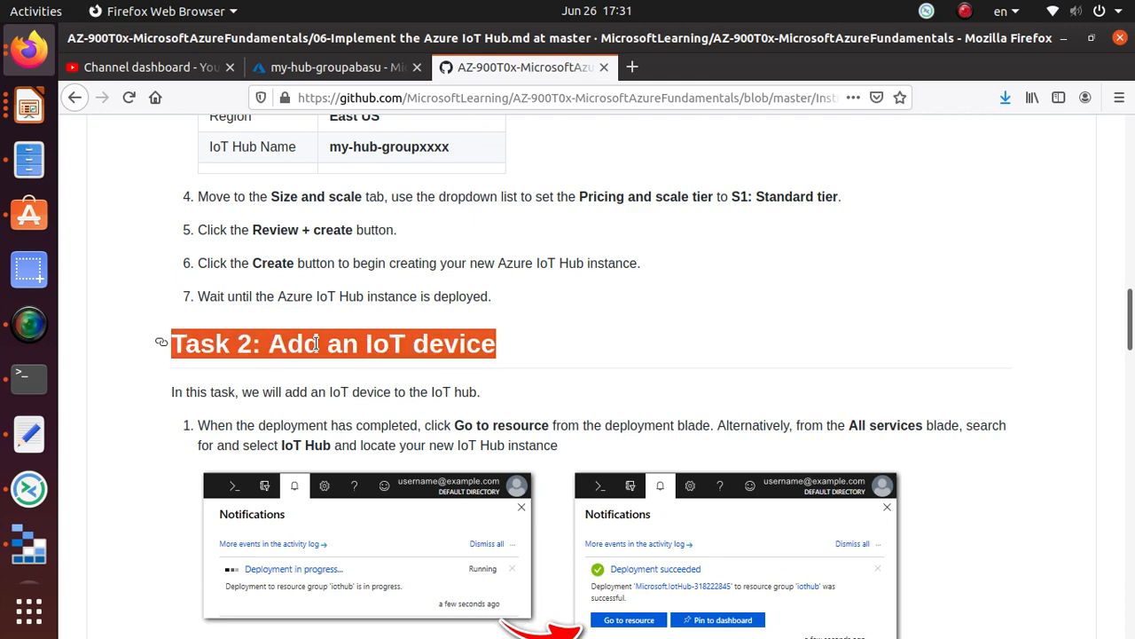
scroll(down, 3)
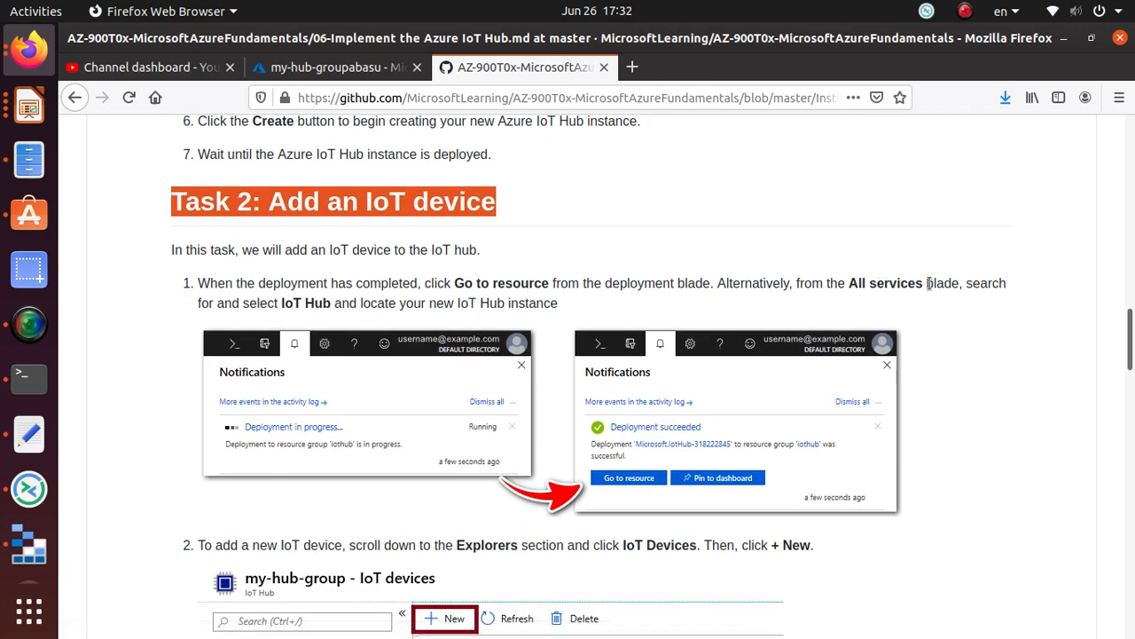
scroll(down, 3)
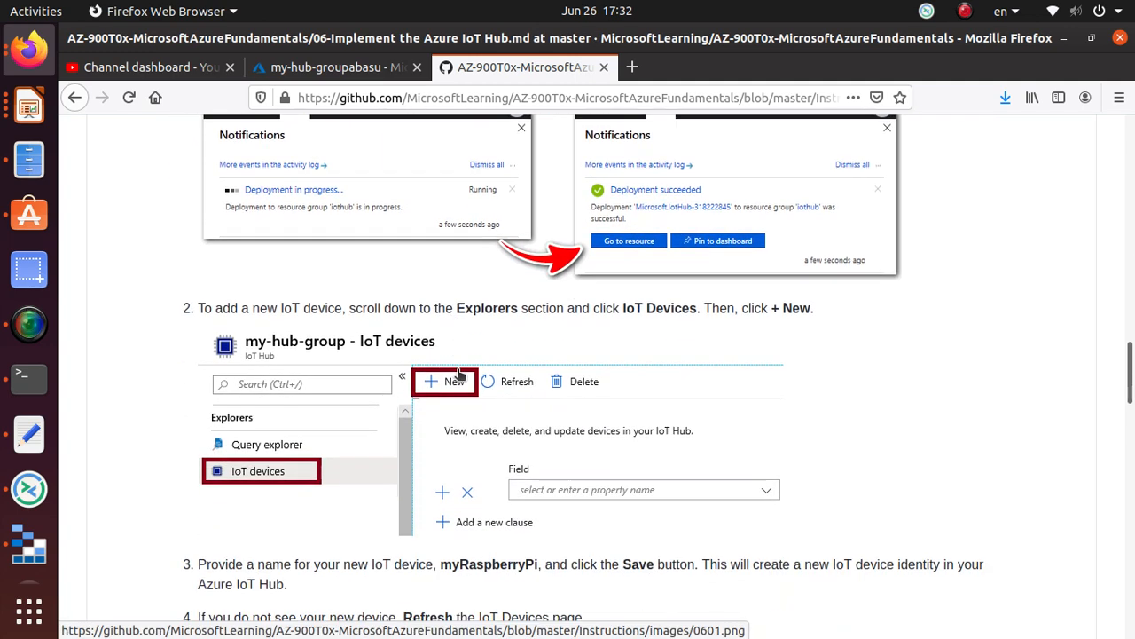
scroll(down, 3)
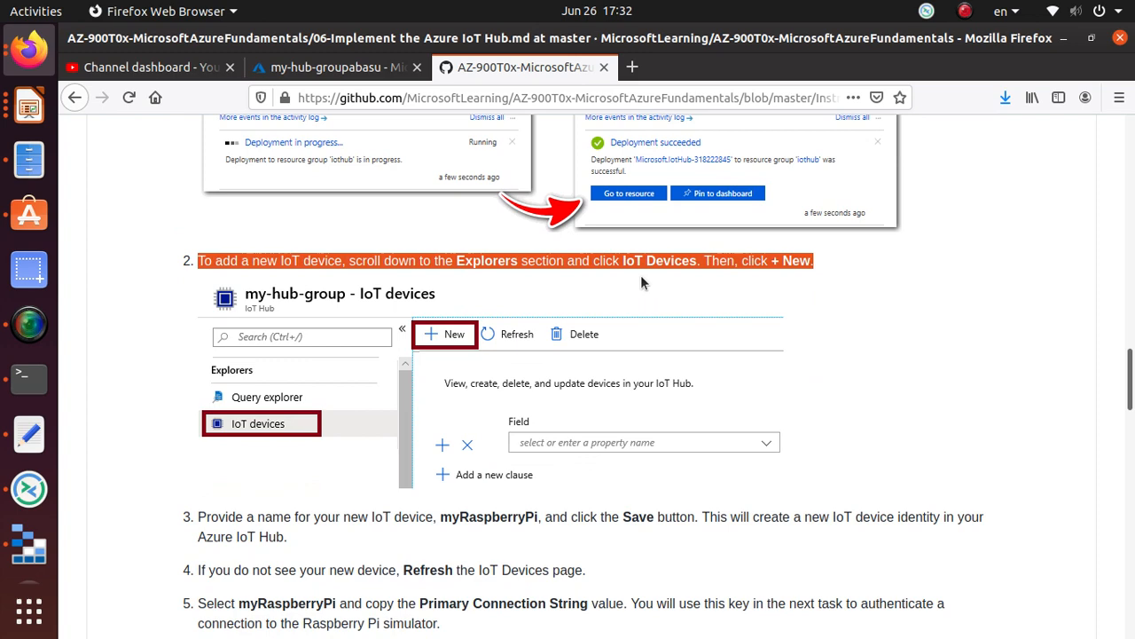
mouse_move(790, 280)
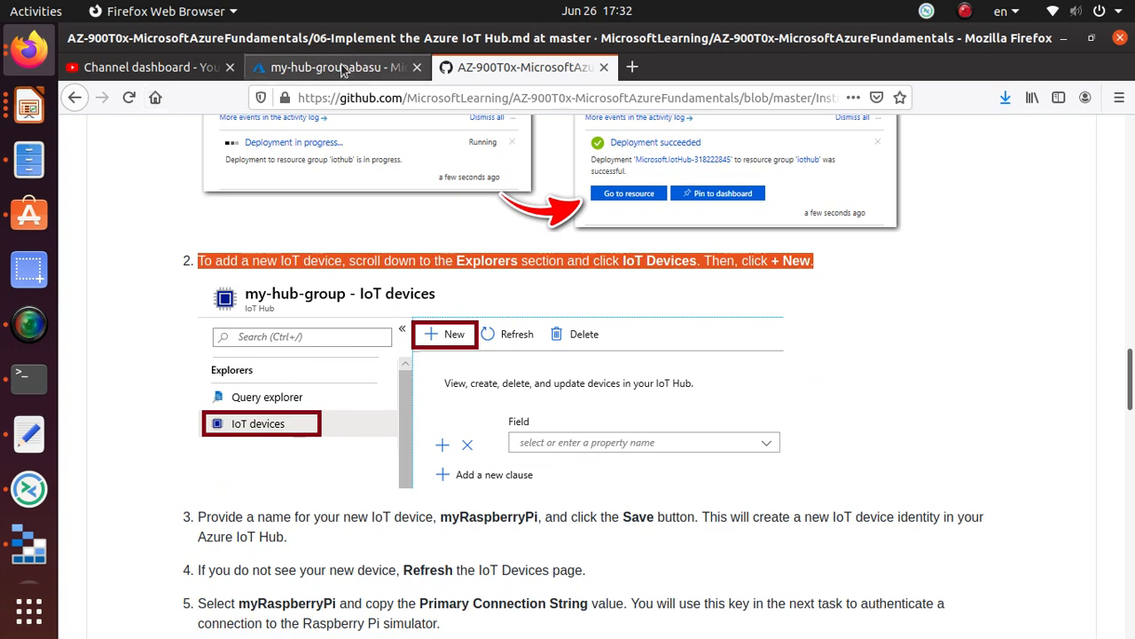
Open IoT devices in my-hub-groupabasu and start a new device
click(354, 68)
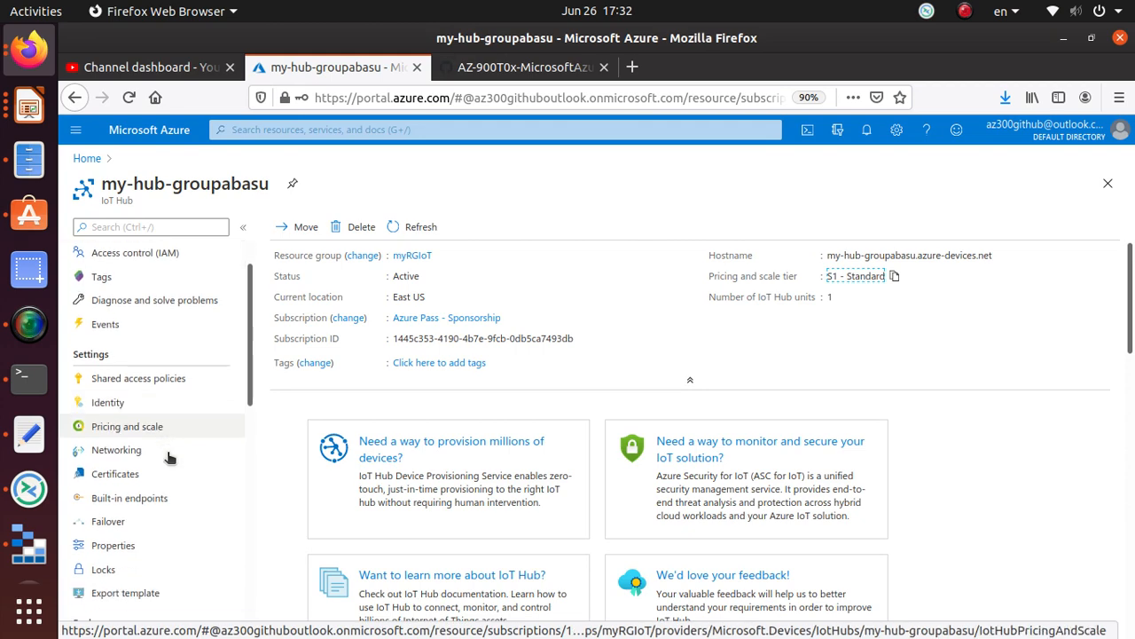
scroll(down, 3)
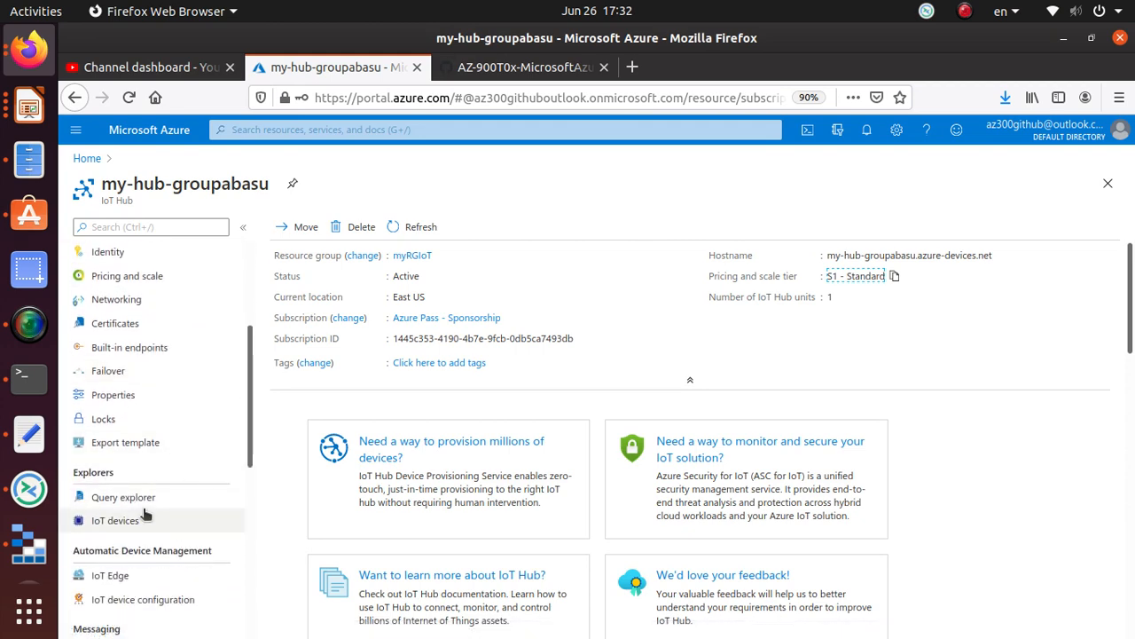
click(112, 520)
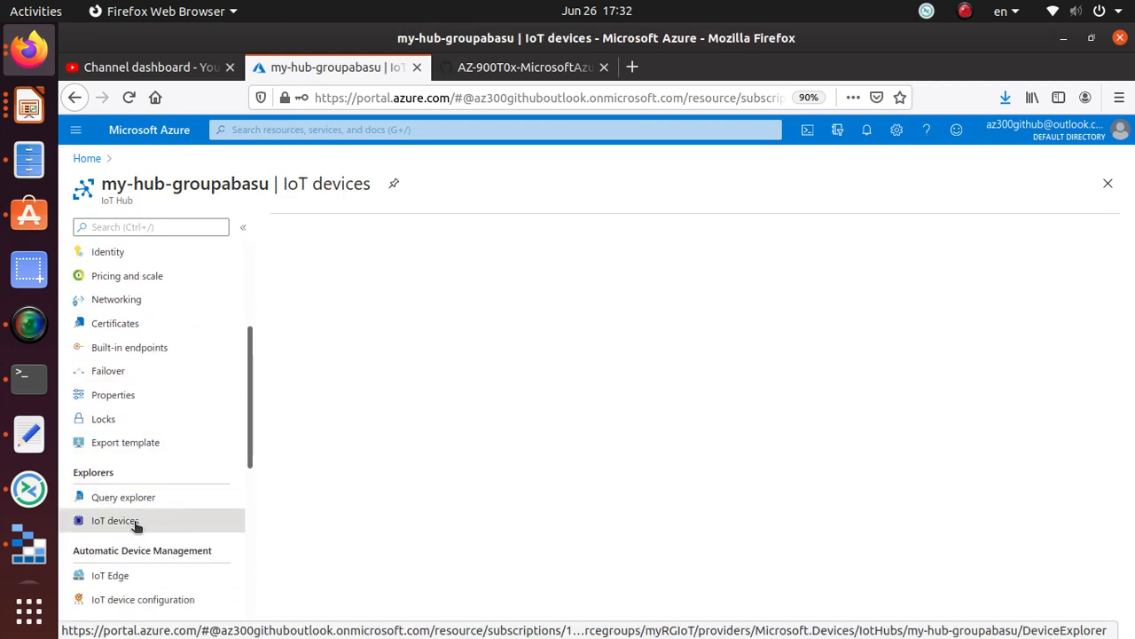
click(115, 520)
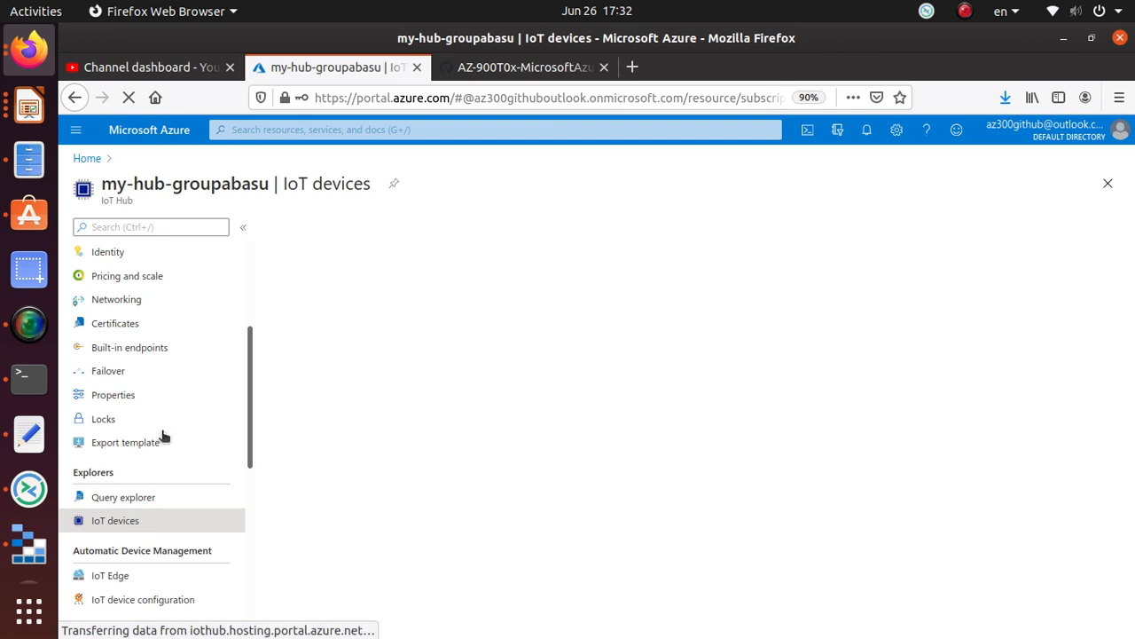
click(114, 520)
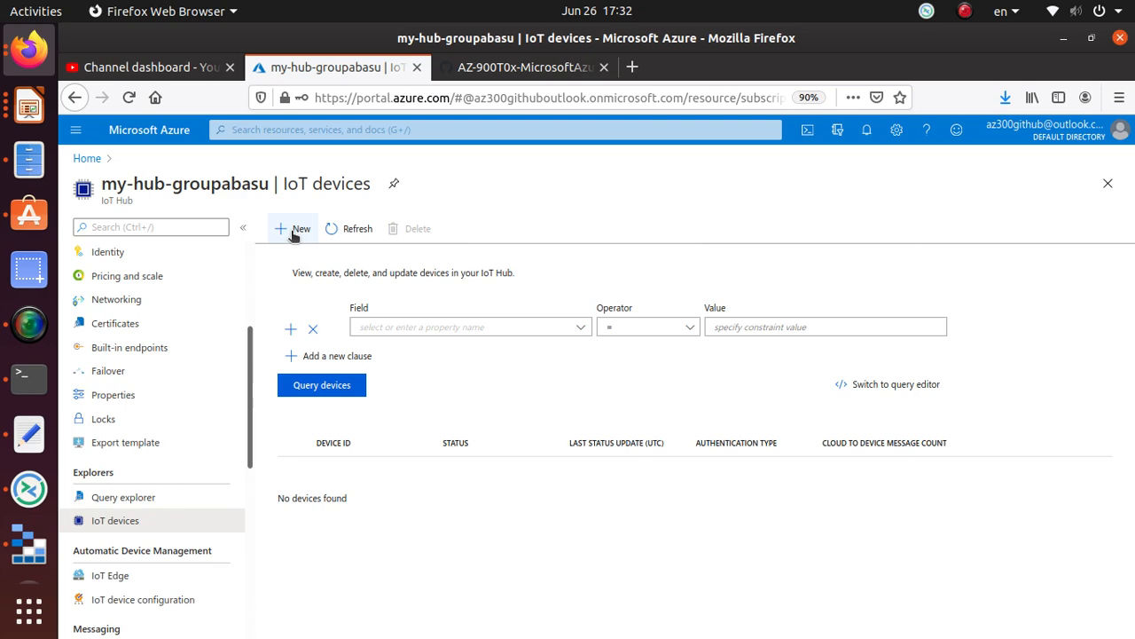
click(293, 228)
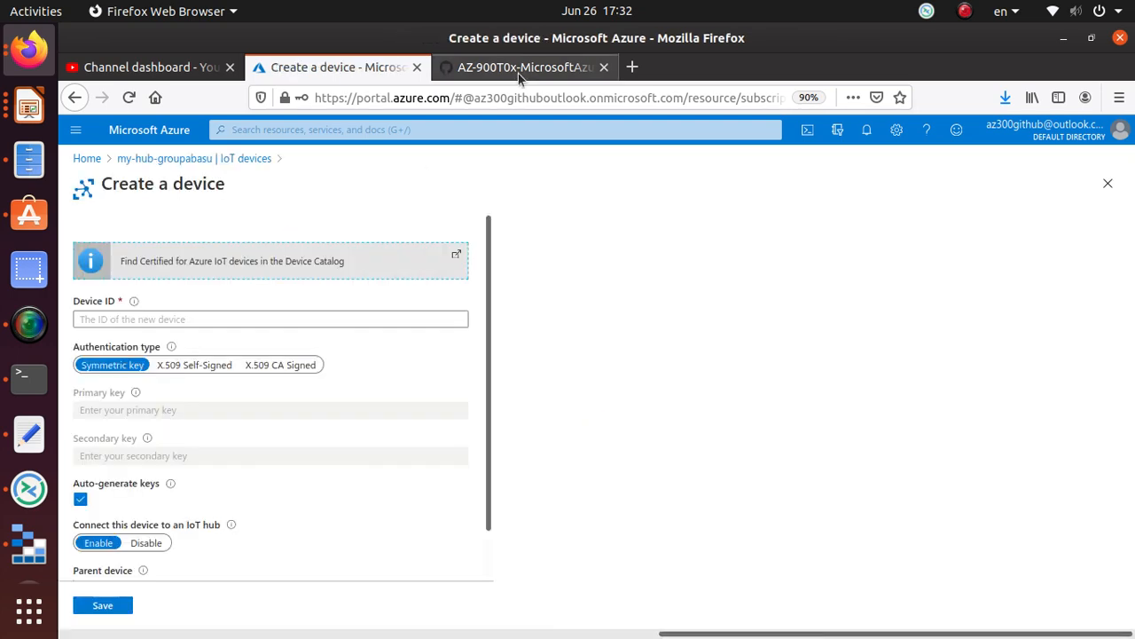
Copy the device name myRaspberryPi from the guide and focus the Device ID field
click(523, 66)
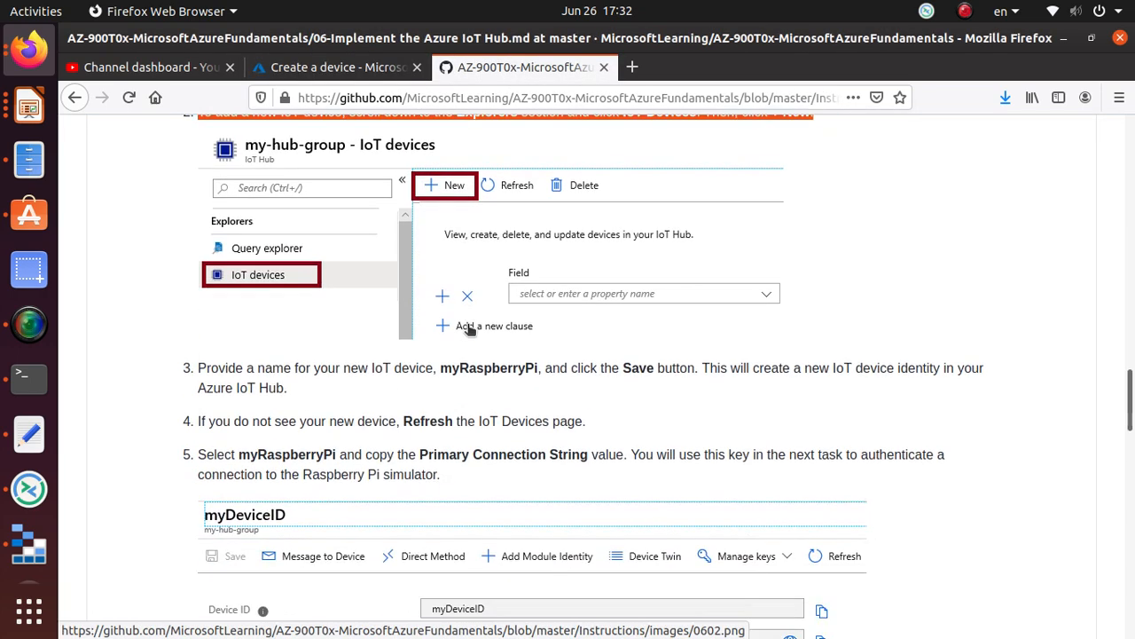
scroll(down, 3)
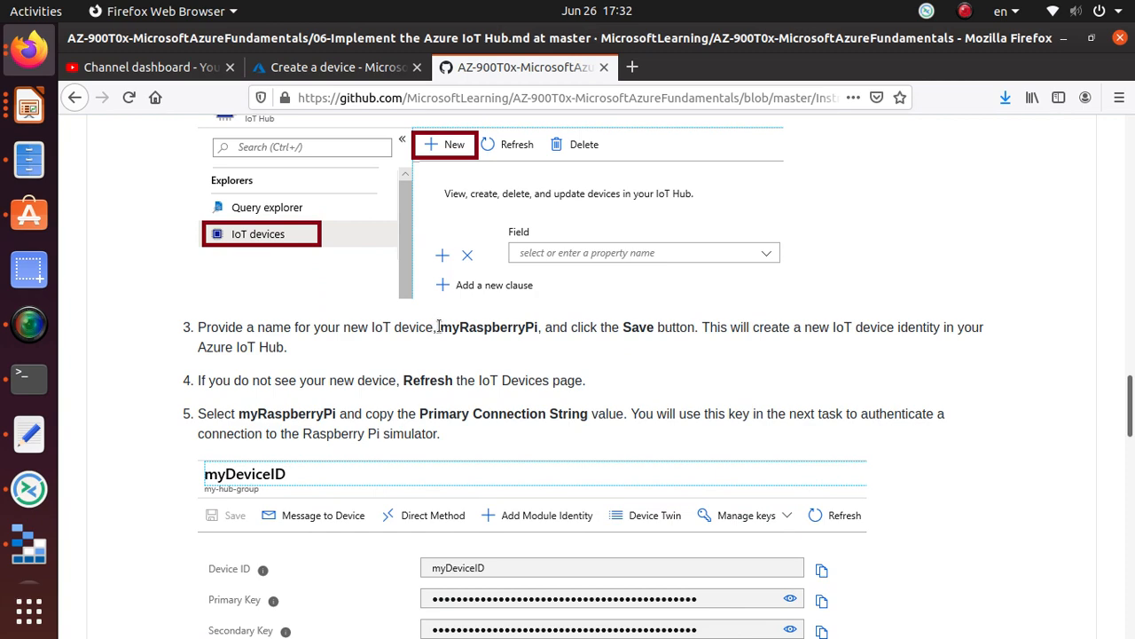
right_click(489, 327)
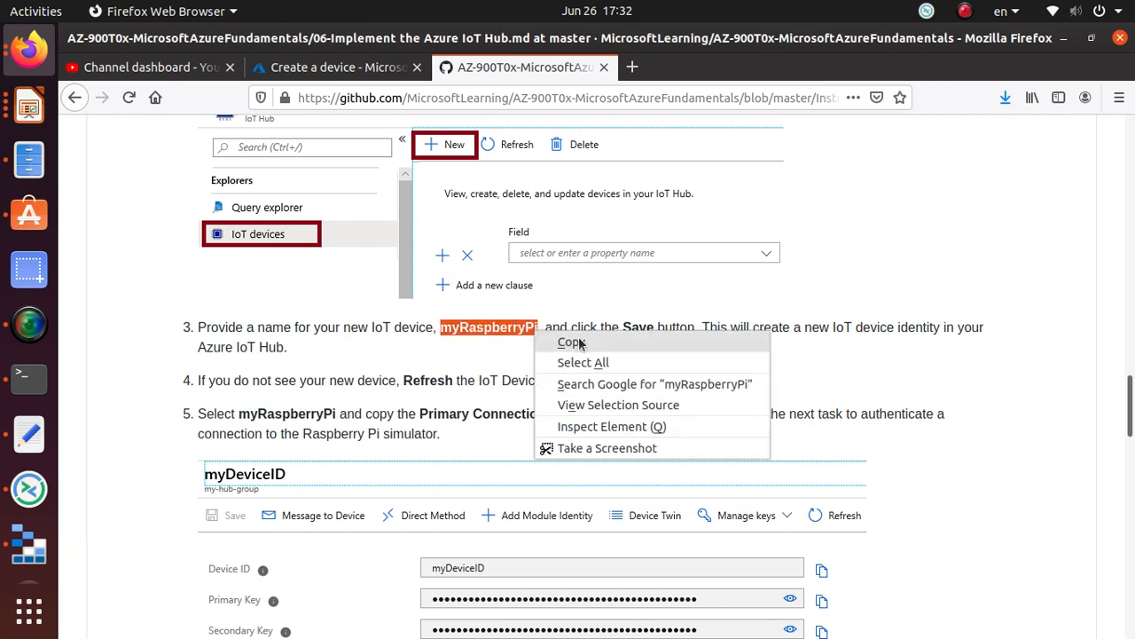
click(332, 67)
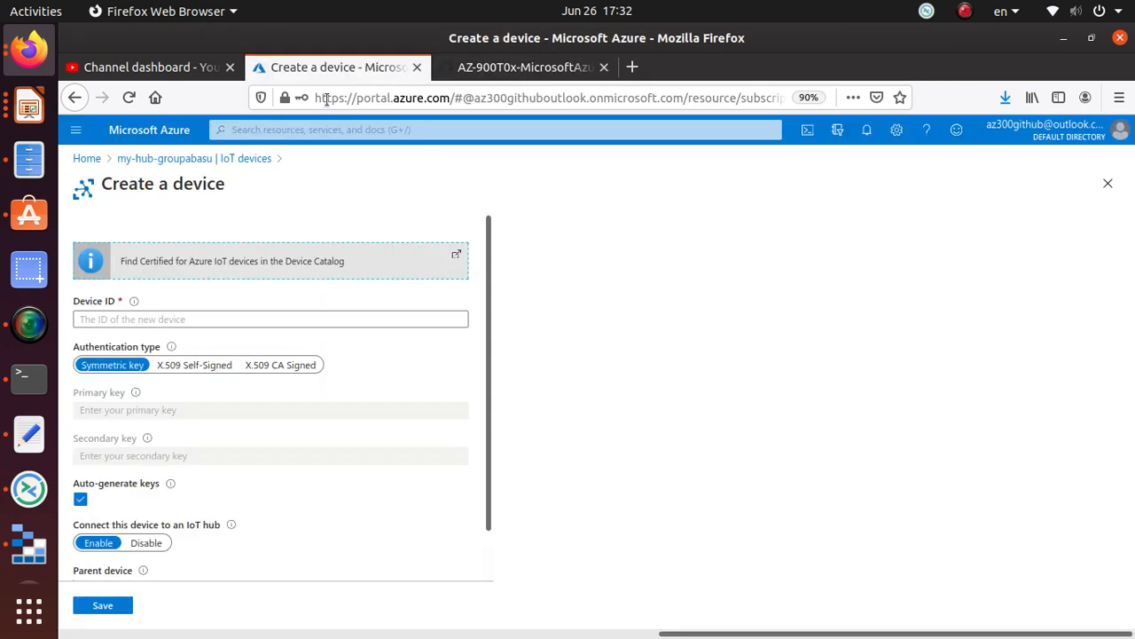
click(270, 319)
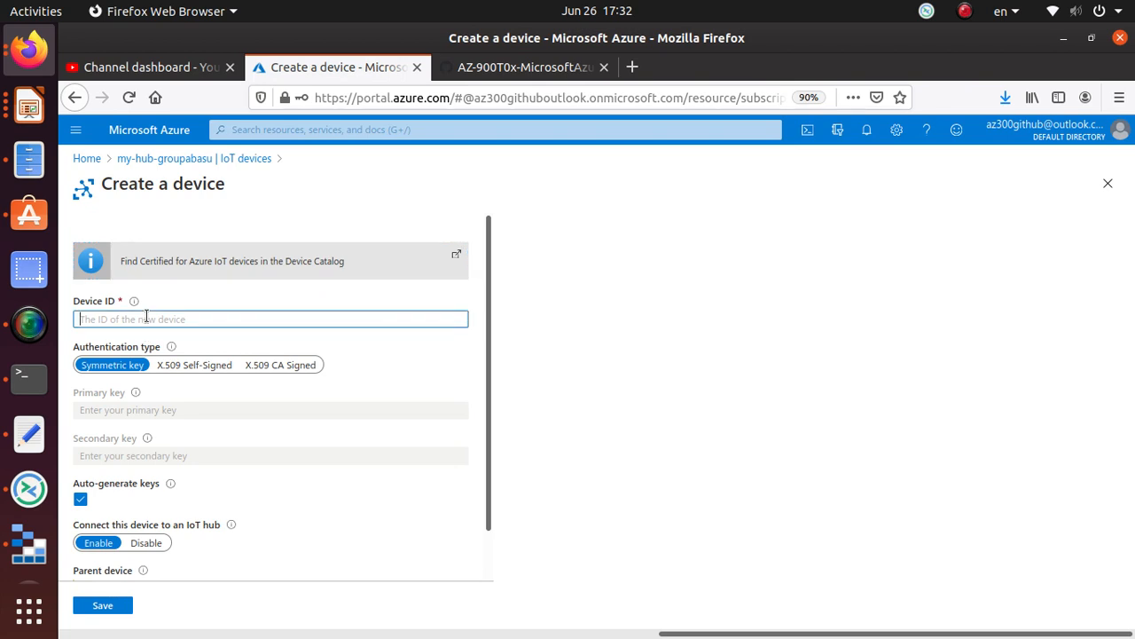
Reread the Task 2 steps and reopen the Create a device form
click(532, 67)
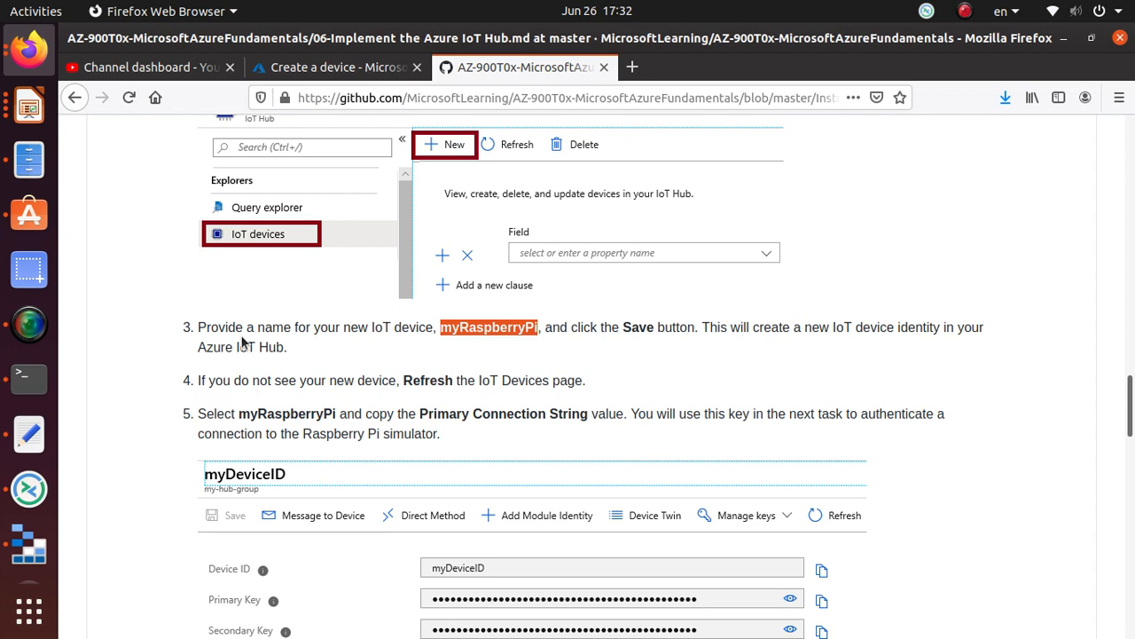
mouse_move(319, 335)
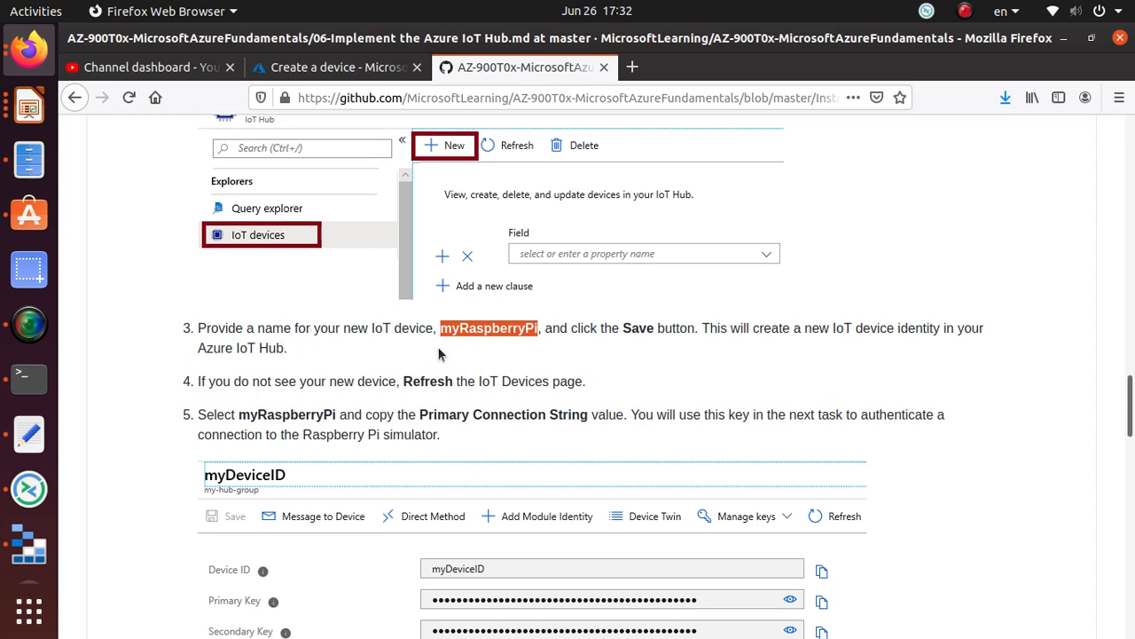
scroll(down, 3)
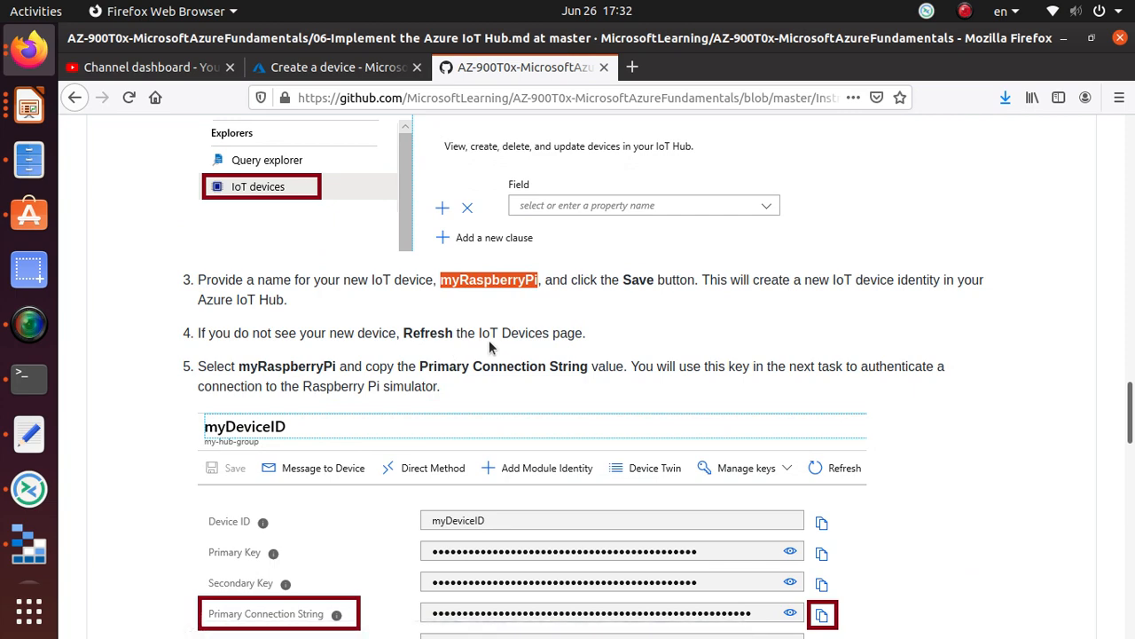
scroll(down, 3)
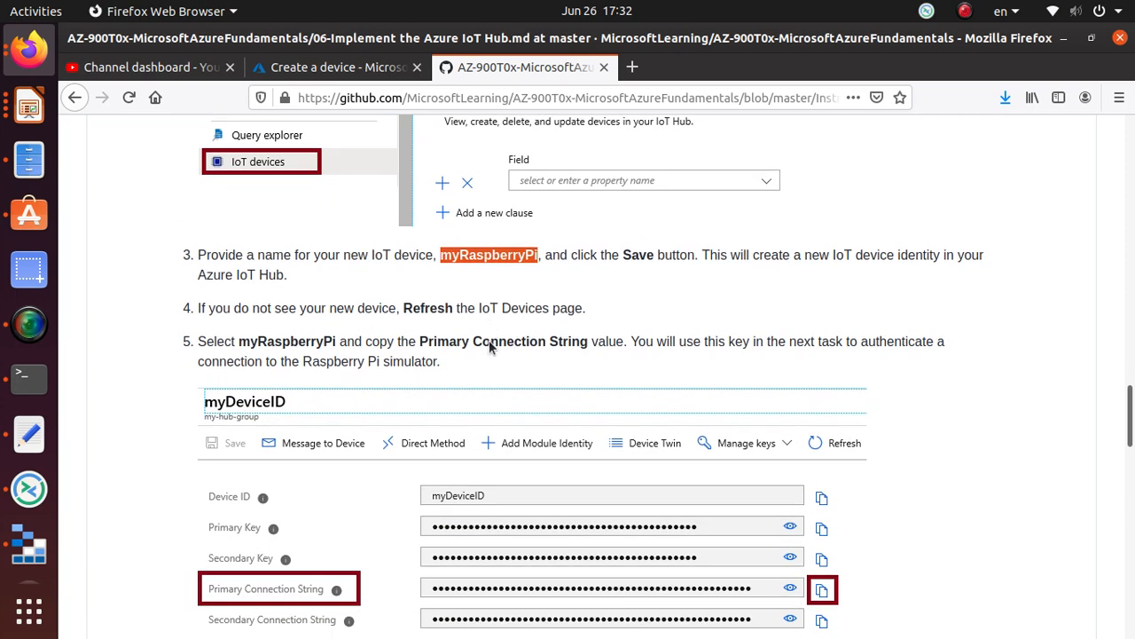
click(346, 66)
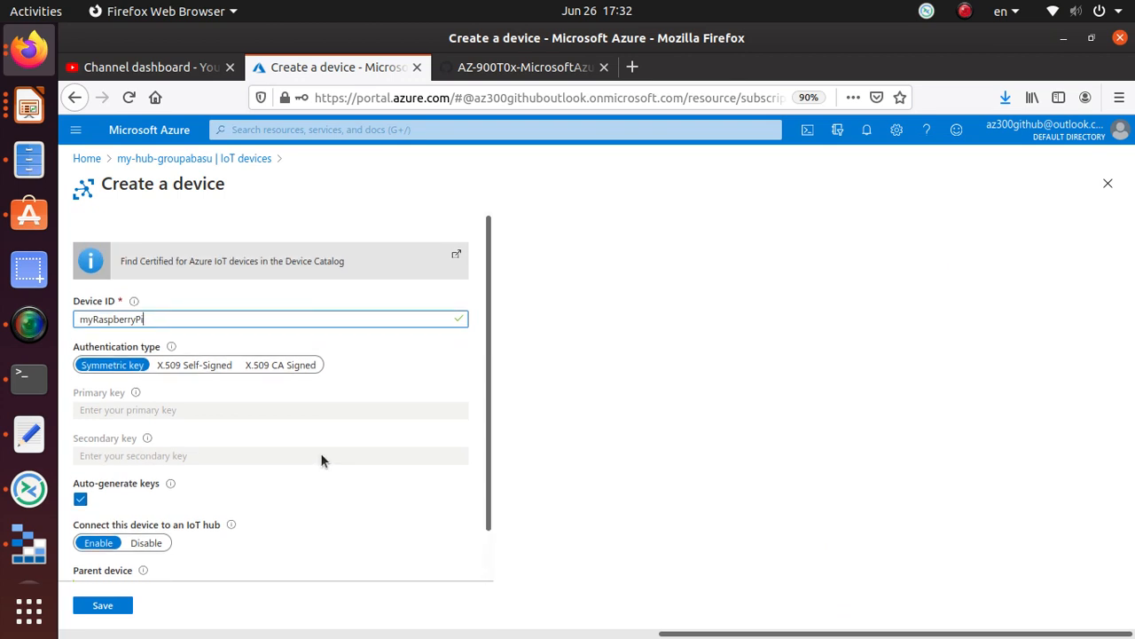
click(533, 66)
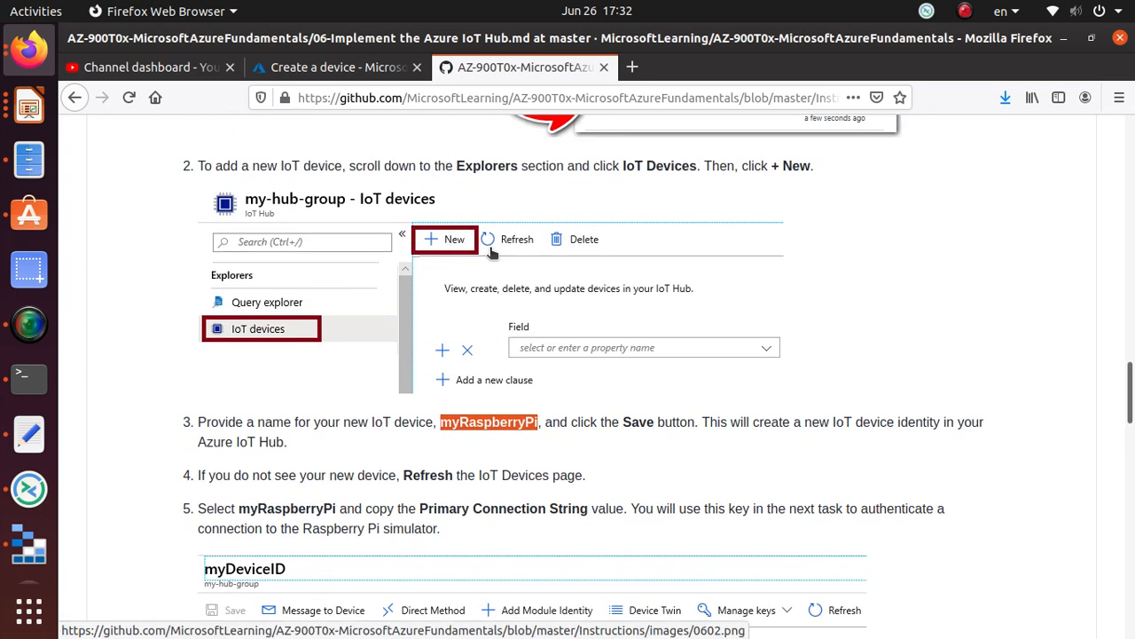
scroll(down, 3)
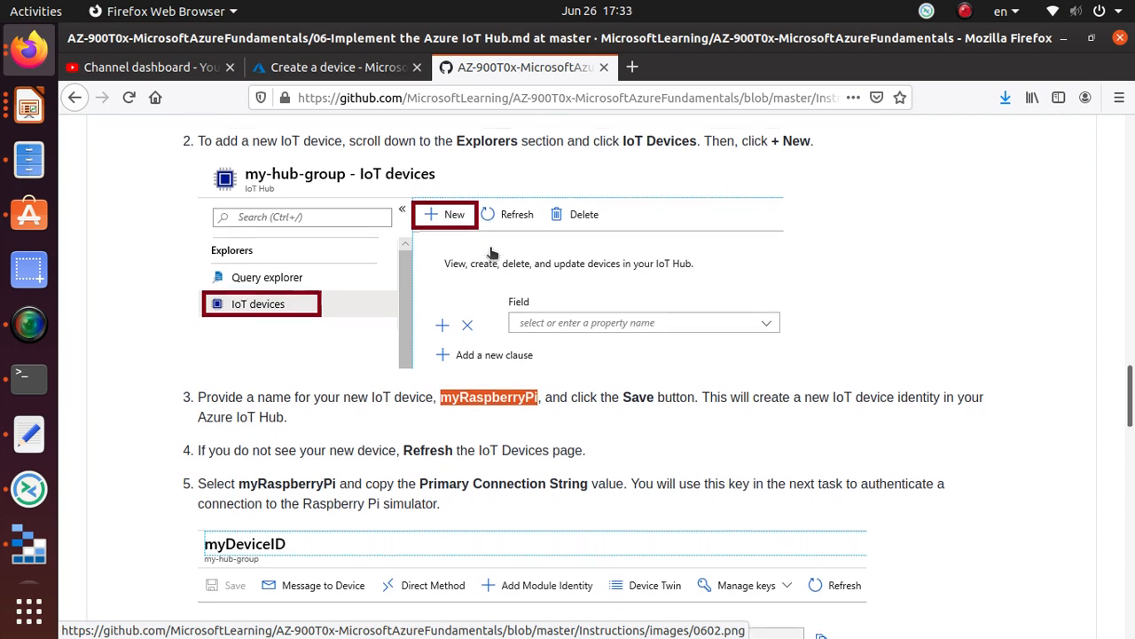
scroll(down, 3)
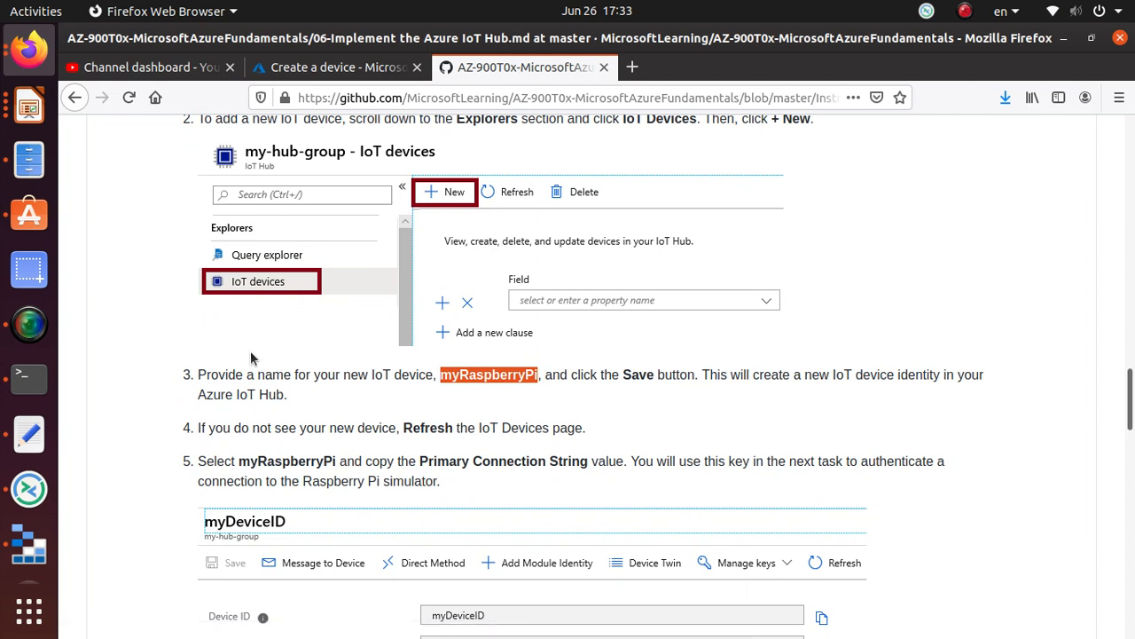
mouse_move(503, 290)
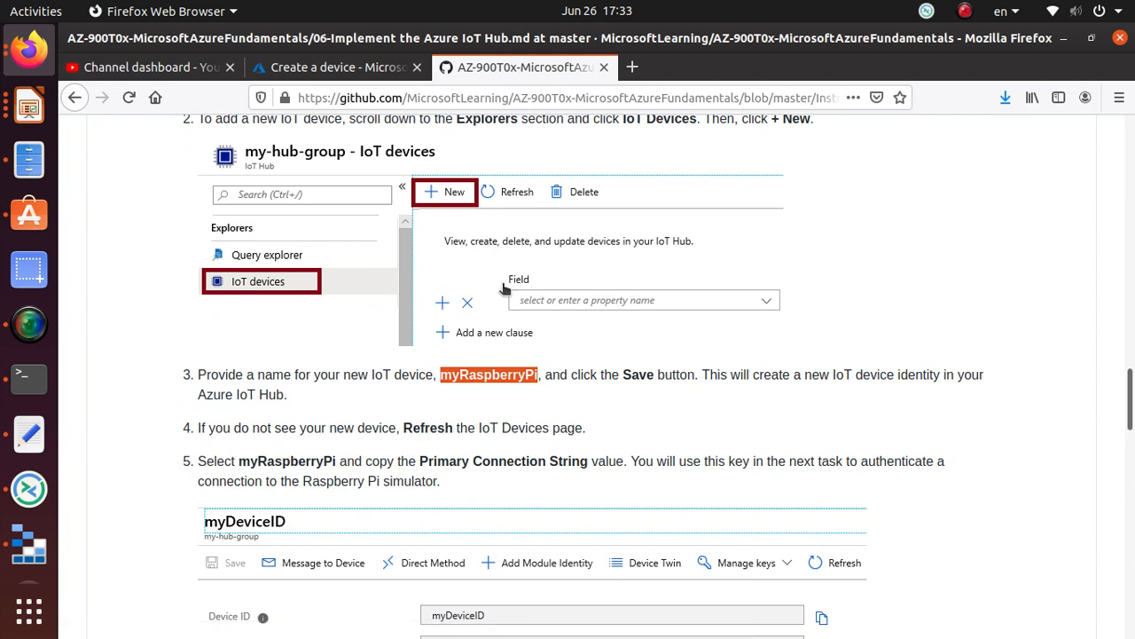
mouse_move(357, 418)
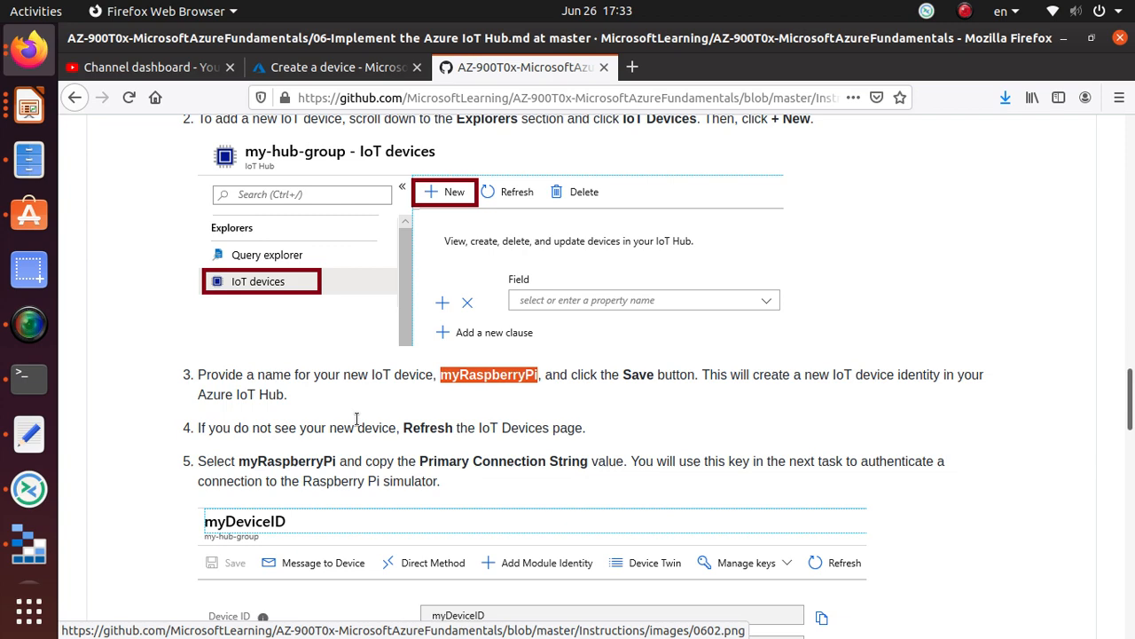
mouse_move(465, 429)
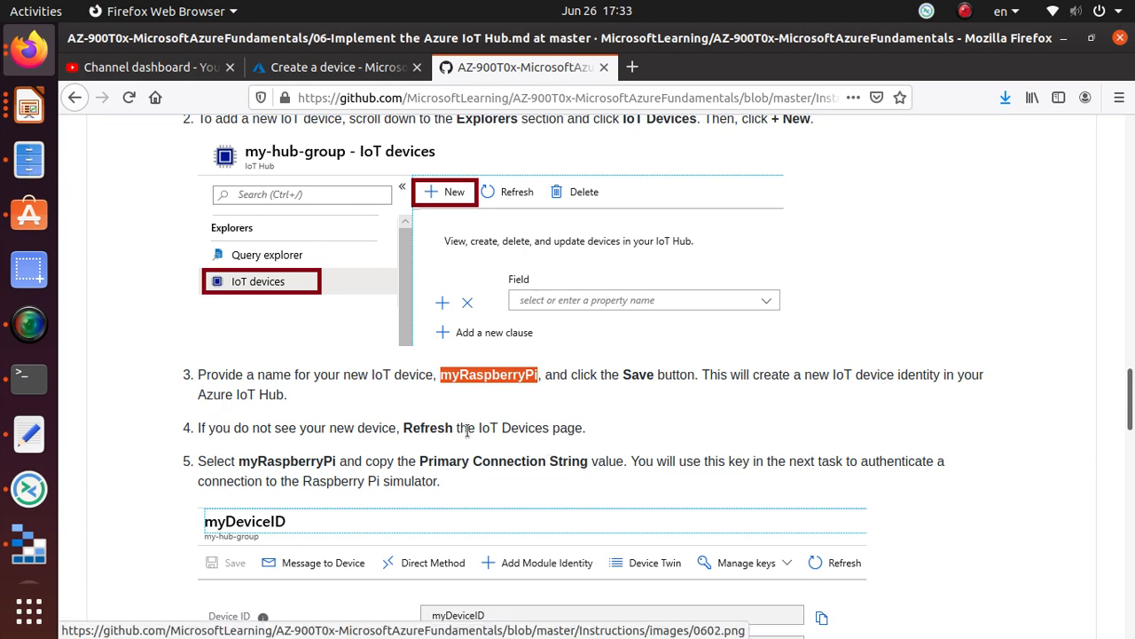
click(338, 67)
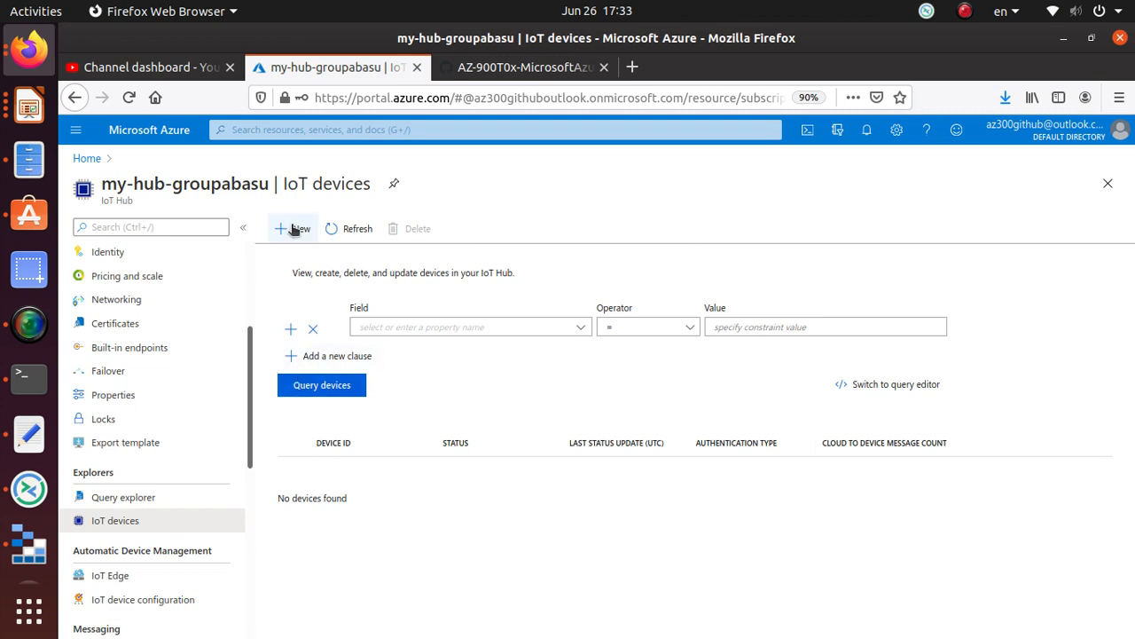
mouse_move(306, 233)
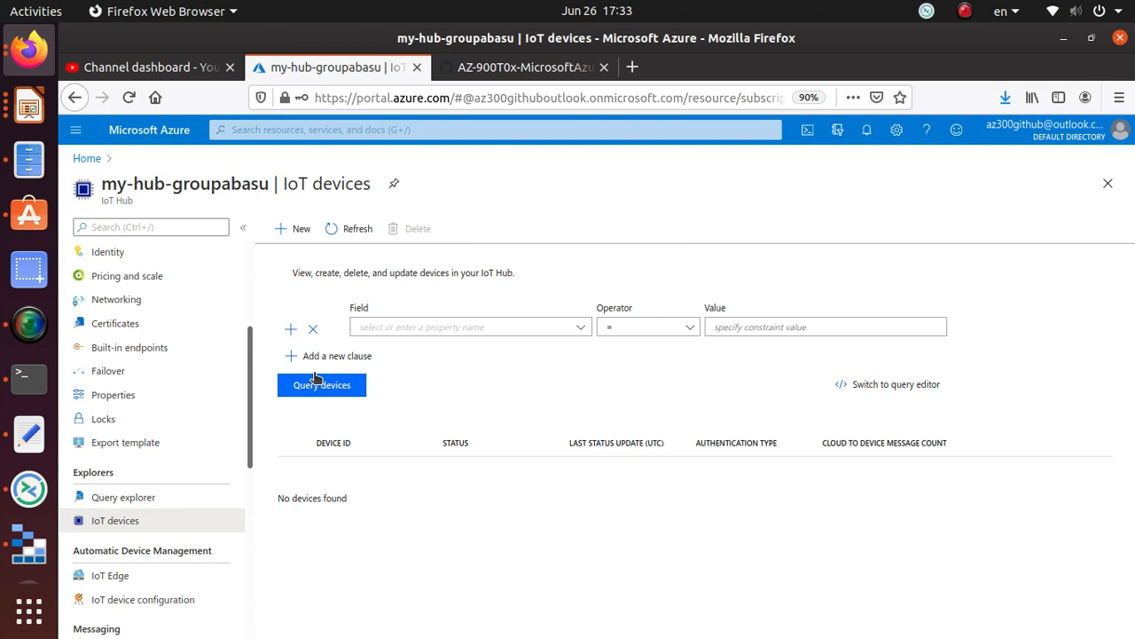
mouse_move(328, 359)
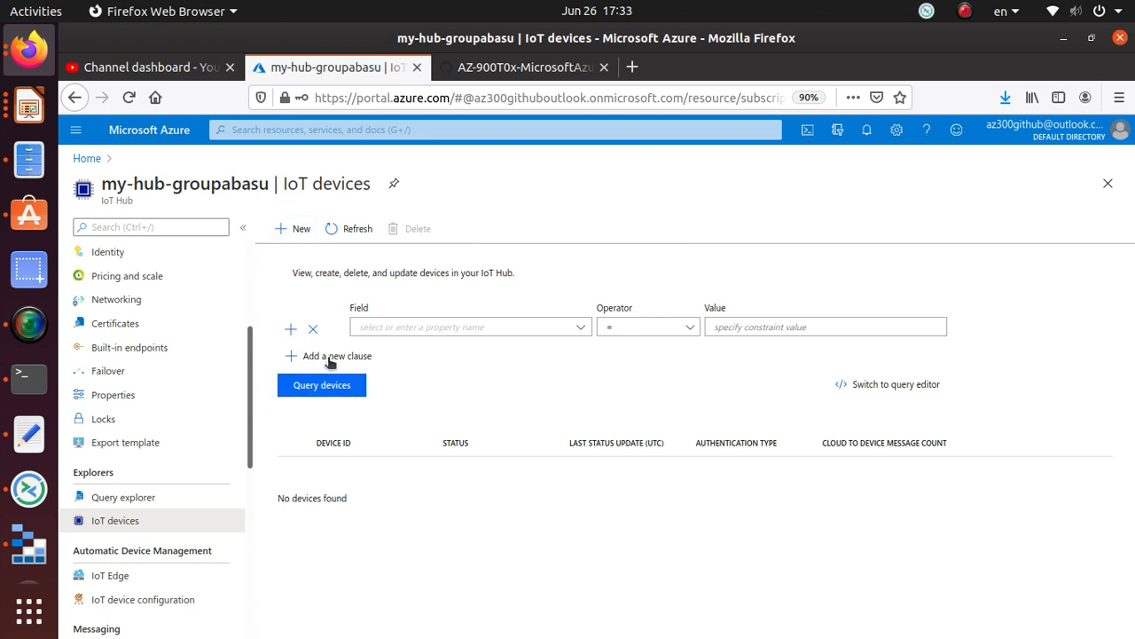
click(292, 228)
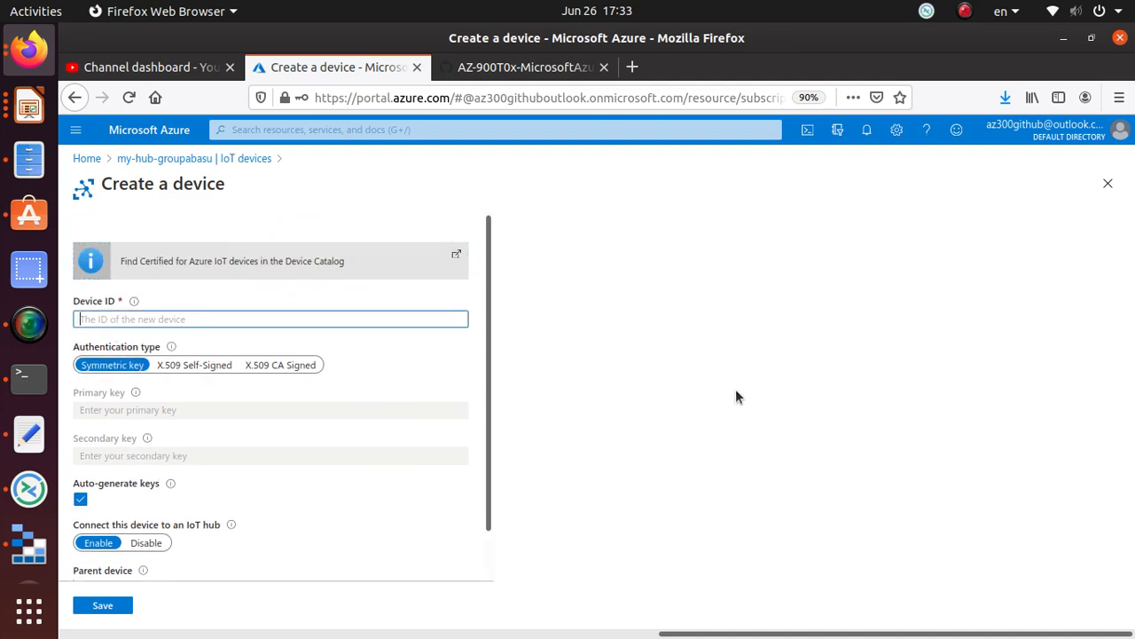
Scroll the lab guide to Task 2 step 3 showing the device name myRaspberryPi
click(523, 66)
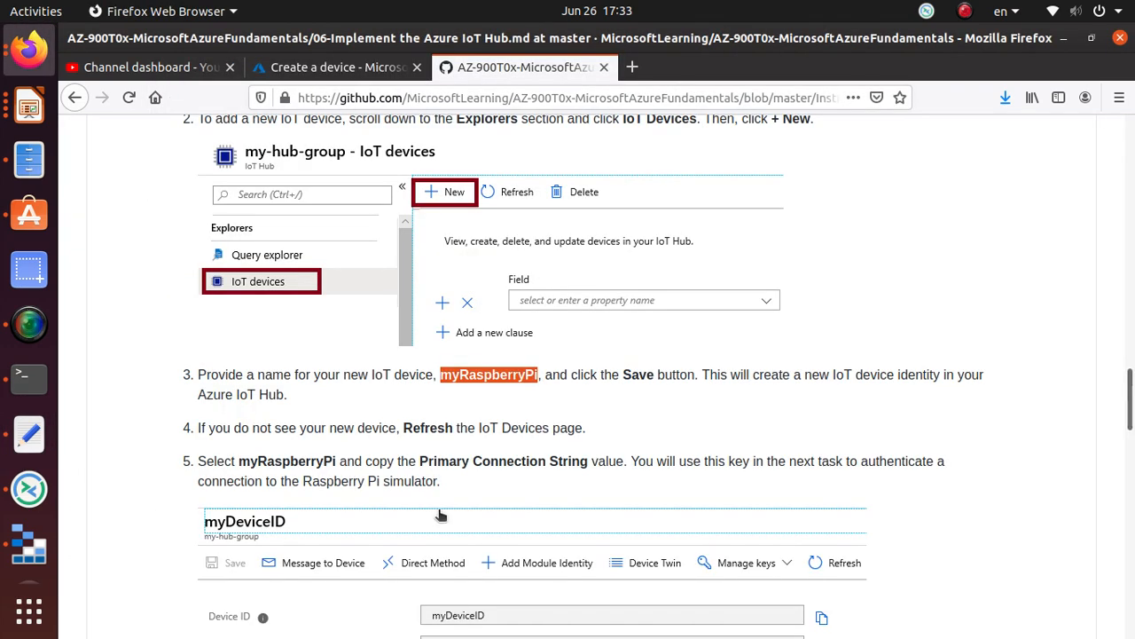
mouse_move(511, 394)
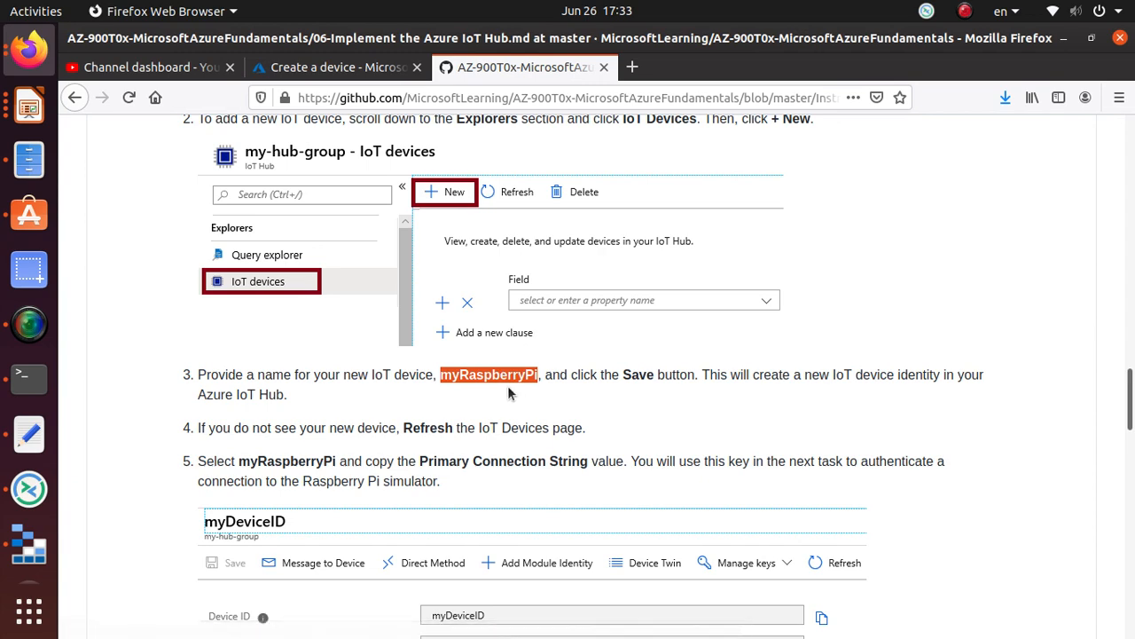
scroll(down, 3)
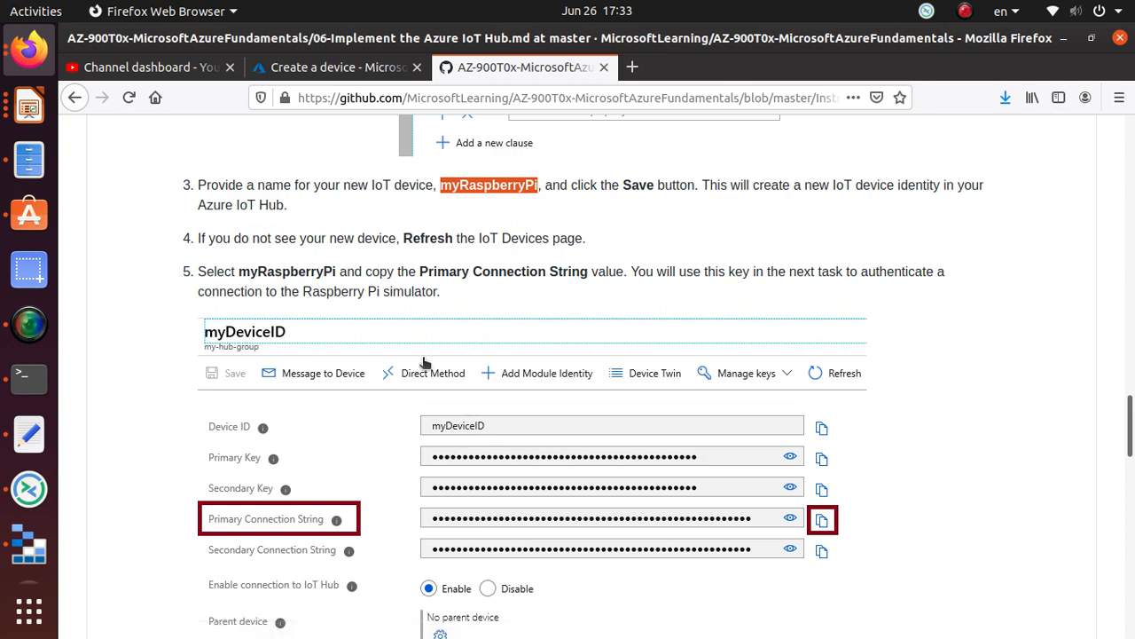
scroll(down, 3)
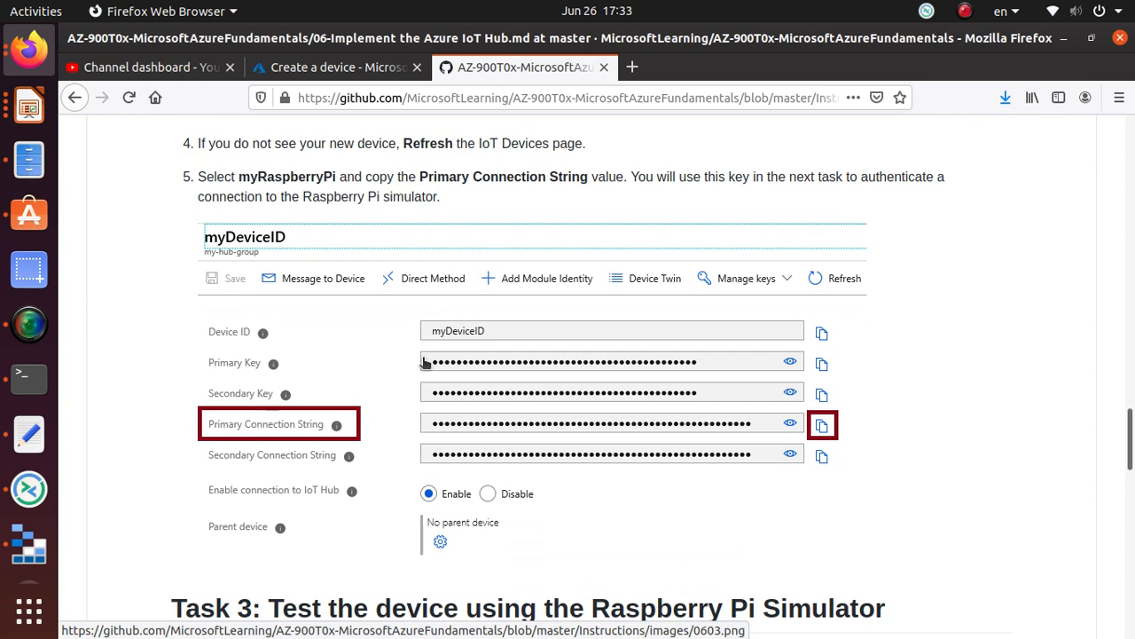
scroll(up, 3)
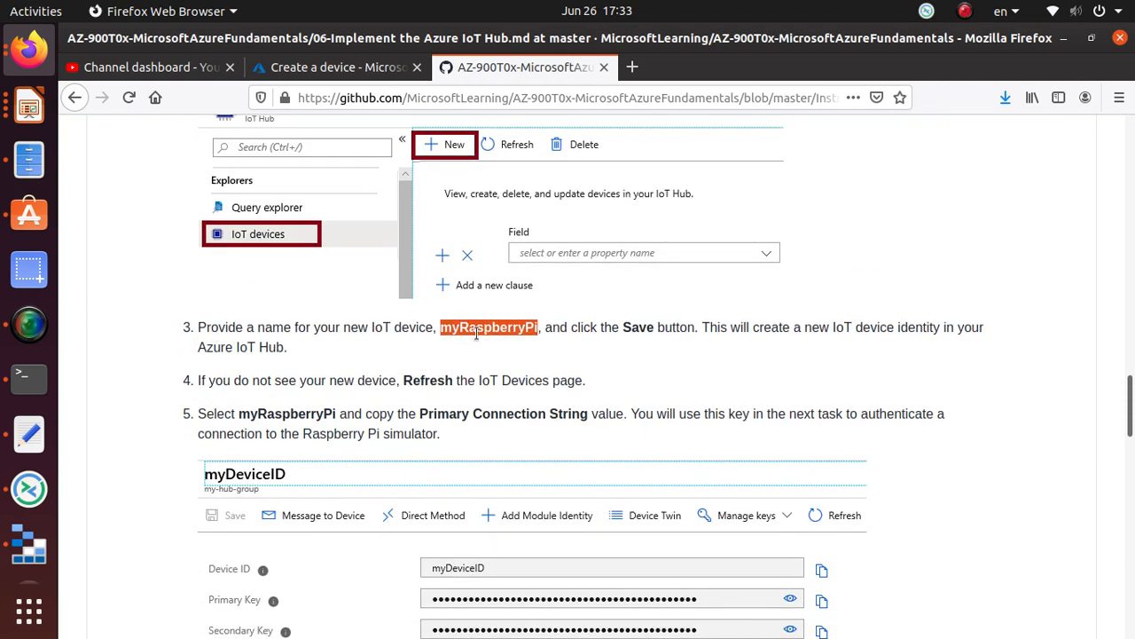
mouse_move(497, 335)
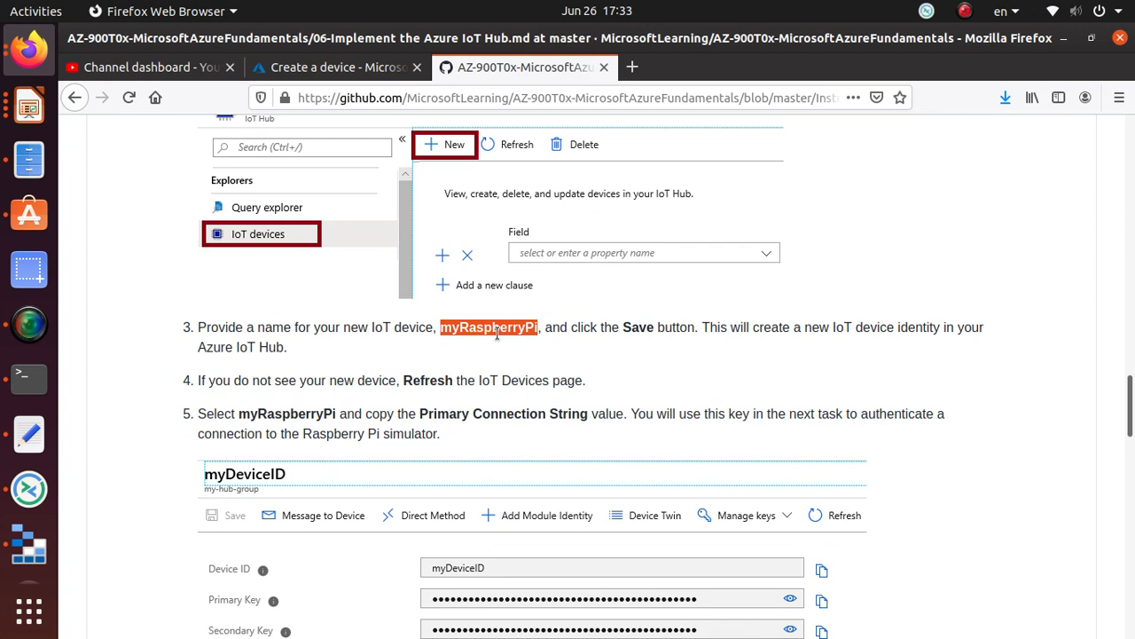
mouse_move(676, 355)
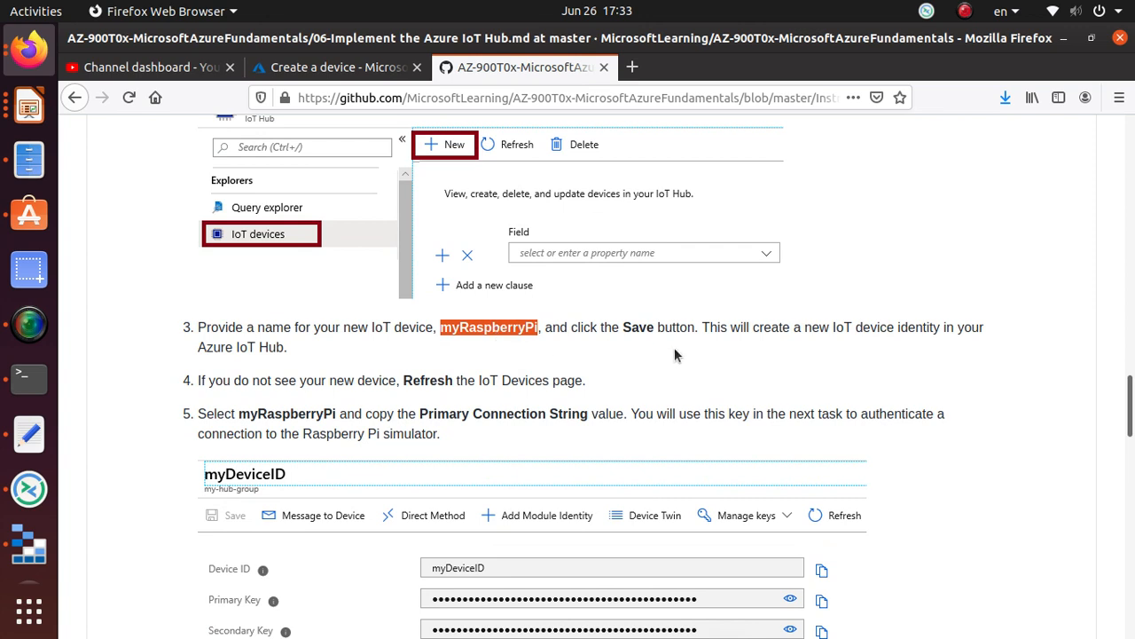
mouse_move(926, 345)
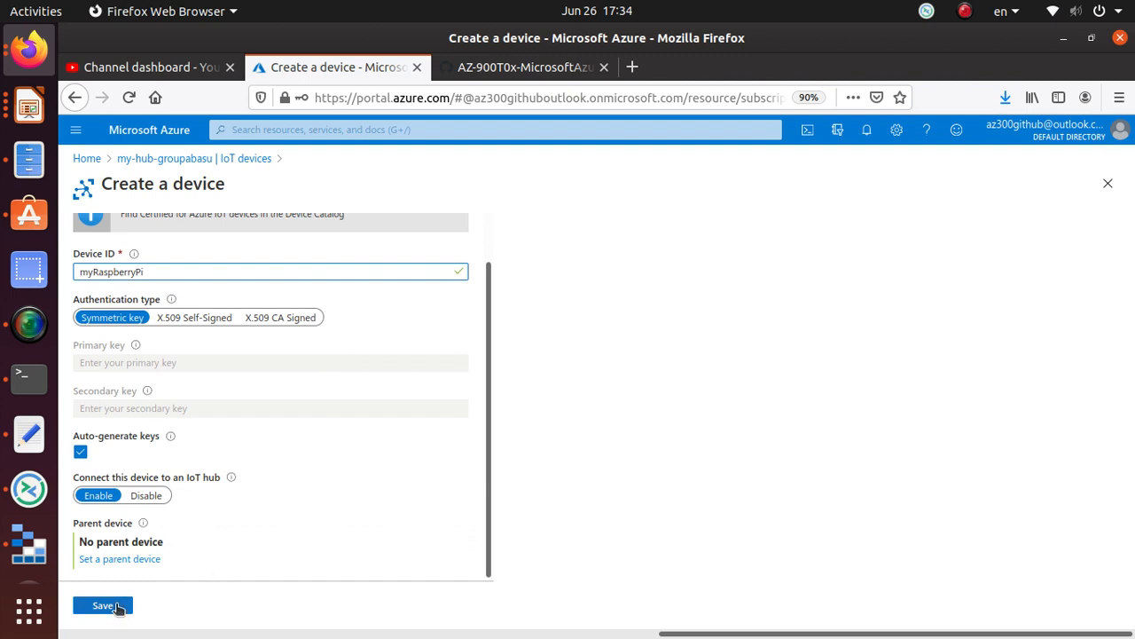
Save the myRaspberryPi device, dismiss the notification, and open its details
click(100, 606)
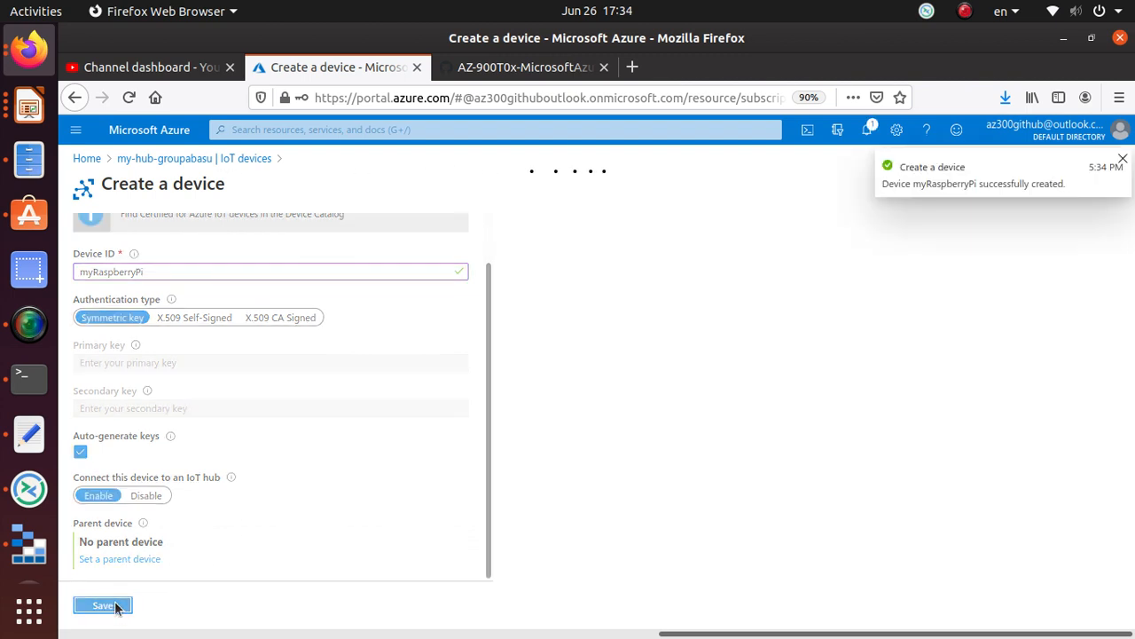
click(99, 606)
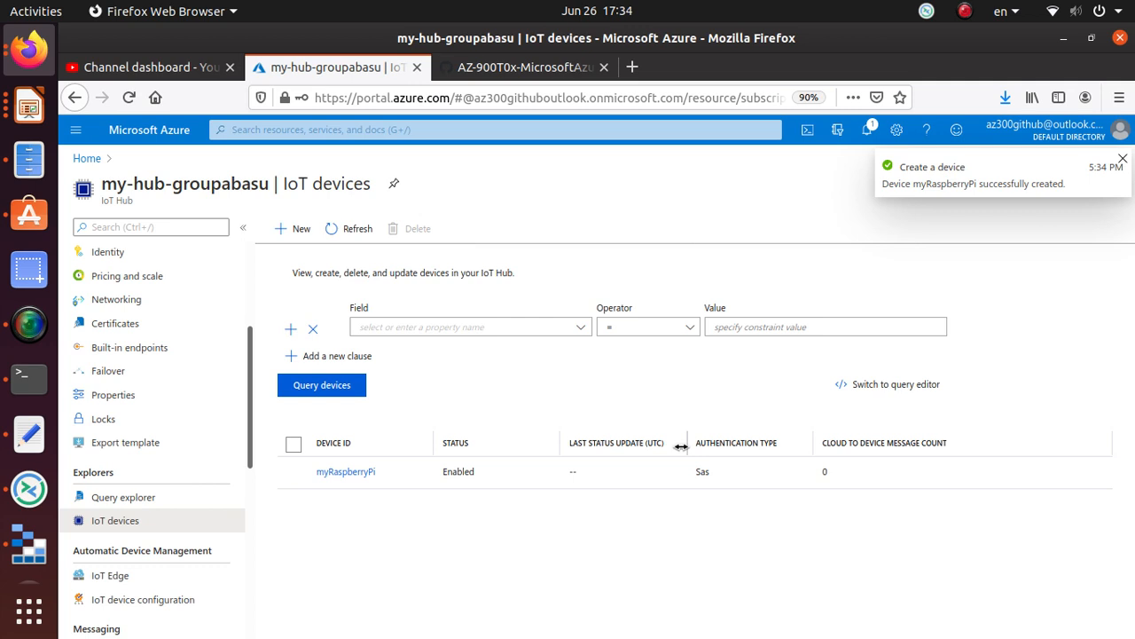
click(1122, 167)
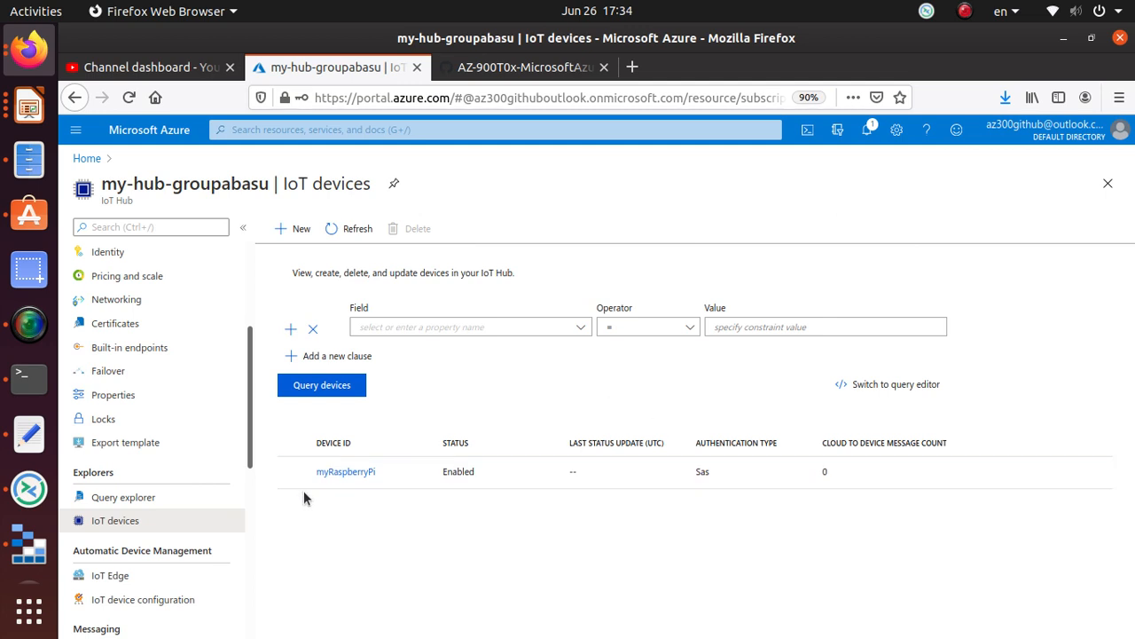
click(346, 471)
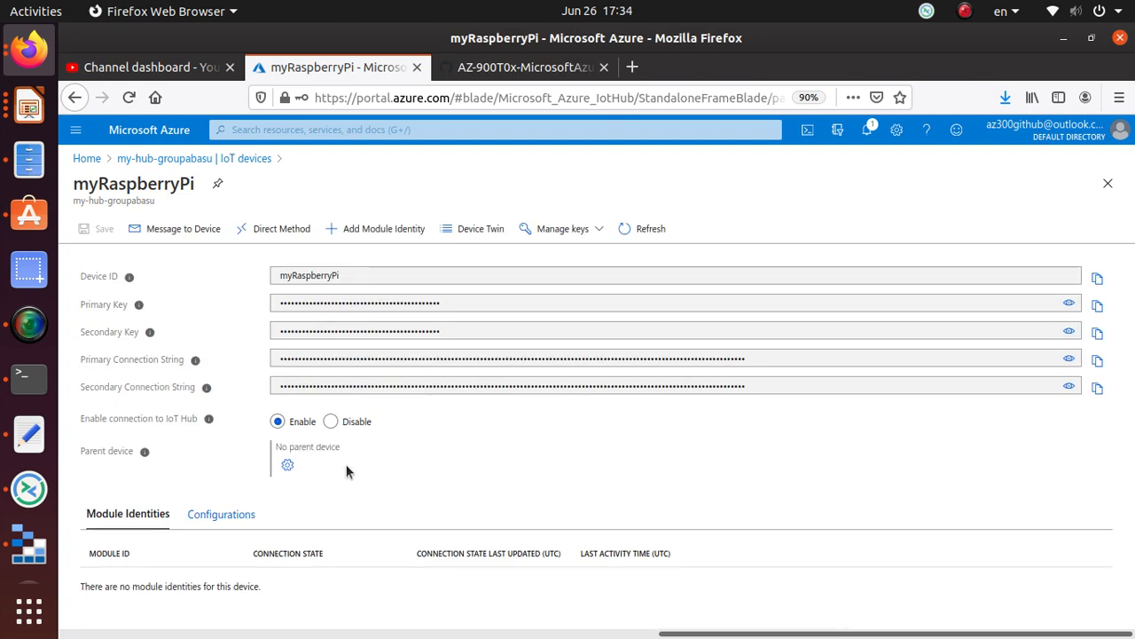
double_click(309, 275)
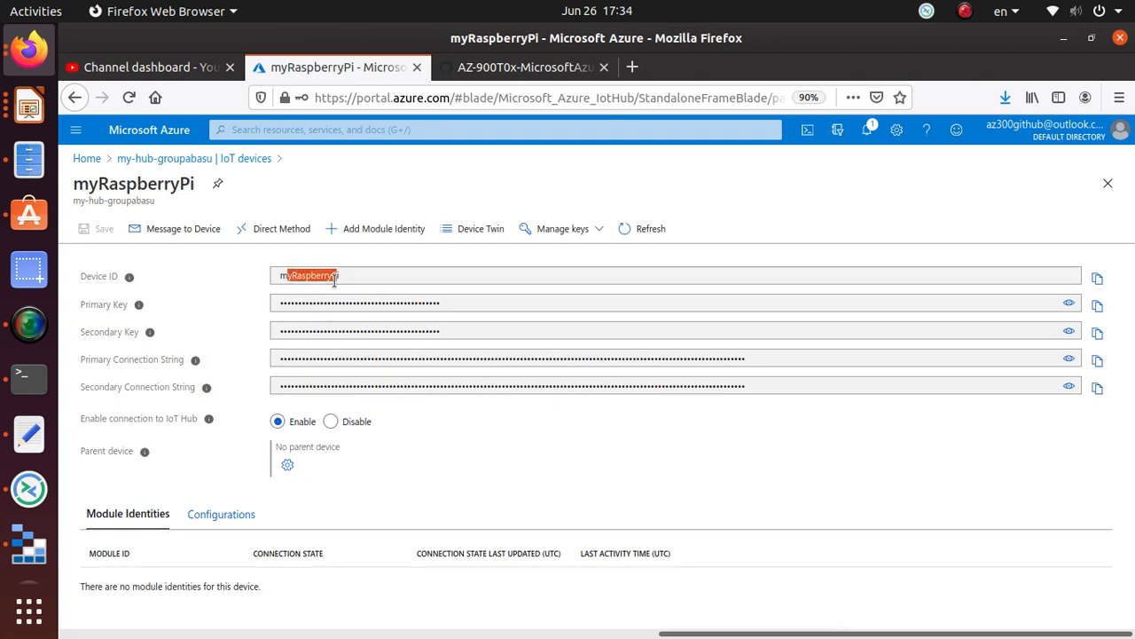
mouse_move(92, 291)
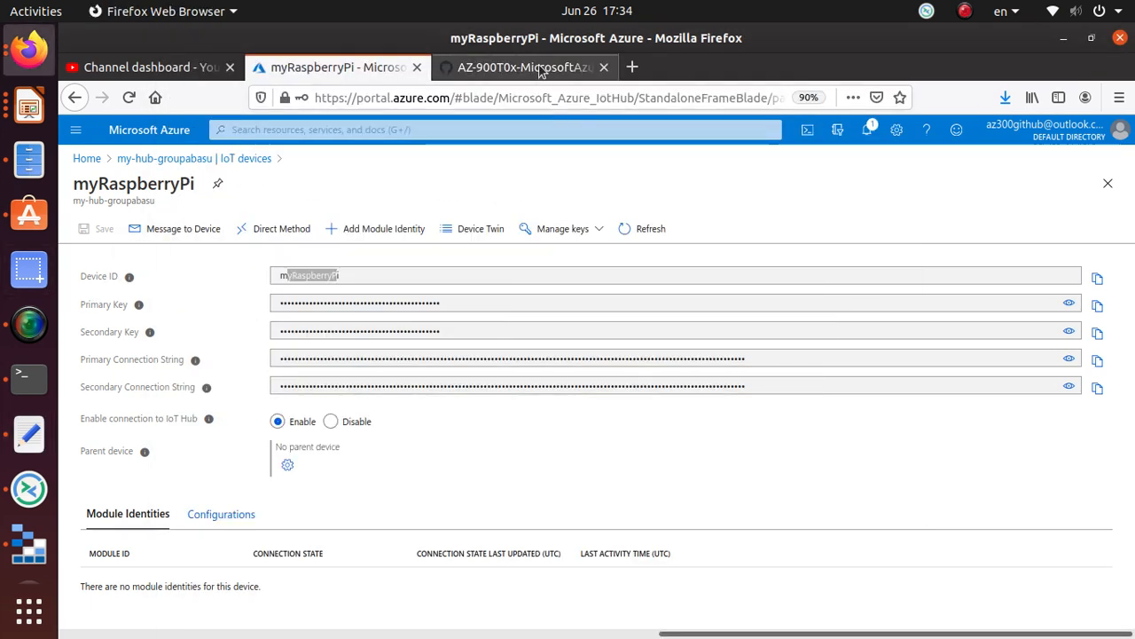
click(533, 67)
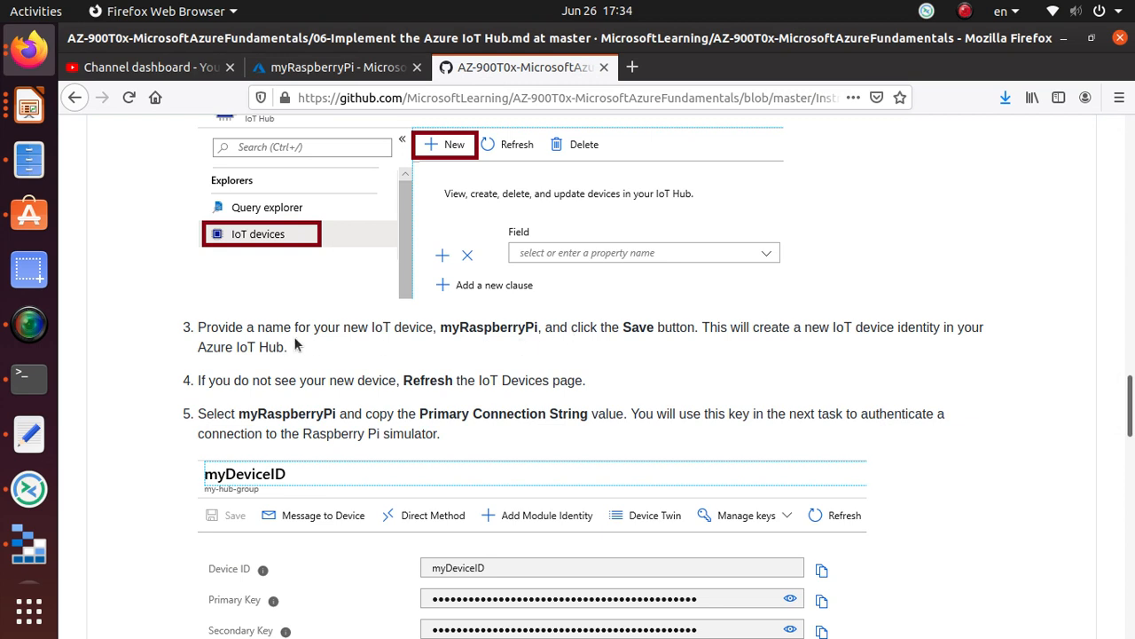
double_click(279, 327)
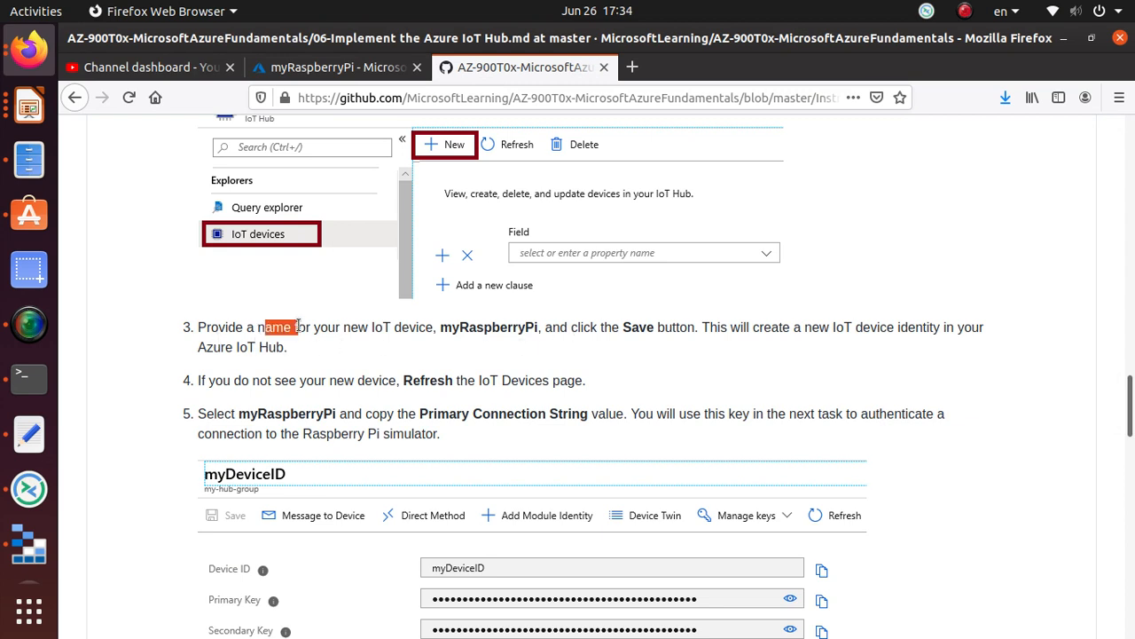
mouse_move(437, 333)
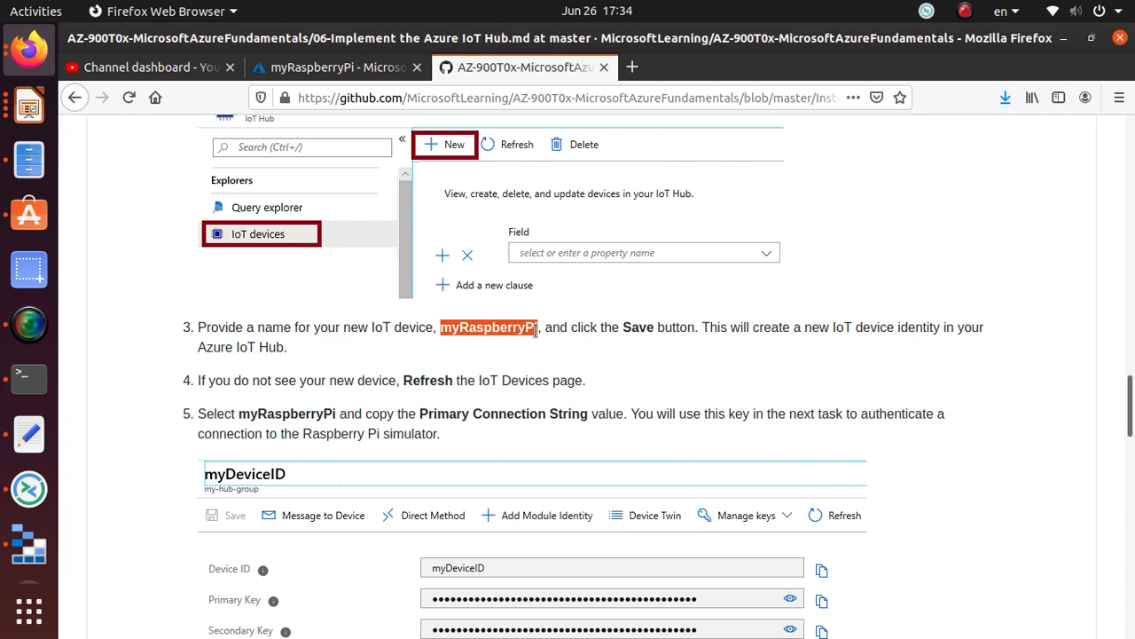
scroll(down, 3)
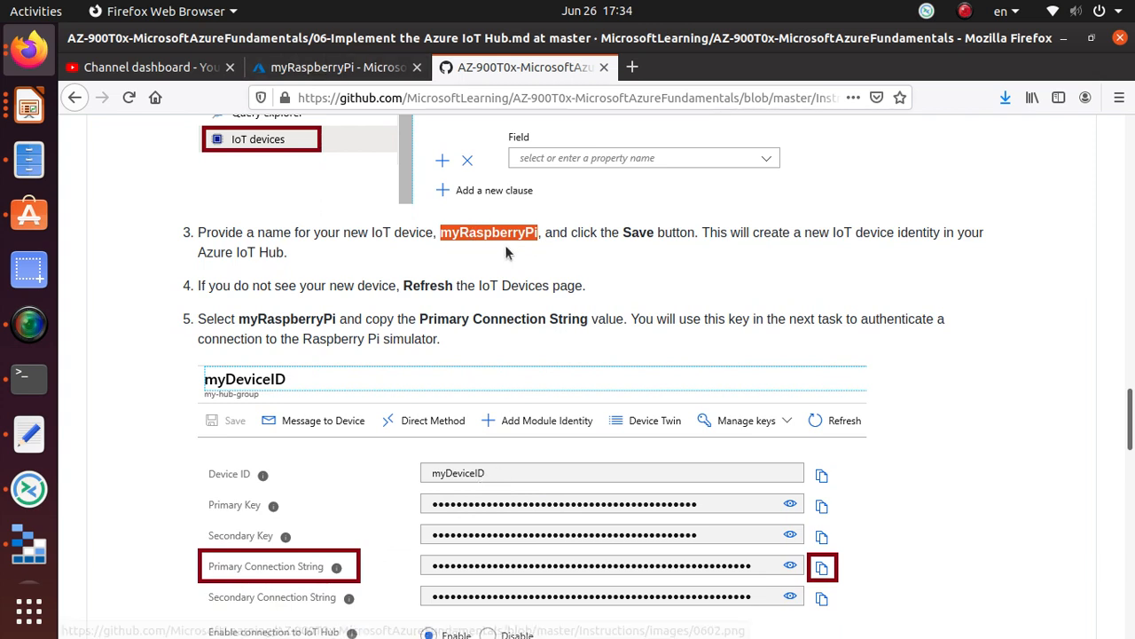
click(346, 67)
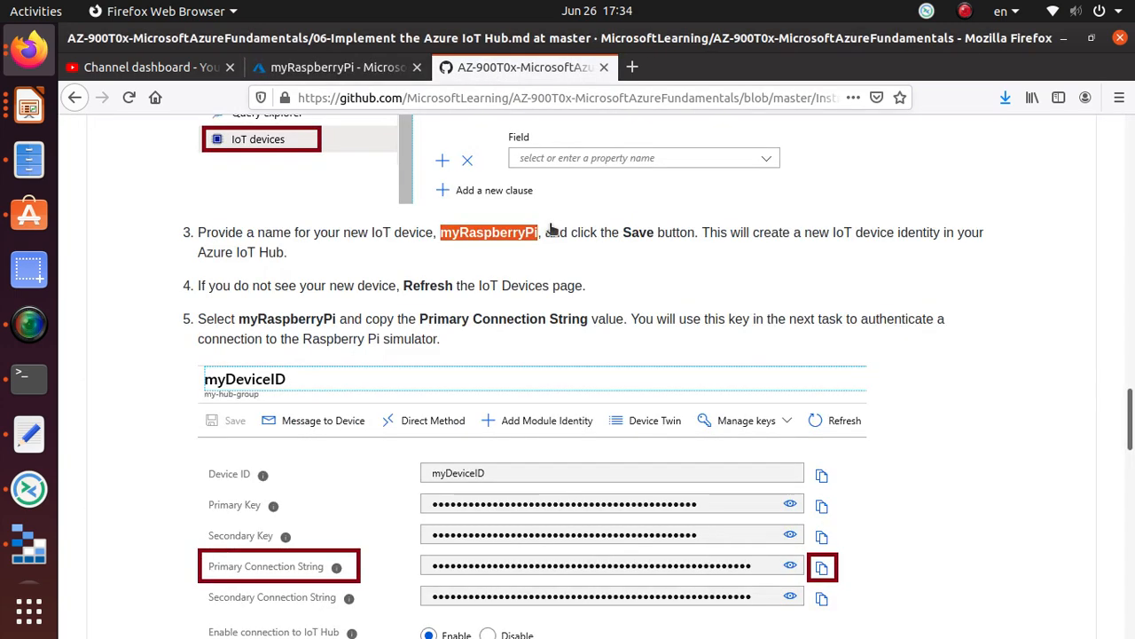
scroll(down, 3)
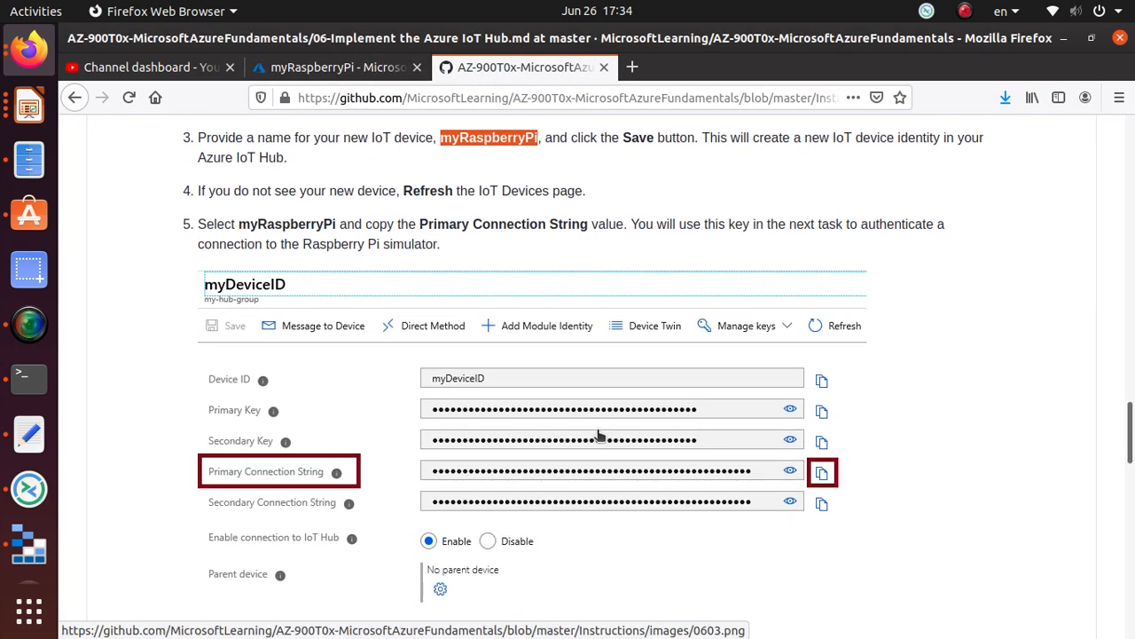
mouse_move(282, 244)
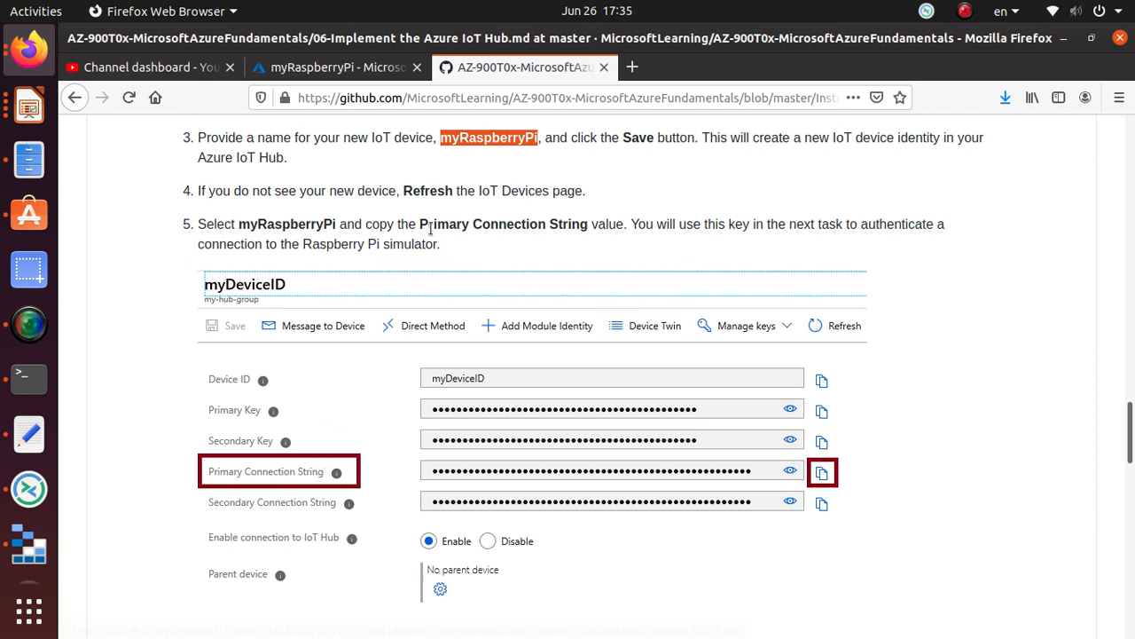
mouse_move(269, 259)
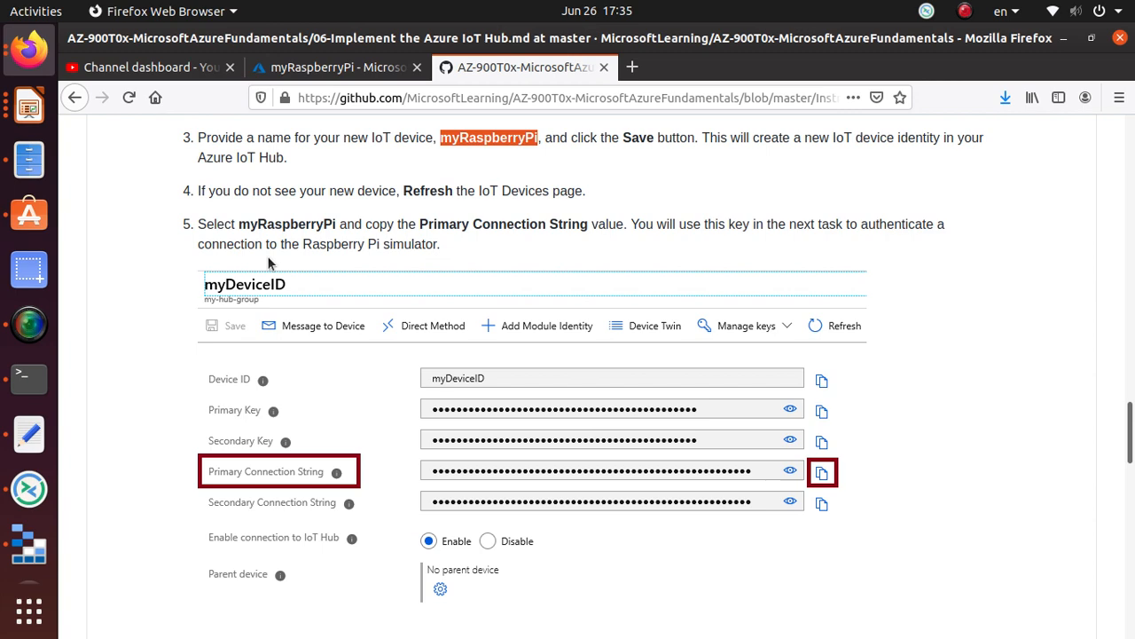
click(344, 67)
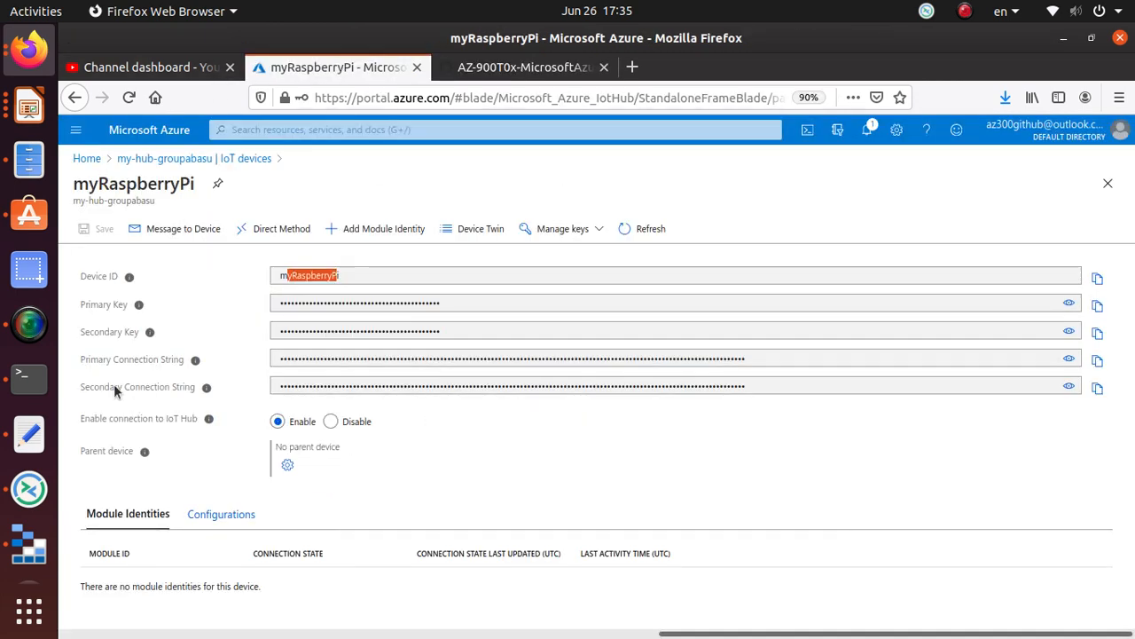
mouse_move(124, 339)
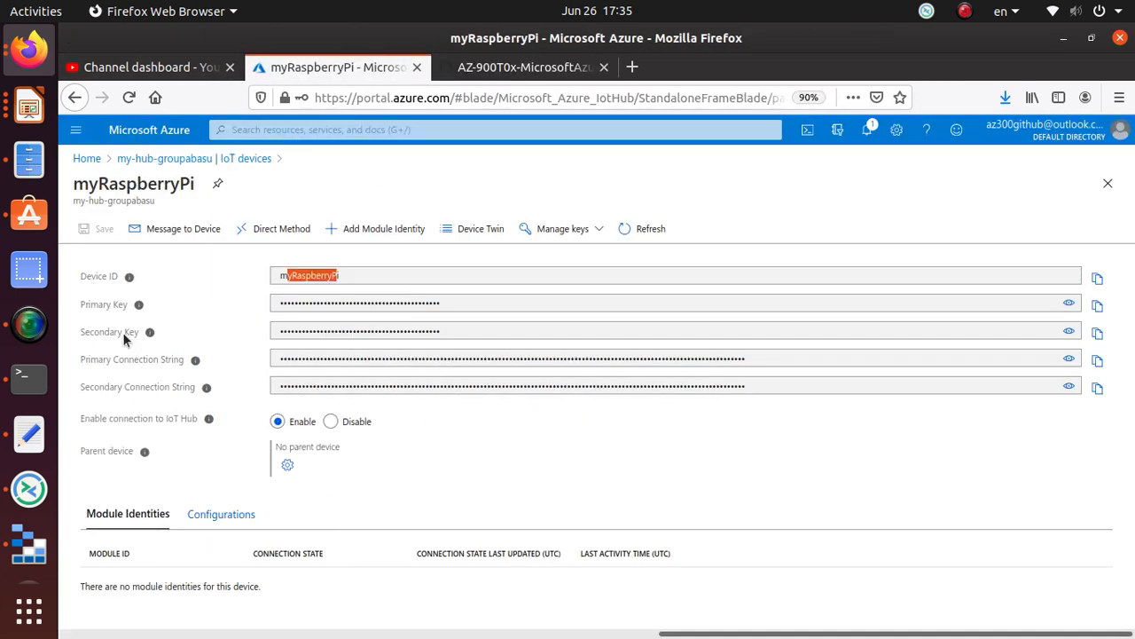
mouse_move(834, 361)
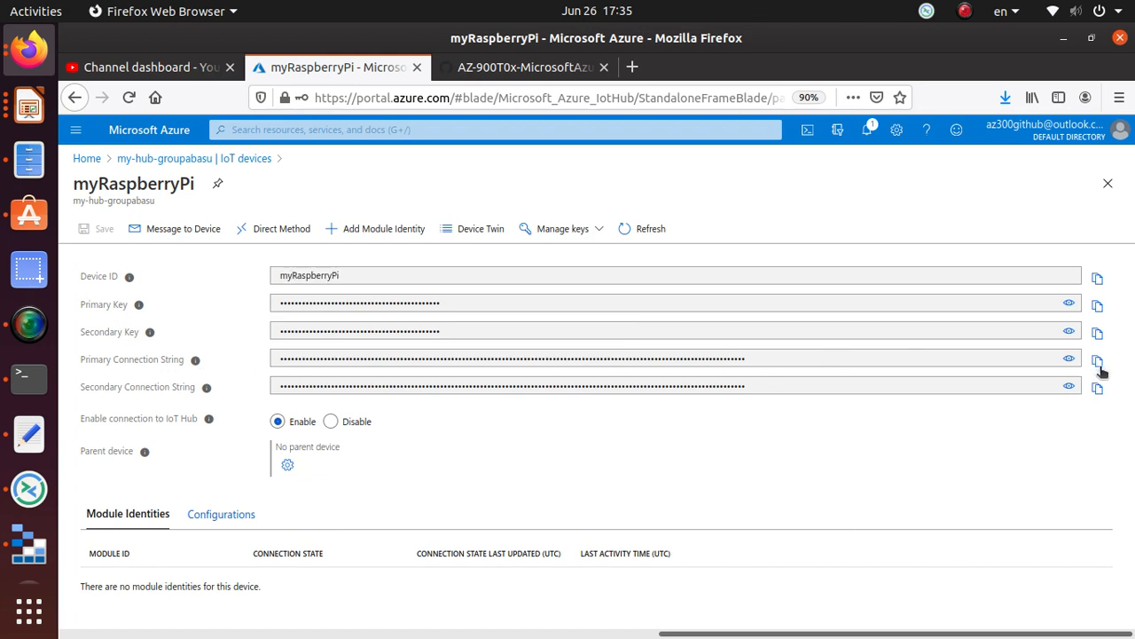
mouse_move(878, 615)
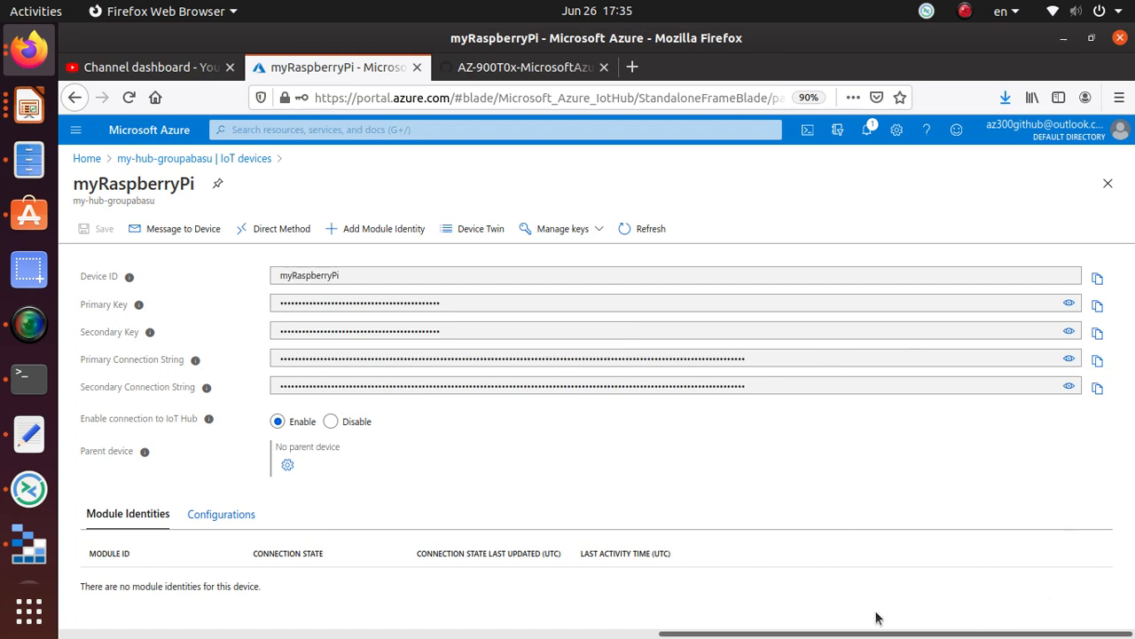
mouse_move(1097, 360)
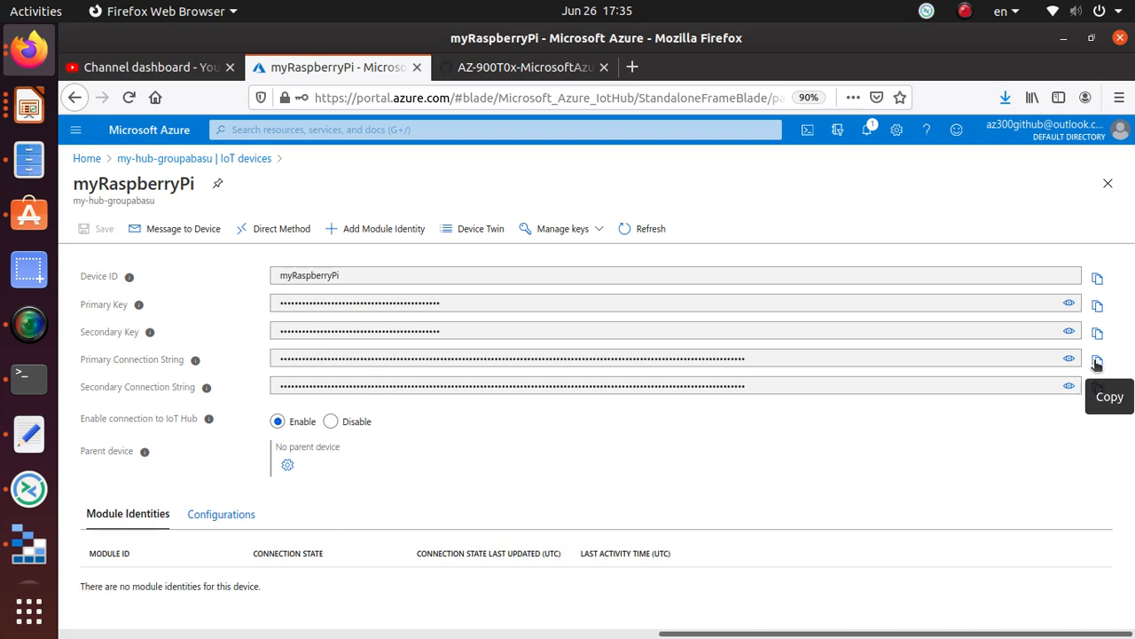
mouse_move(519, 171)
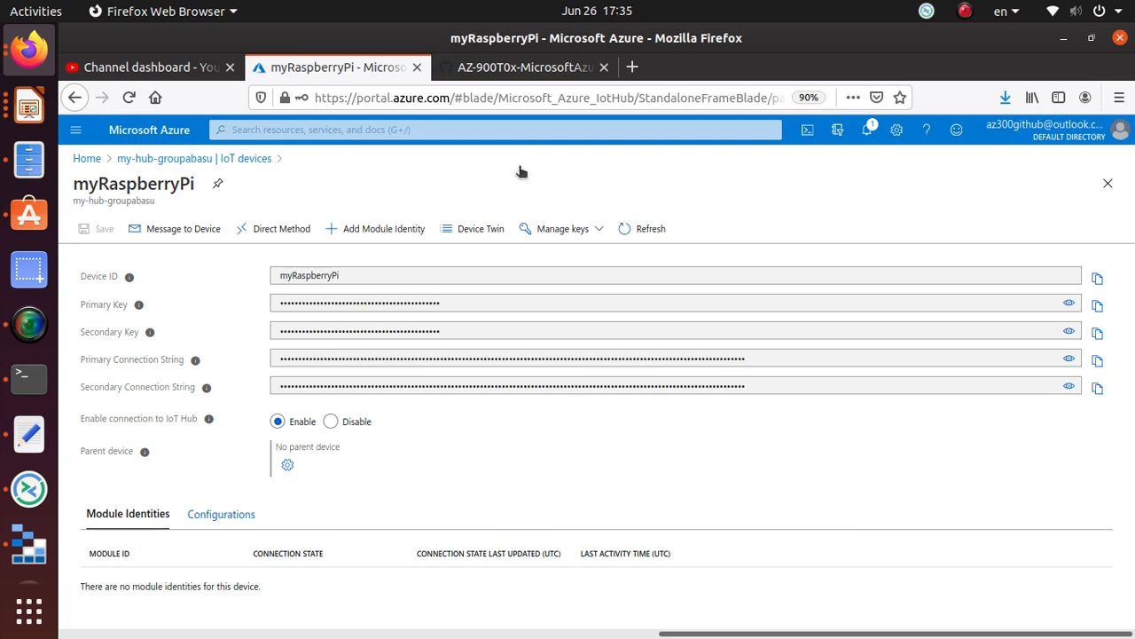
Return to the GitHub lab guide's step 5 on copying the Primary Connection String
click(536, 67)
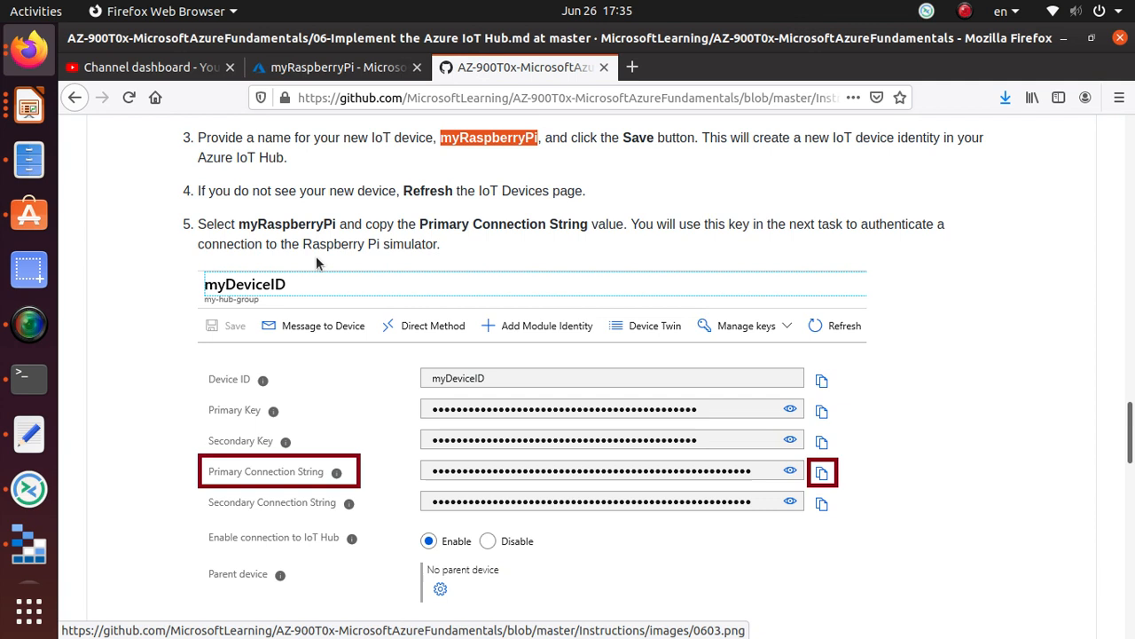
mouse_move(627, 233)
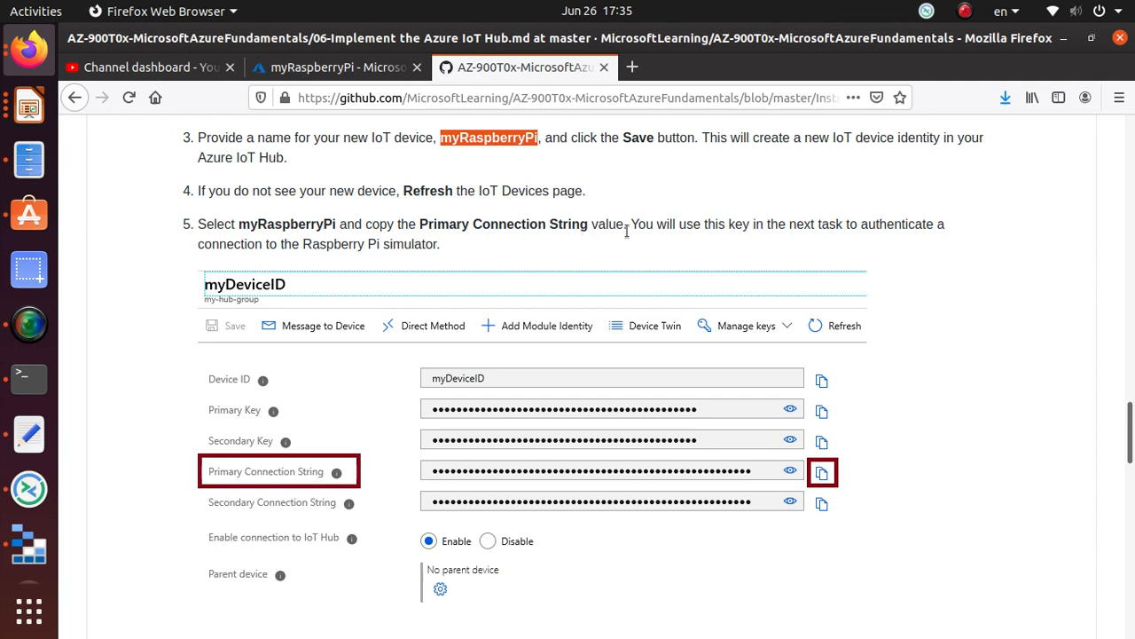
mouse_move(869, 238)
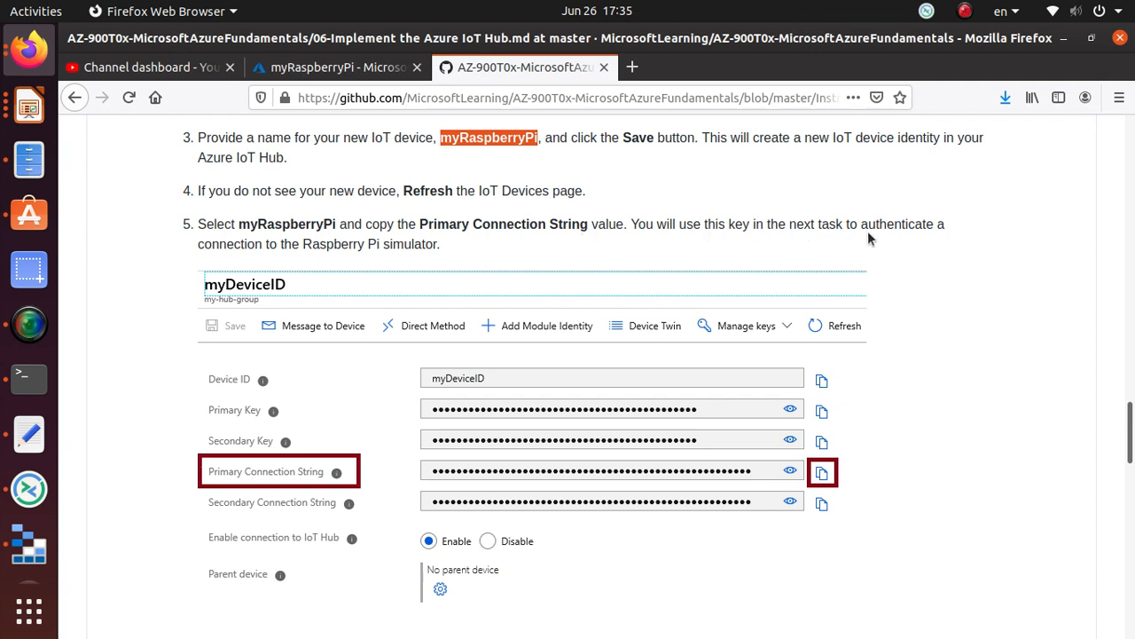
mouse_move(185, 267)
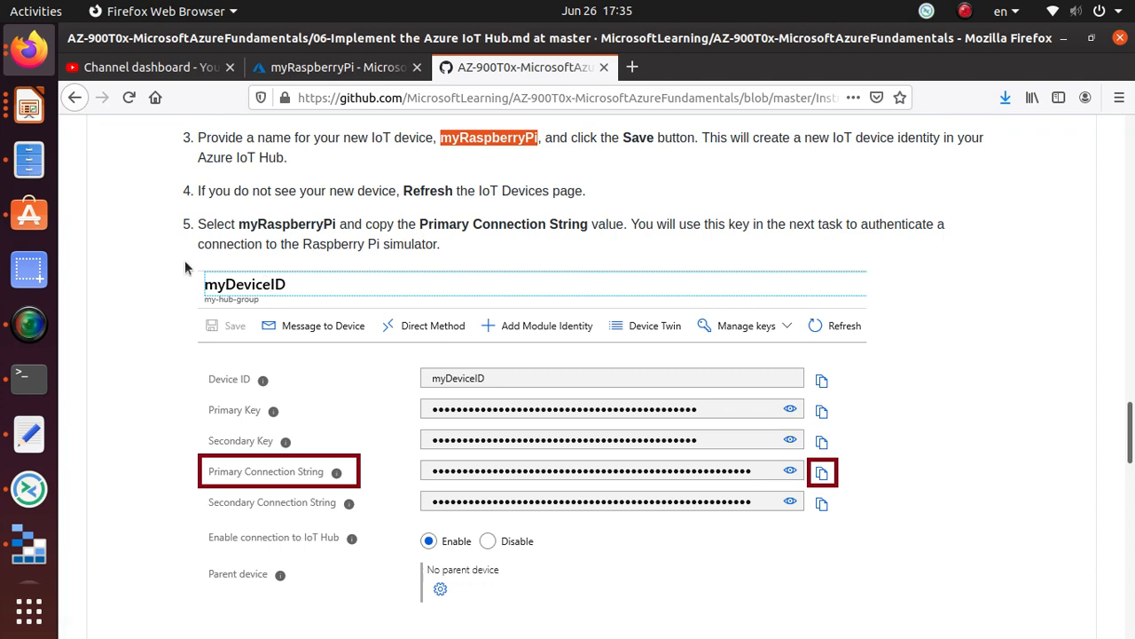
Scroll the lab guide down to 'Task 3: Test the device using the Raspberry Pi Simulator'
scroll(down, 3)
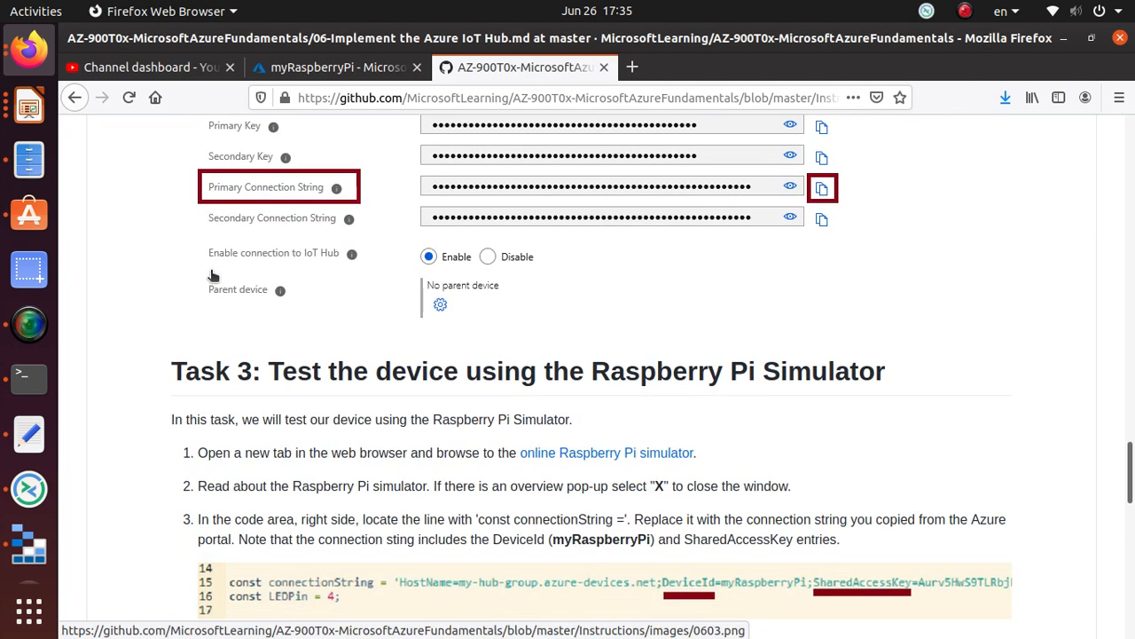
scroll(down, 3)
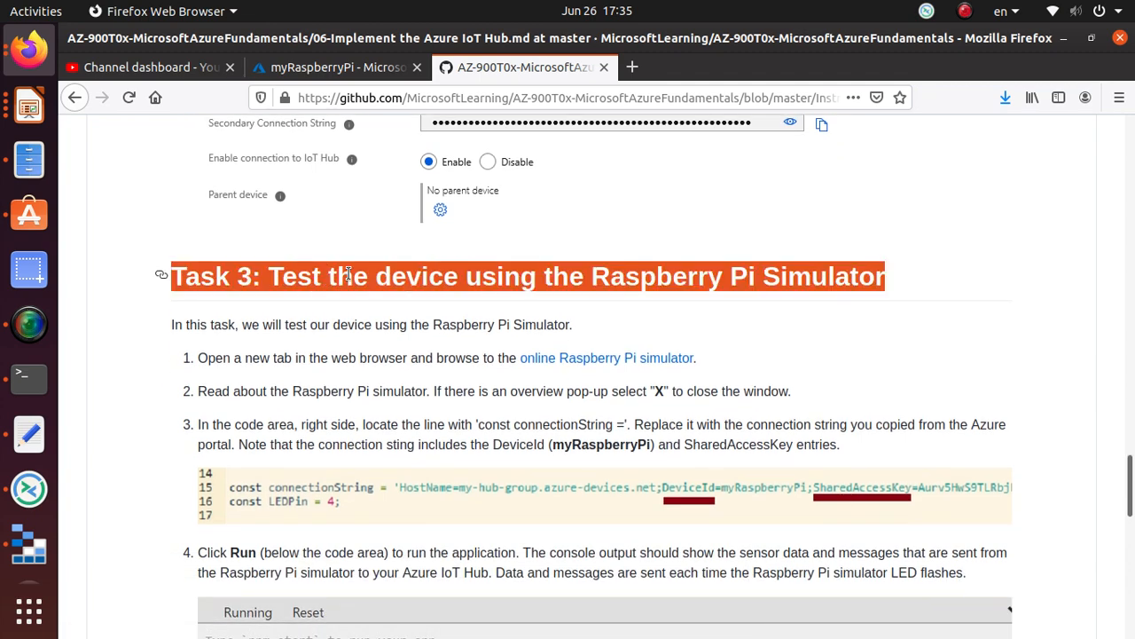
mouse_move(284, 287)
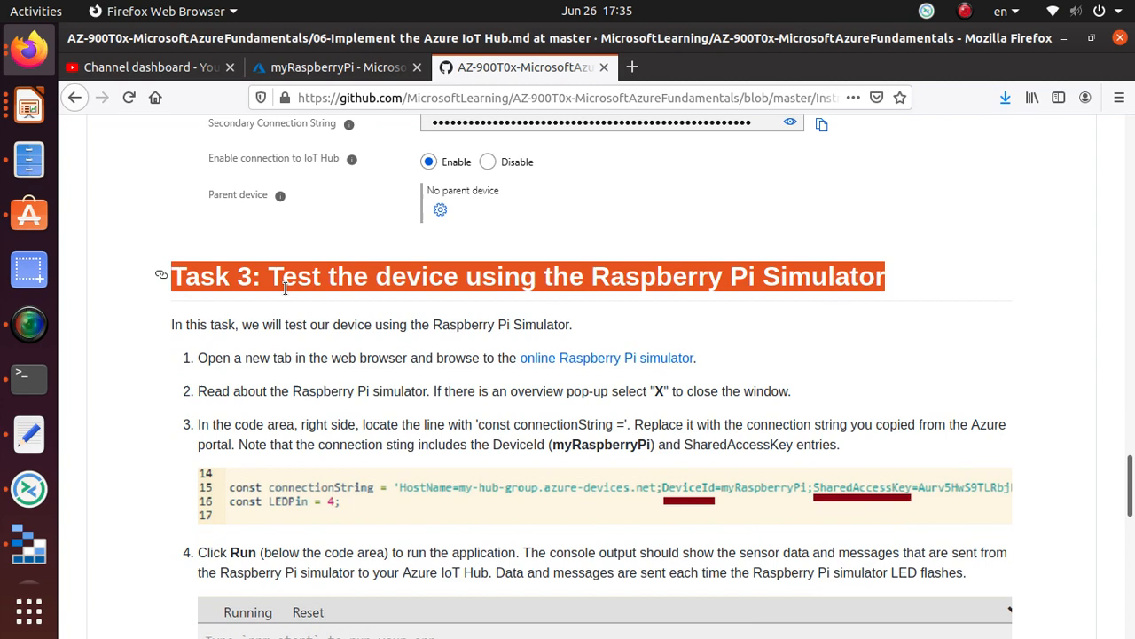
mouse_move(611, 373)
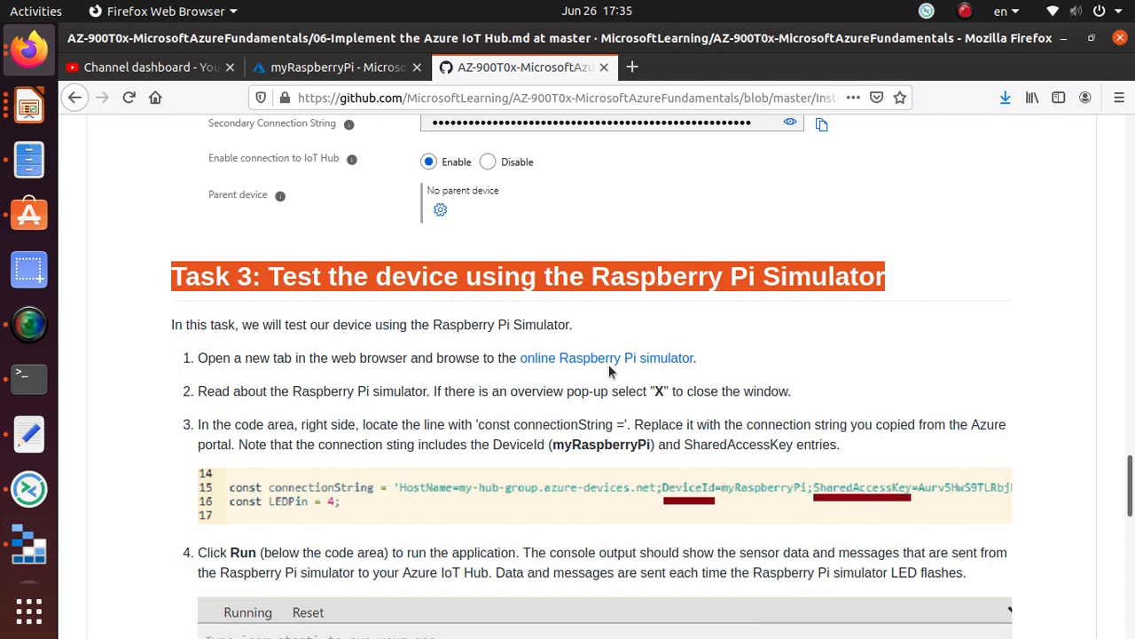
Open the online Raspberry Pi simulator and step through its overview pop-up until it closes
click(609, 357)
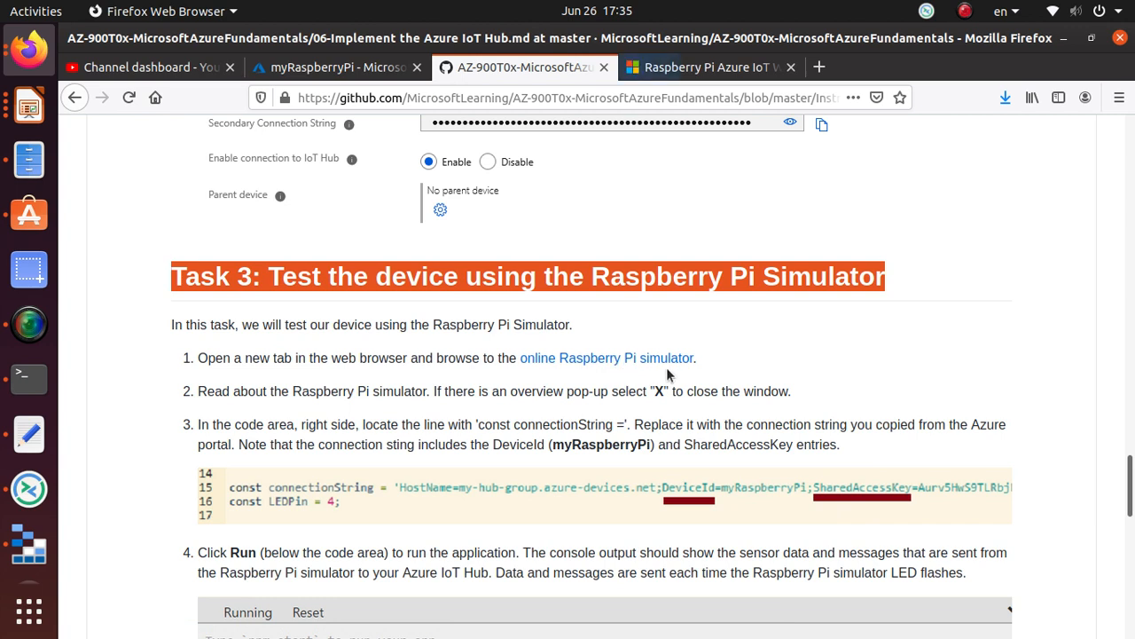
mouse_move(203, 393)
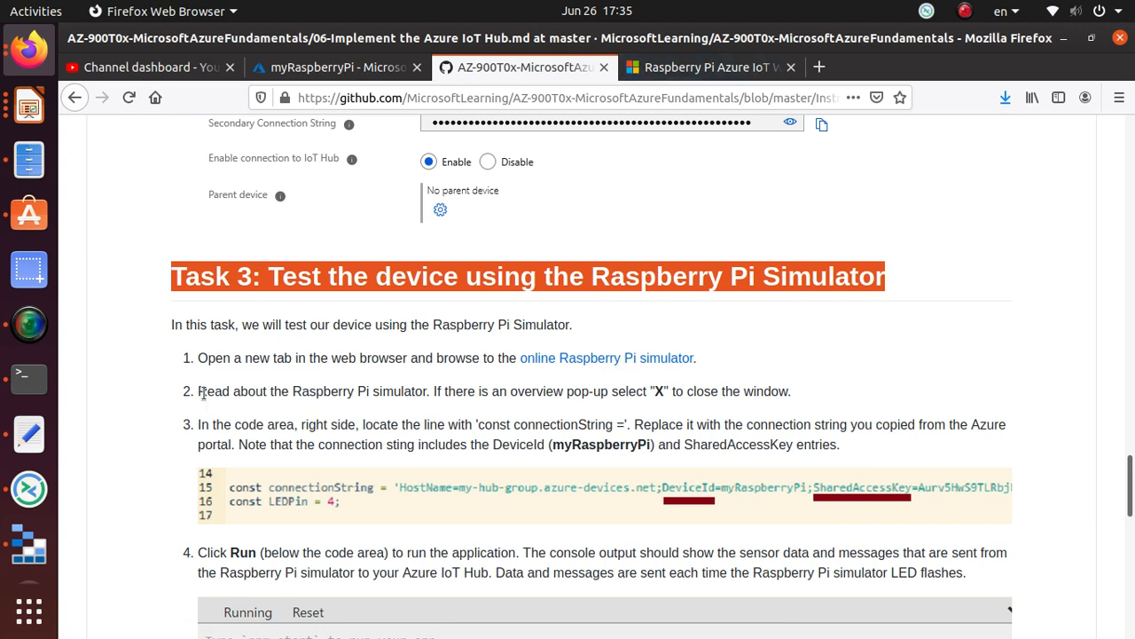
mouse_move(455, 408)
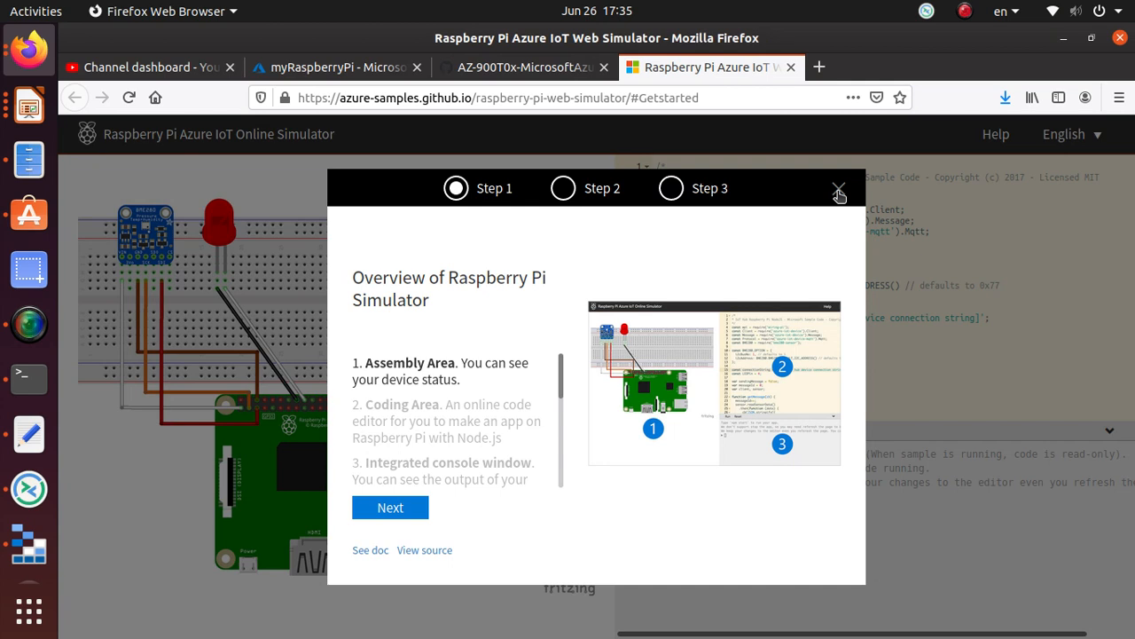
mouse_move(353, 371)
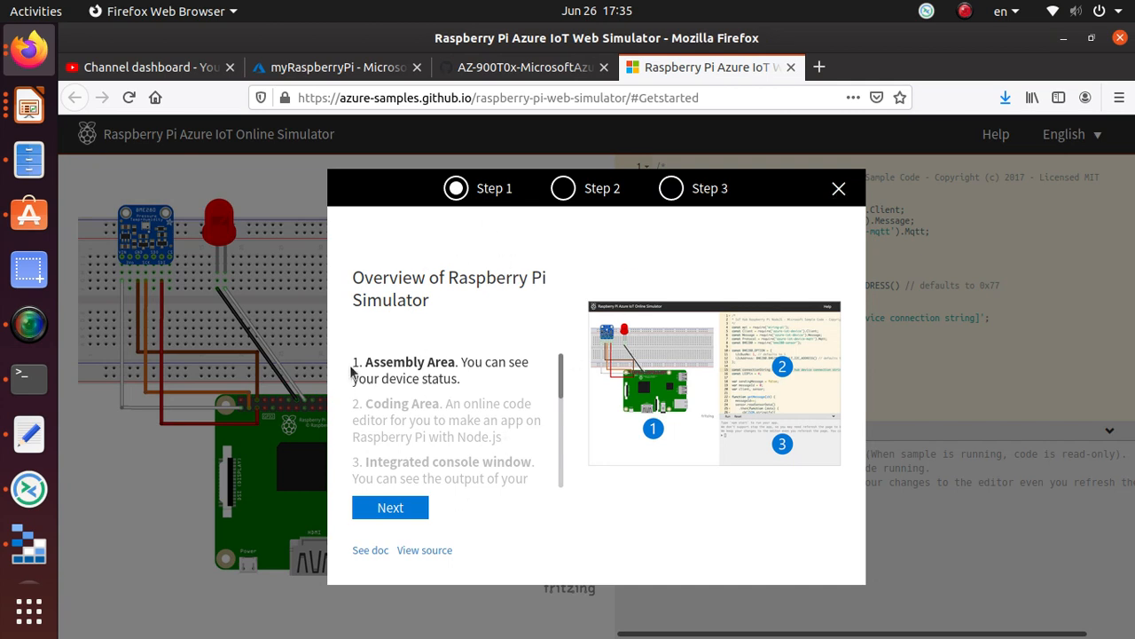
click(390, 507)
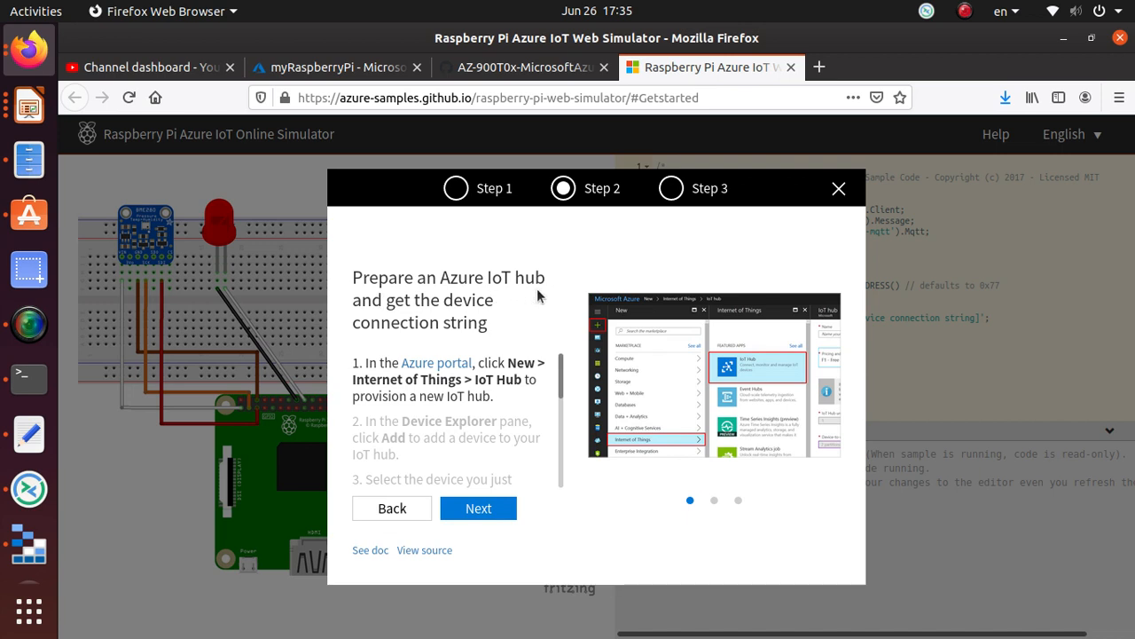
click(478, 507)
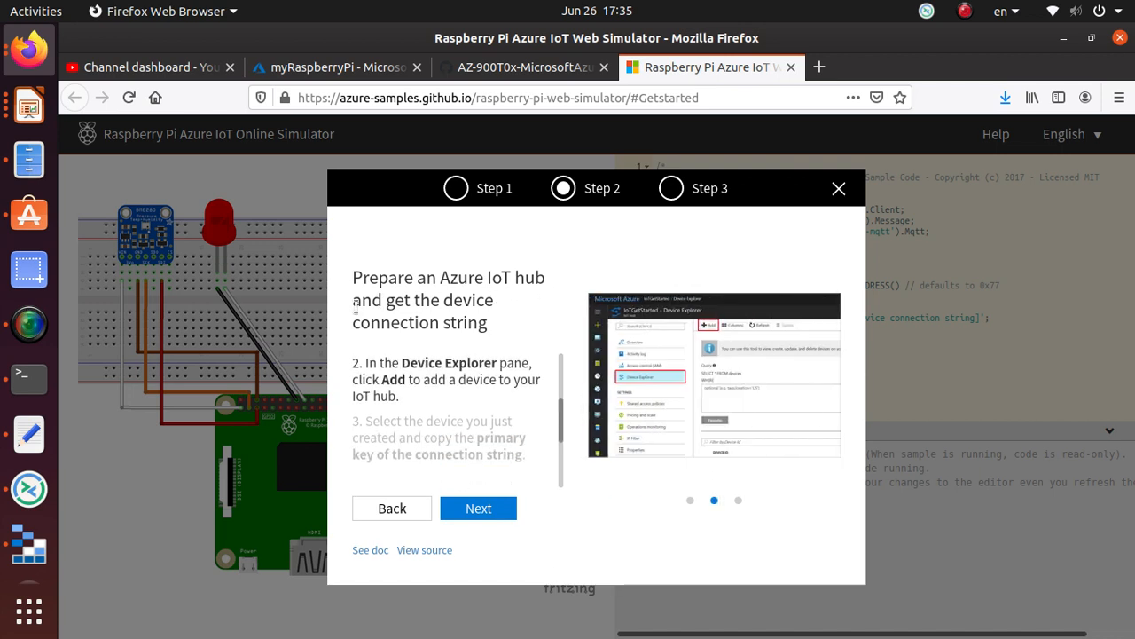
click(478, 508)
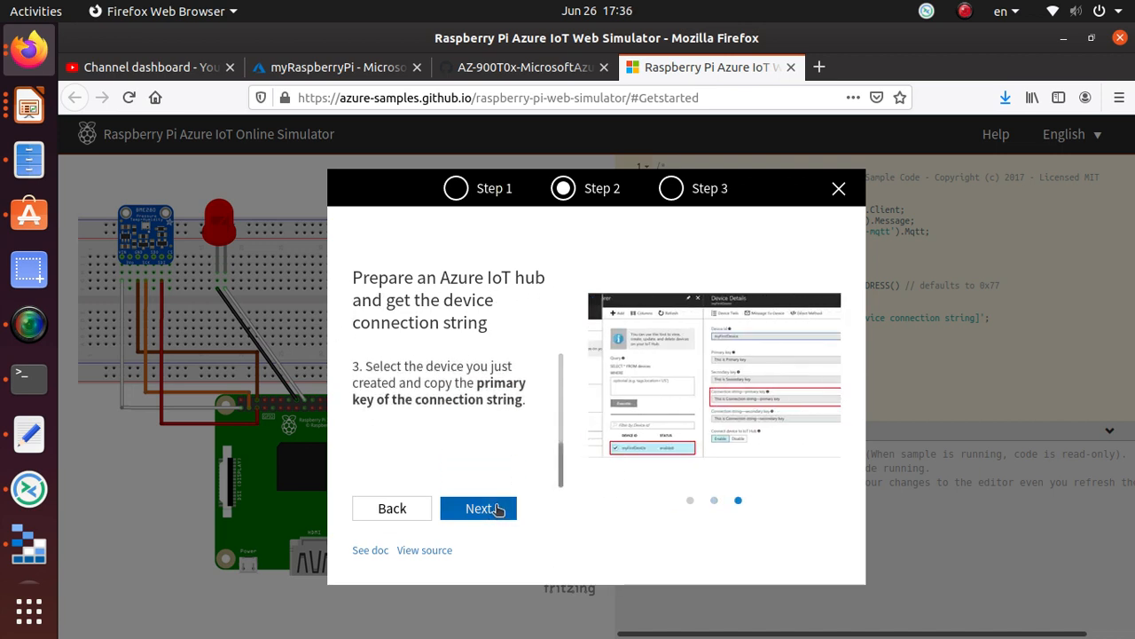
click(838, 188)
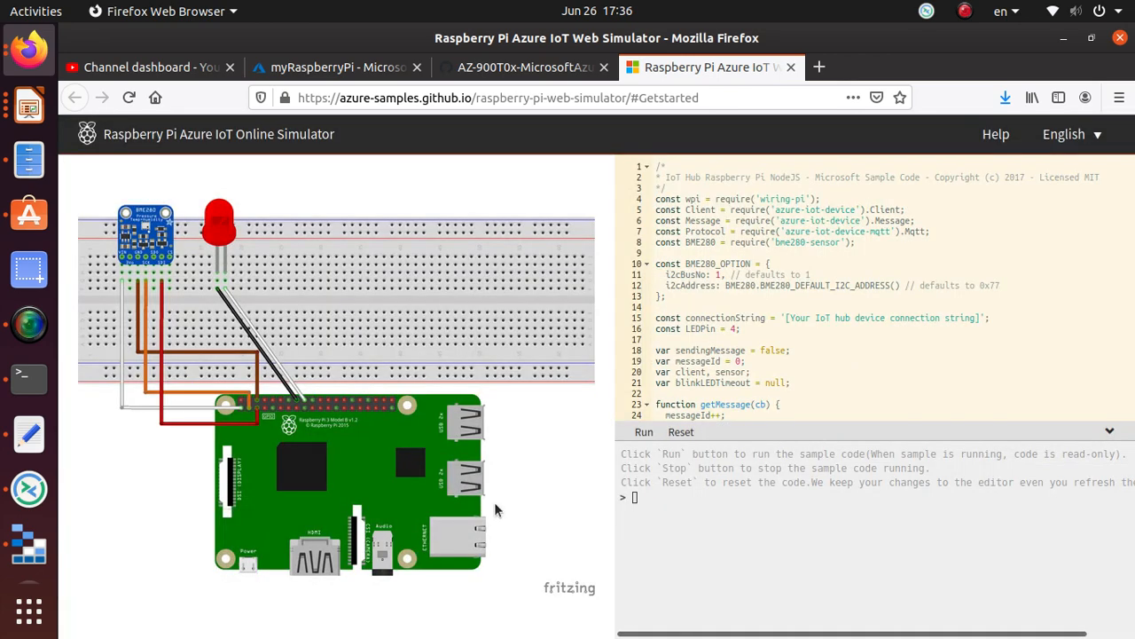
mouse_move(430, 139)
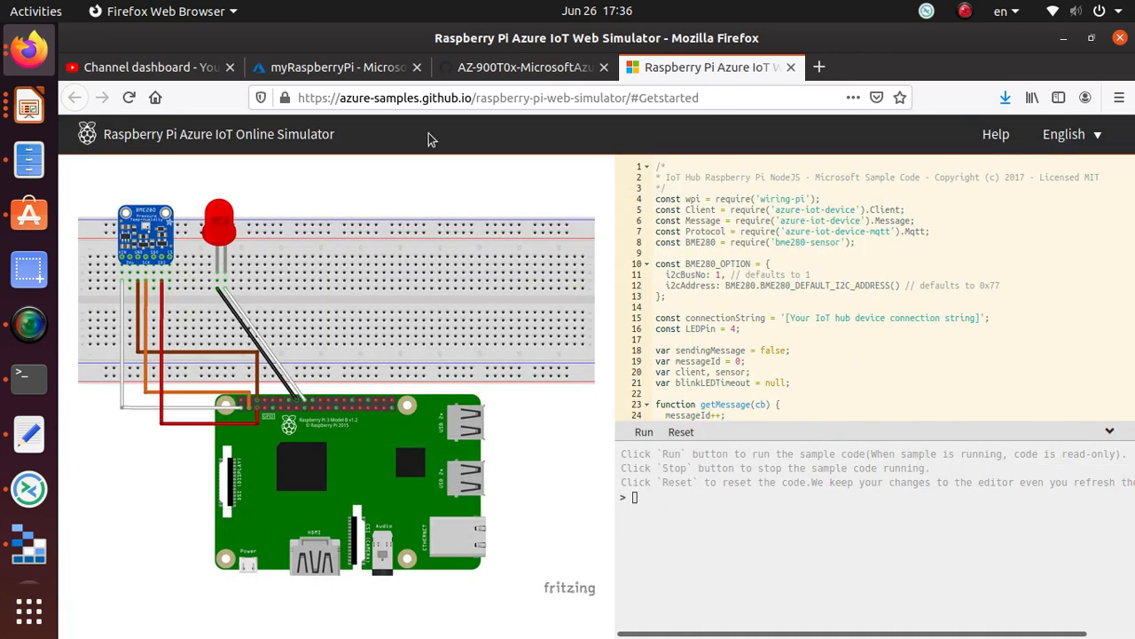
mouse_move(211, 160)
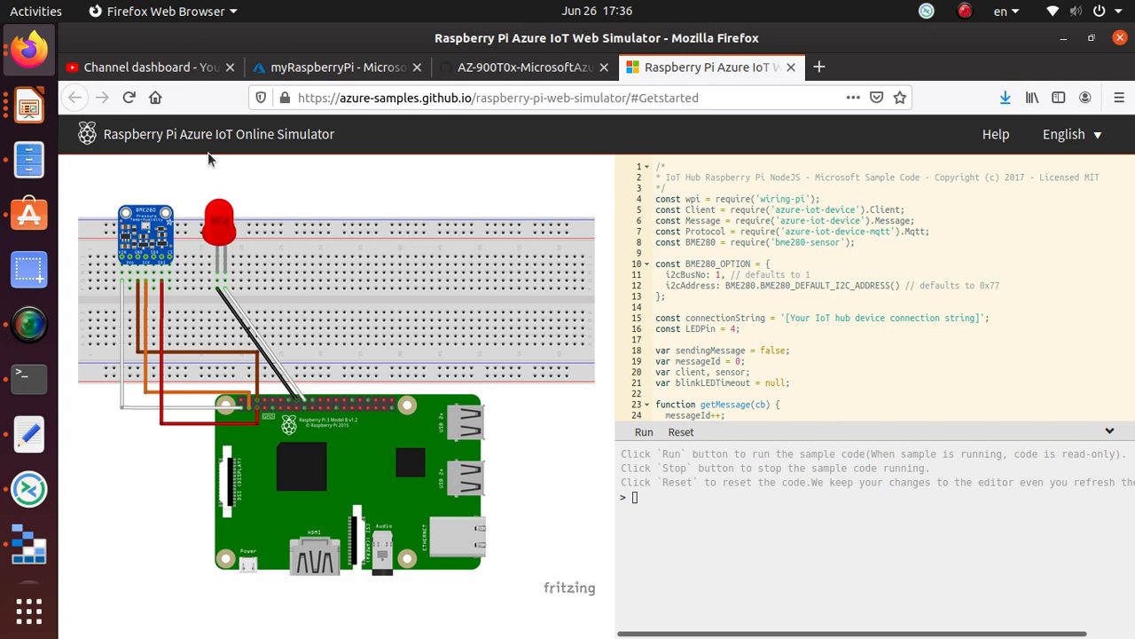
mouse_move(838, 181)
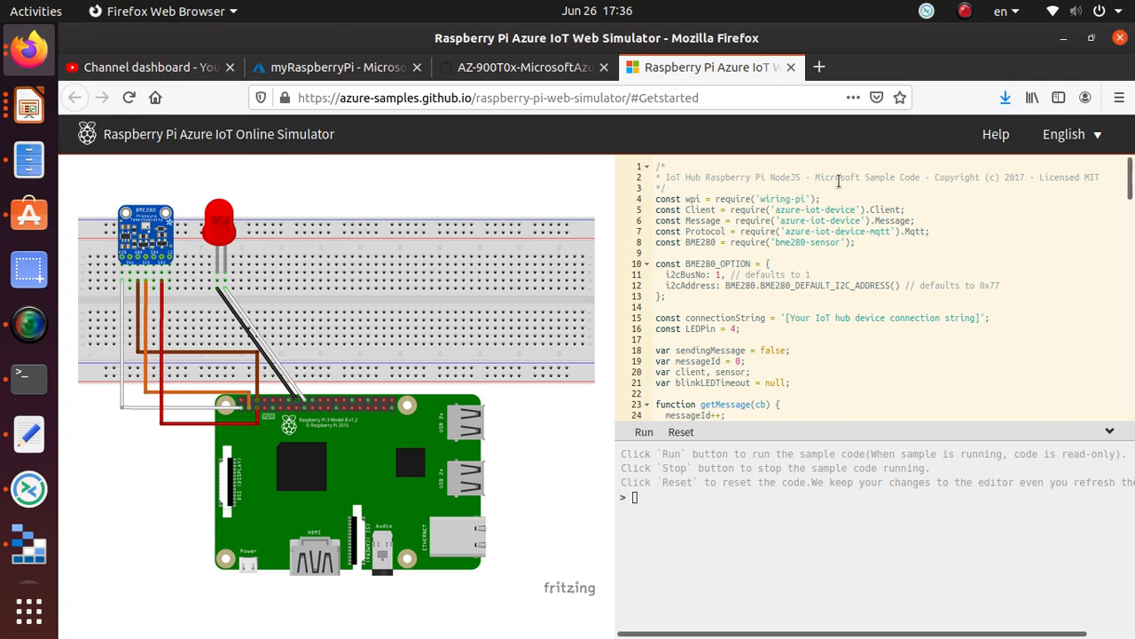
mouse_move(501, 58)
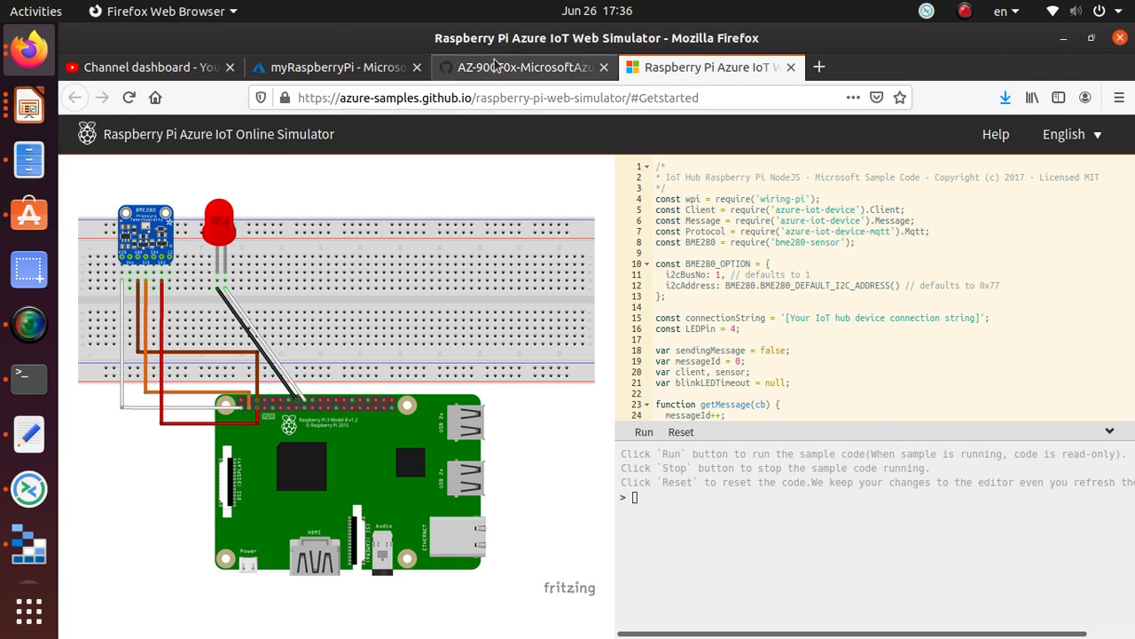
click(532, 66)
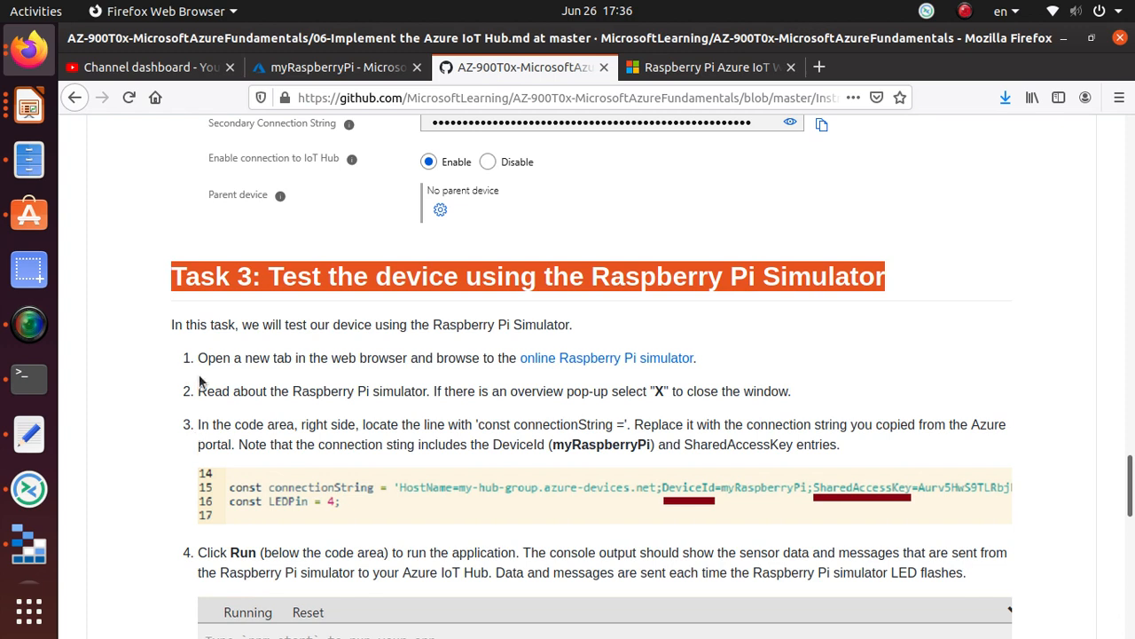
mouse_move(327, 453)
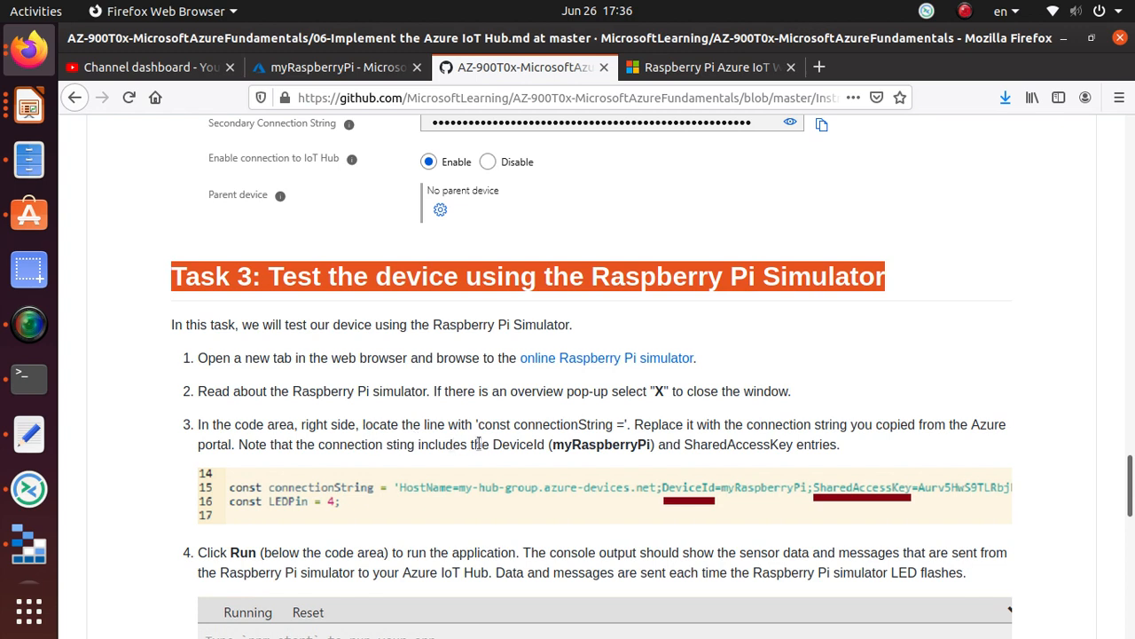
double_click(496, 425)
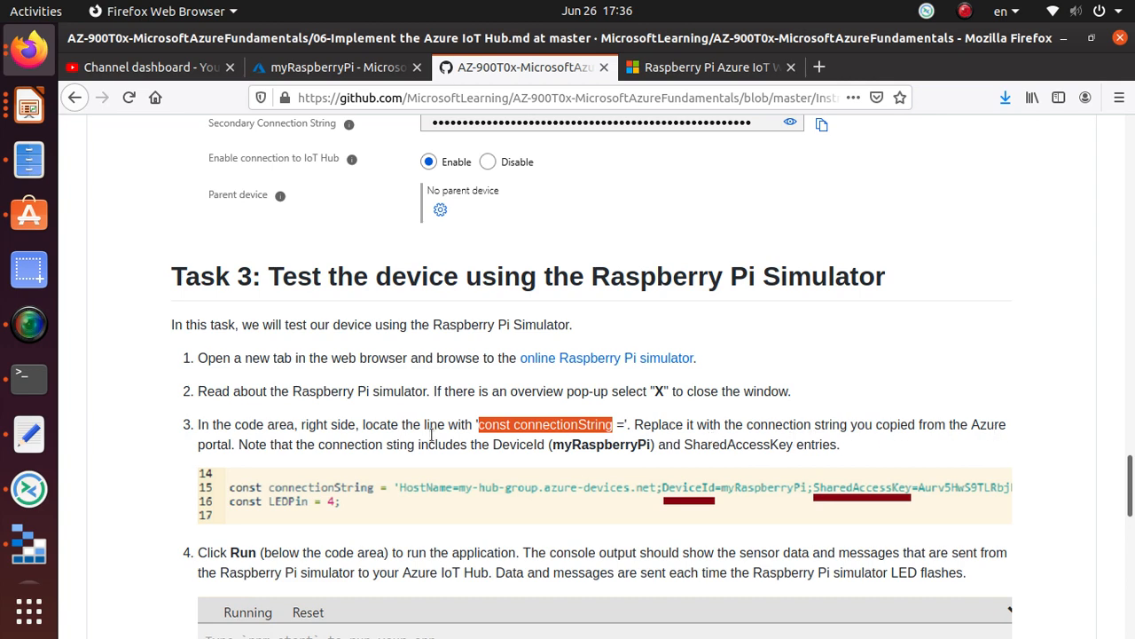
click(718, 67)
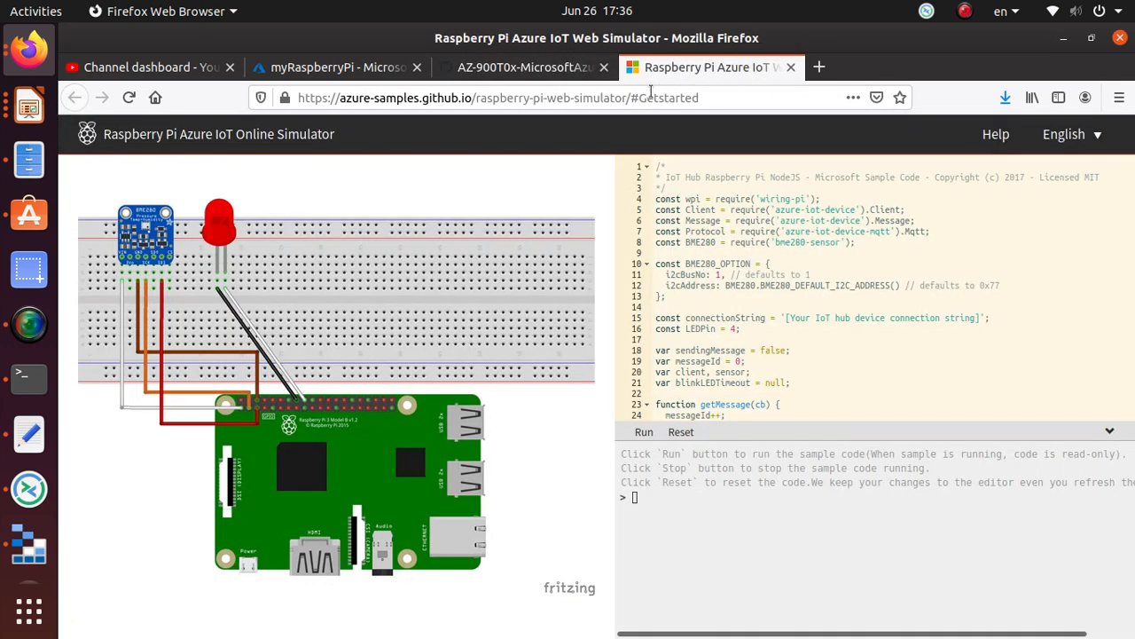
Replace line 15's placeholder connectionString with the copied myRaspberryPi connection string
scroll(down, 3)
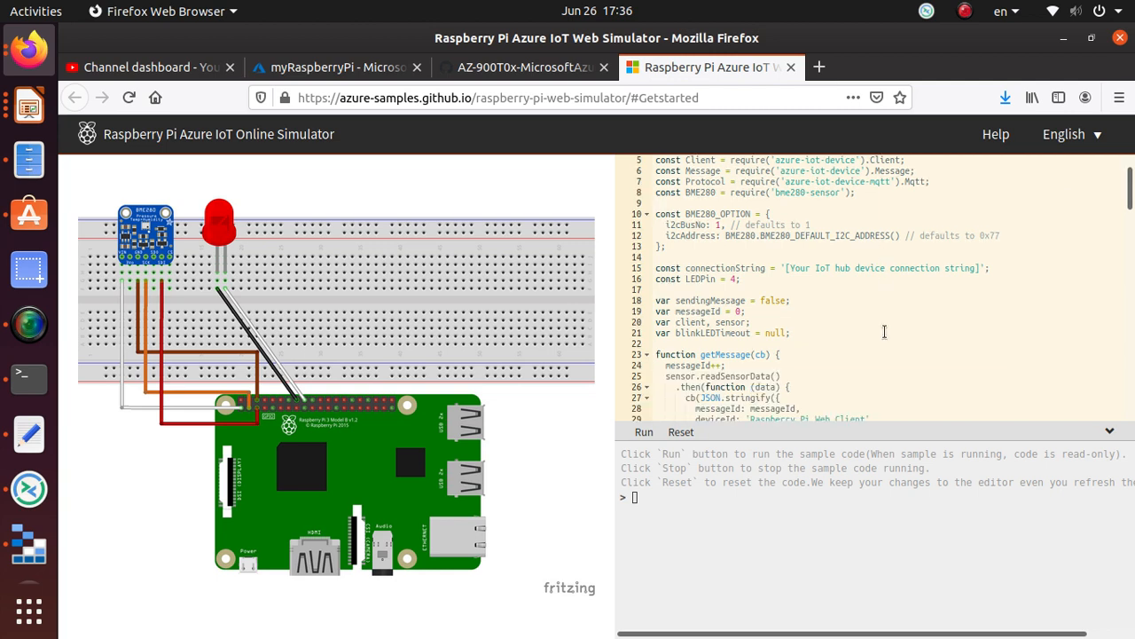
click(788, 268)
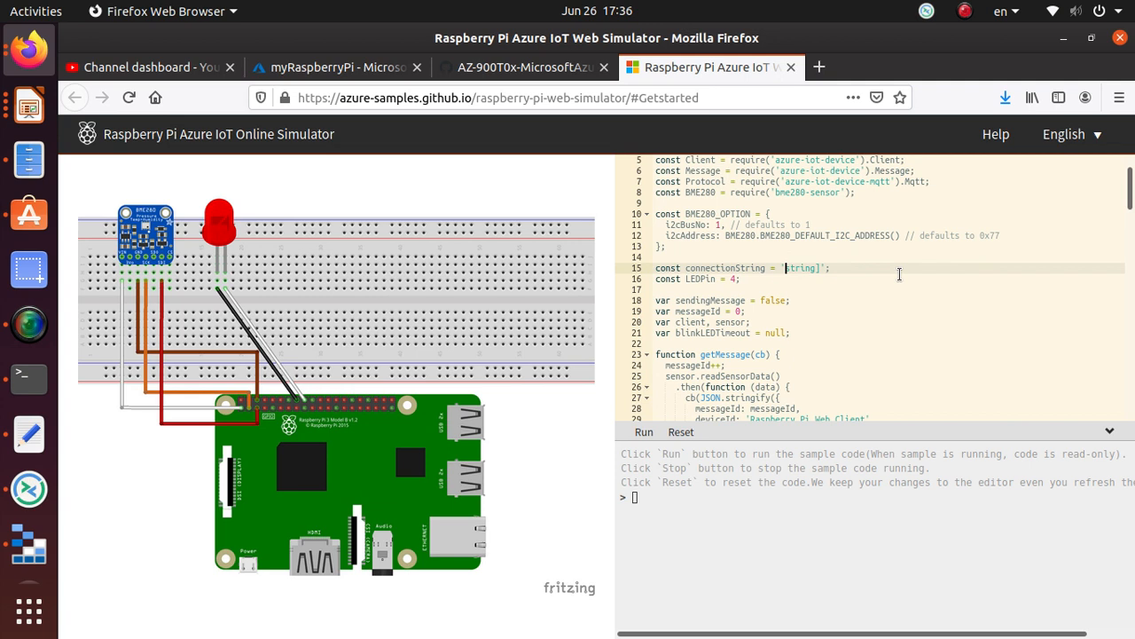
key(Delete)
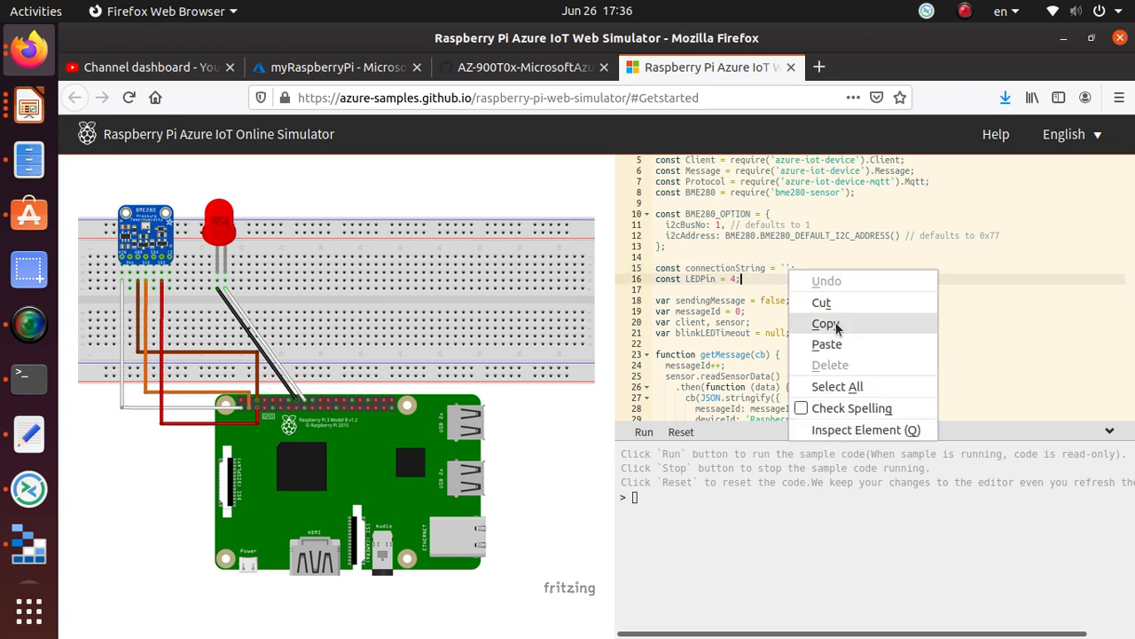
click(784, 267)
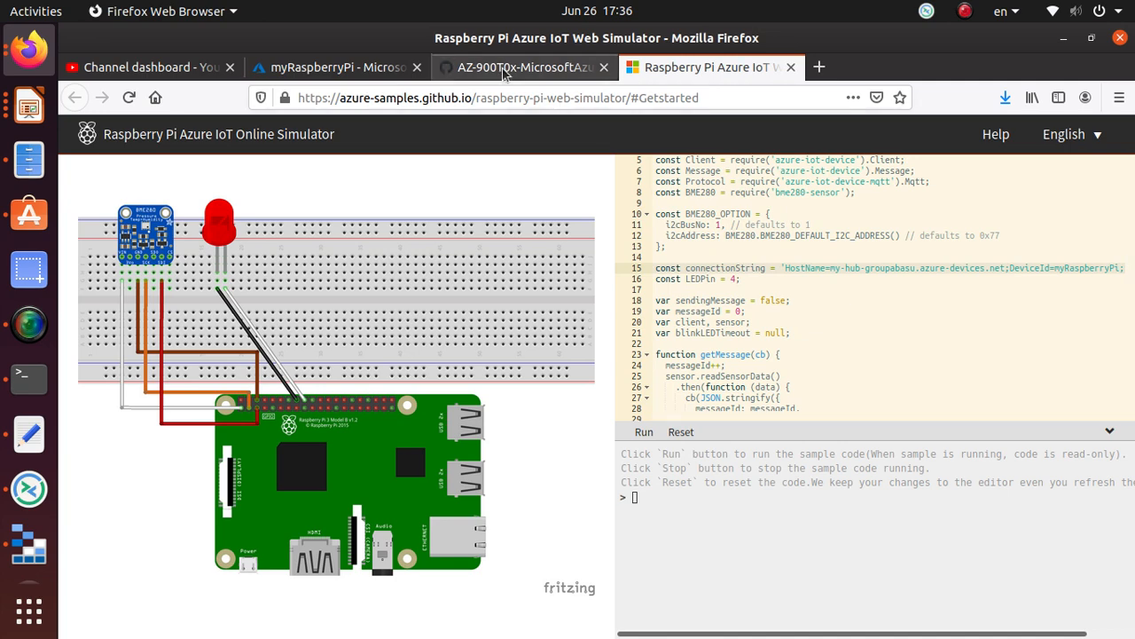
Check the lab instructions for the next step, then return to the simulator
click(523, 66)
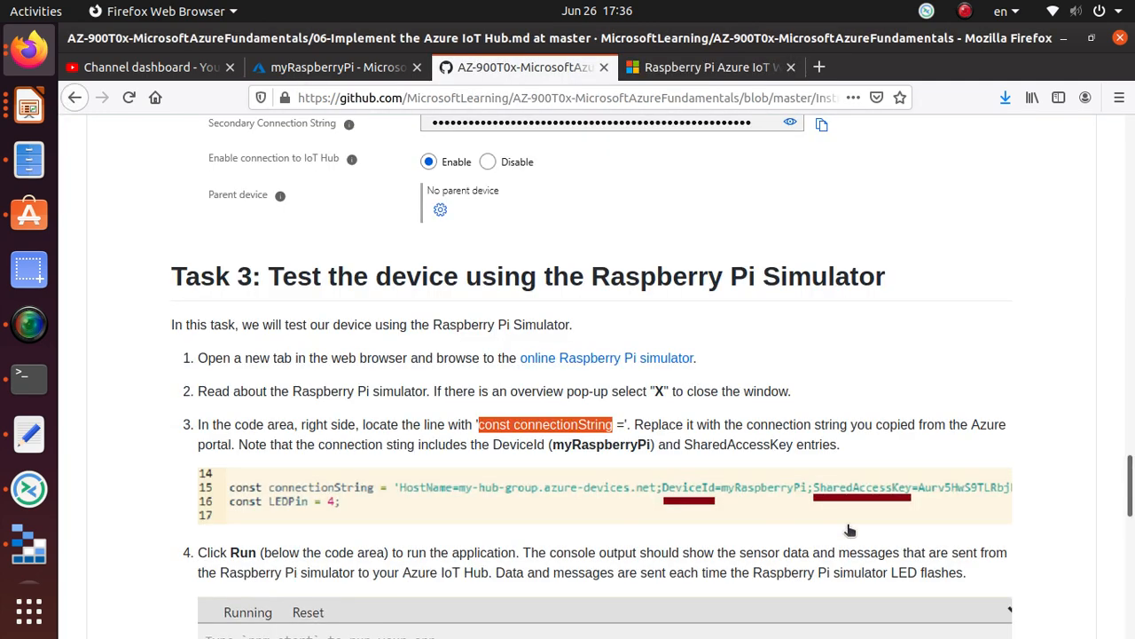
mouse_move(809, 442)
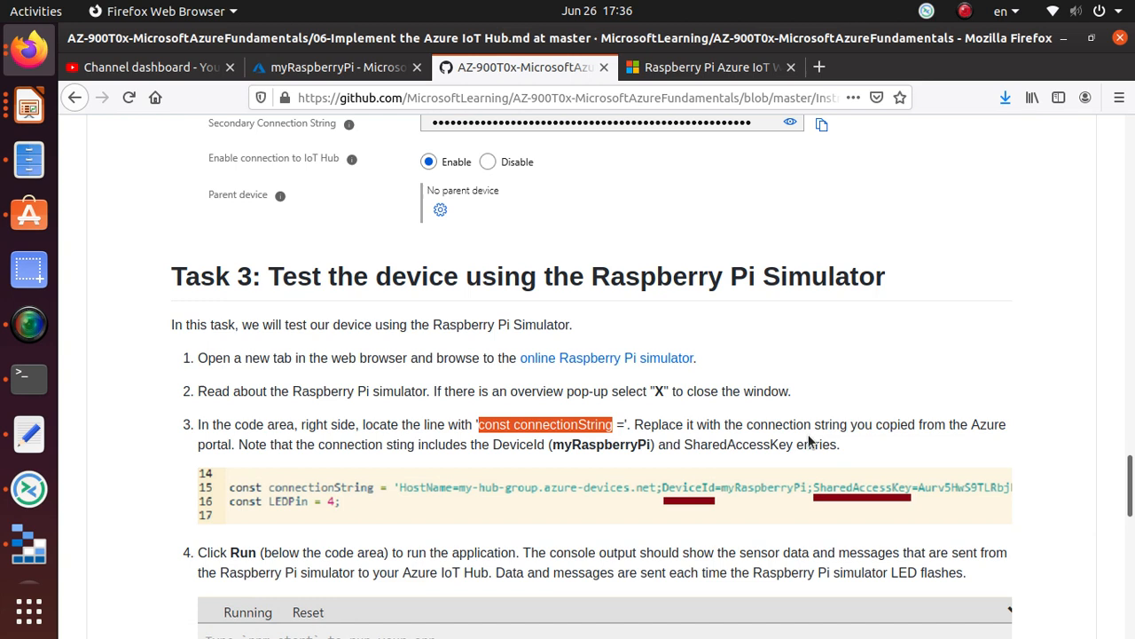
mouse_move(445, 448)
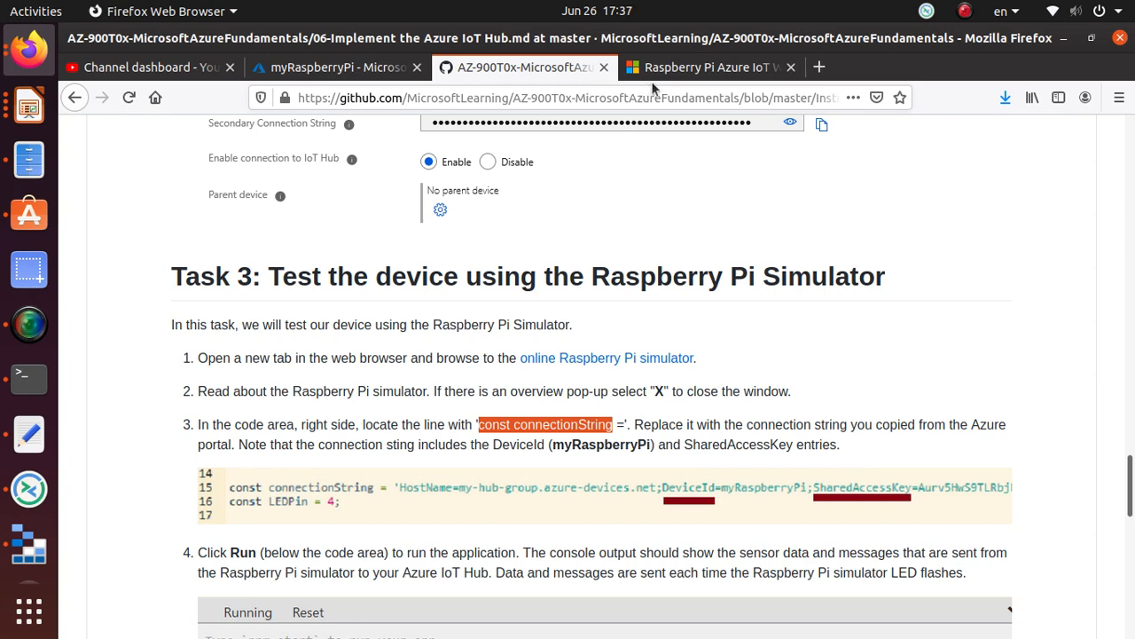
click(718, 66)
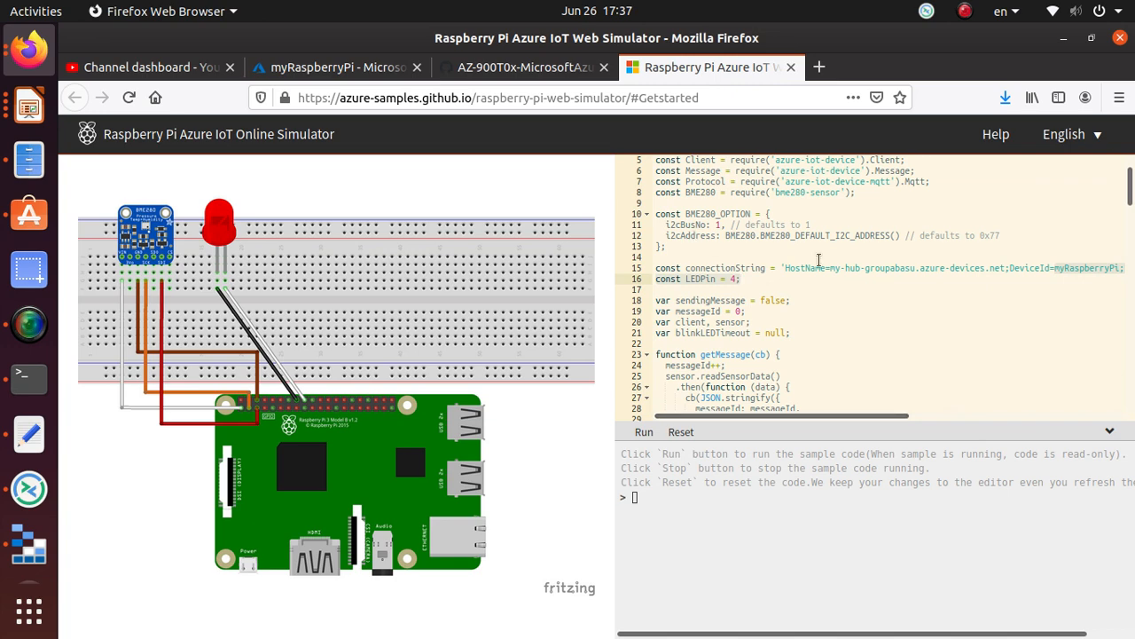
click(523, 67)
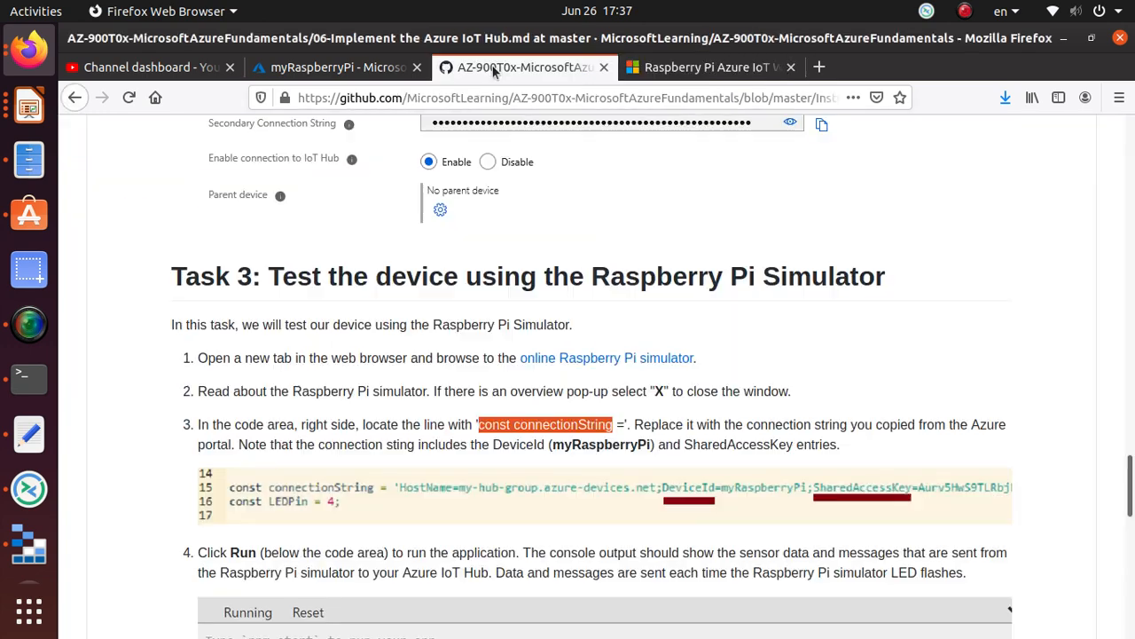
scroll(down, 3)
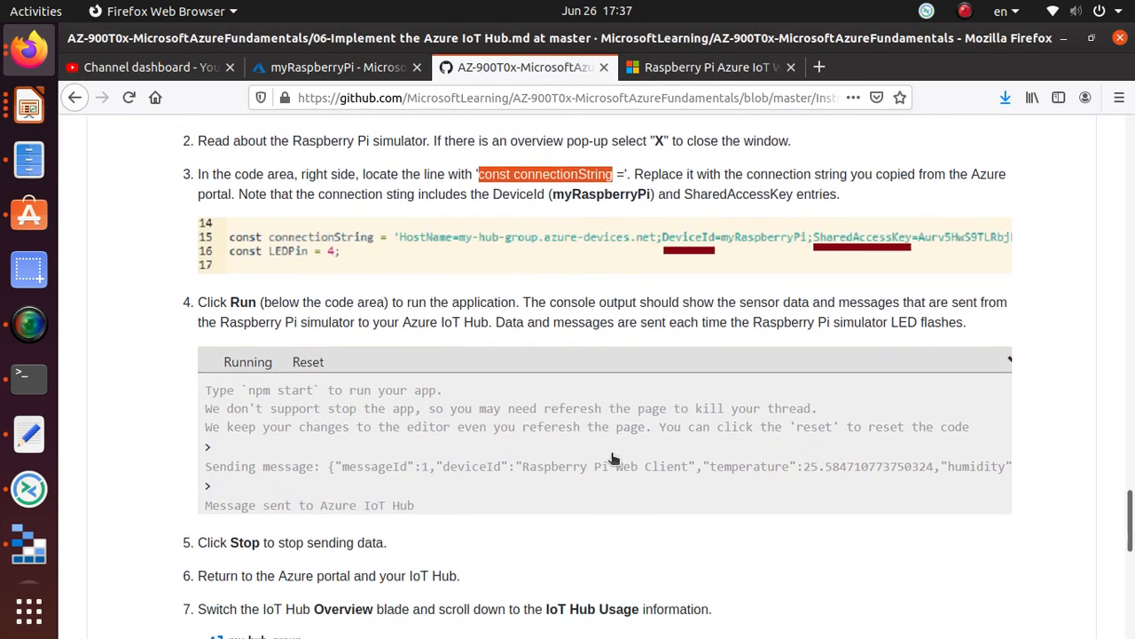
scroll(down, 3)
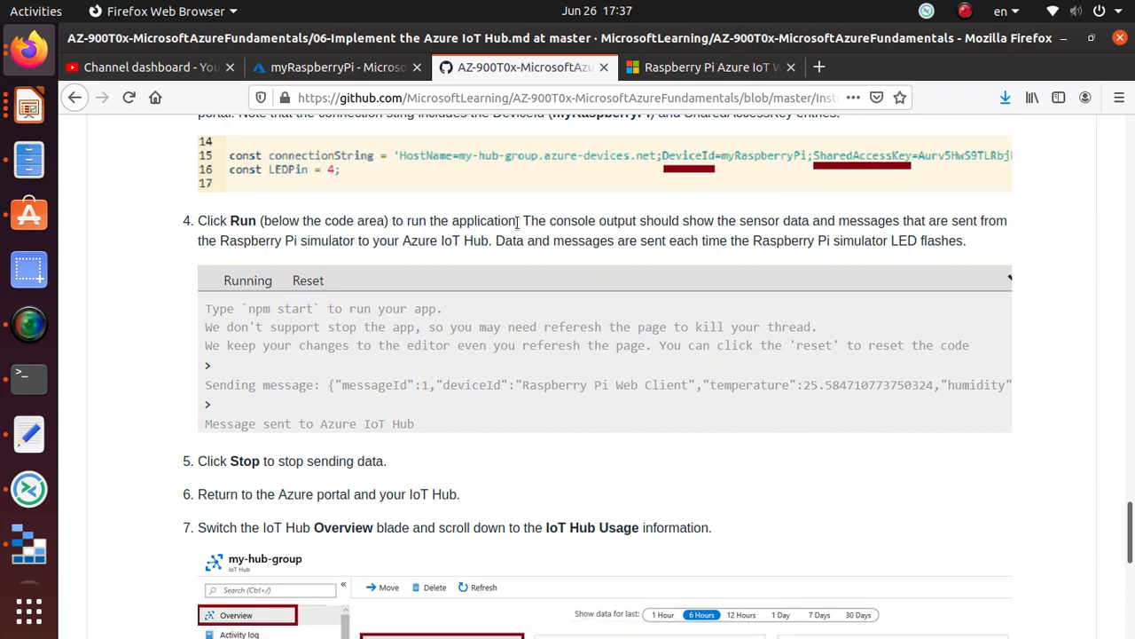
click(718, 67)
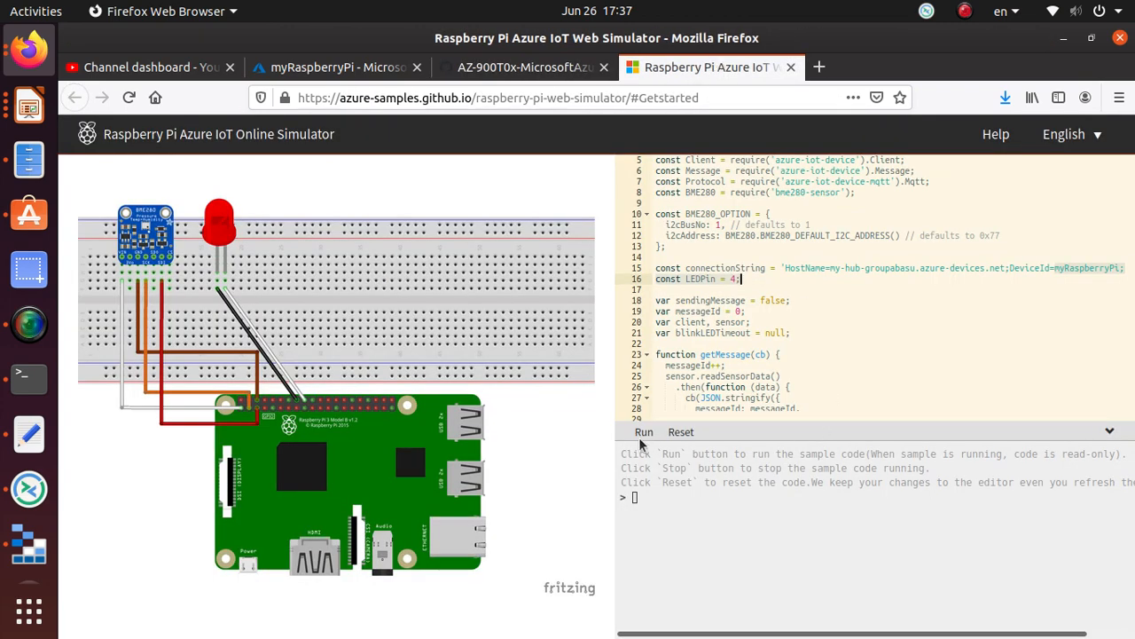
Run the sample so messages flow to Azure IoT Hub, checking the instructions meanwhile
click(644, 432)
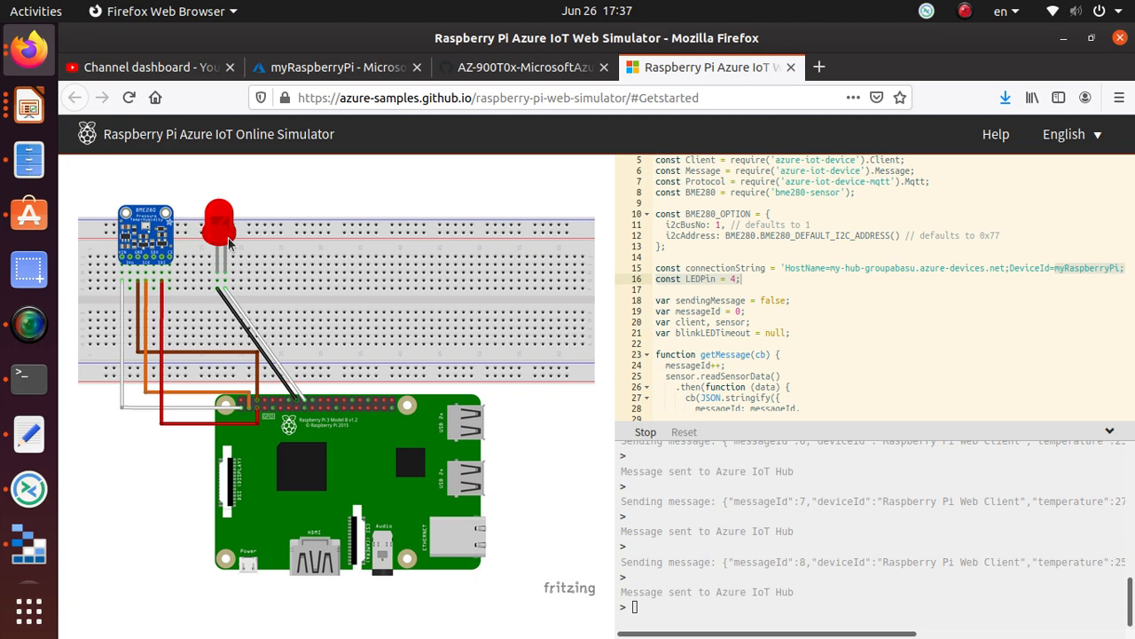
click(519, 67)
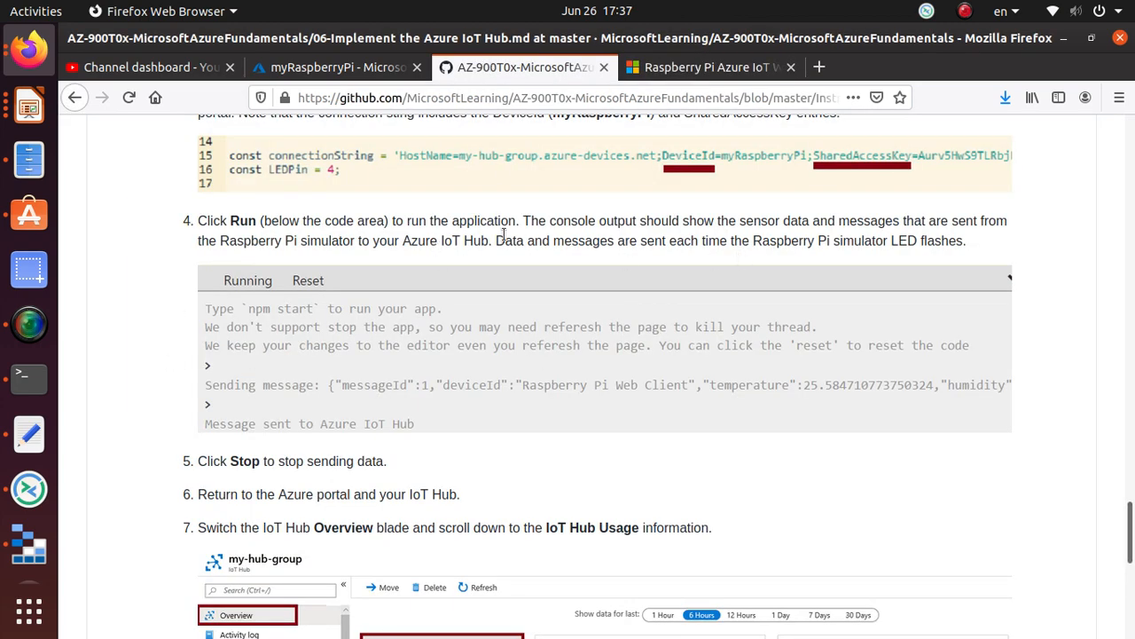
mouse_move(874, 240)
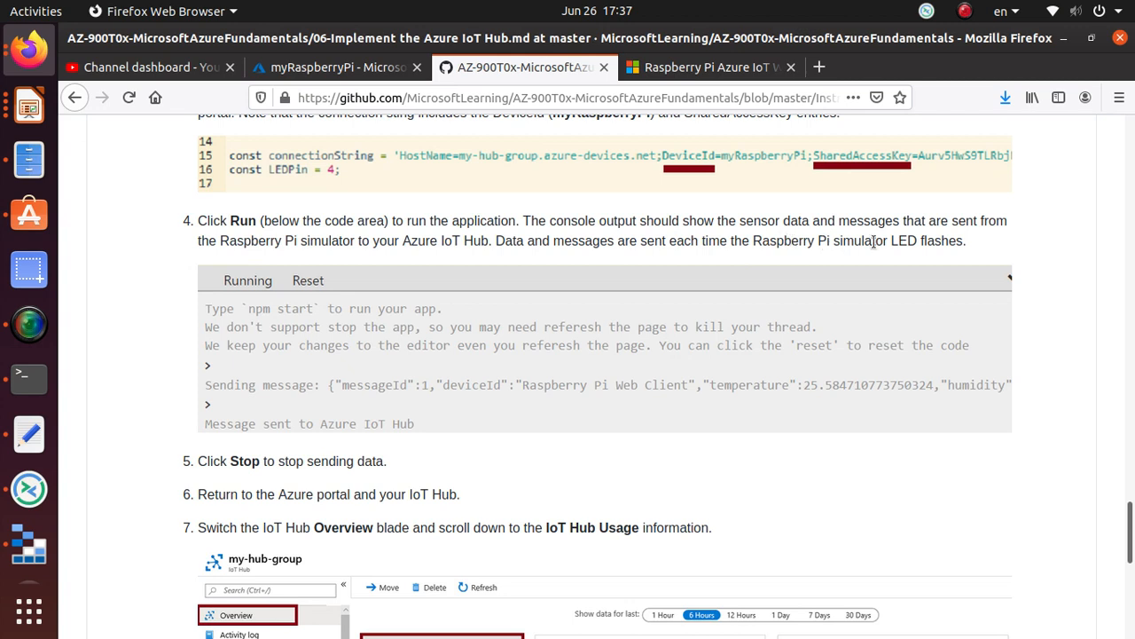
mouse_move(260, 263)
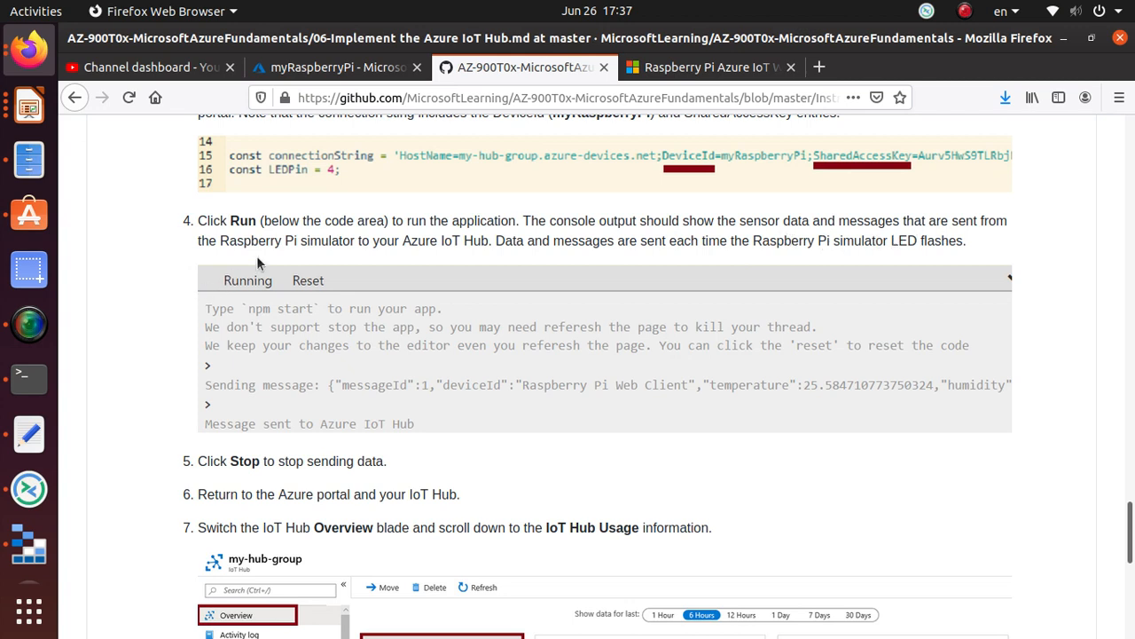
mouse_move(453, 258)
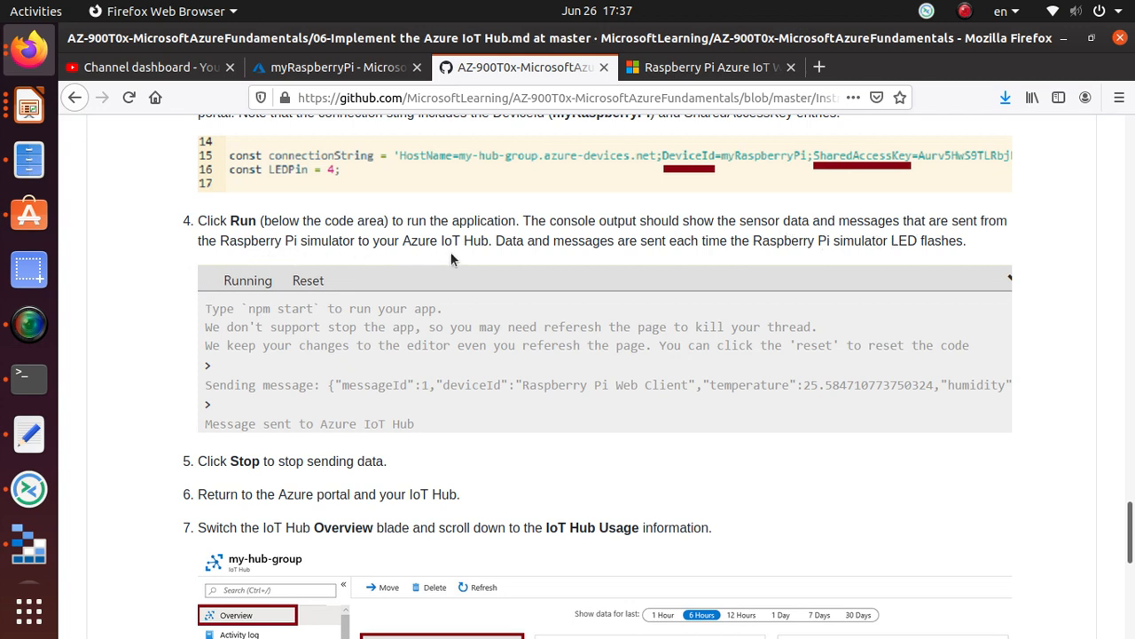
mouse_move(628, 276)
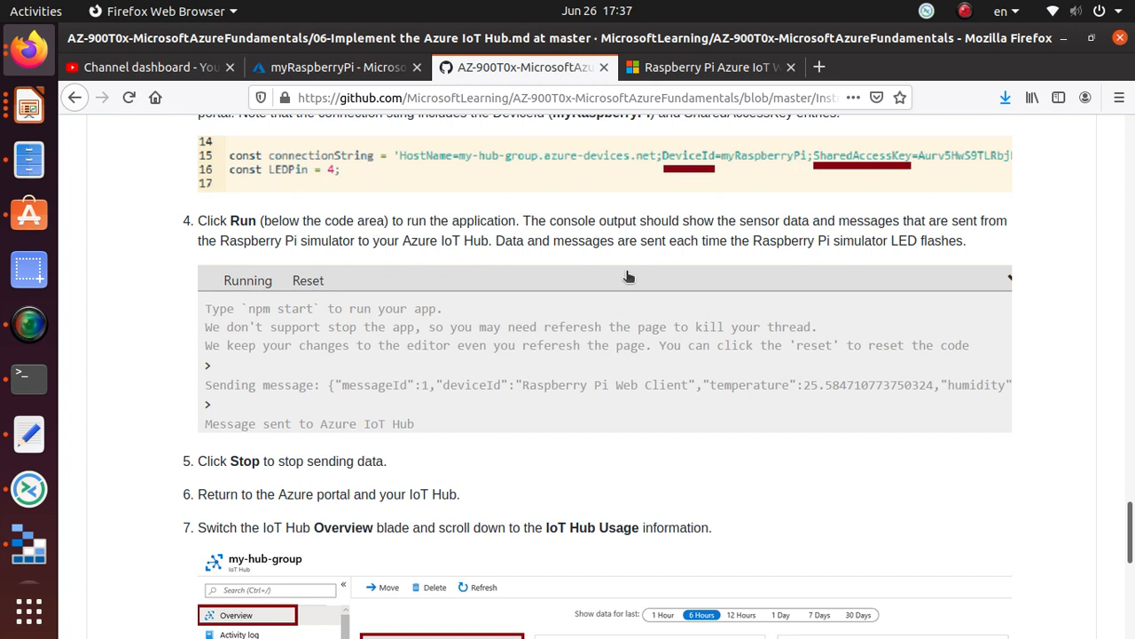
mouse_move(820, 256)
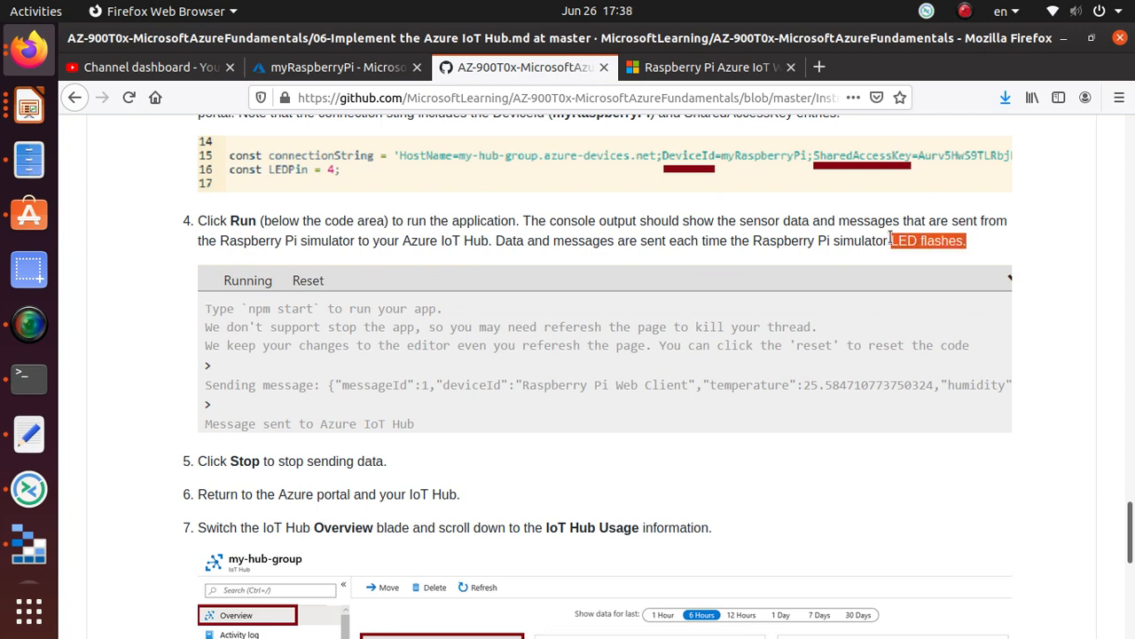
click(709, 67)
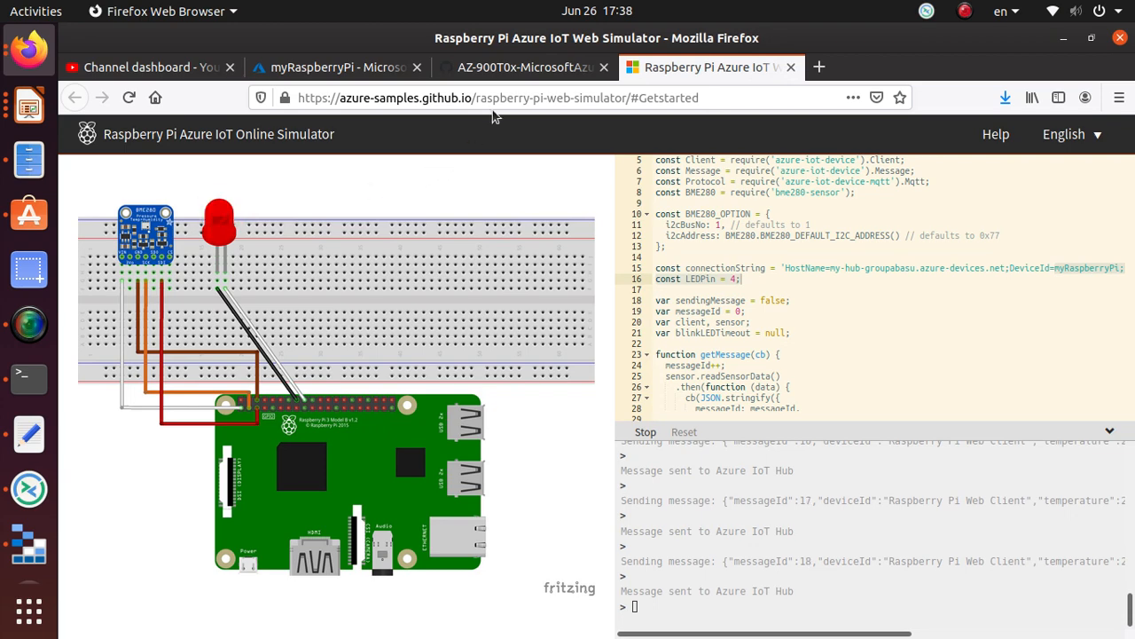
click(523, 67)
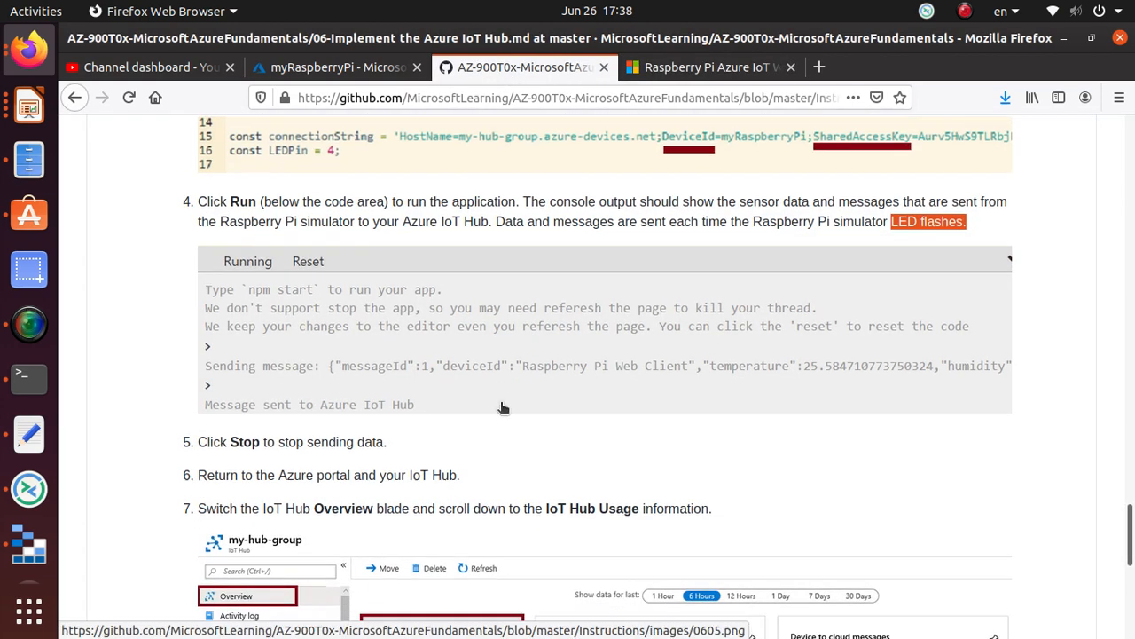
Stop the running simulator sample, then return to the lab guide's IoT Hub Usage step
scroll(down, 3)
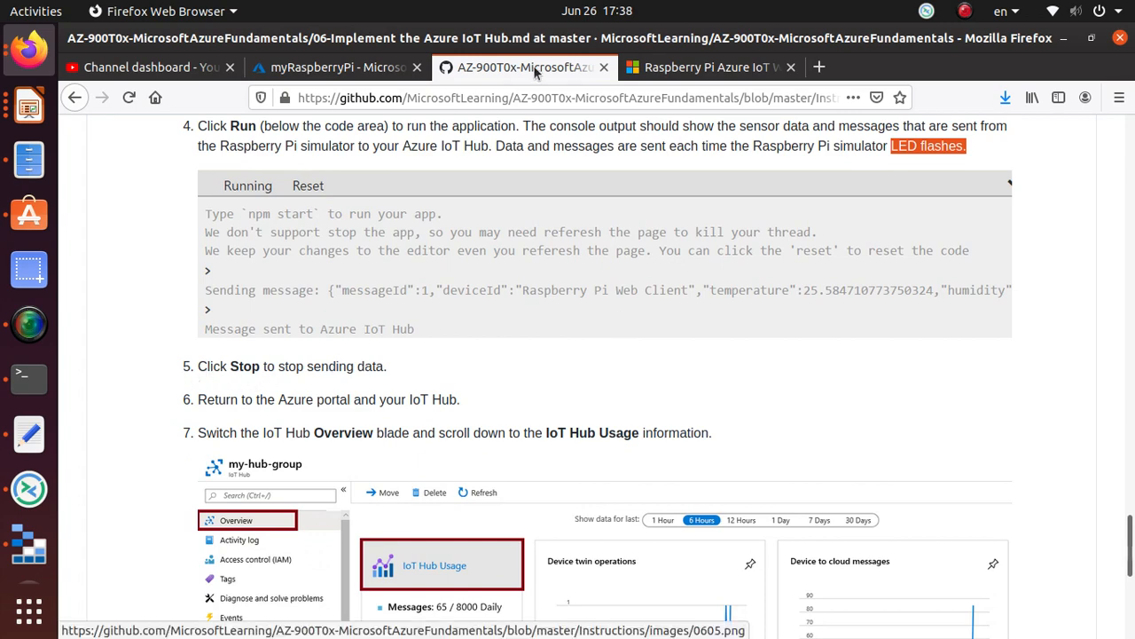
click(722, 66)
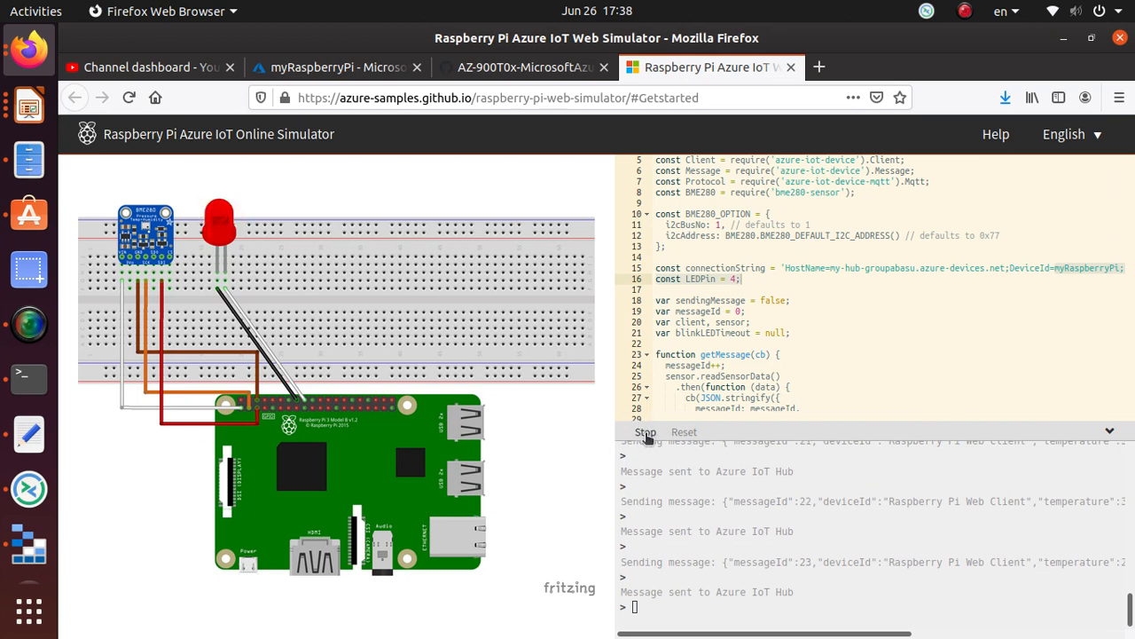
click(643, 432)
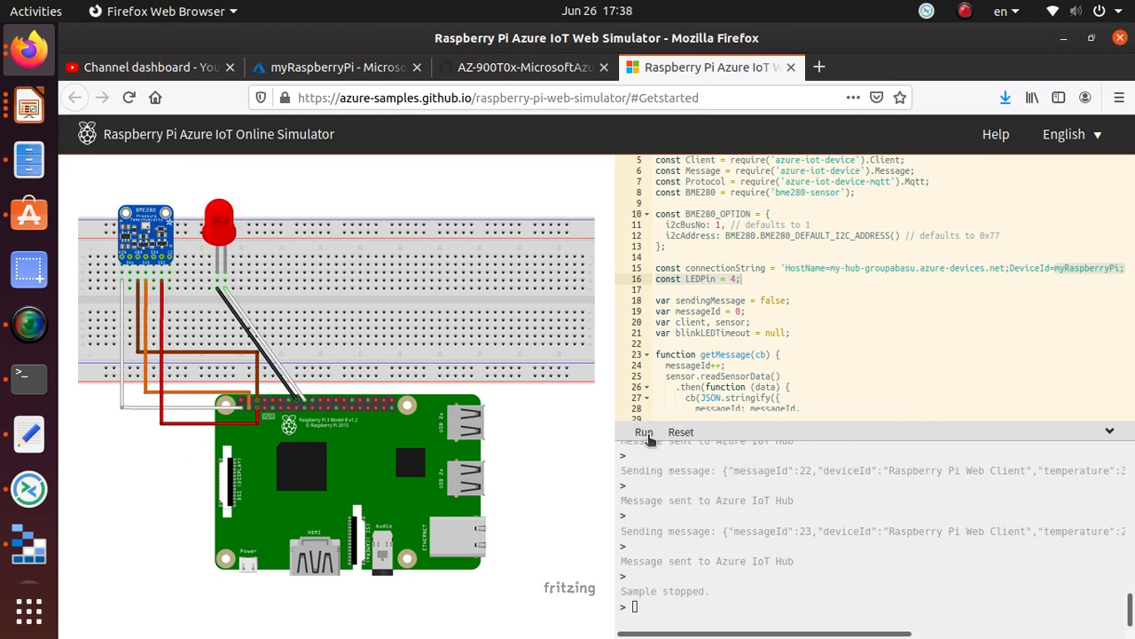
mouse_move(671, 590)
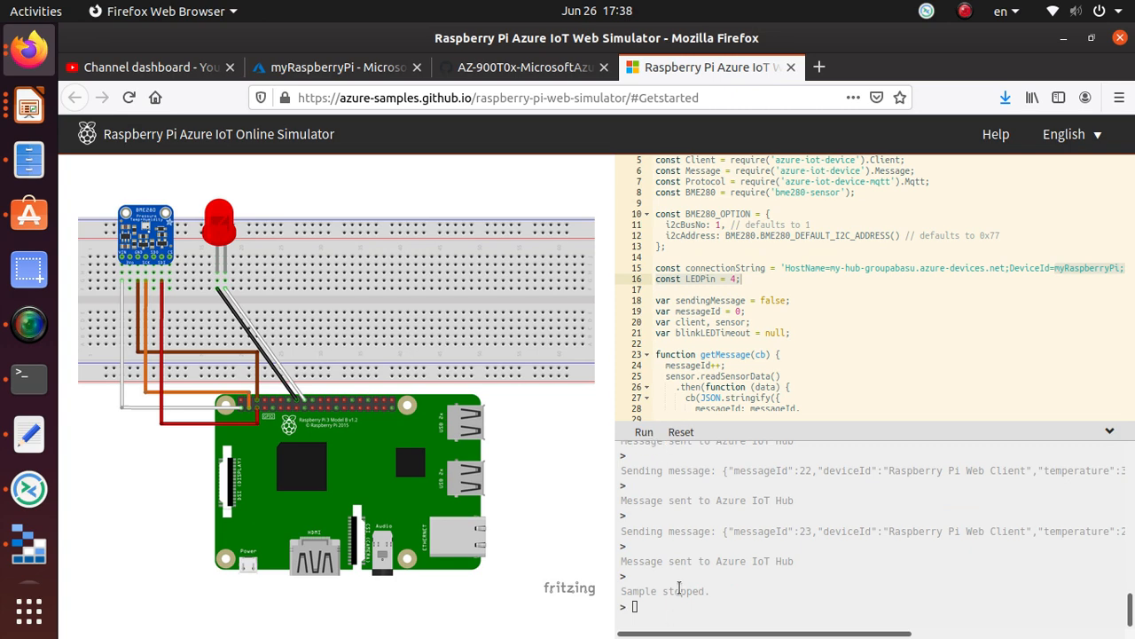
click(532, 66)
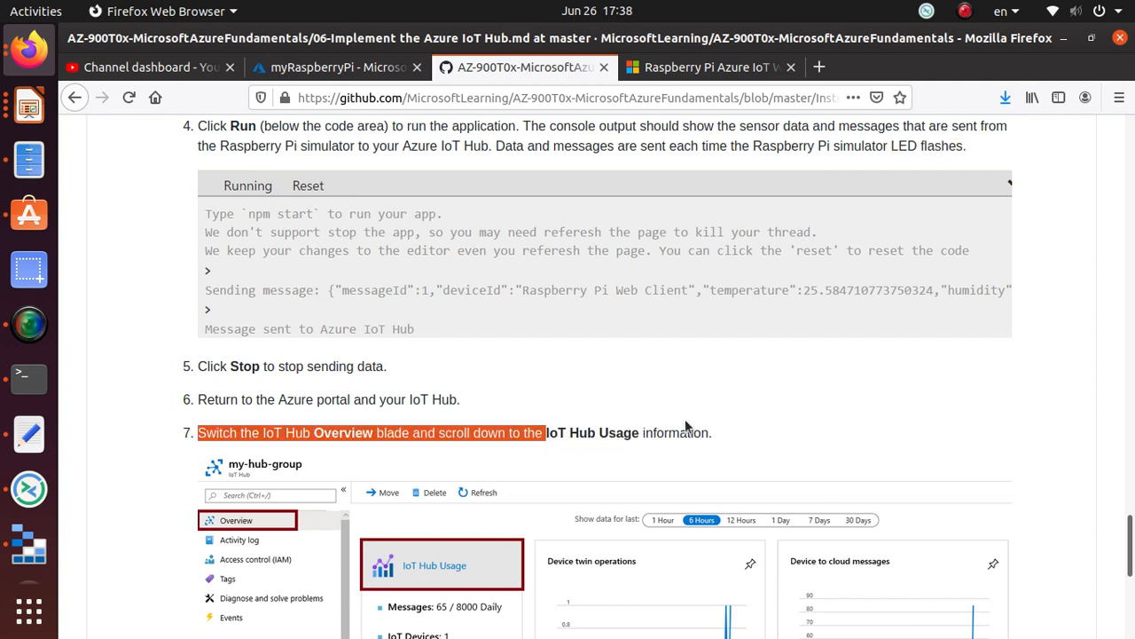
Switch to the Azure portal tab showing the my-hub-groupabasu IoT hub
click(346, 66)
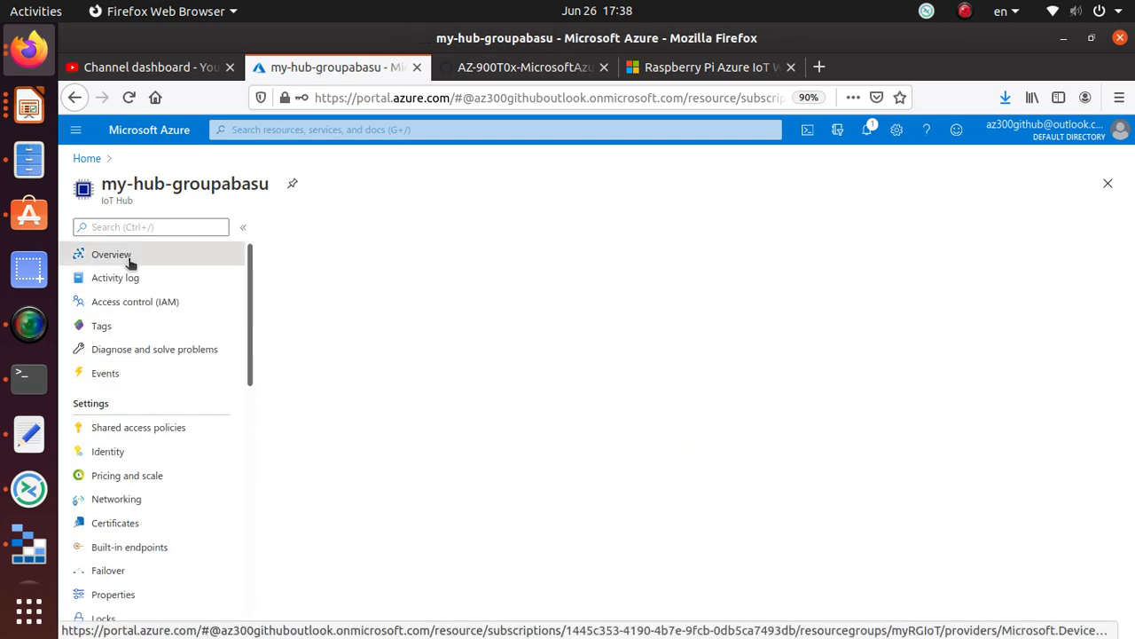
Open the my-hub-groupabasu Overview, scroll down and start typing 'usa'
click(110, 254)
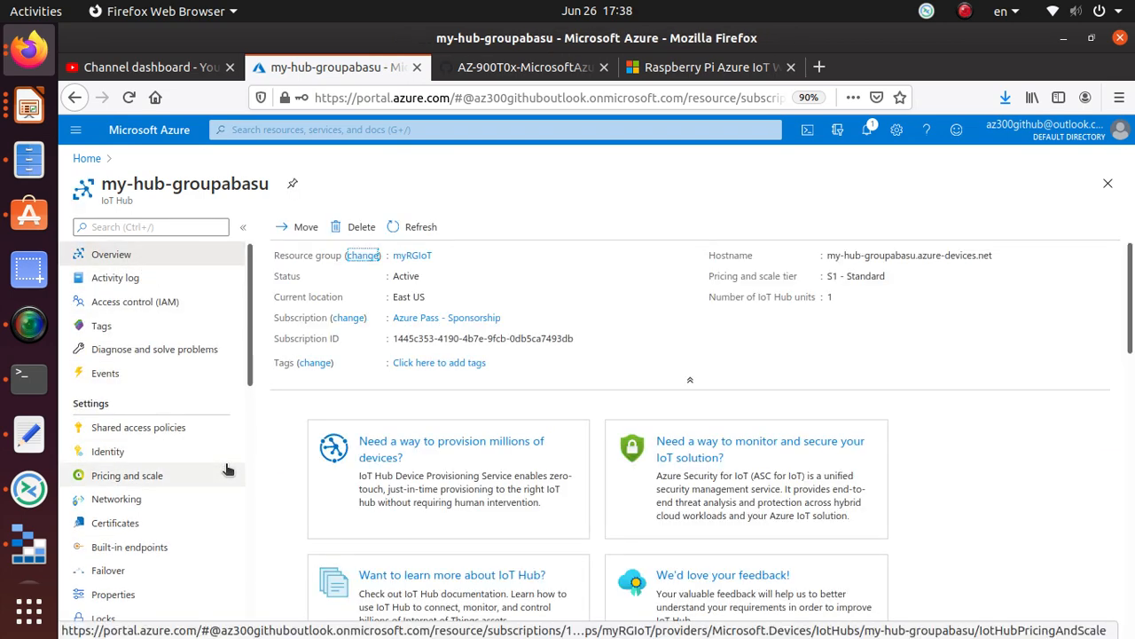
scroll(down, 3)
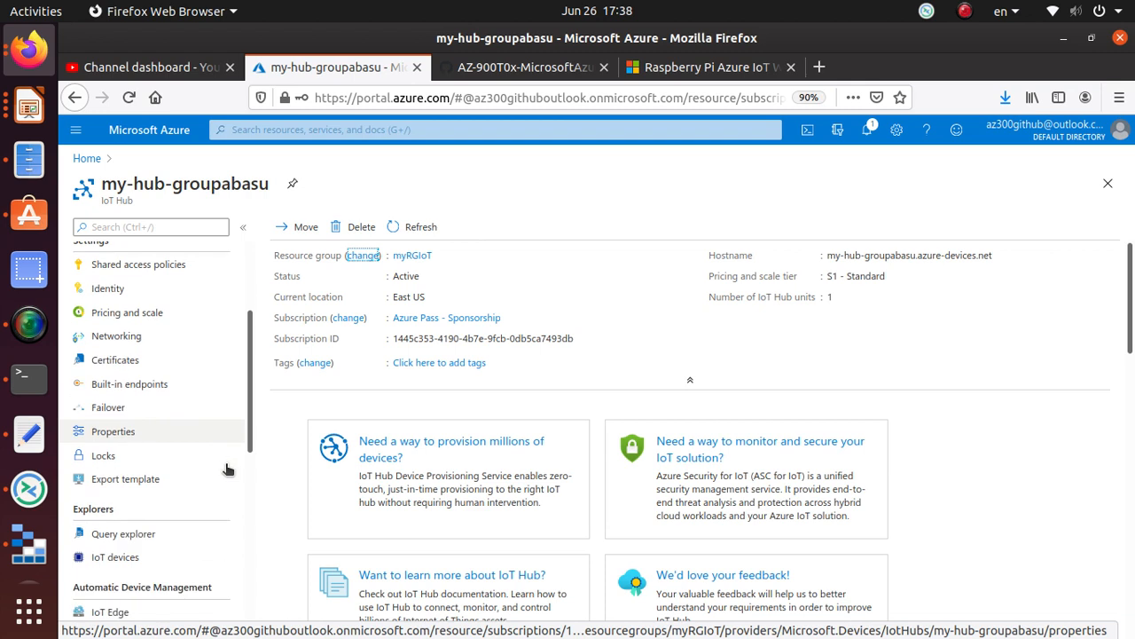
scroll(down, 3)
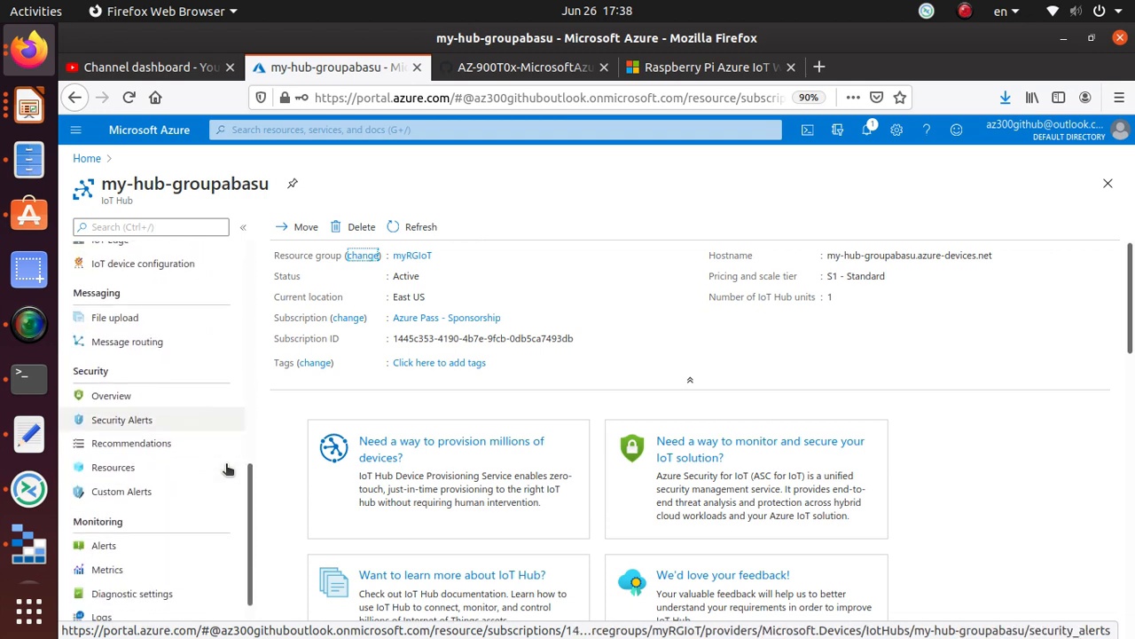
scroll(down, 3)
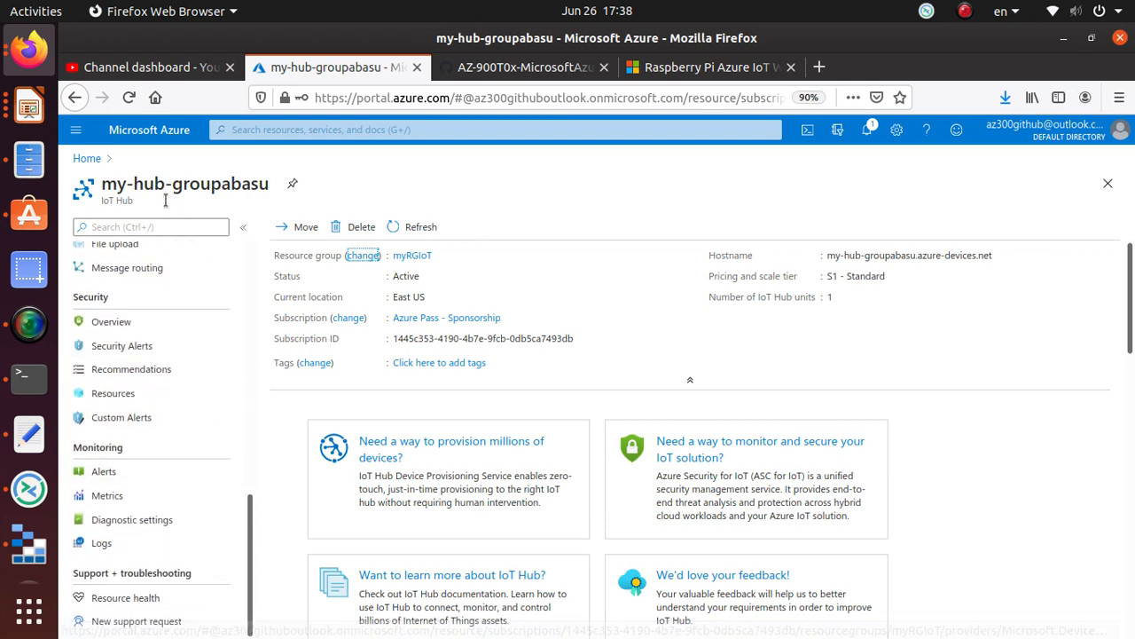
text(u)
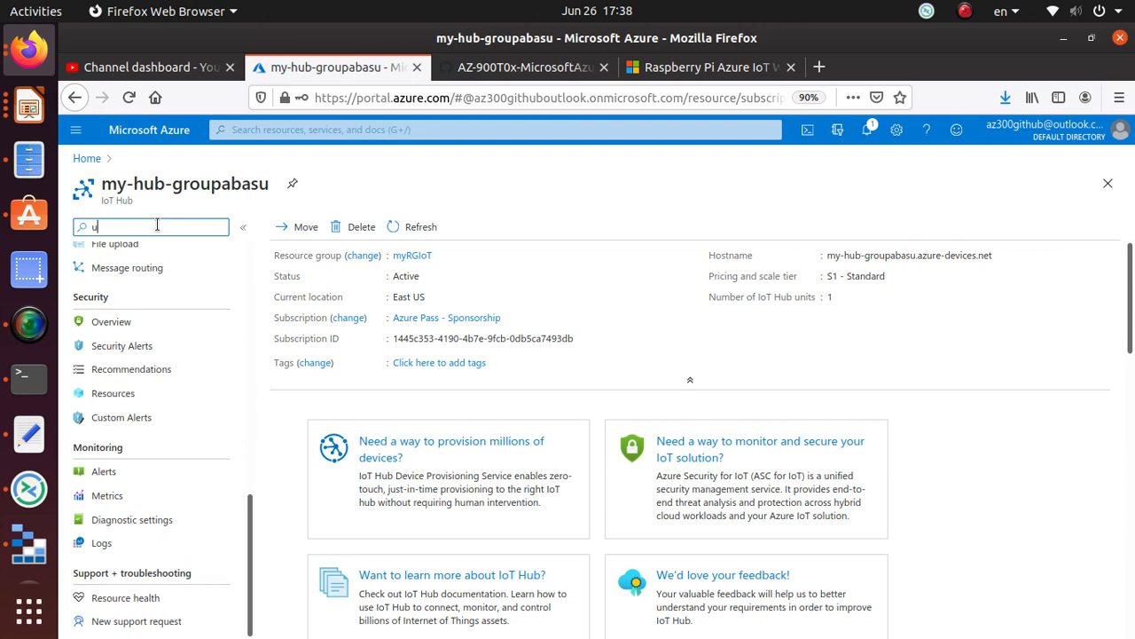
text(sa)
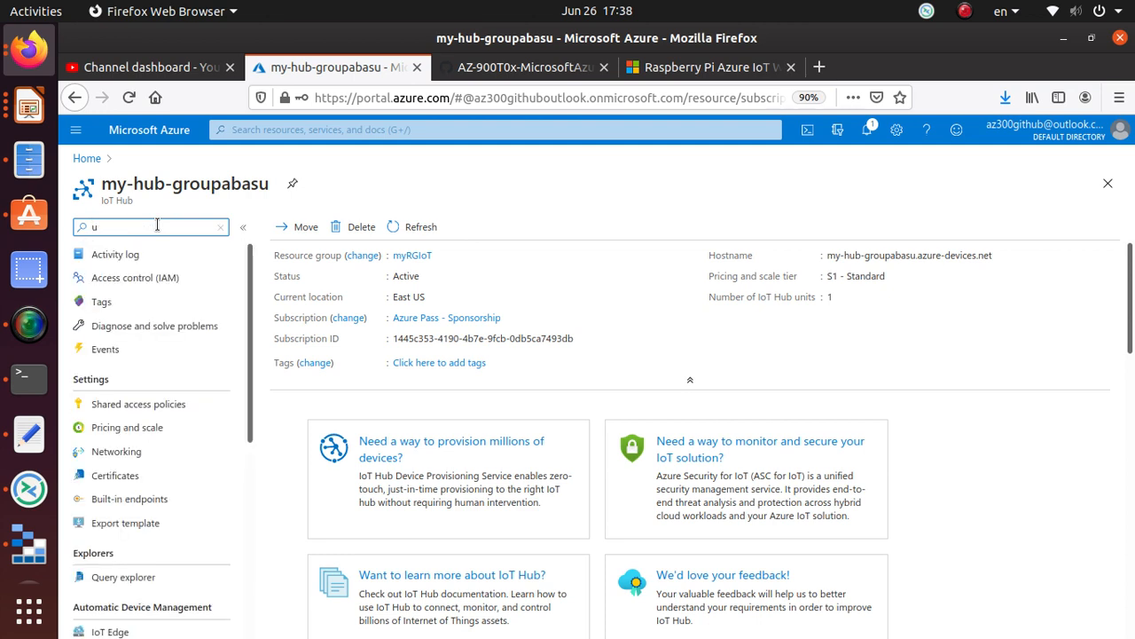
mouse_move(116, 255)
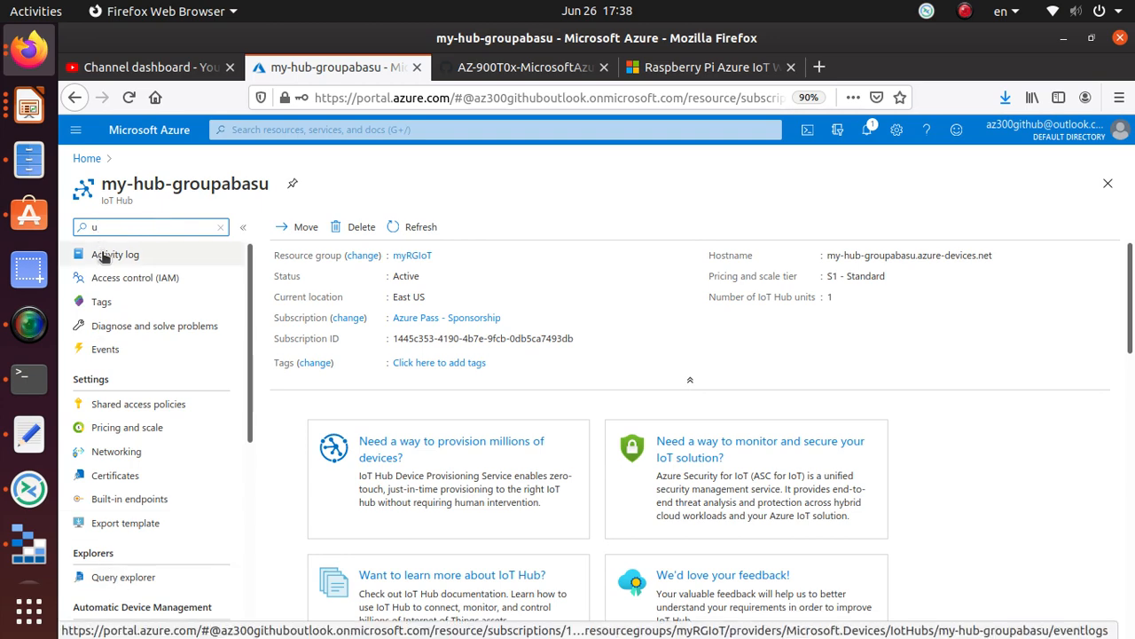
Copy 'IoT Hub Usage' from the lab guide and enter it in the portal
click(541, 67)
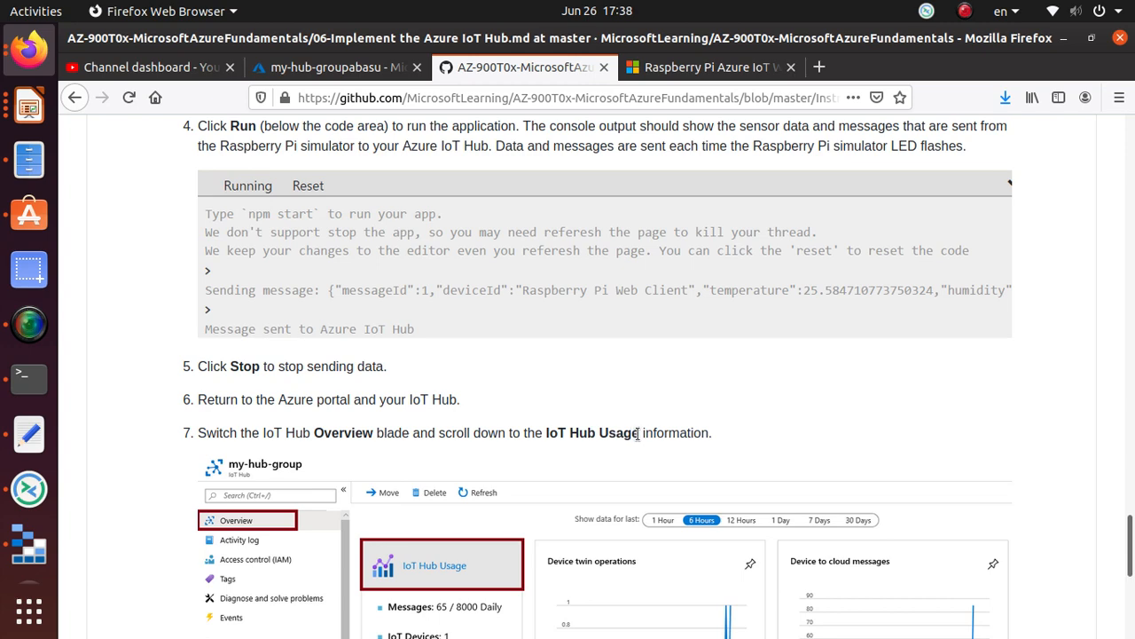
double_click(592, 433)
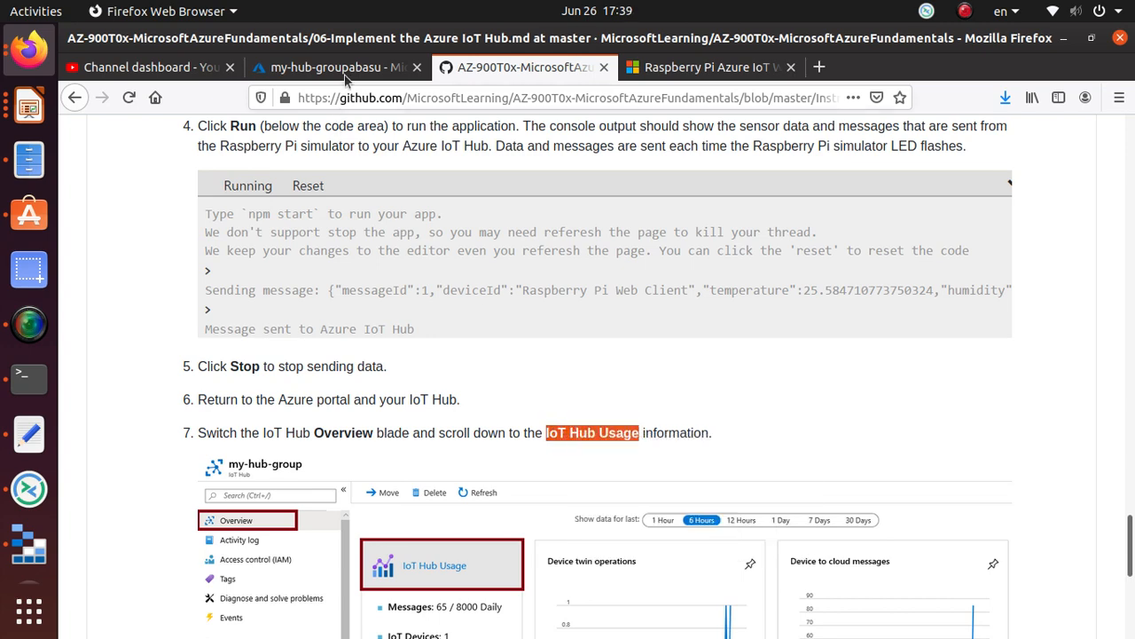
click(344, 67)
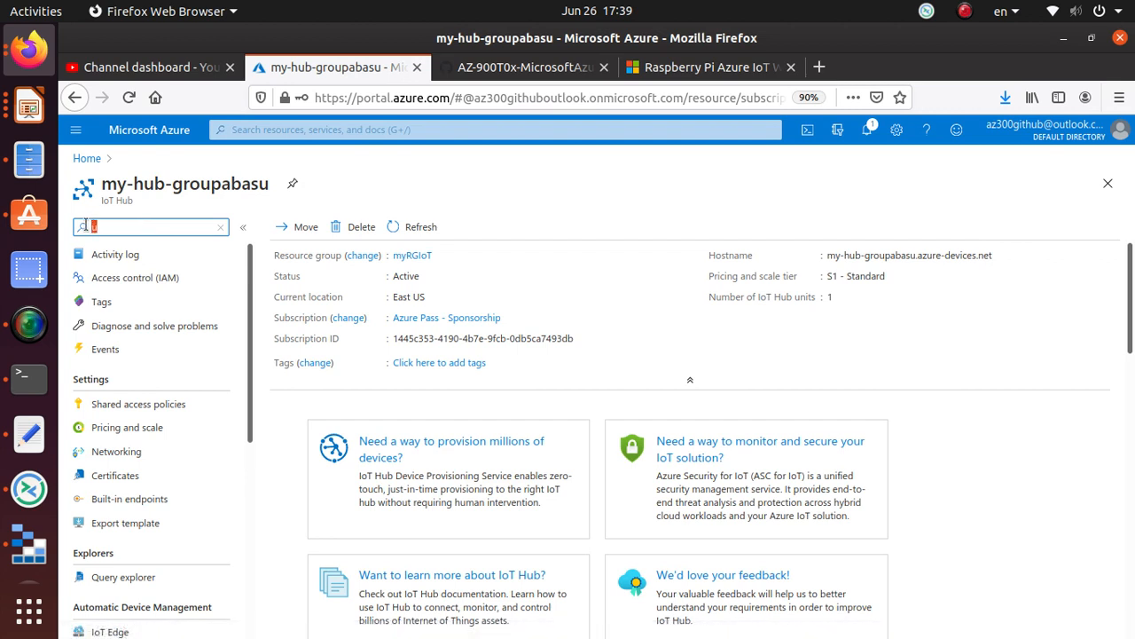
text(IoT Hub Usage)
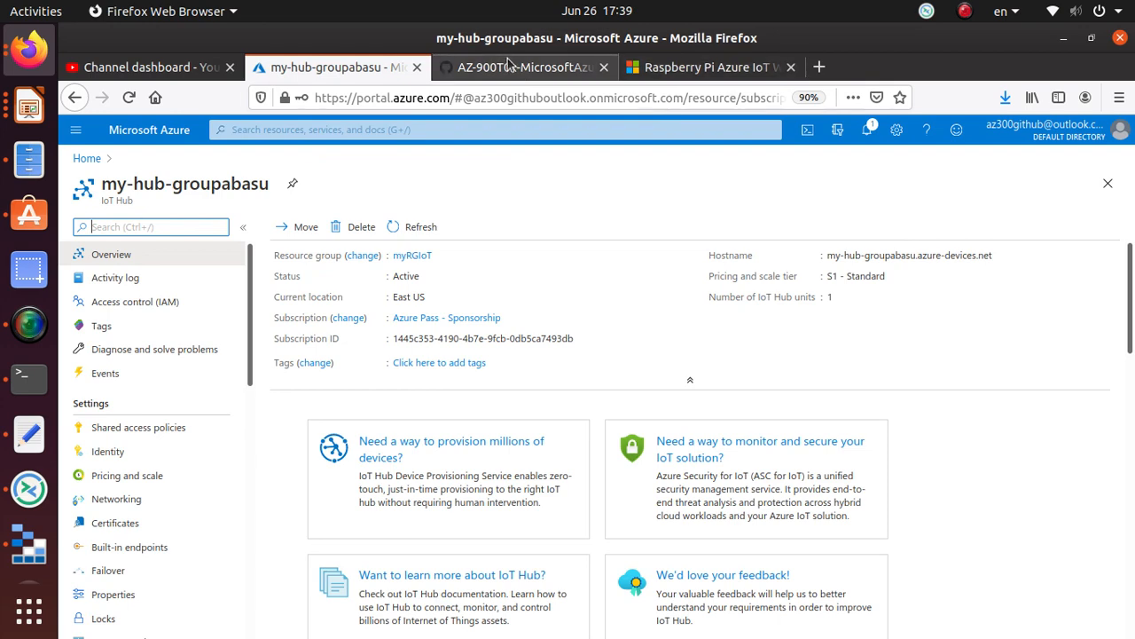
click(532, 66)
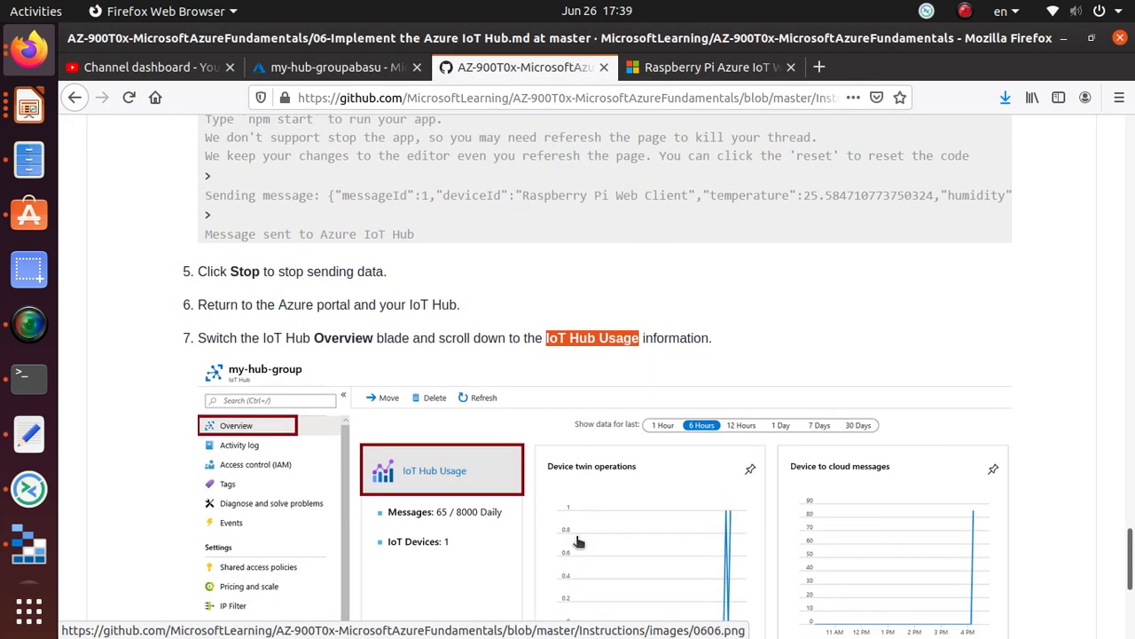
scroll(down, 3)
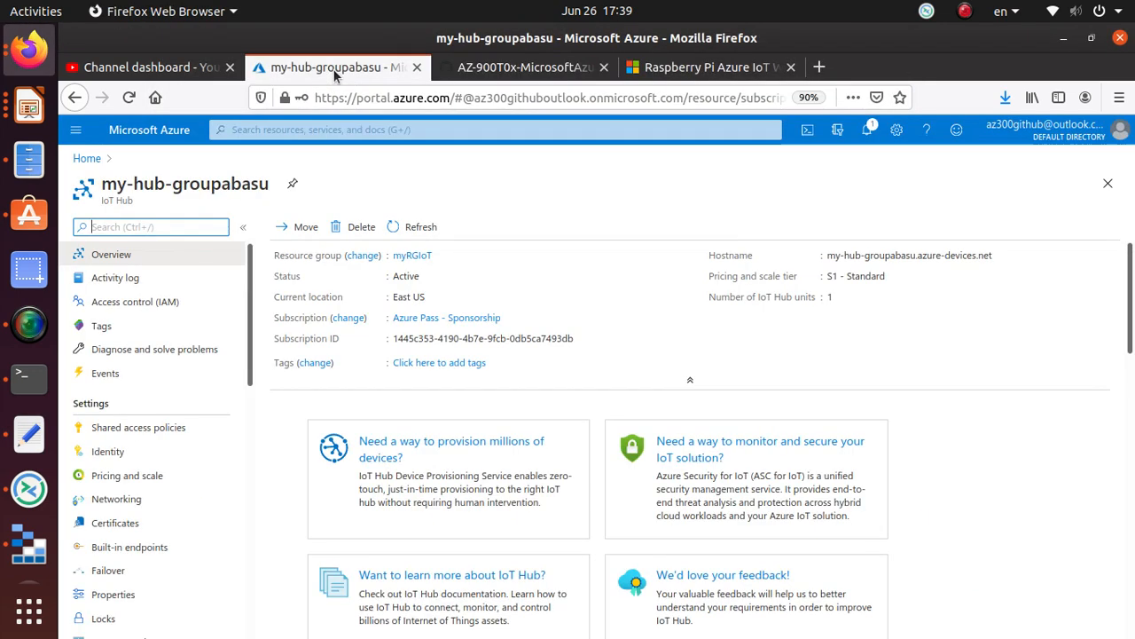
Scroll the Overview down to IoT Hub Usage showing 26 messages and 1 device
scroll(down, 3)
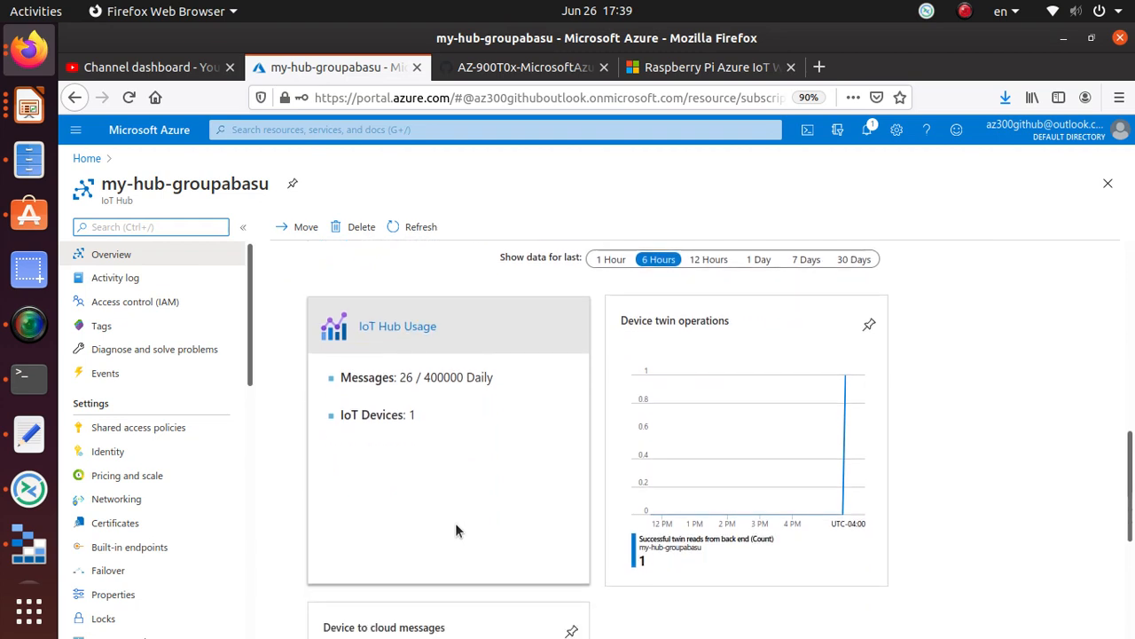
scroll(down, 3)
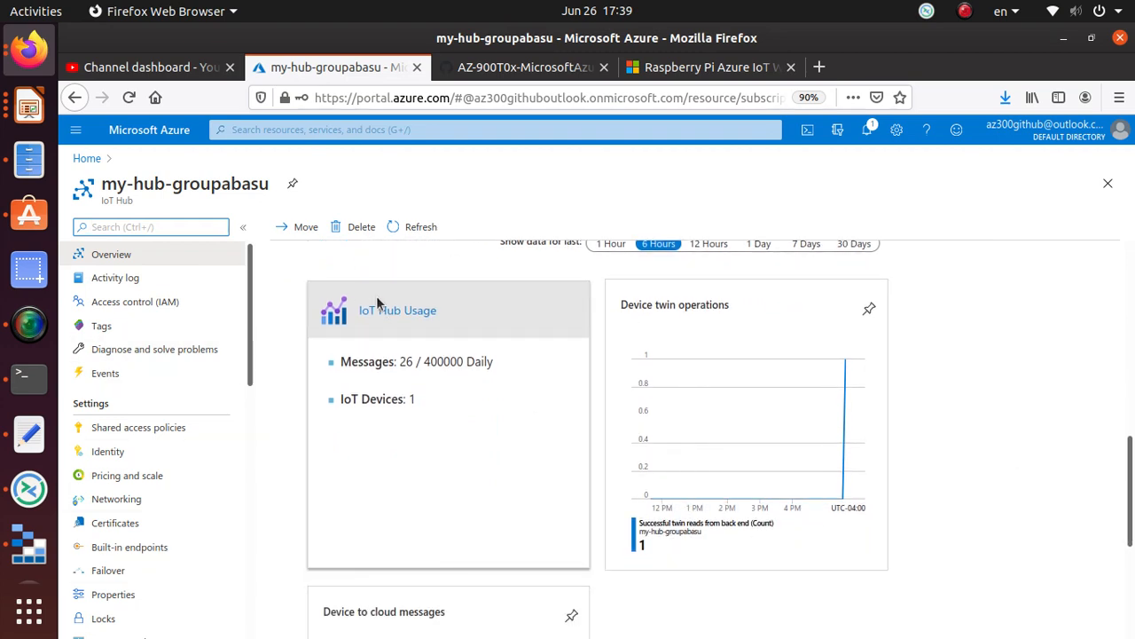
mouse_move(458, 343)
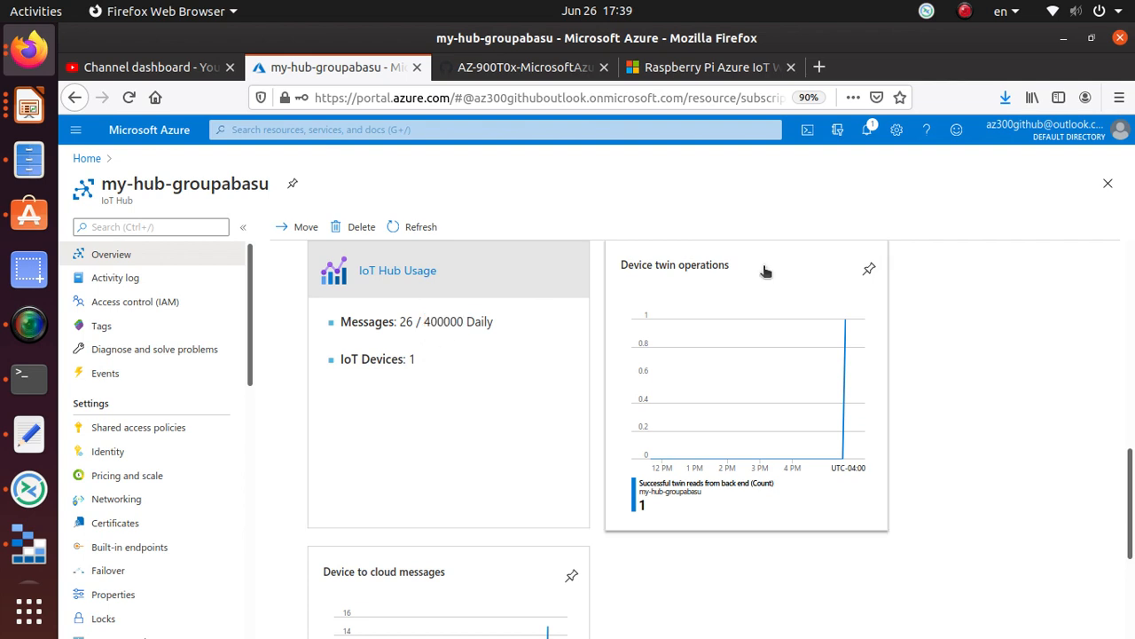
mouse_move(849, 322)
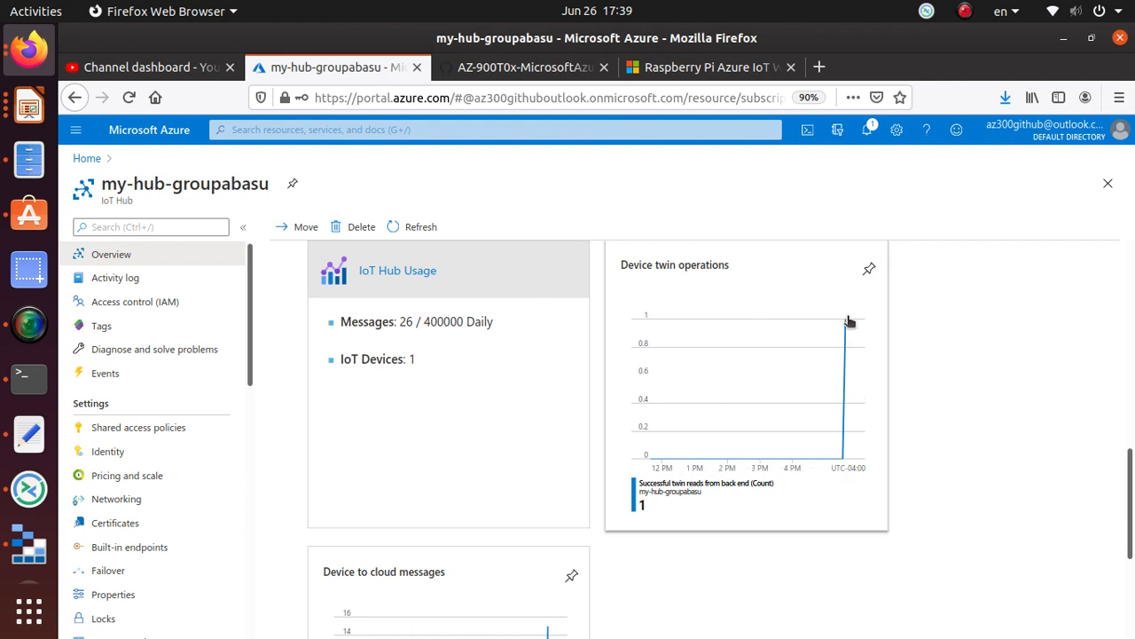
scroll(down, 3)
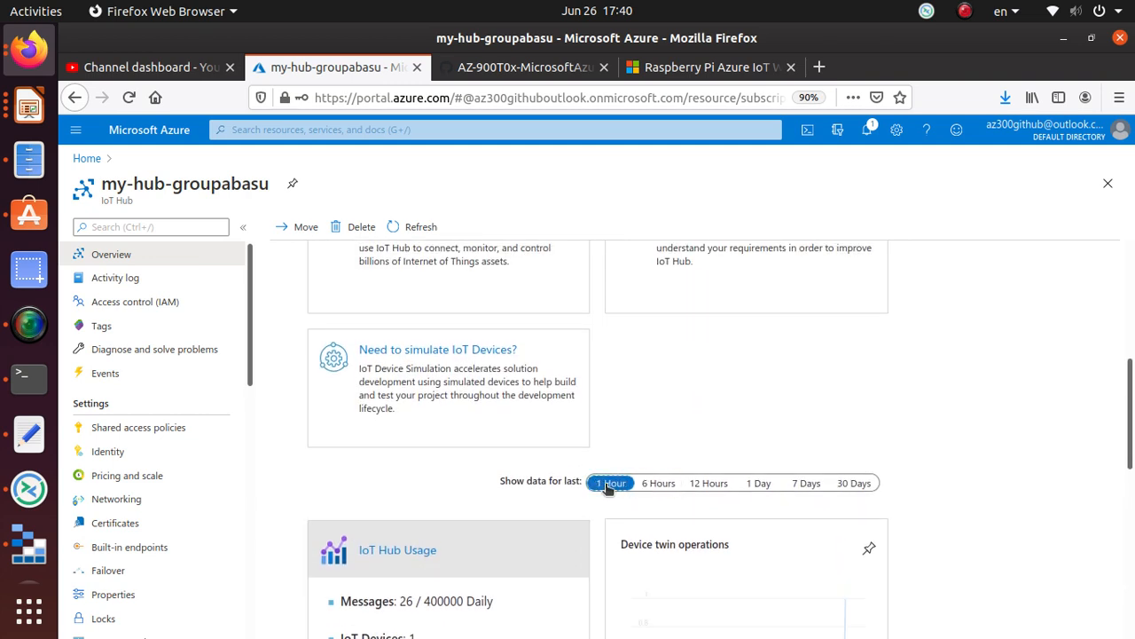
scroll(down, 3)
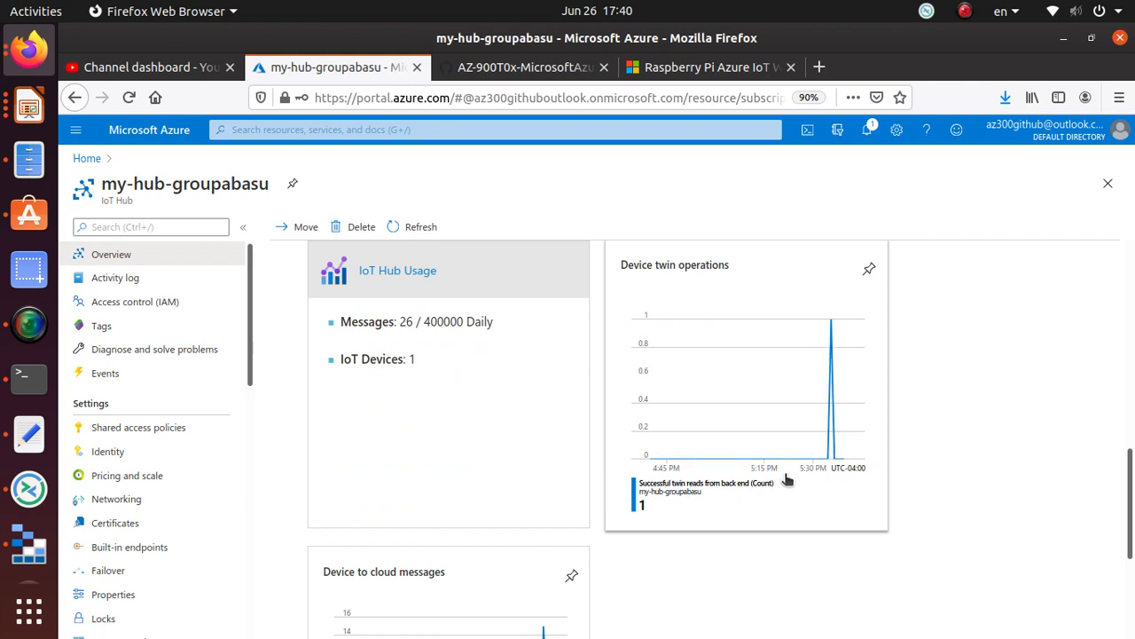
mouse_move(830, 326)
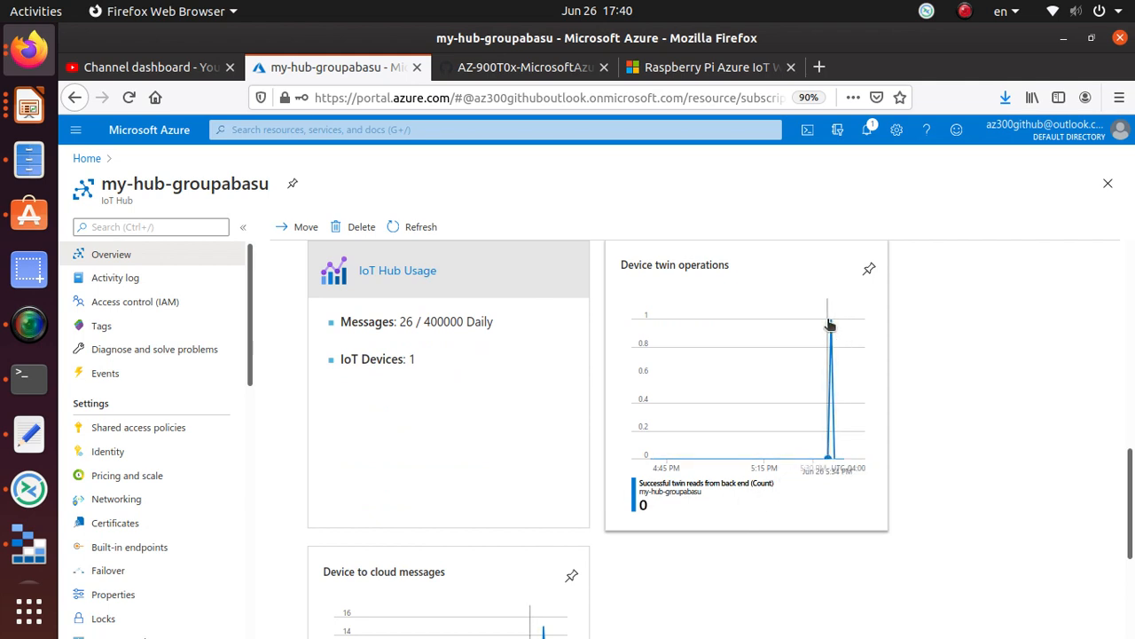
scroll(down, 3)
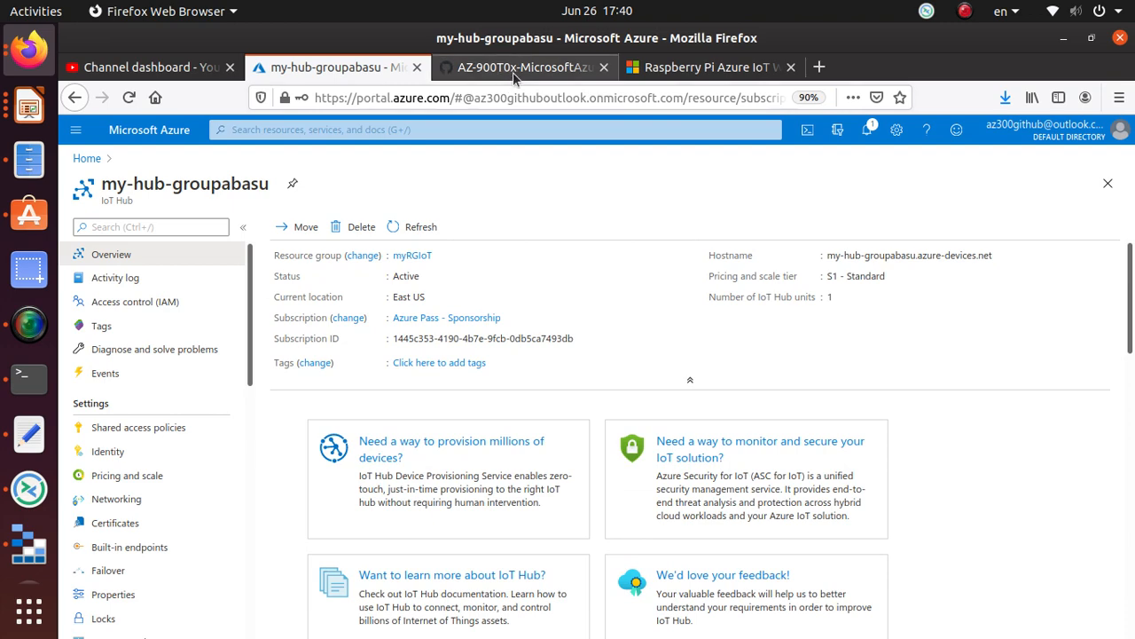
Return to the GitHub lab guide and scroll through the lab markdown
click(523, 66)
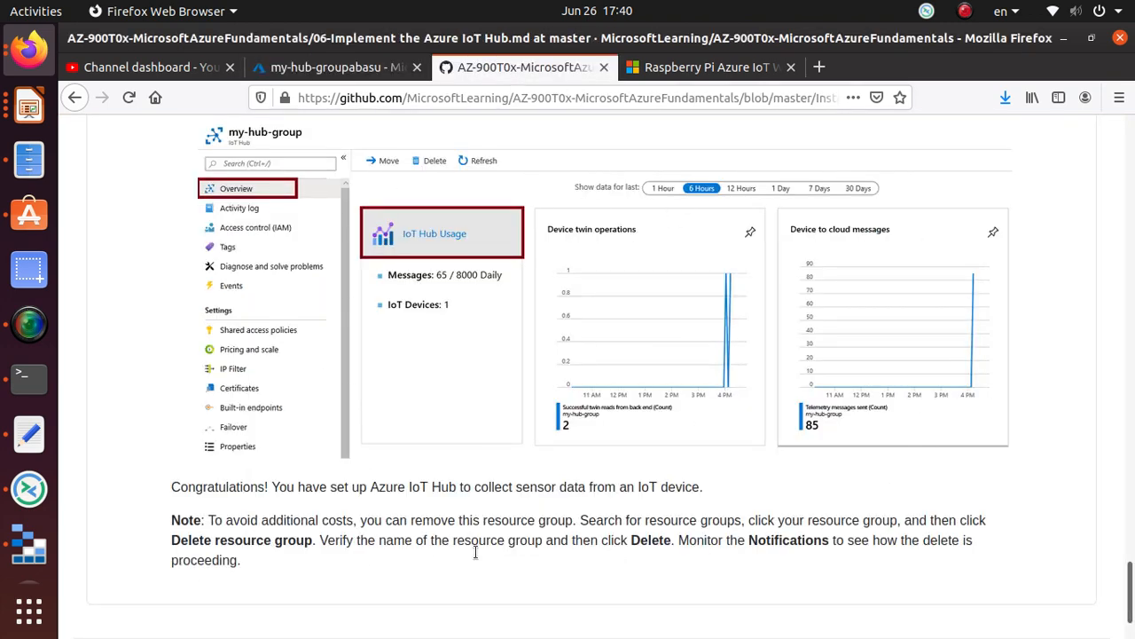
mouse_move(502, 487)
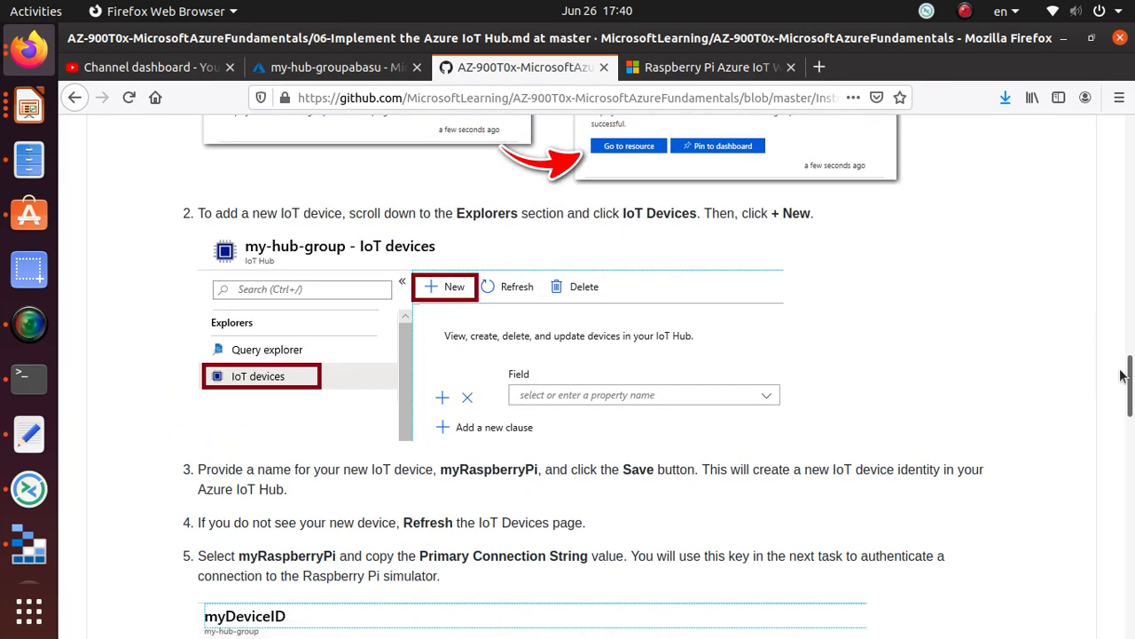
scroll(up, 3)
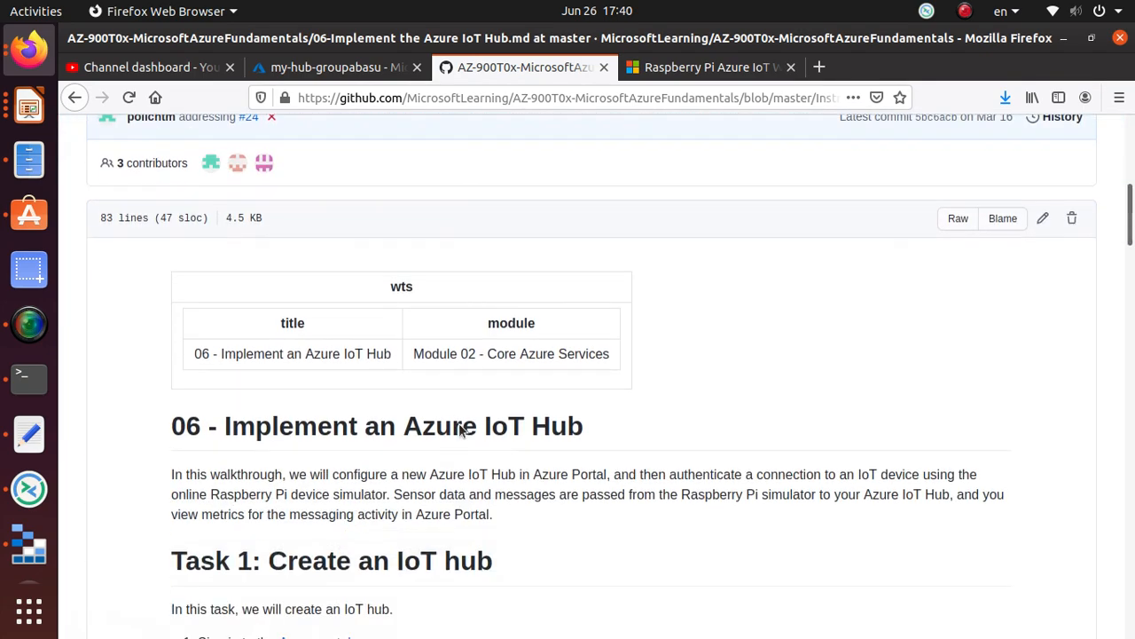
scroll(down, 3)
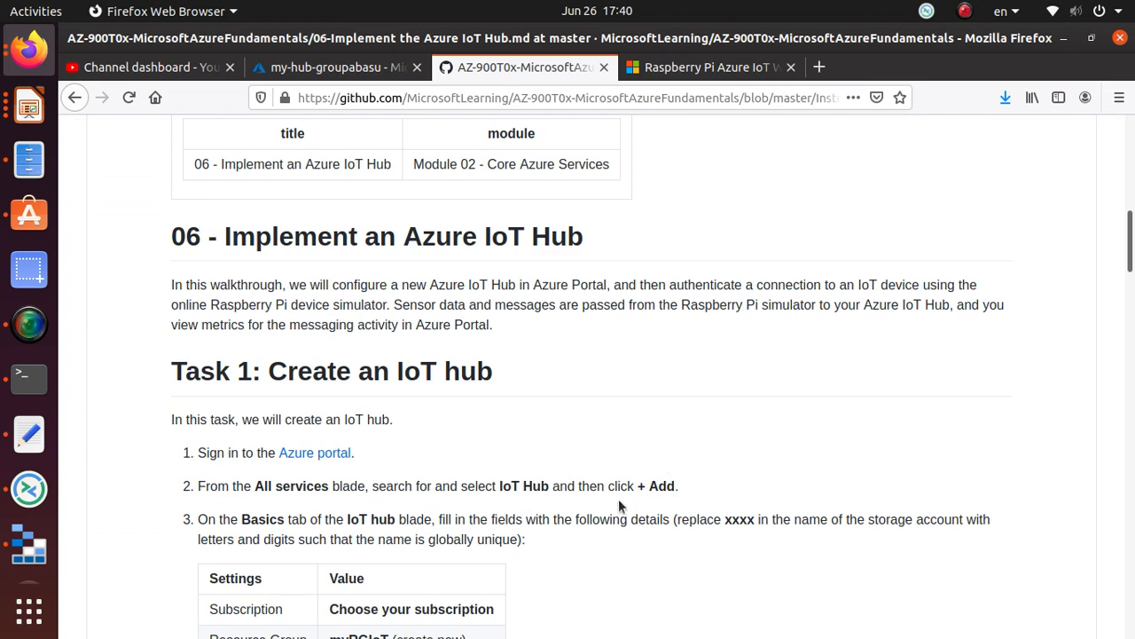
double_click(527, 486)
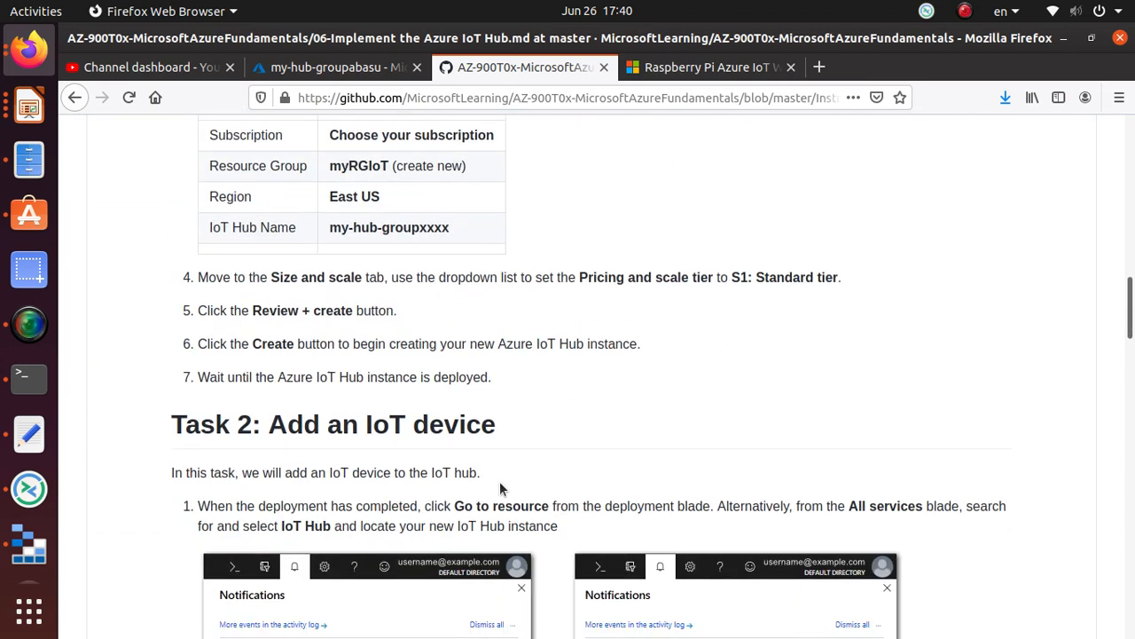
Highlight the Task 2 'Add an IoT device' heading and scroll down to Task 3
double_click(382, 424)
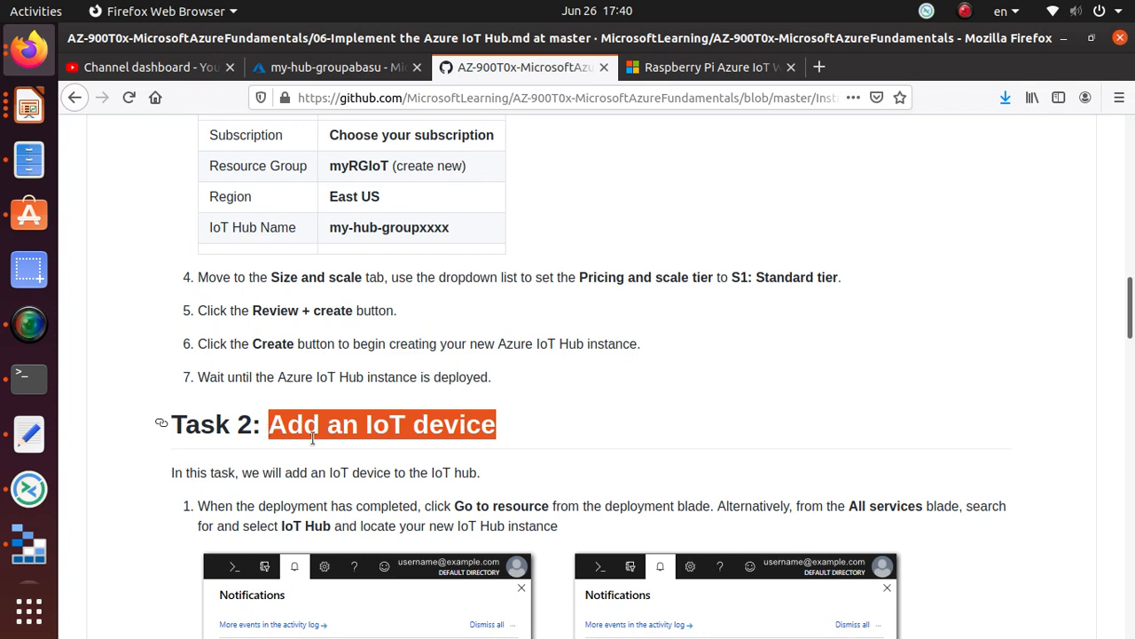
scroll(down, 3)
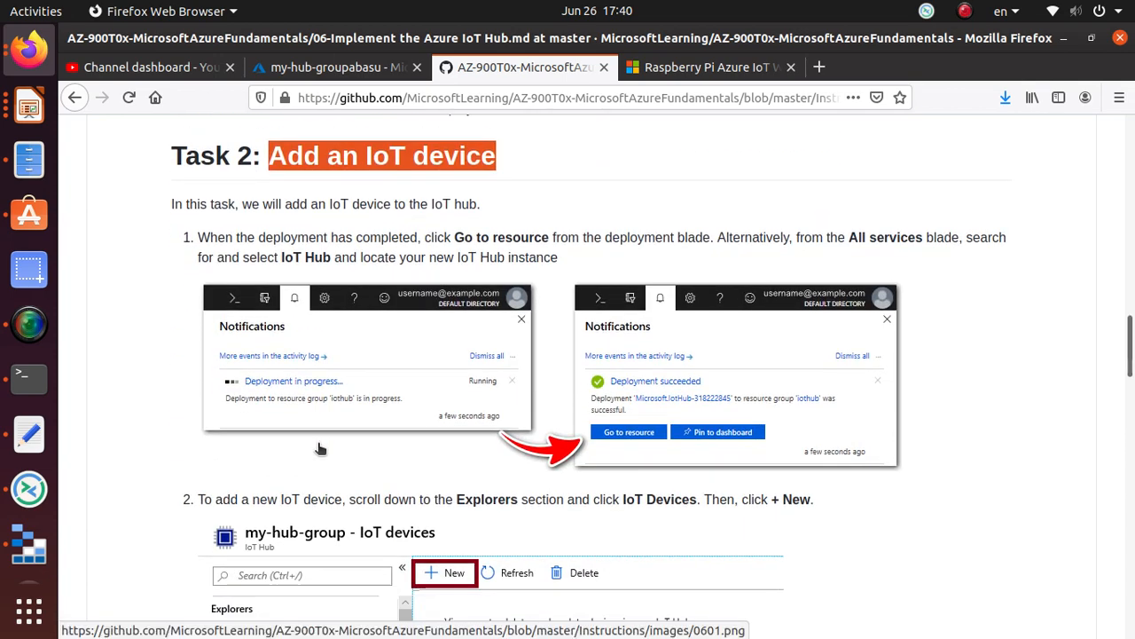
scroll(down, 3)
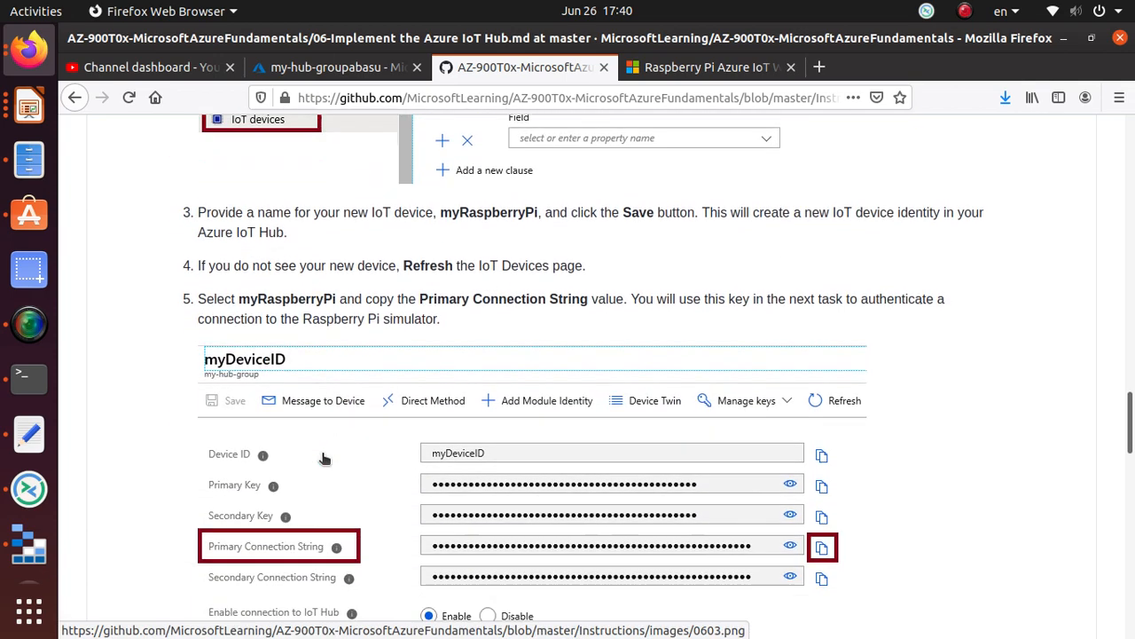
scroll(down, 3)
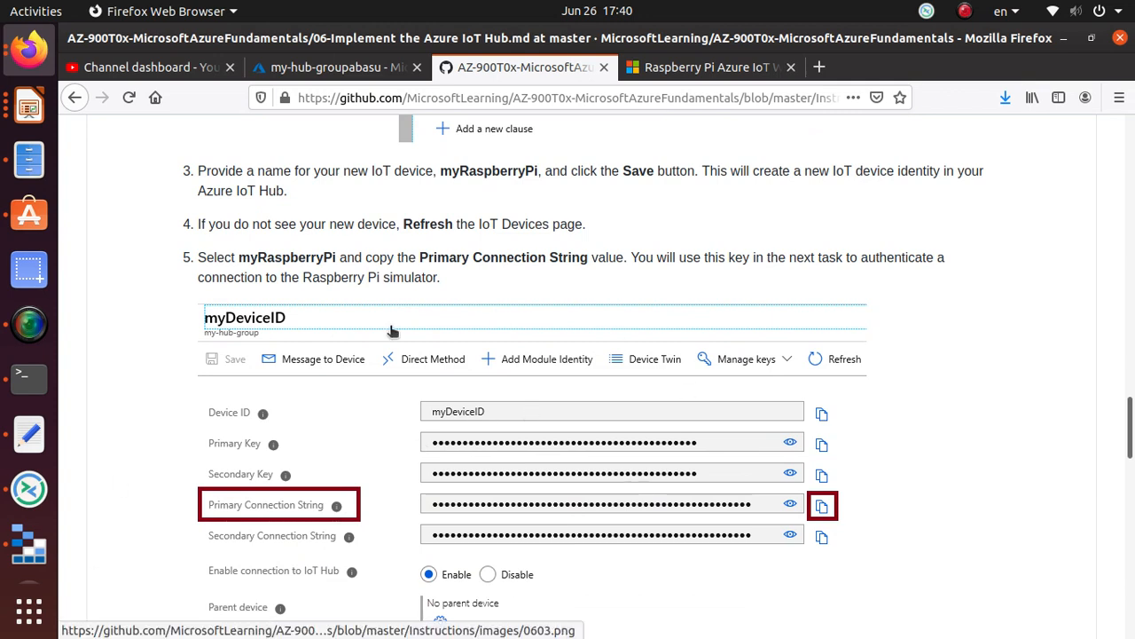
mouse_move(257, 470)
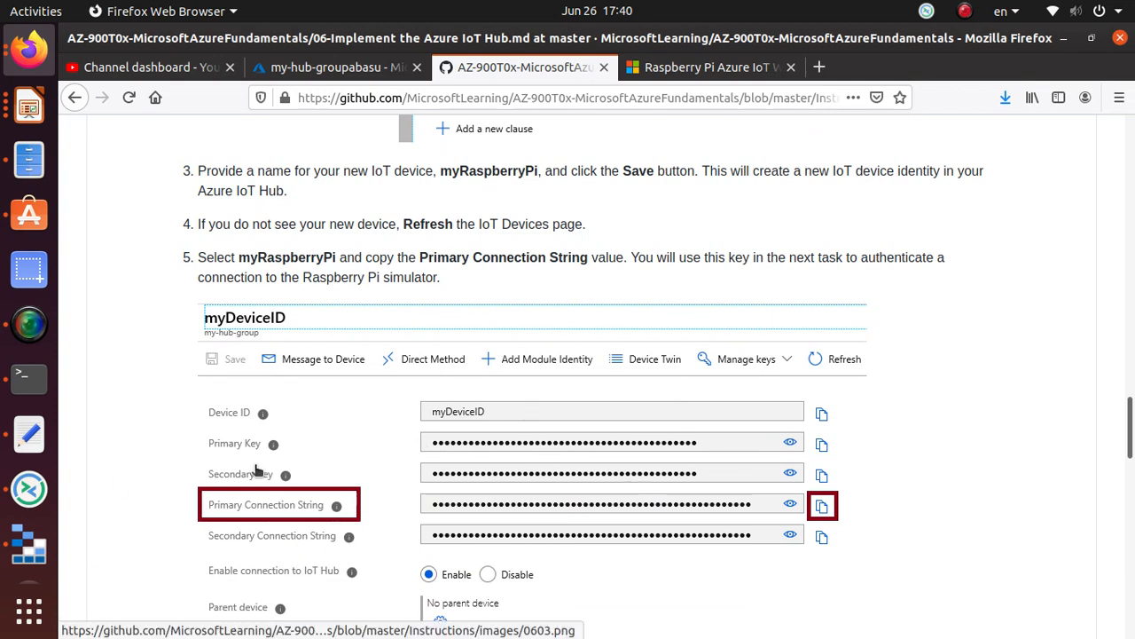
mouse_move(473, 503)
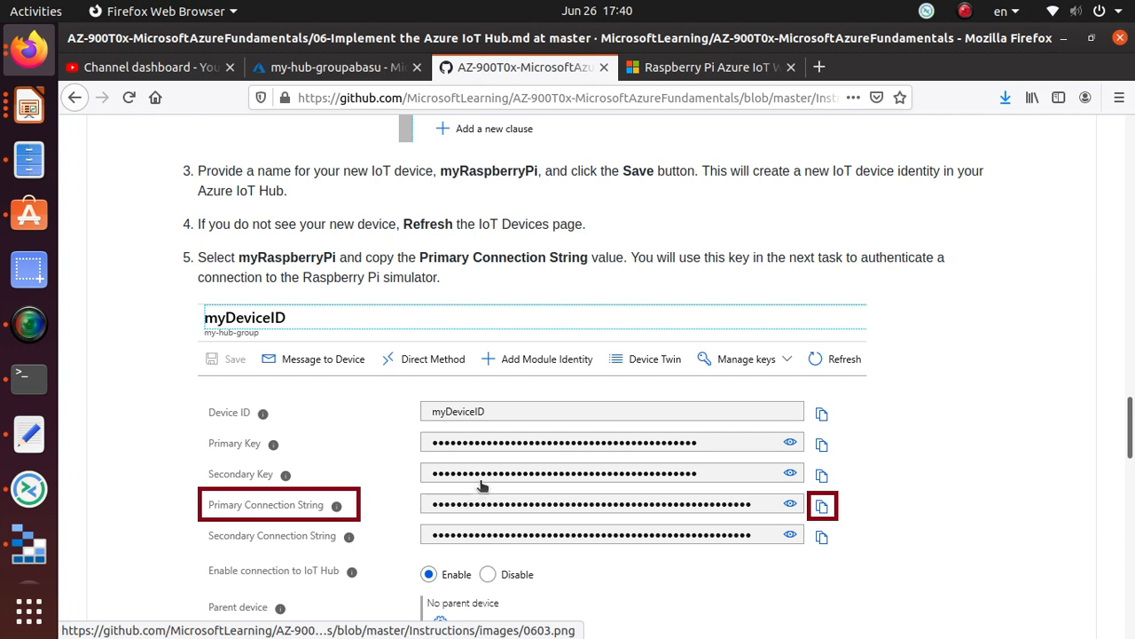
mouse_move(381, 573)
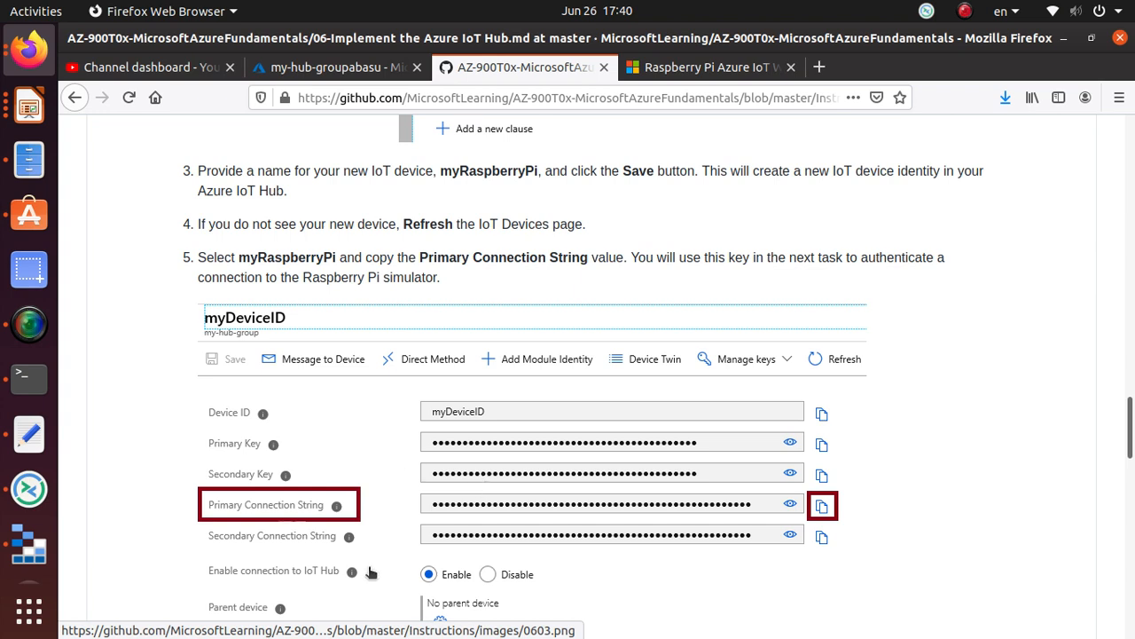
mouse_move(324, 509)
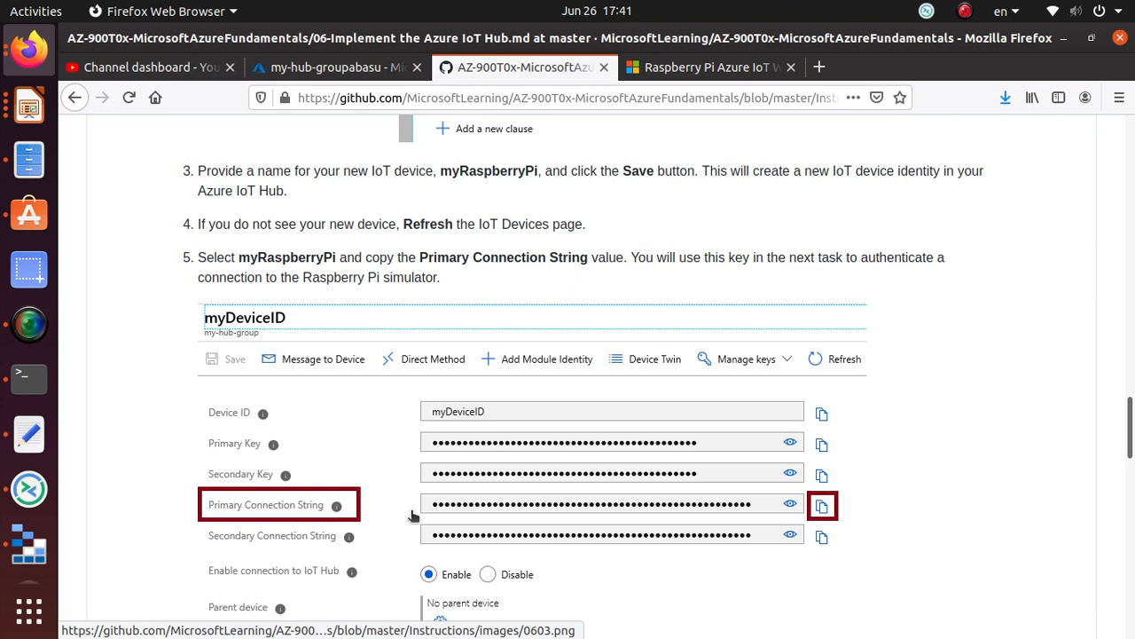
mouse_move(426, 400)
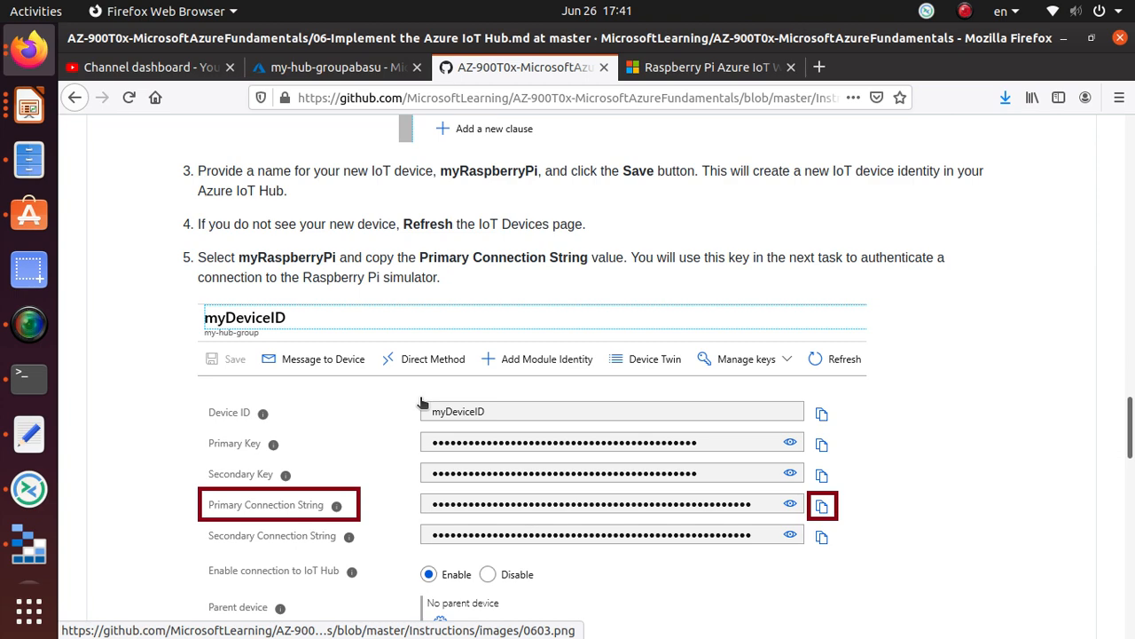
scroll(down, 3)
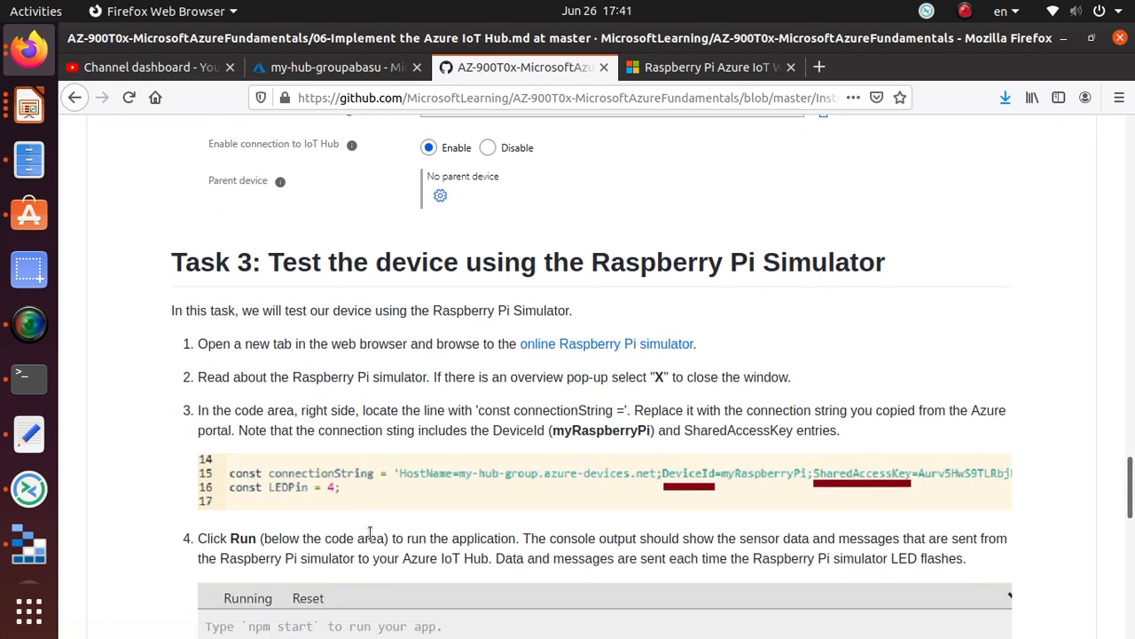